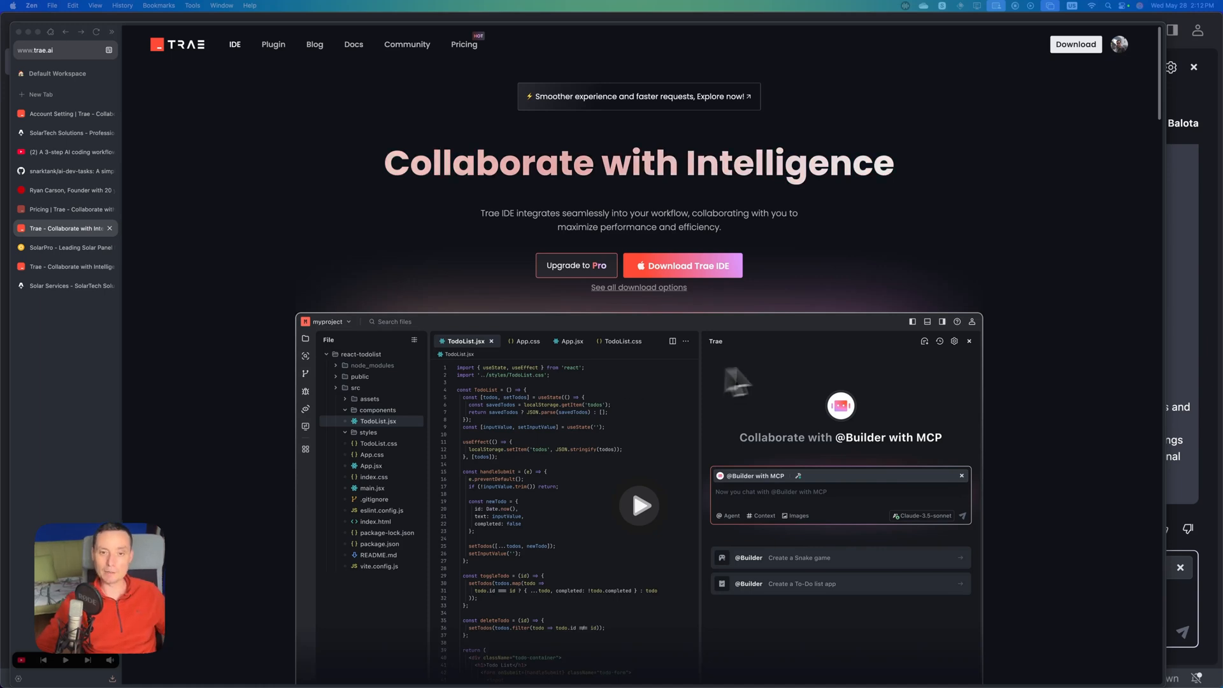
pyautogui.moveTo(774, 374)
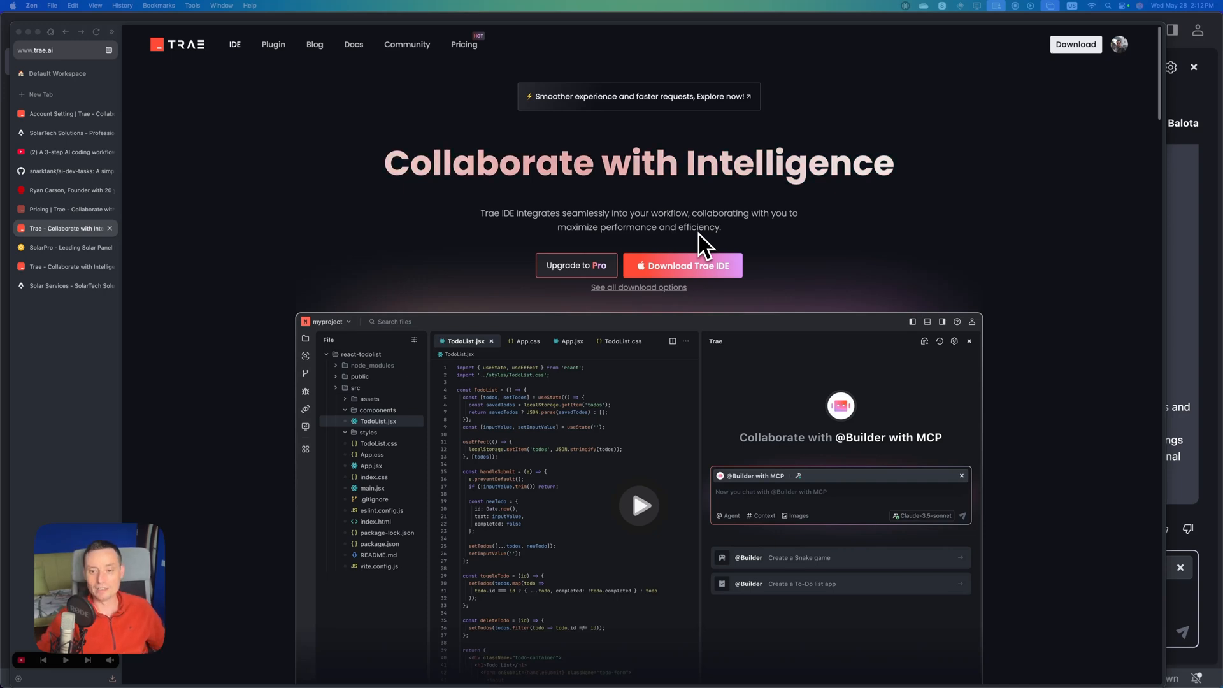
pyautogui.moveTo(819, 230)
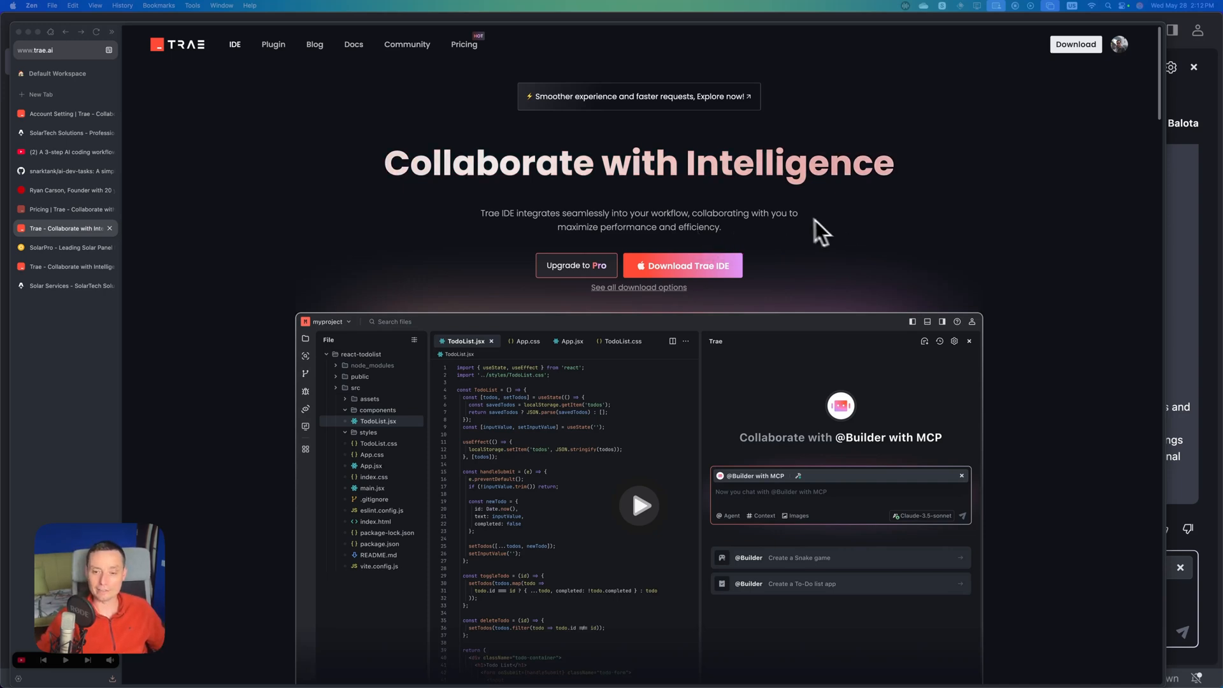
pyautogui.moveTo(814, 256)
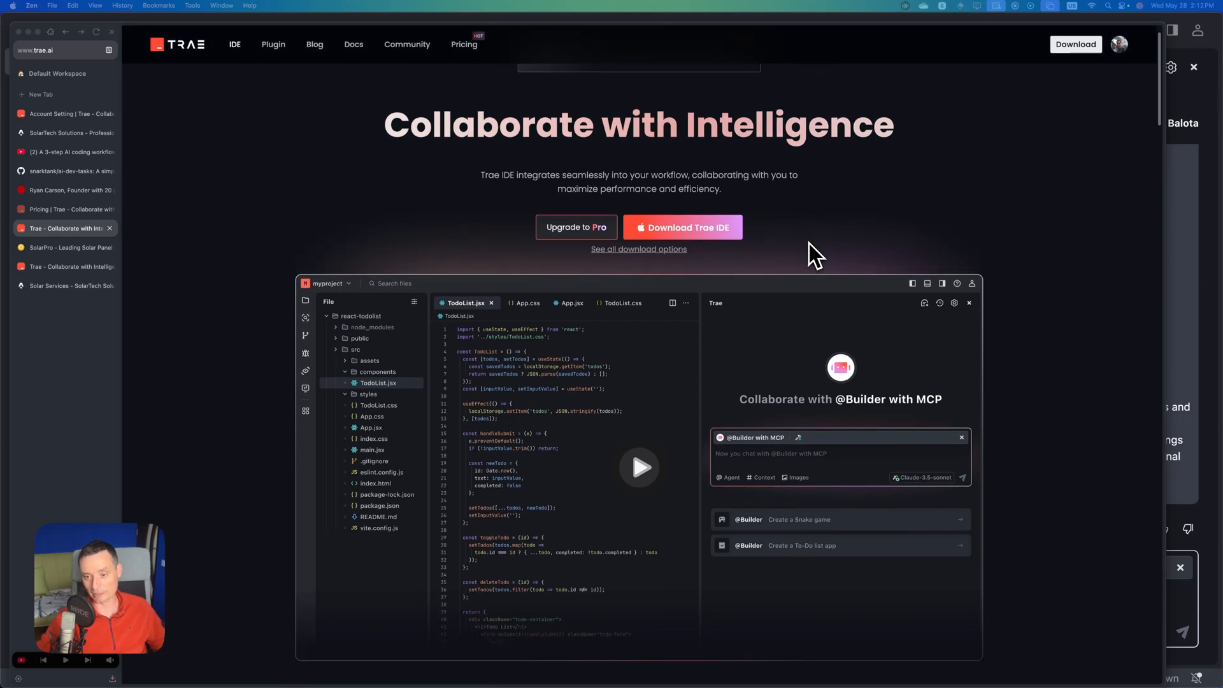
# - Scroll through the SolarPro site's home page on localhost
pyautogui.scroll(-3)
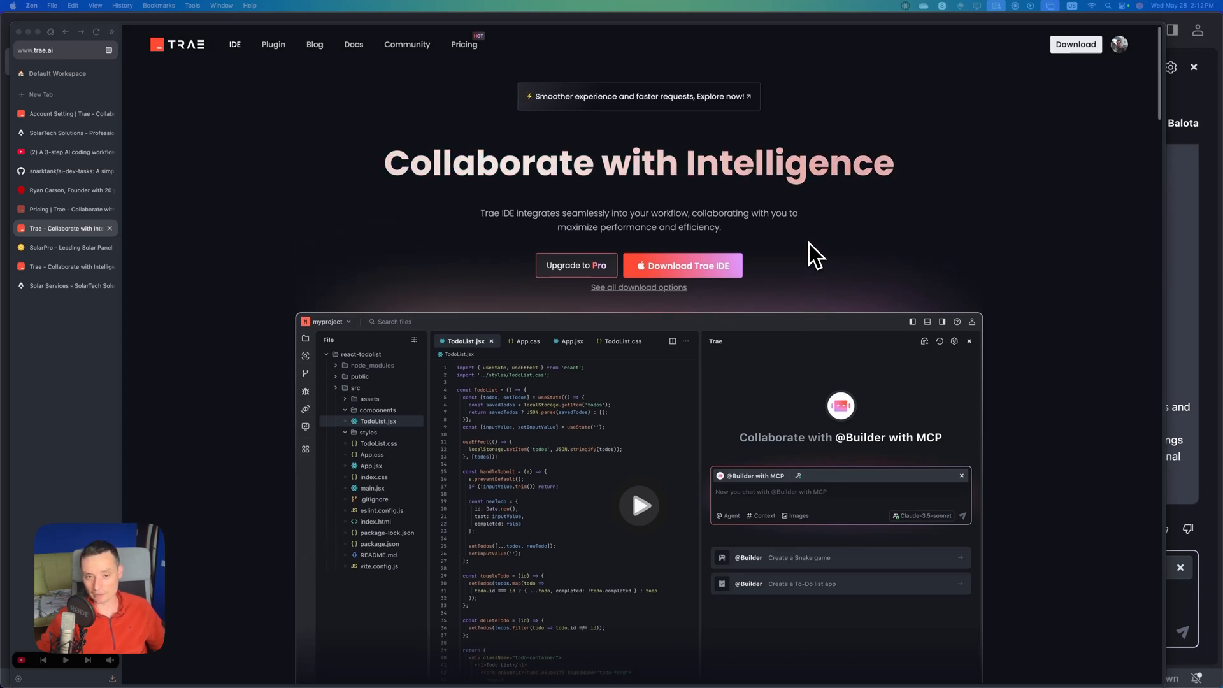
pyautogui.scroll(-3)
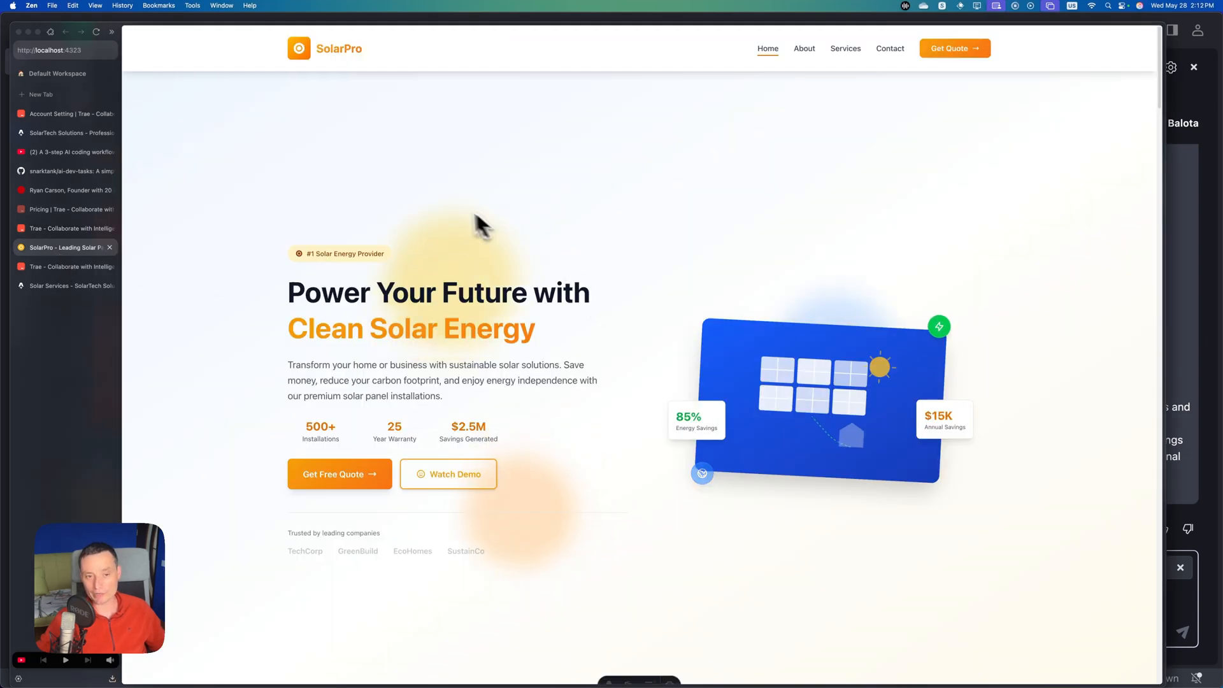
pyautogui.moveTo(497, 129)
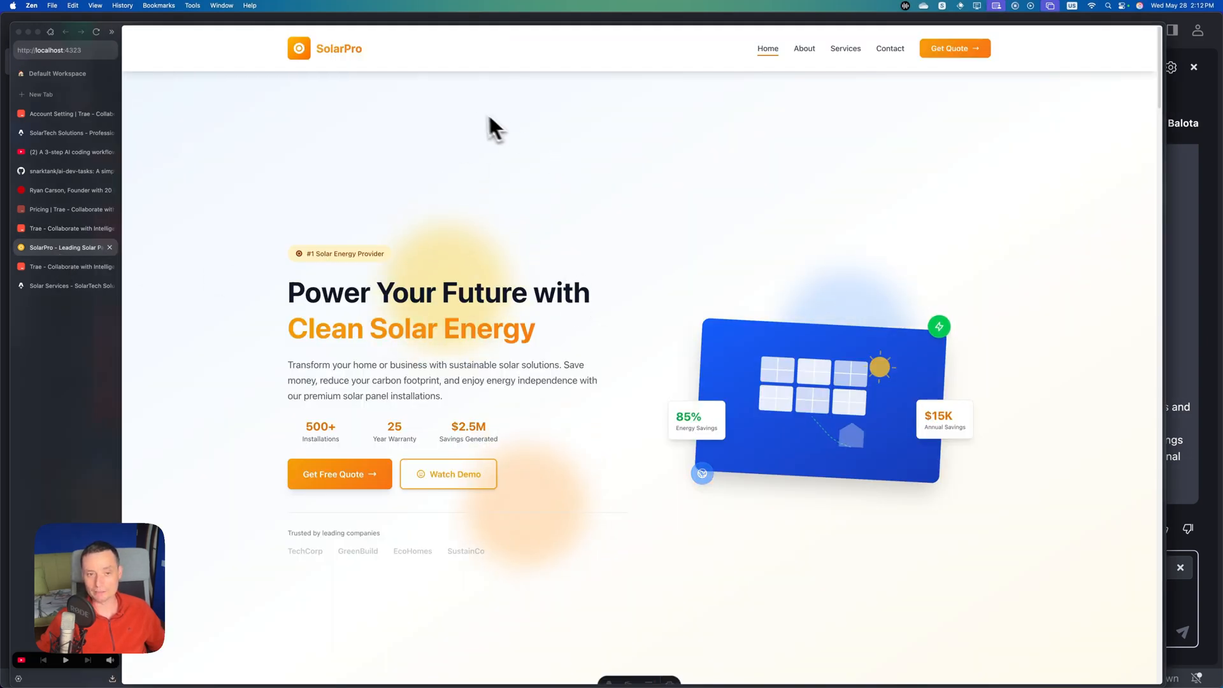
pyautogui.scroll(-3)
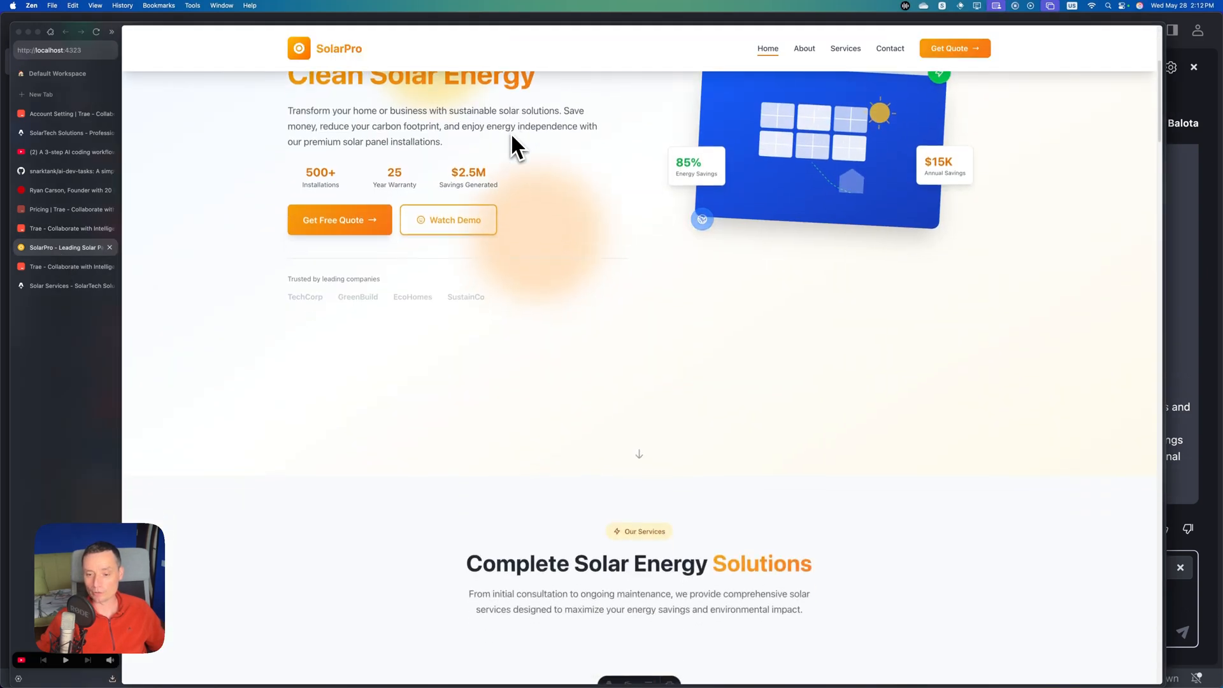
pyautogui.scroll(-3)
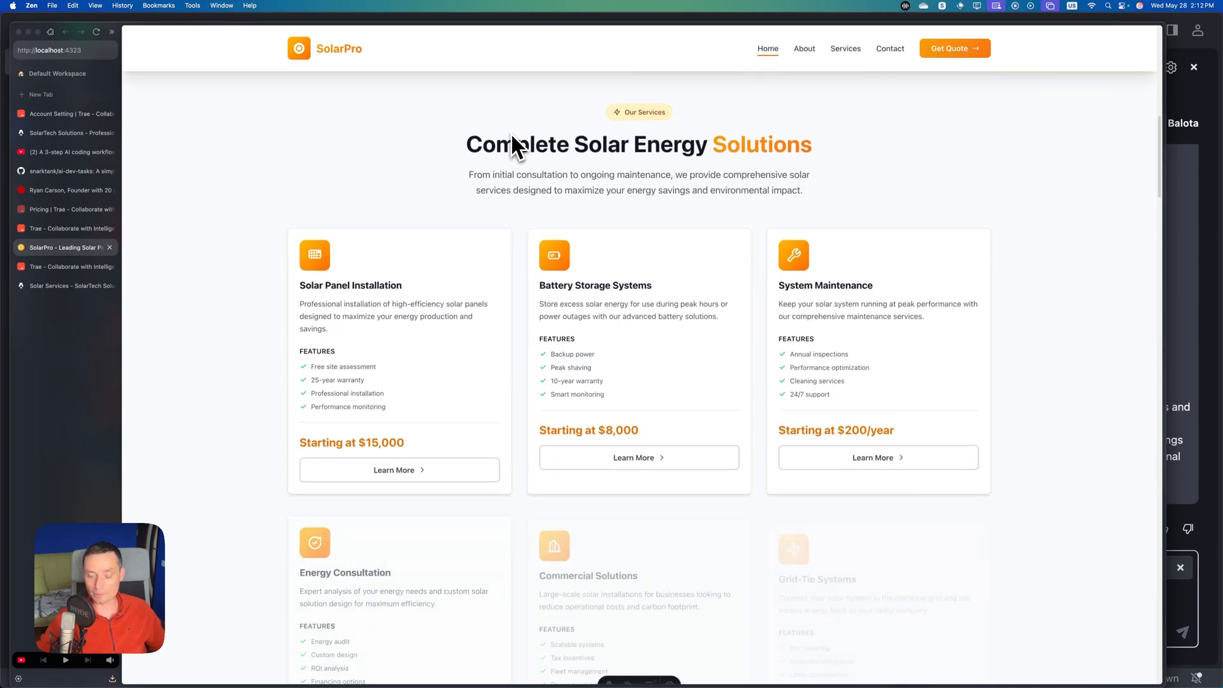
pyautogui.scroll(-3)
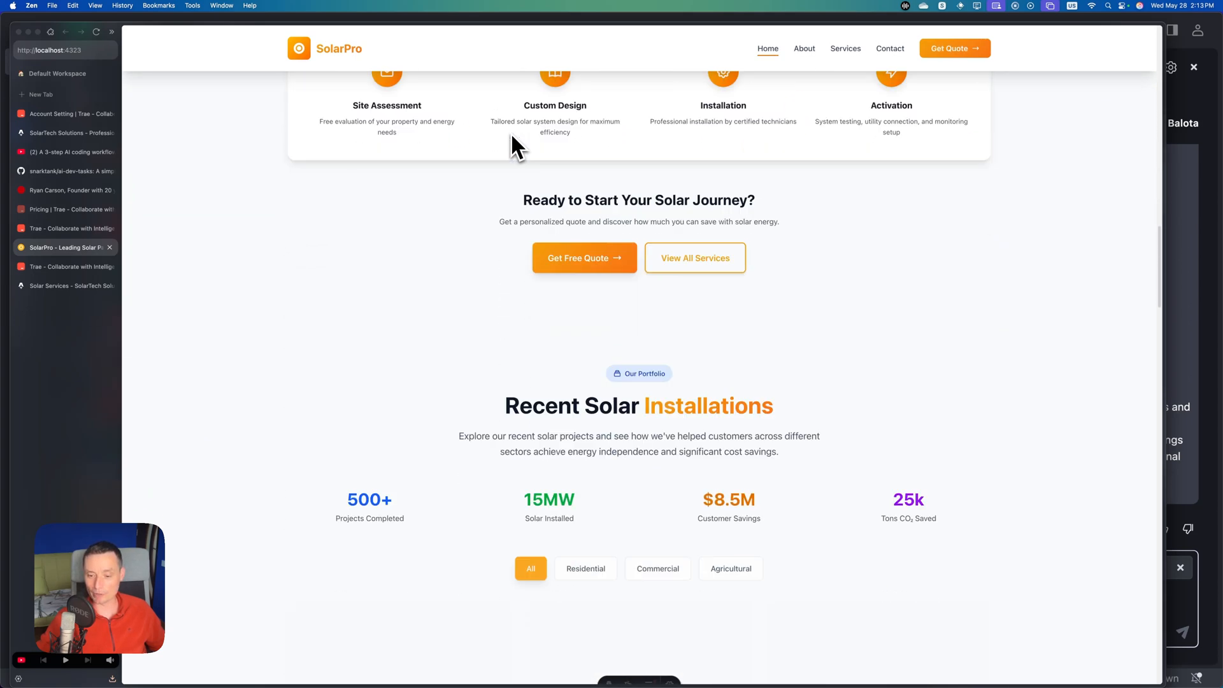
pyautogui.scroll(-3)
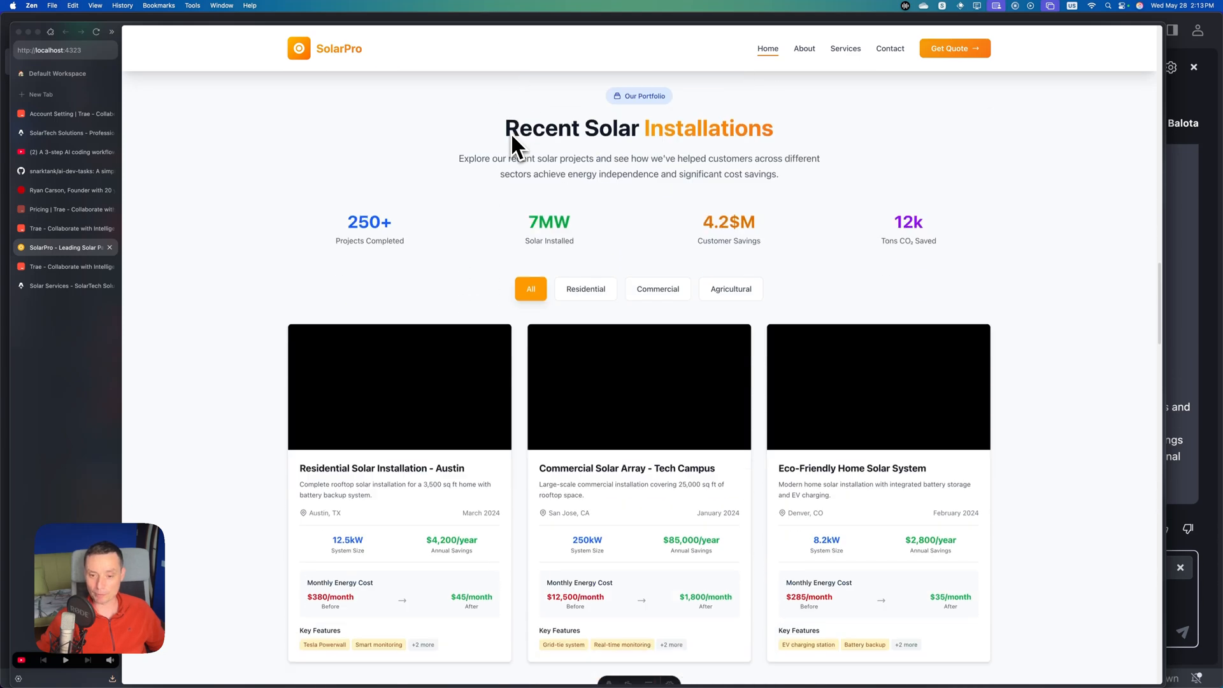
pyautogui.scroll(-3)
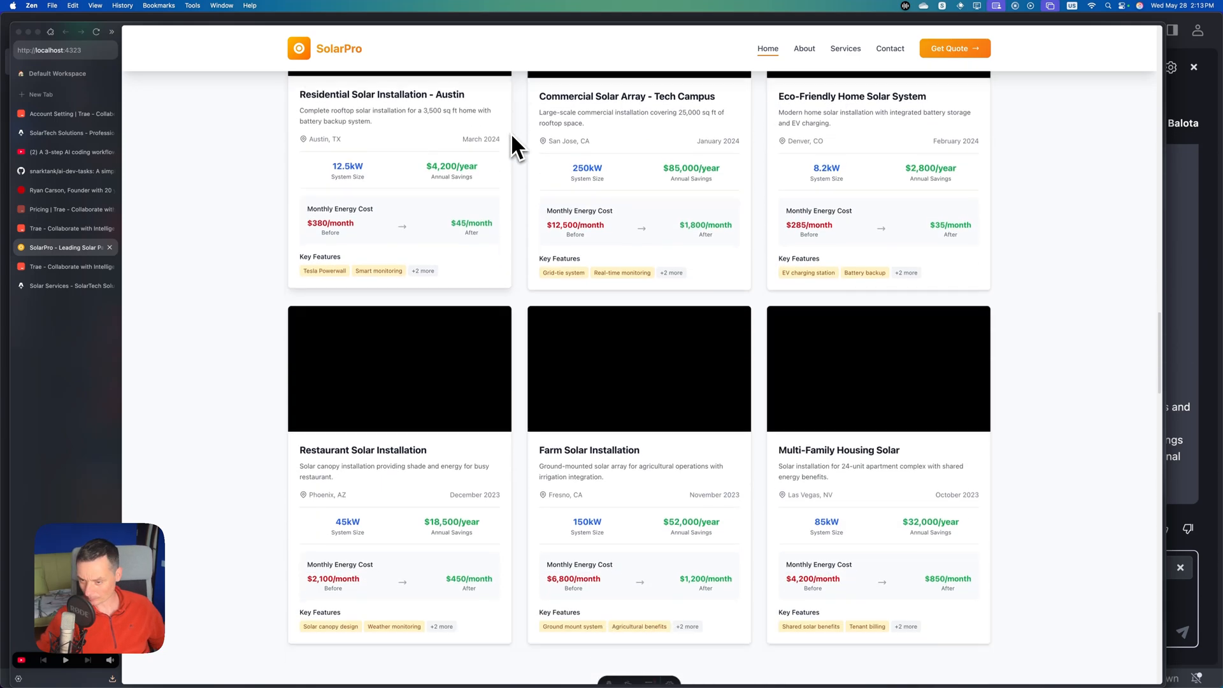
pyautogui.scroll(-3)
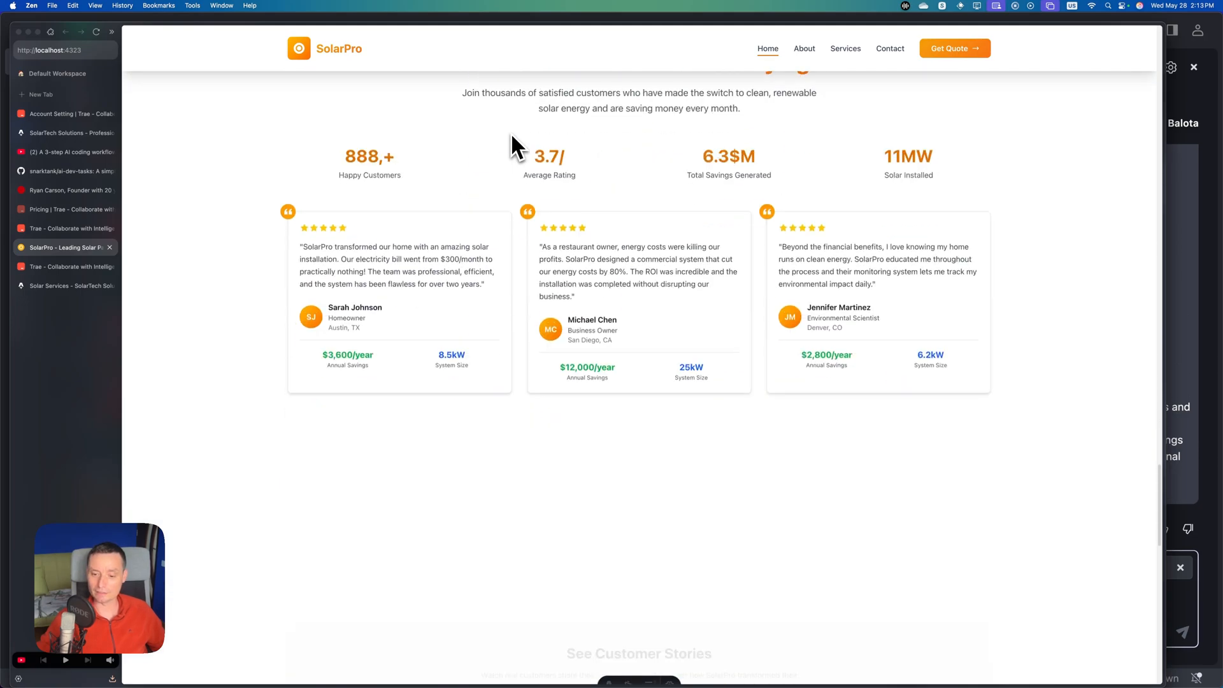
pyautogui.scroll(-3)
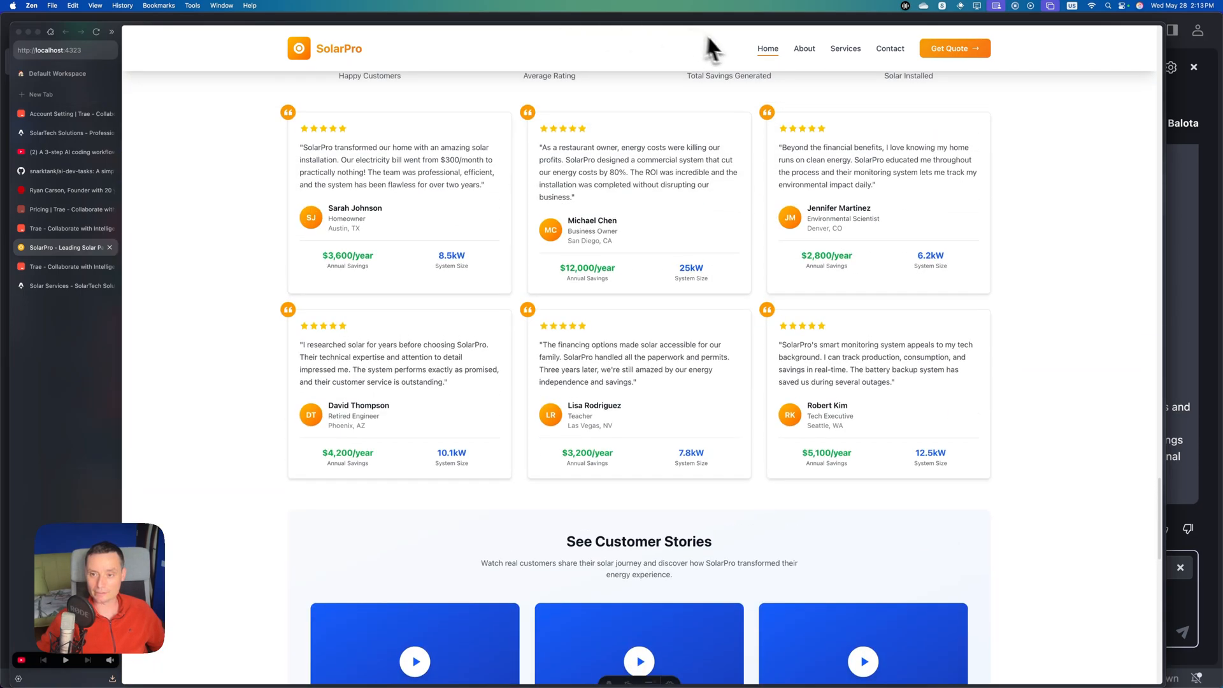
# - View the About, Services and Contact pages, then try the free quote form
pyautogui.click(804, 48)
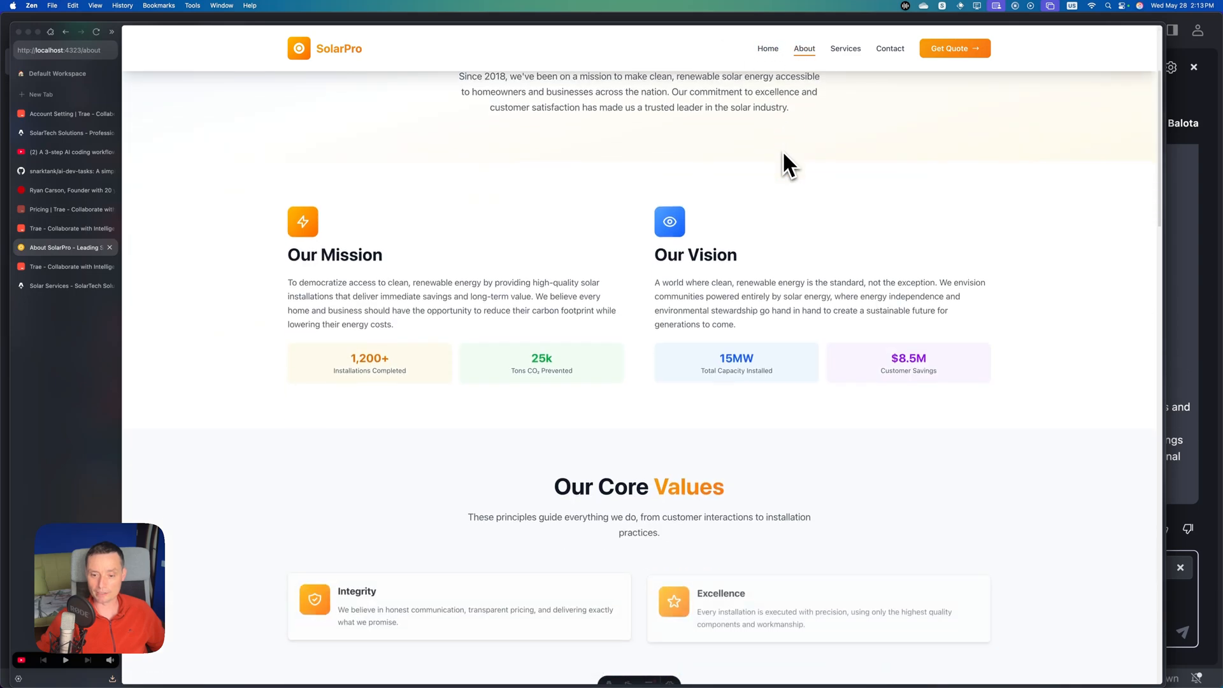
pyautogui.scroll(-3)
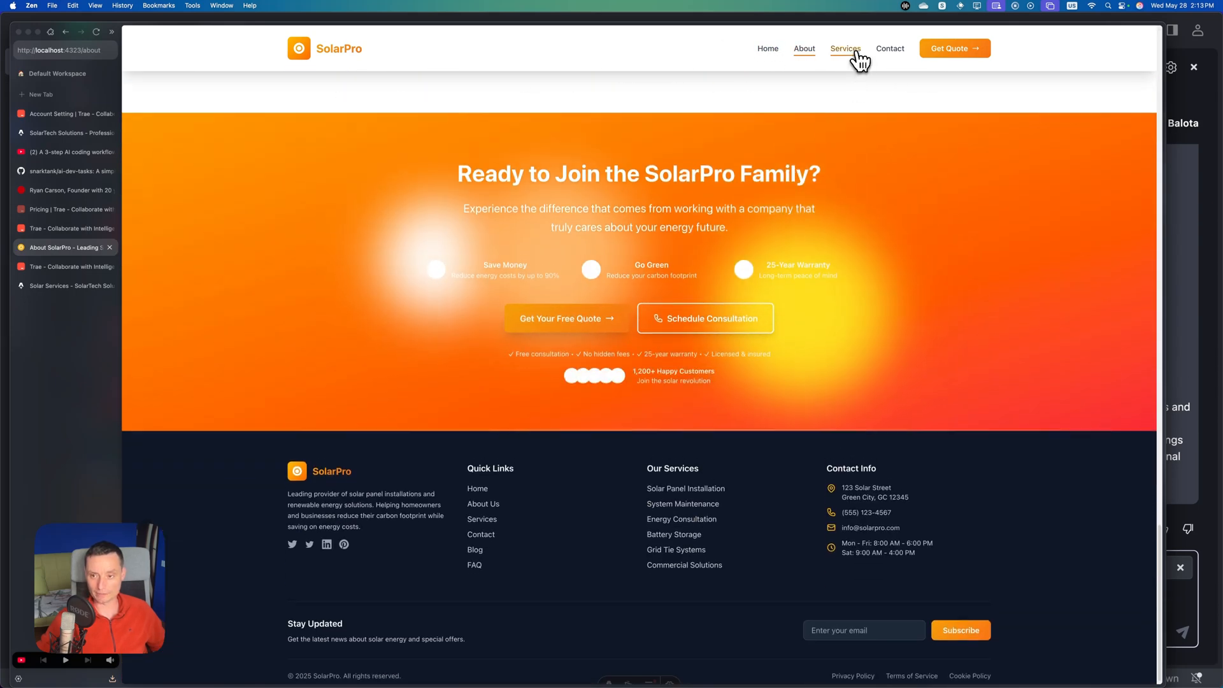
pyautogui.click(844, 49)
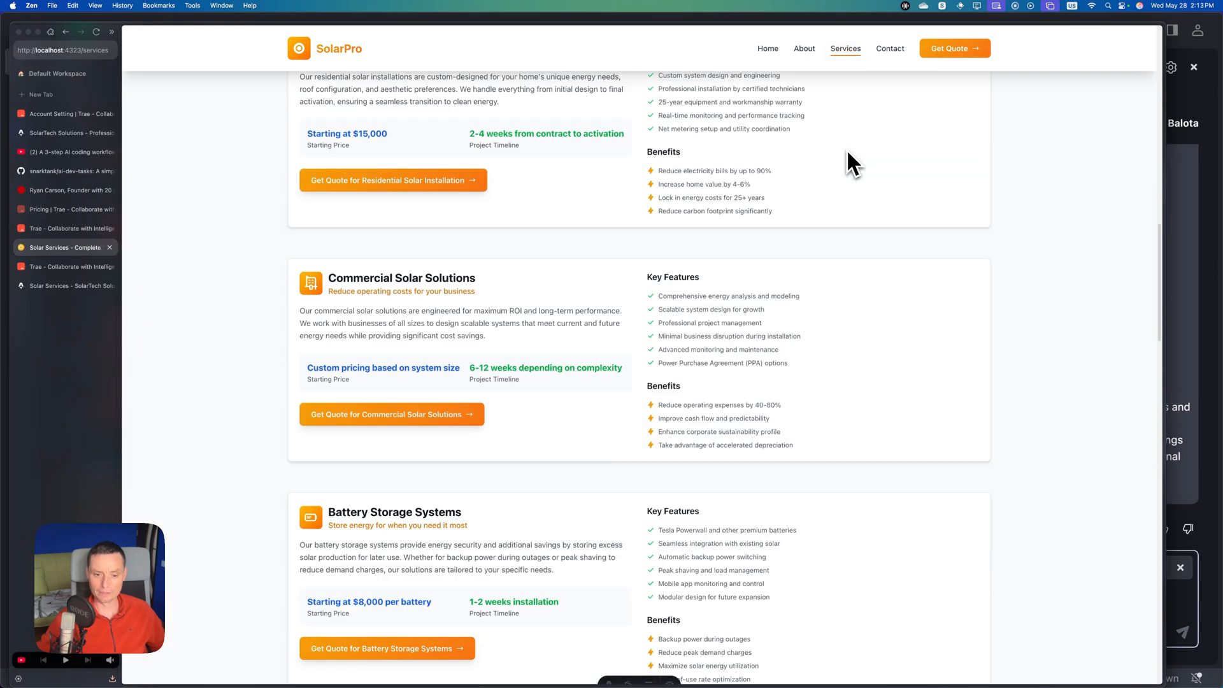
pyautogui.scroll(-3)
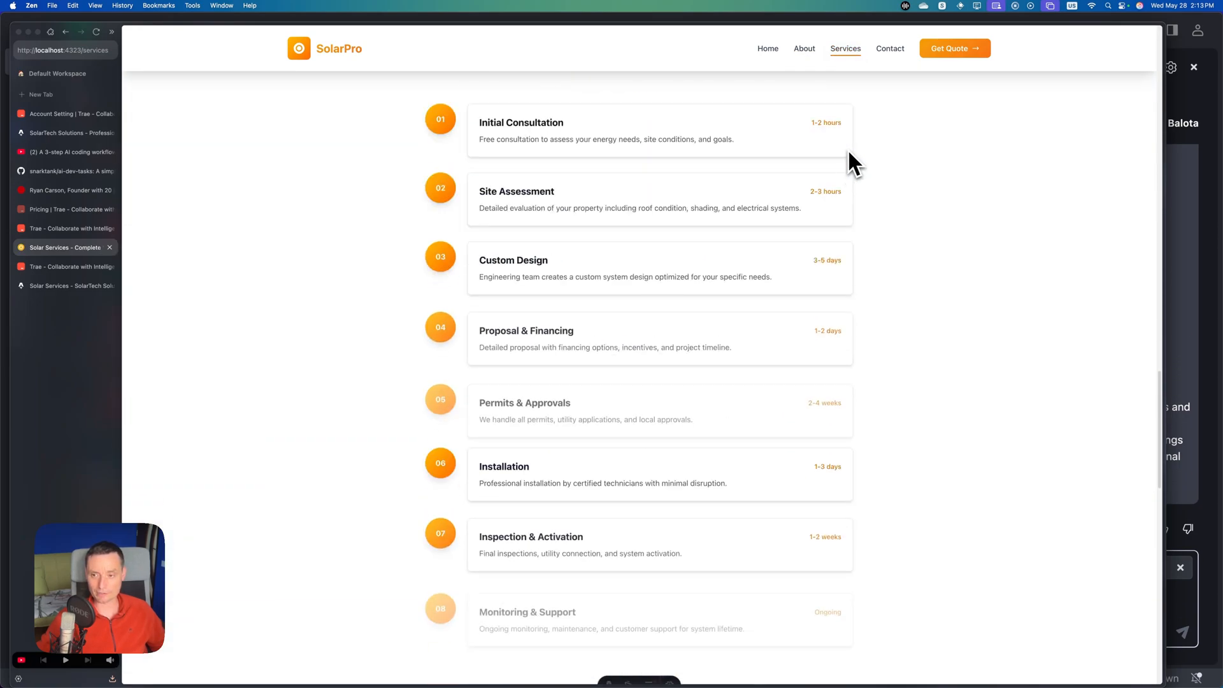
pyautogui.click(890, 49)
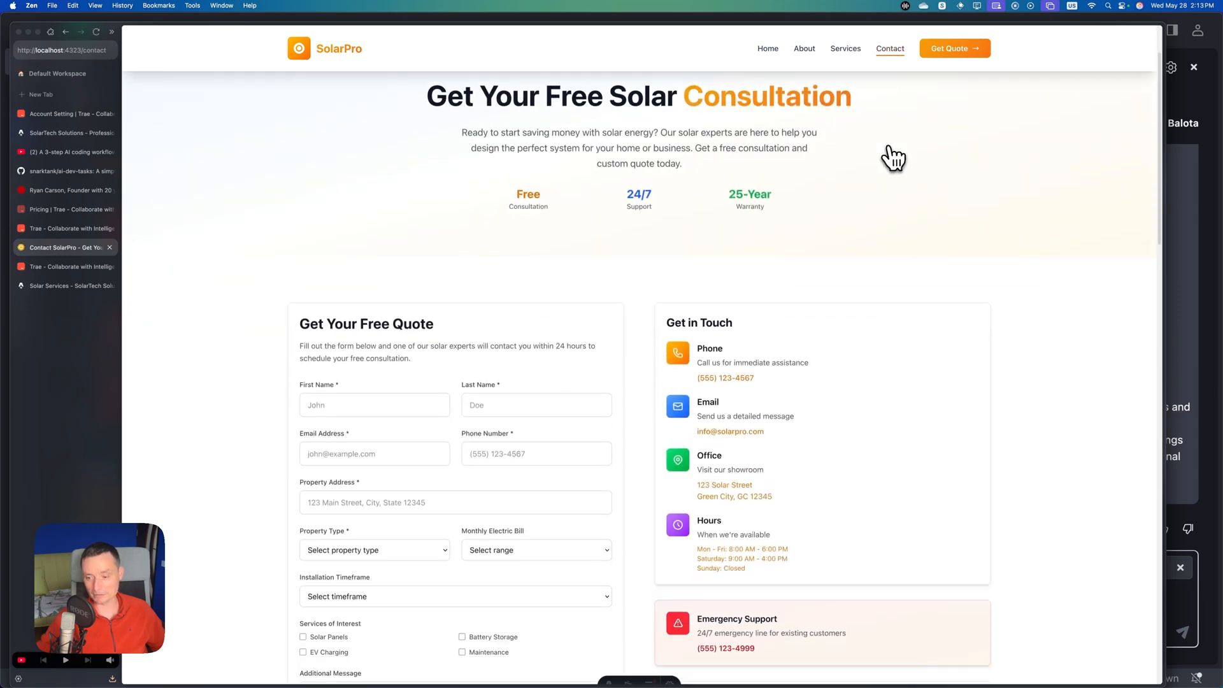
pyautogui.scroll(-3)
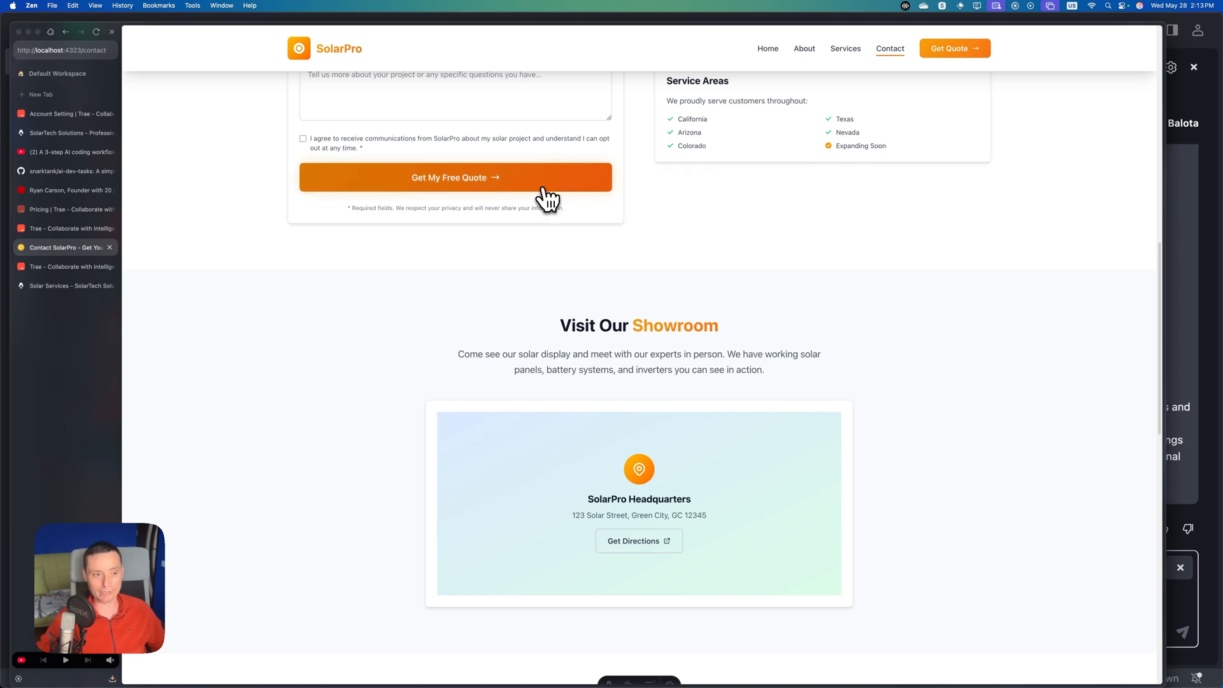
pyautogui.click(66, 228)
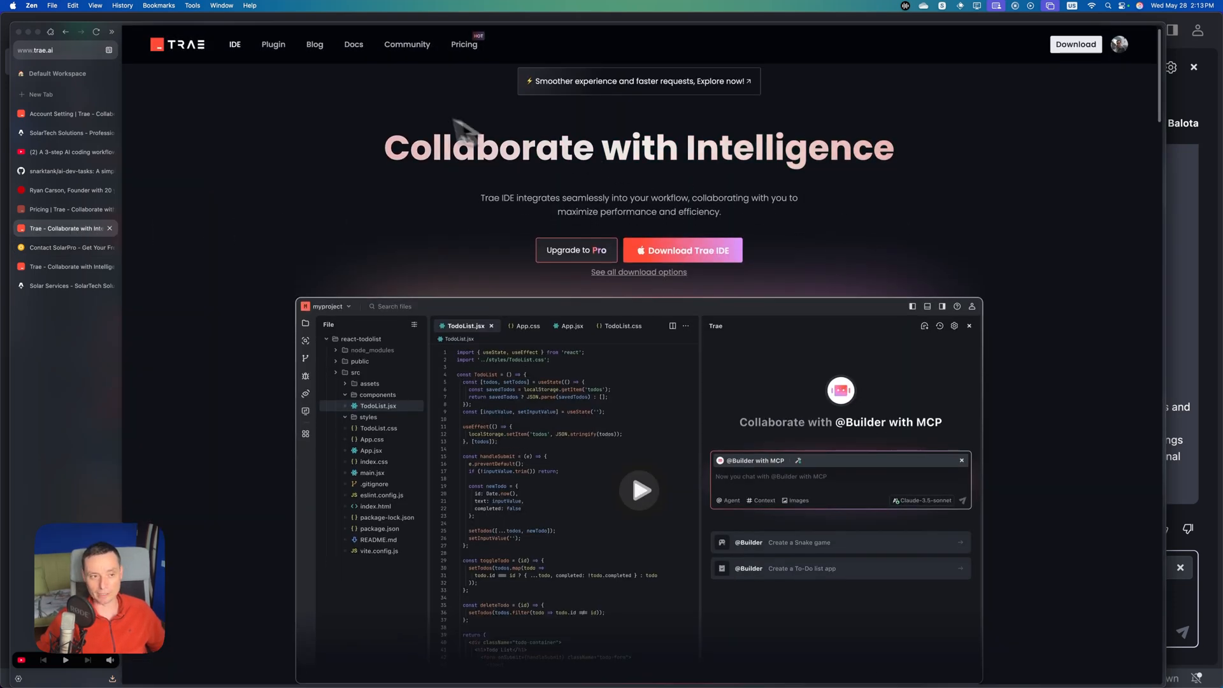
pyautogui.moveTo(74, 74)
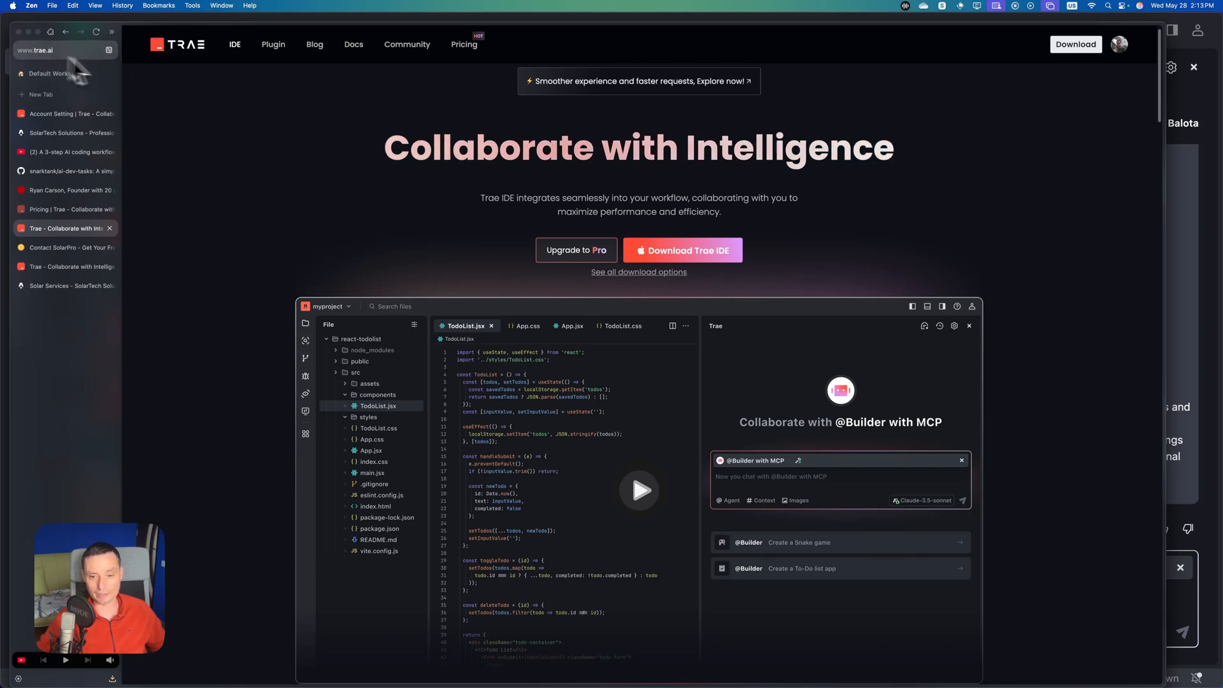
pyautogui.moveTo(632, 230)
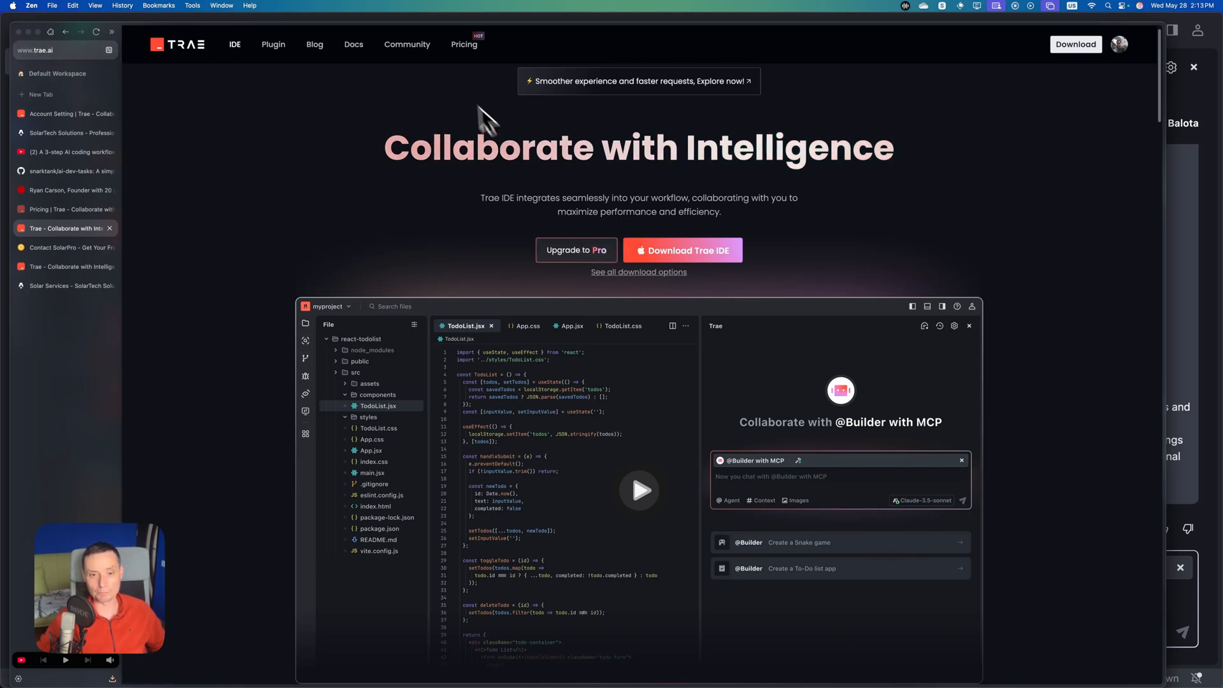
# - Open Trae's Pricing page showing the free plan and $10 monthly Pro plan
pyautogui.click(465, 44)
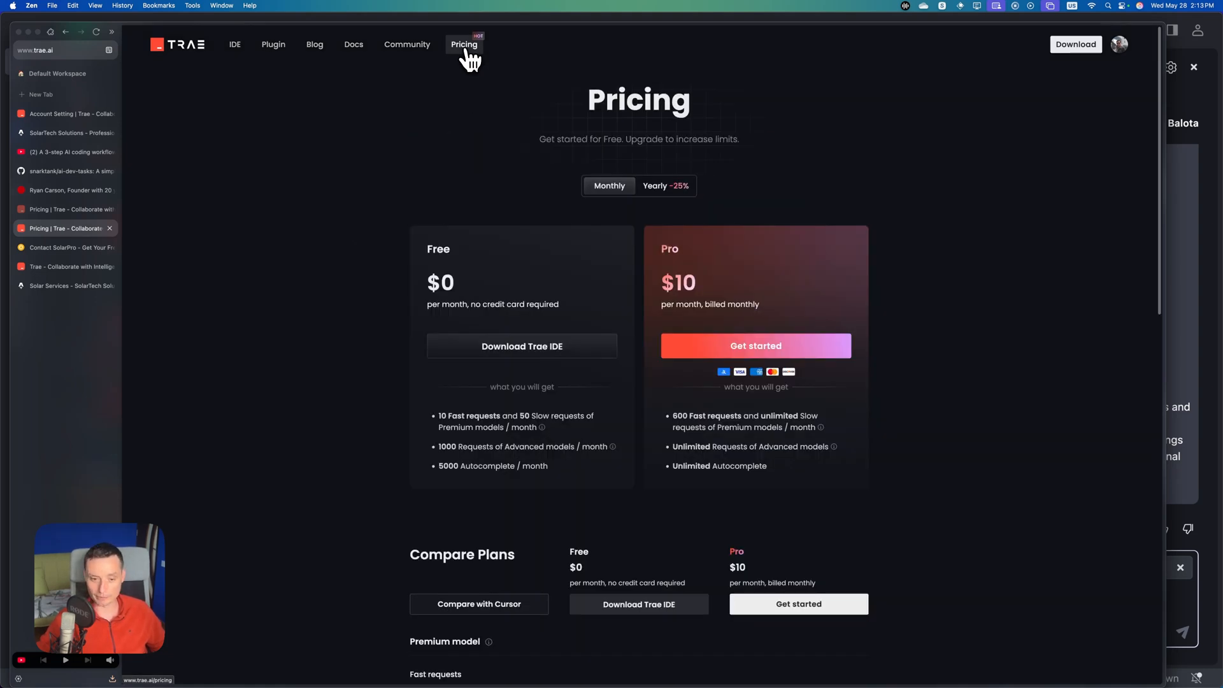
# - Review the Compare Plans table, highlighting Pro's unlimited slow requests
pyautogui.scroll(-3)
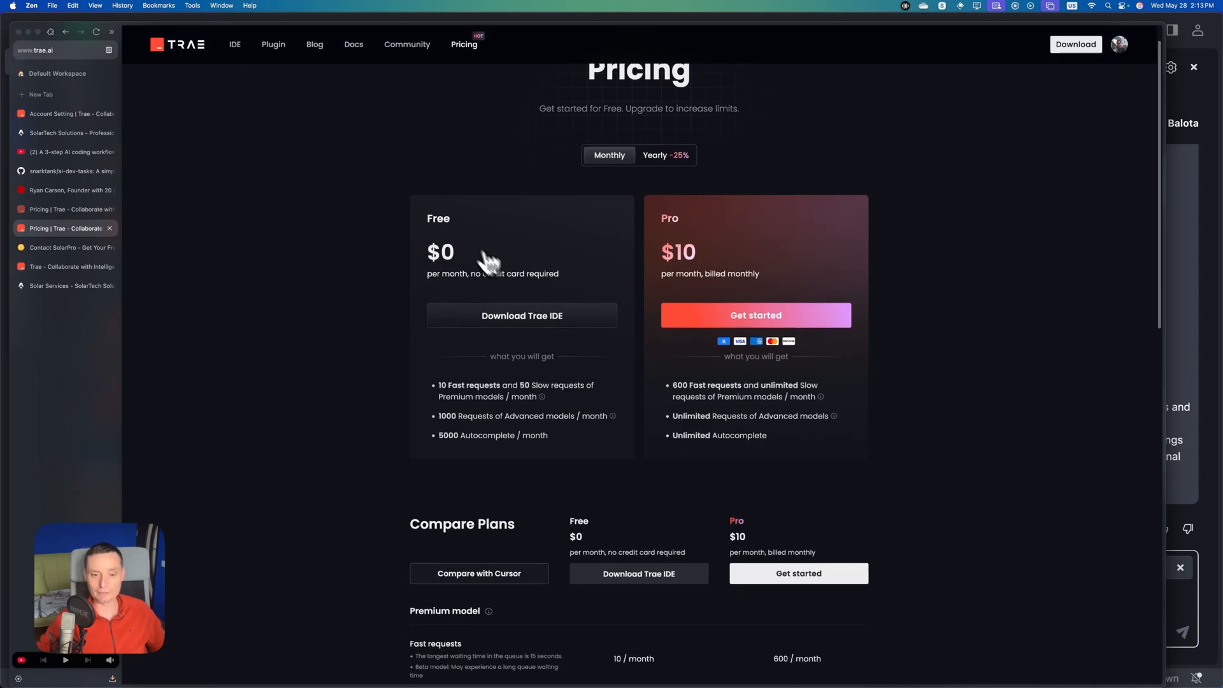
pyautogui.moveTo(713, 246)
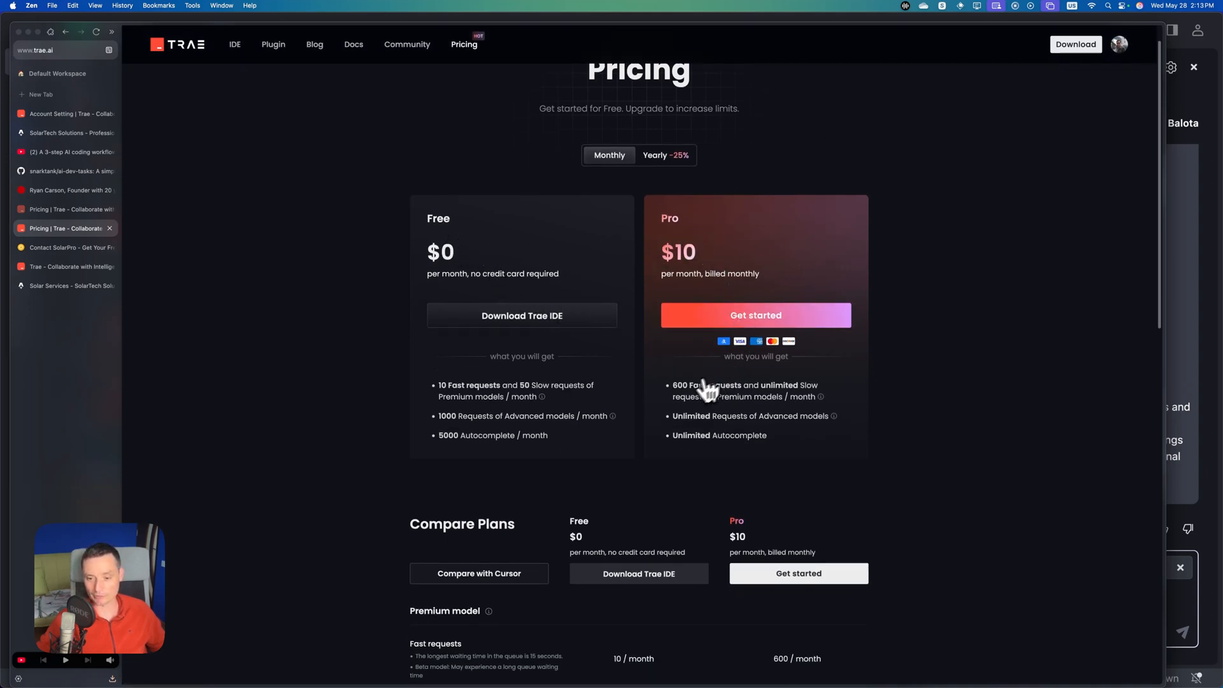
pyautogui.scroll(-3)
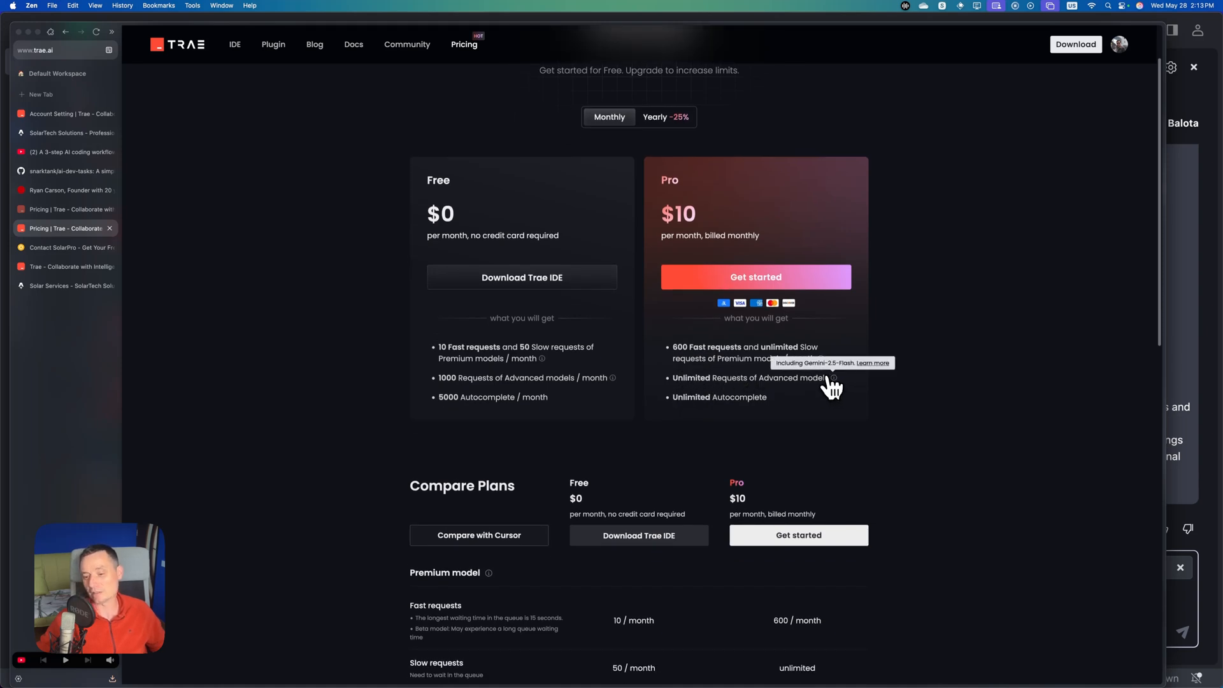
pyautogui.scroll(-3)
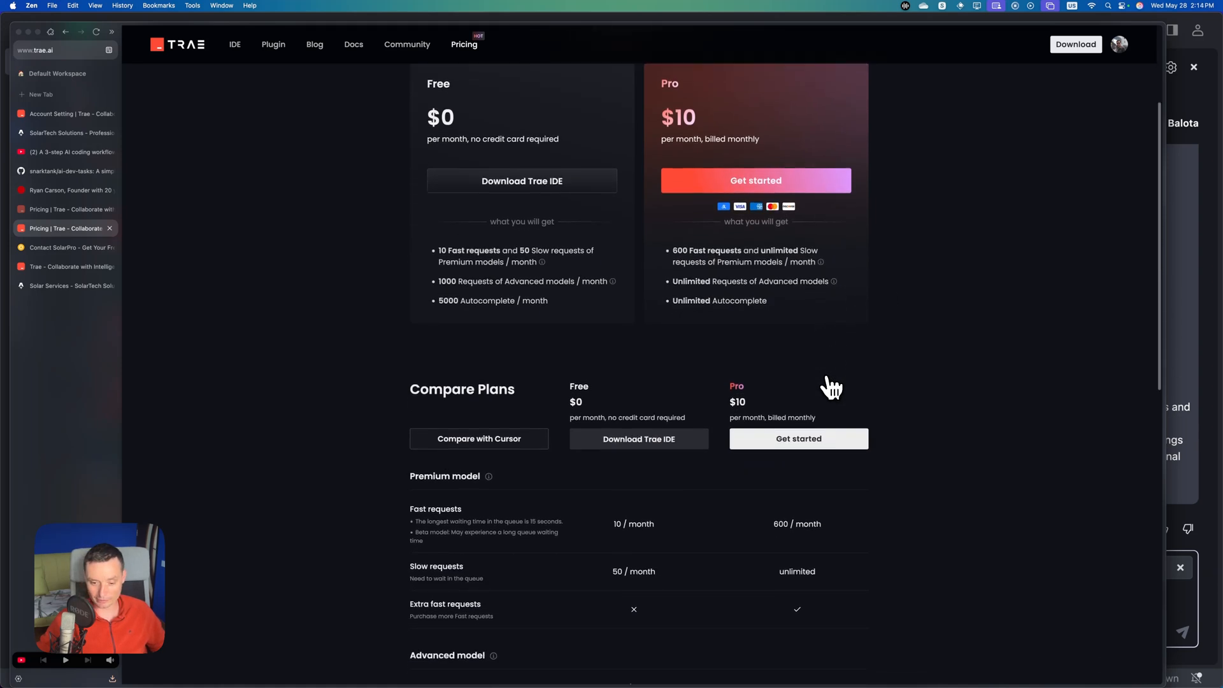
pyautogui.scroll(-3)
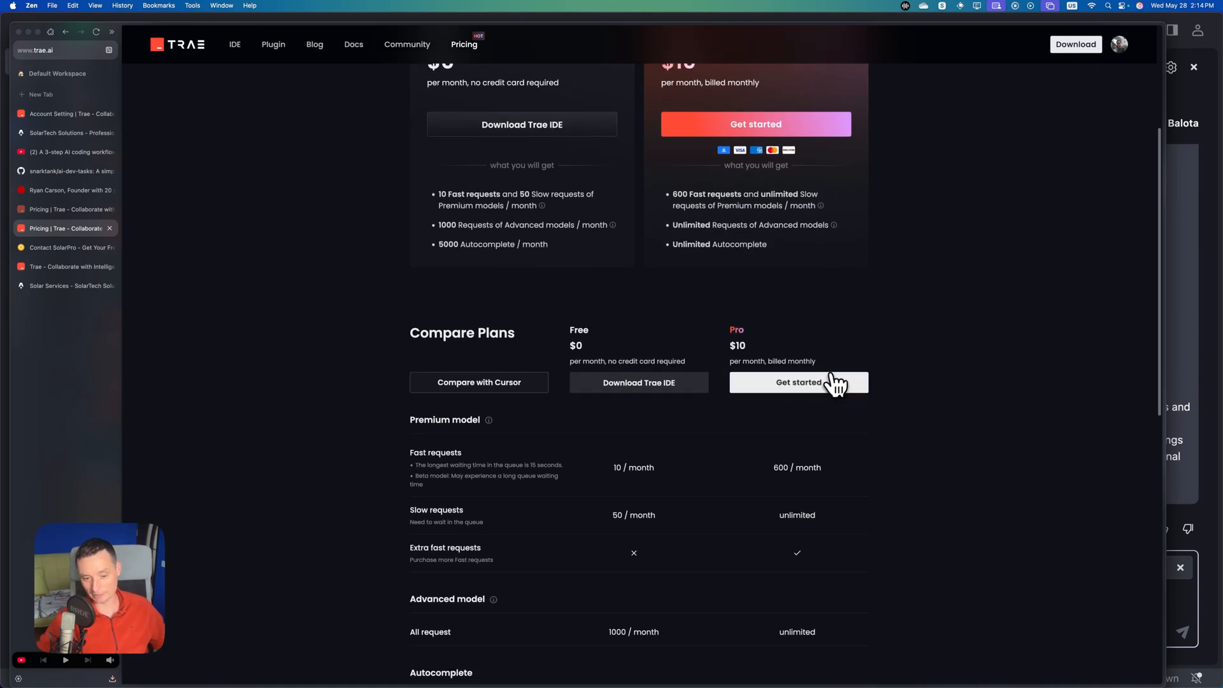
pyautogui.scroll(-3)
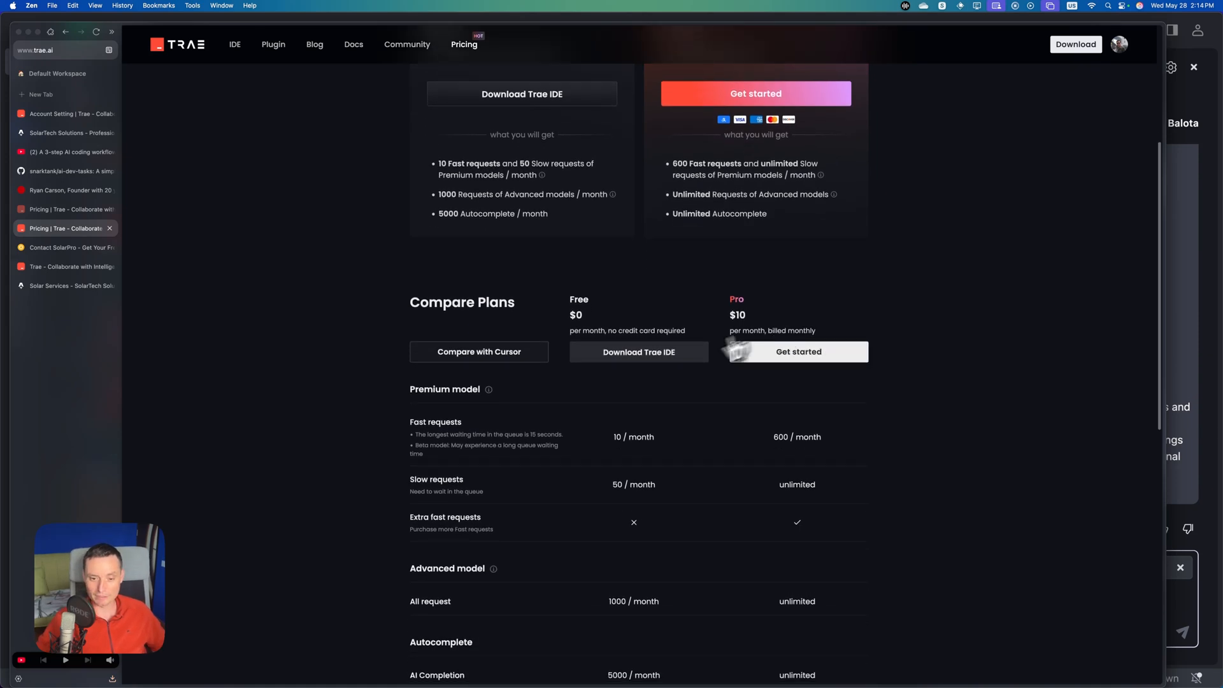
pyautogui.scroll(-3)
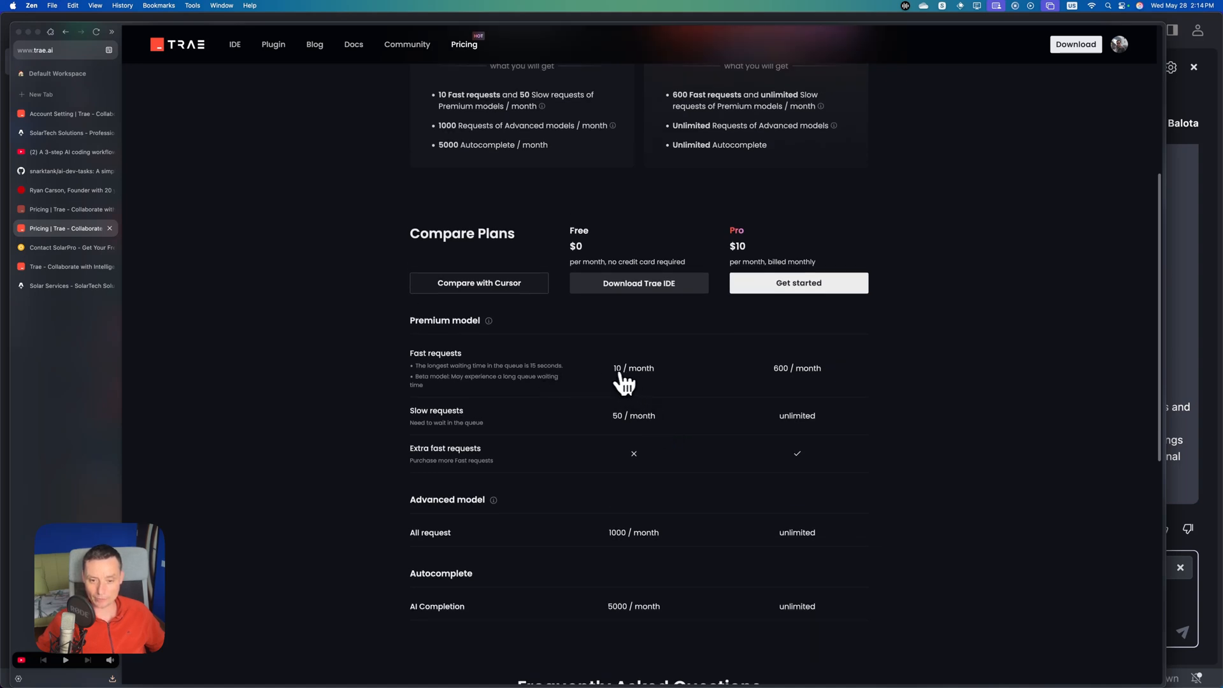
pyautogui.doubleClick(796, 367)
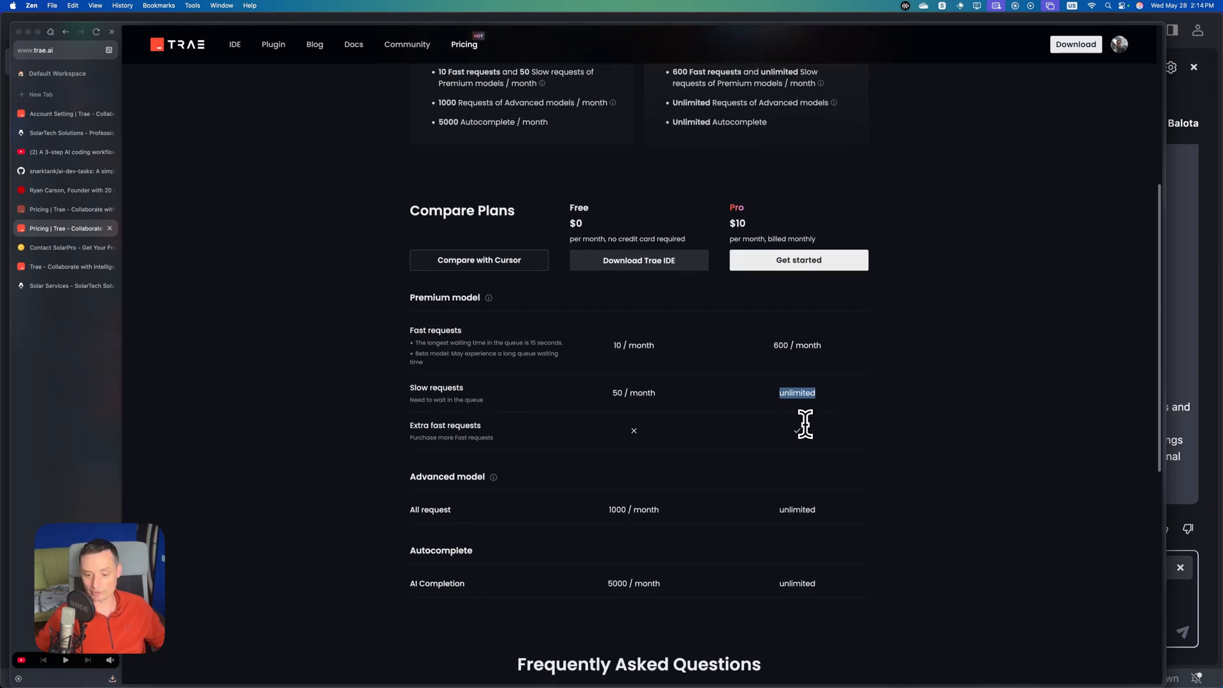
# - Switch pricing to Yearly -25% billing so Pro shows $7.50 per month
pyautogui.scroll(-3)
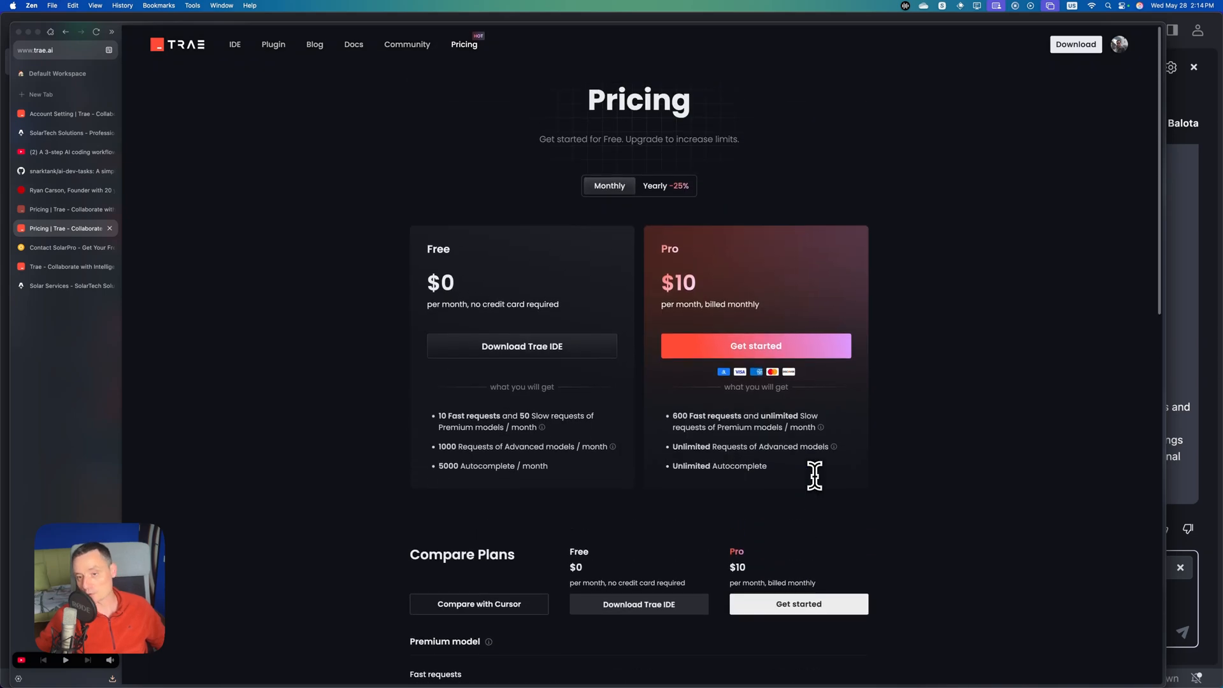
pyautogui.moveTo(672, 205)
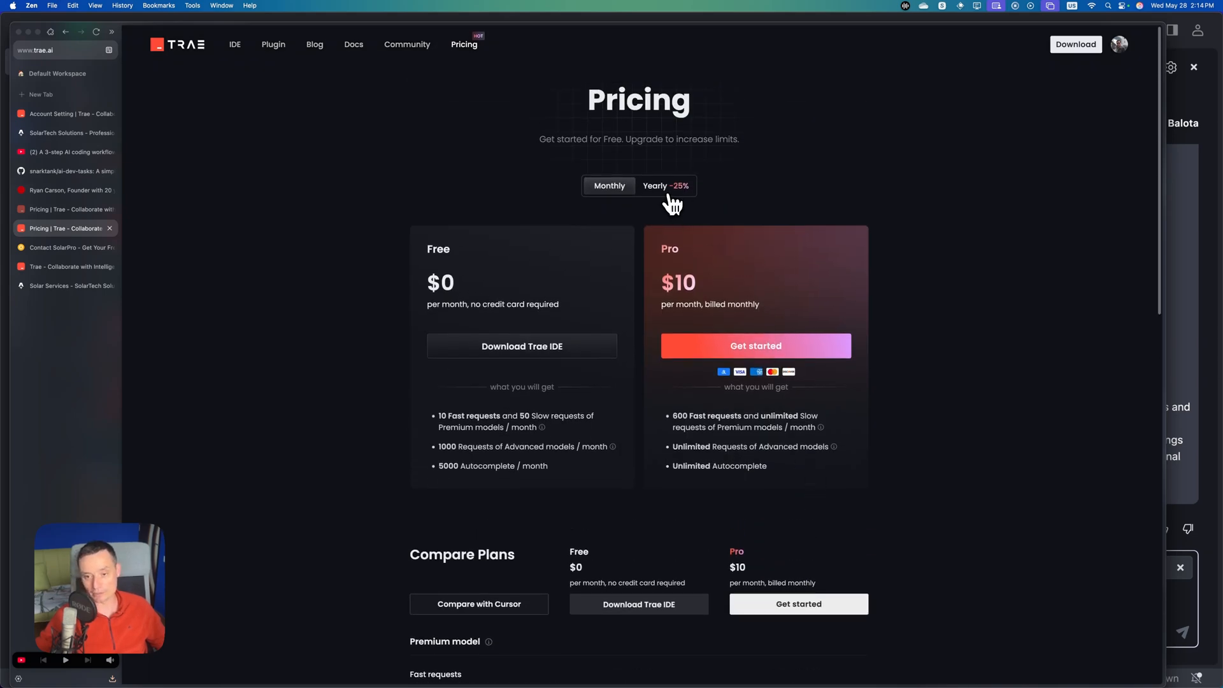
pyautogui.click(665, 185)
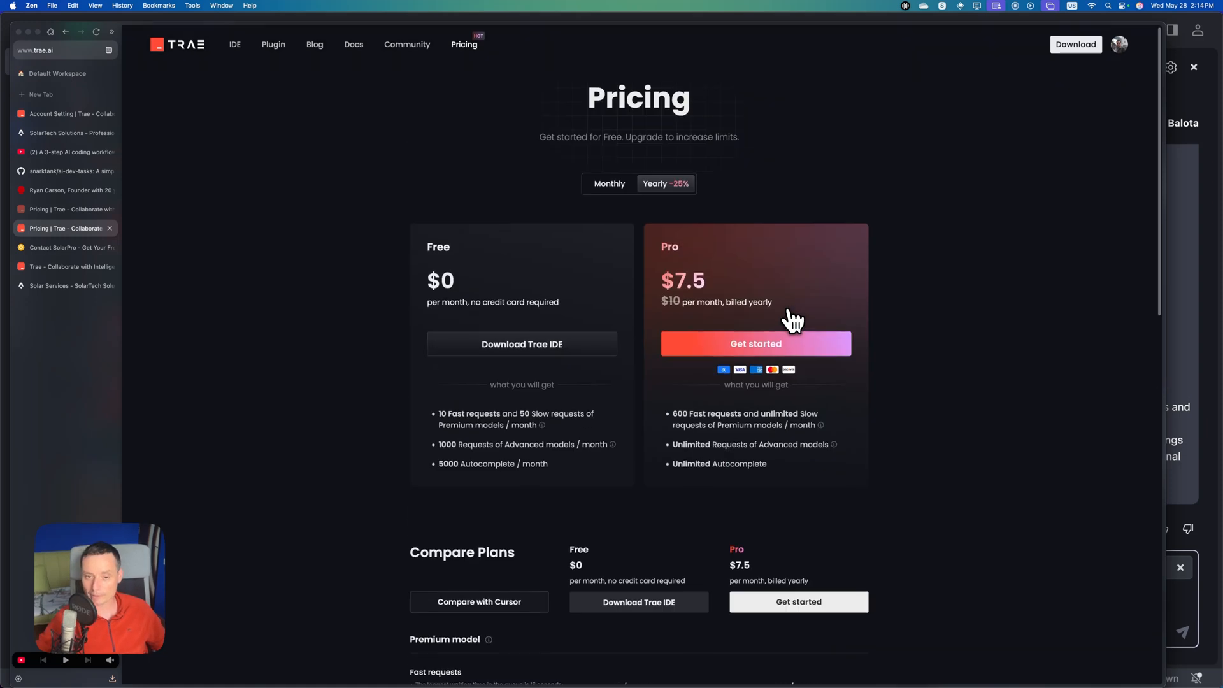
pyautogui.scroll(-3)
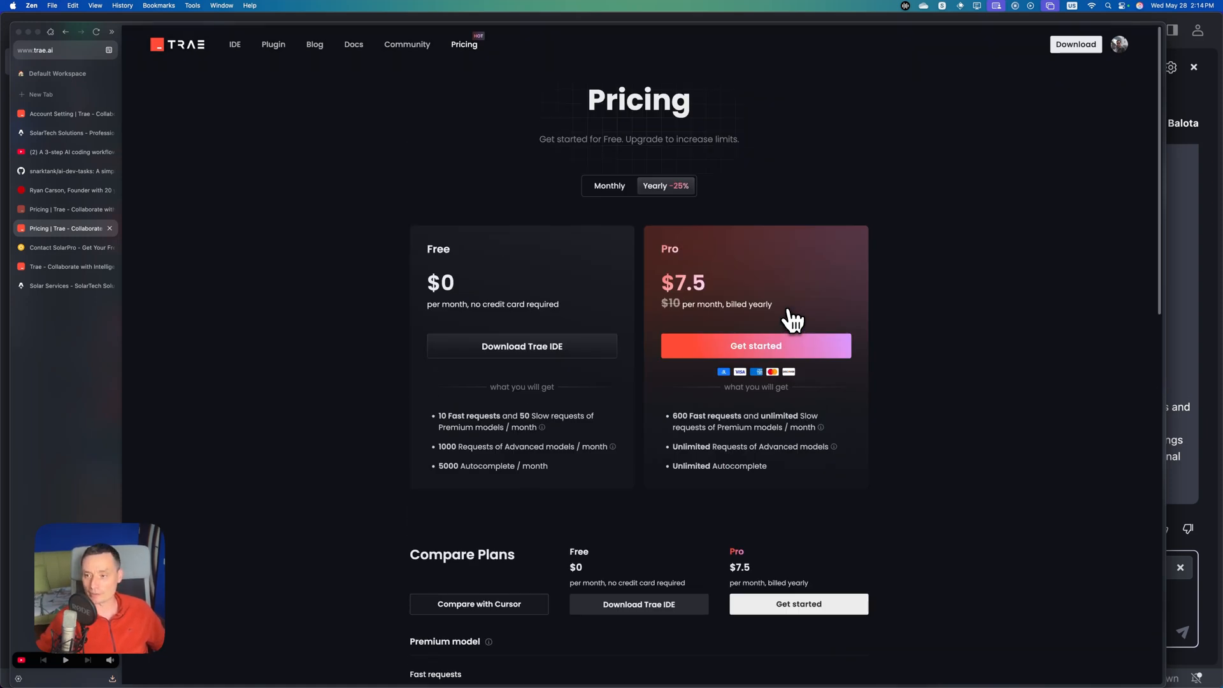
# - Go through Account and Plan & Billings to the Usage page showing 1 of 600 fast requests
pyautogui.click(1119, 44)
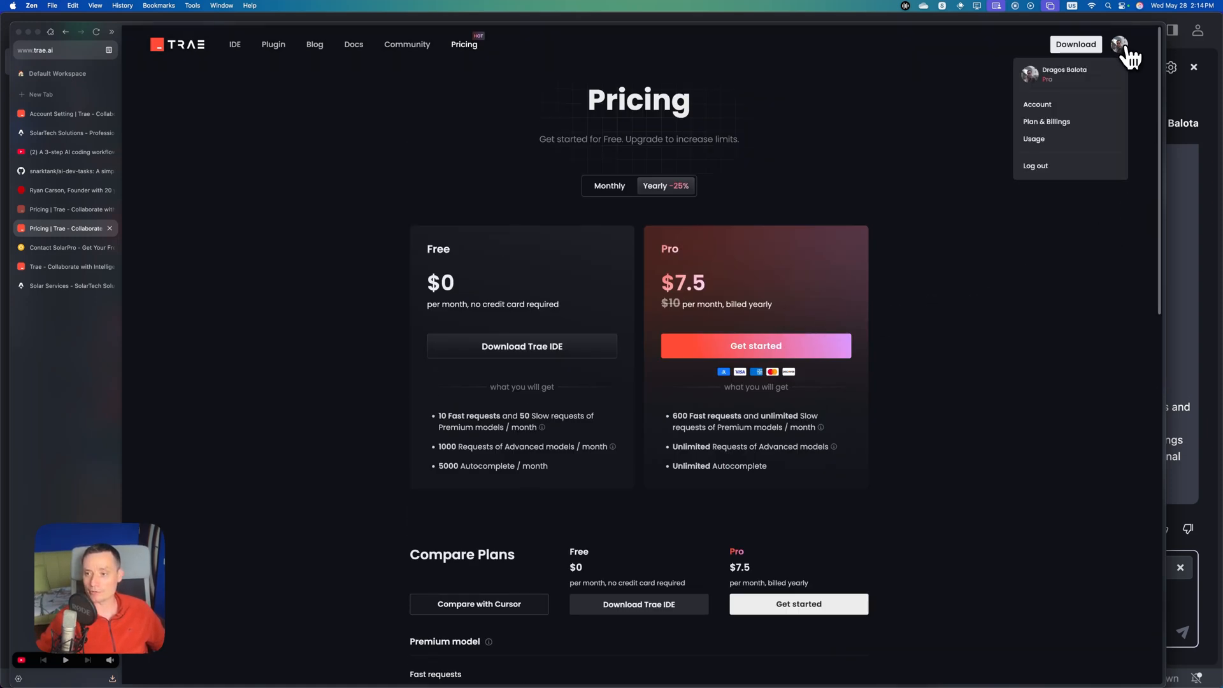
pyautogui.click(1037, 104)
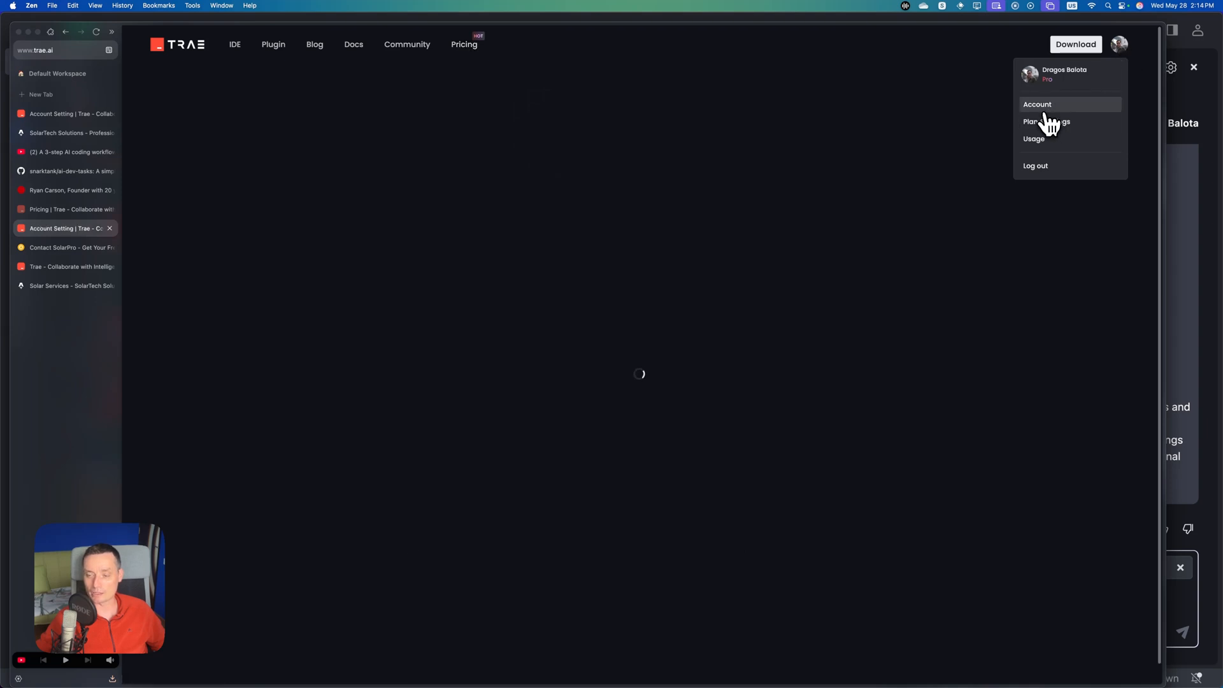
pyautogui.click(1052, 121)
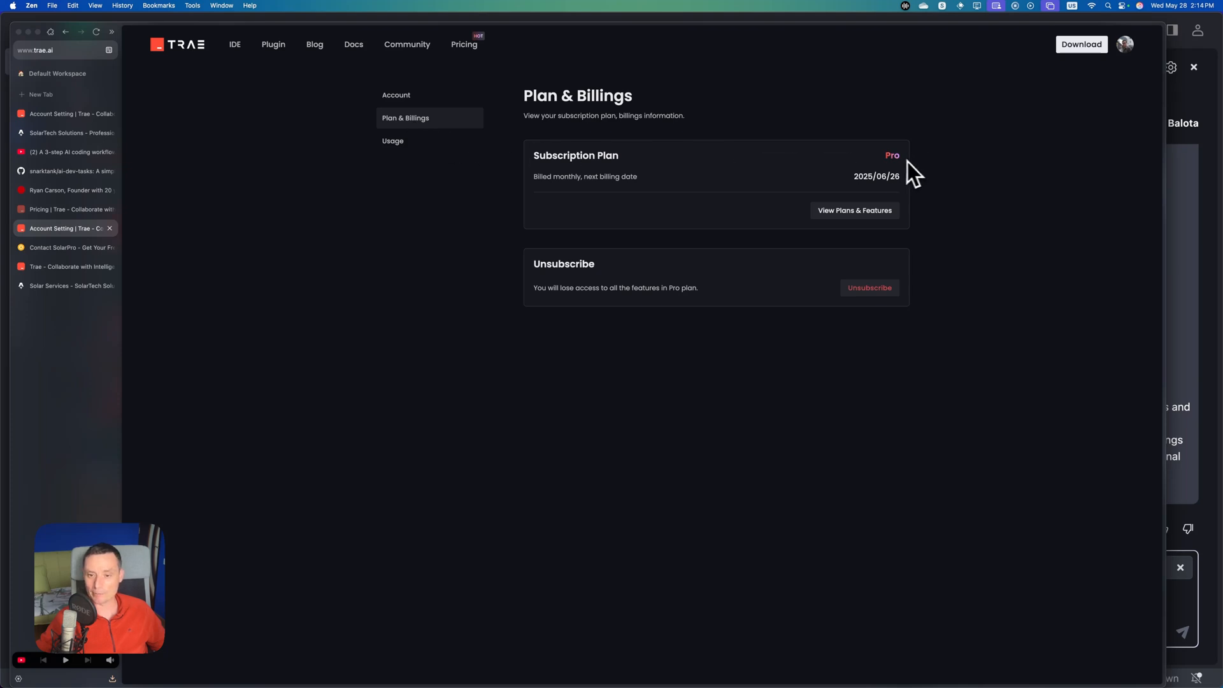
pyautogui.click(393, 141)
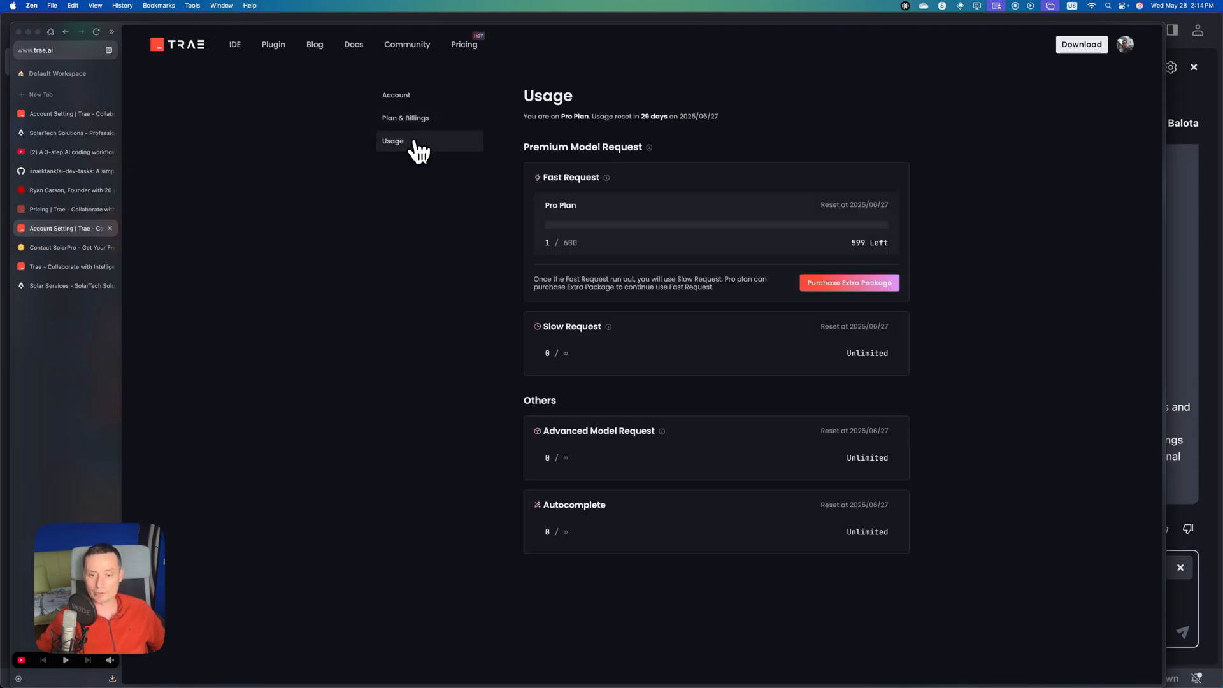
pyautogui.moveTo(563, 238)
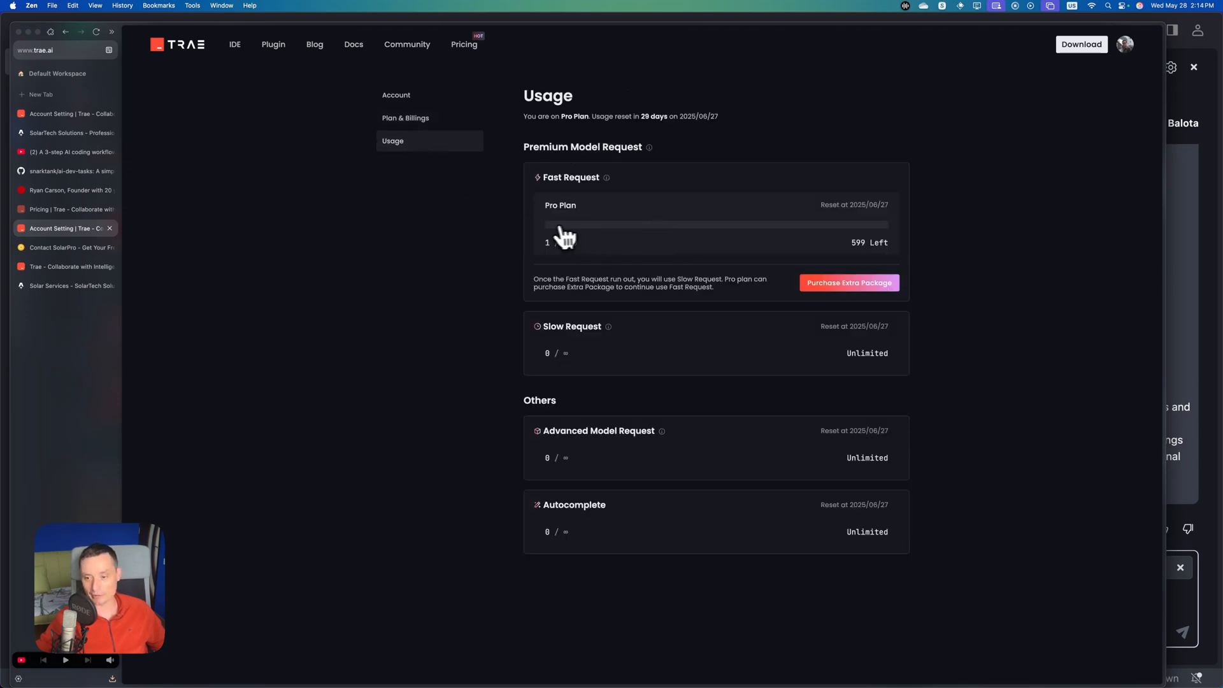
pyautogui.moveTo(605, 254)
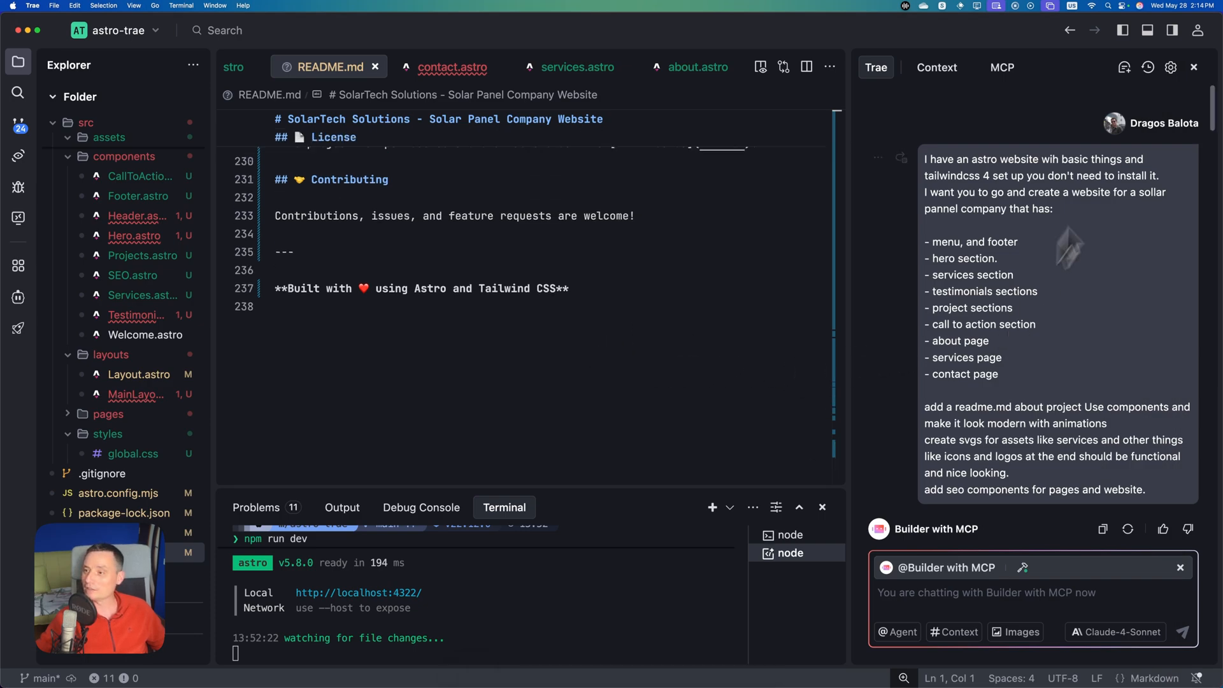
pyautogui.click(1172, 31)
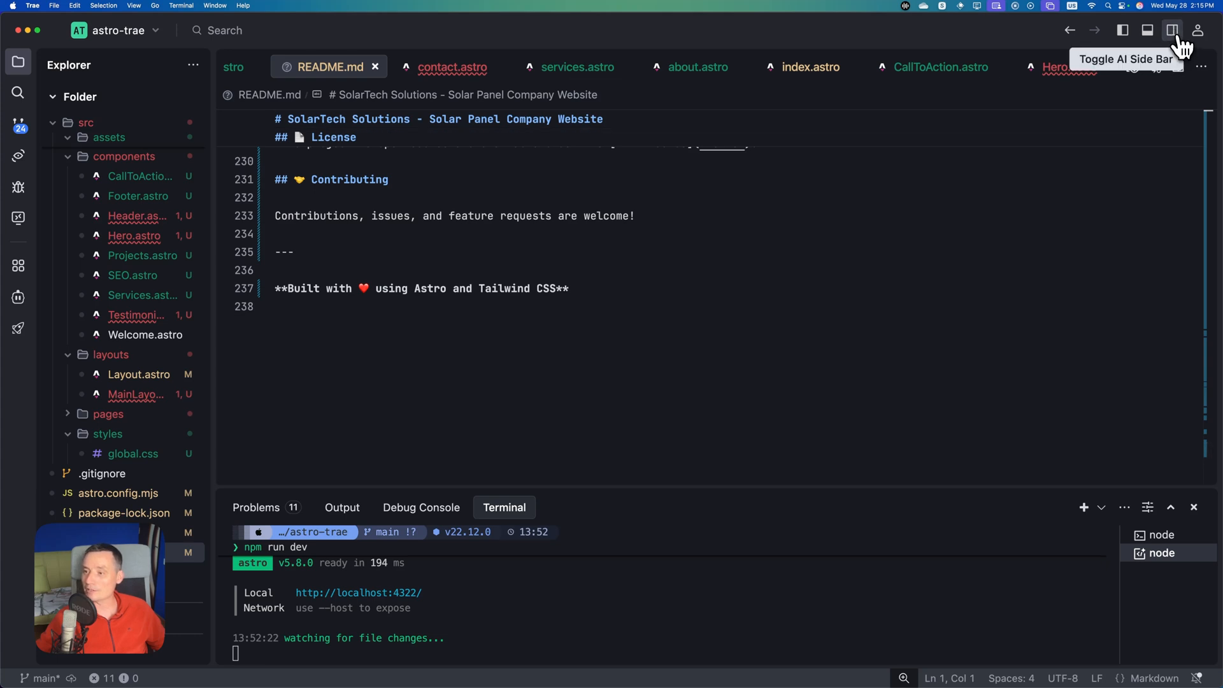
pyautogui.click(1171, 30)
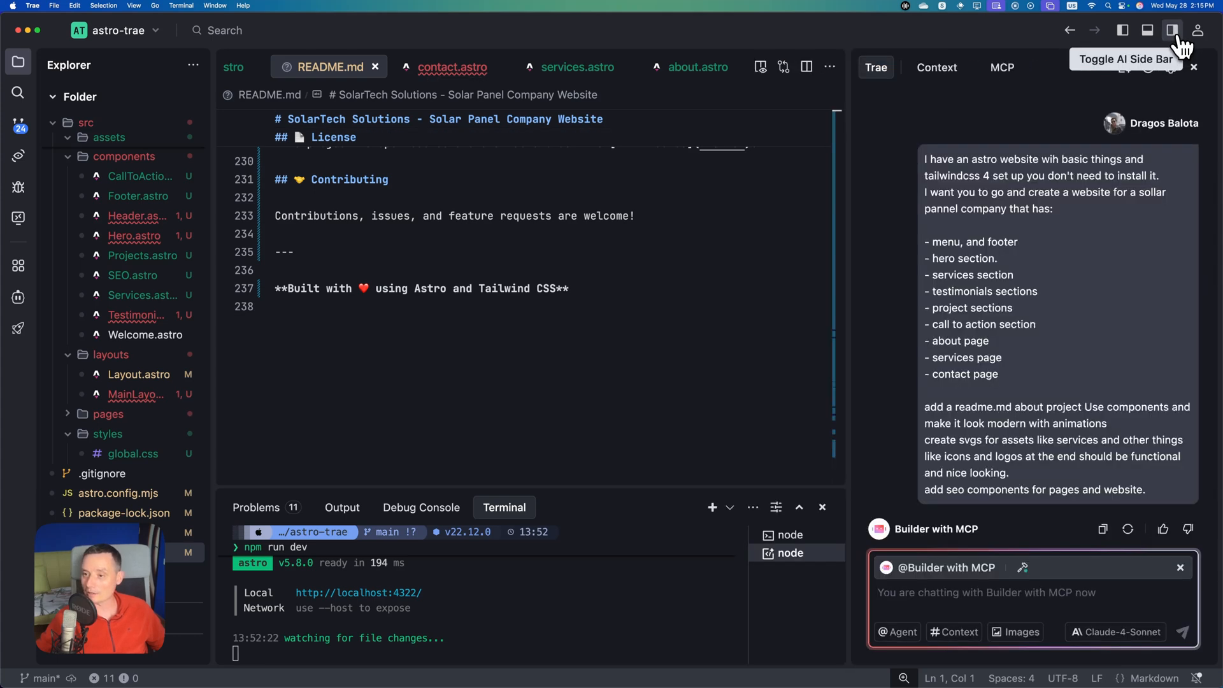
pyautogui.moveTo(1007, 351)
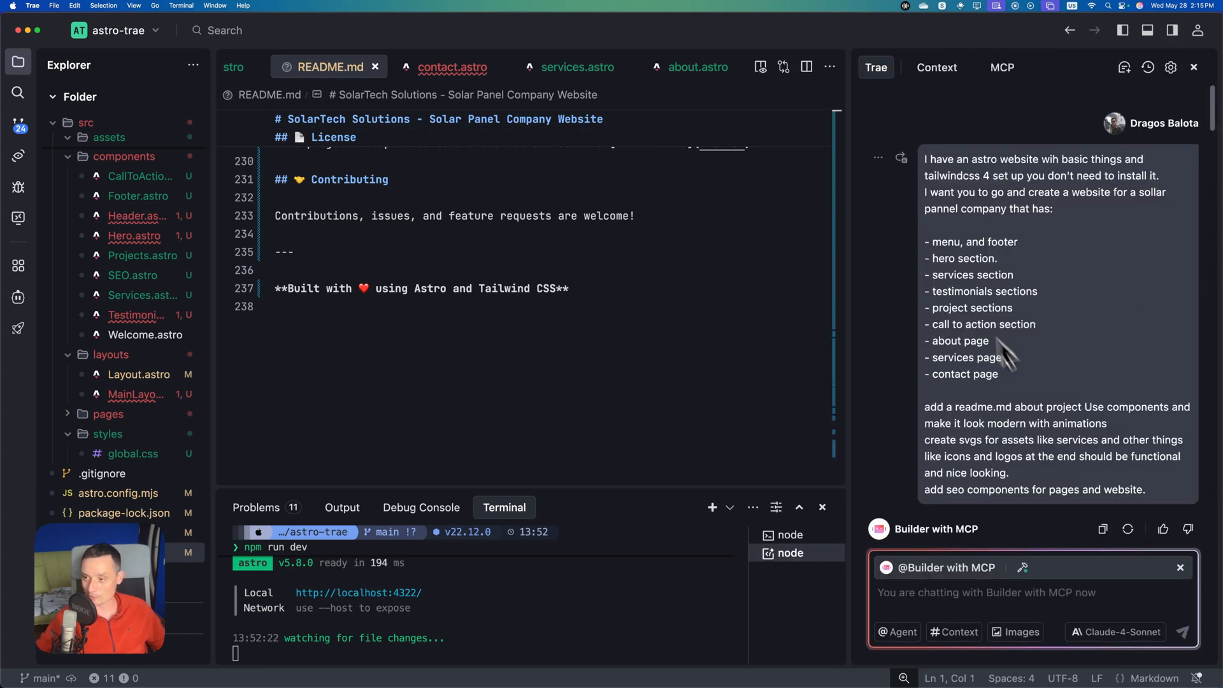
pyautogui.moveTo(1171, 66)
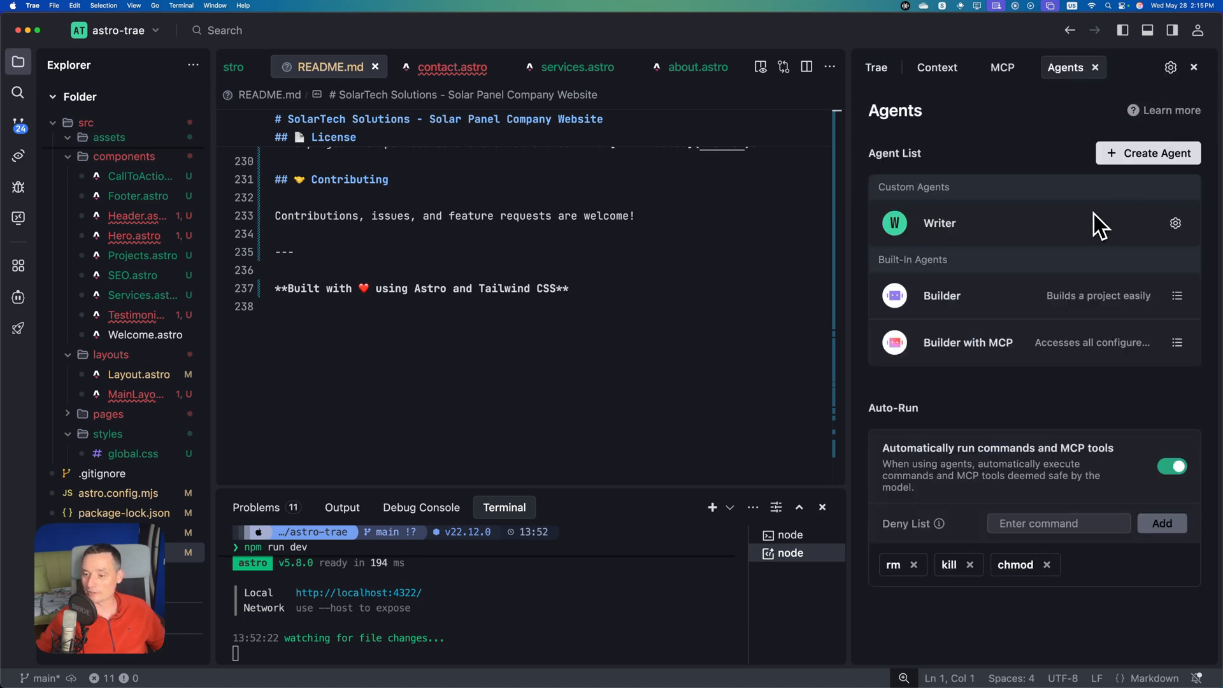
pyautogui.moveTo(1029, 351)
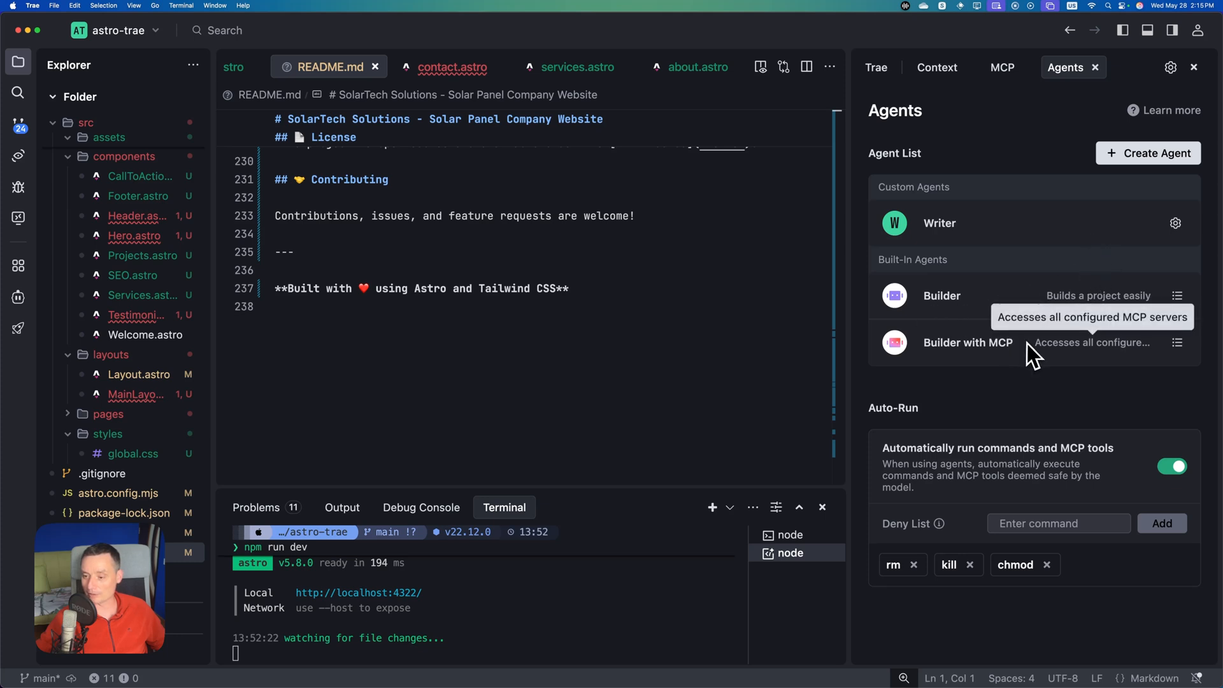
pyautogui.moveTo(1060, 372)
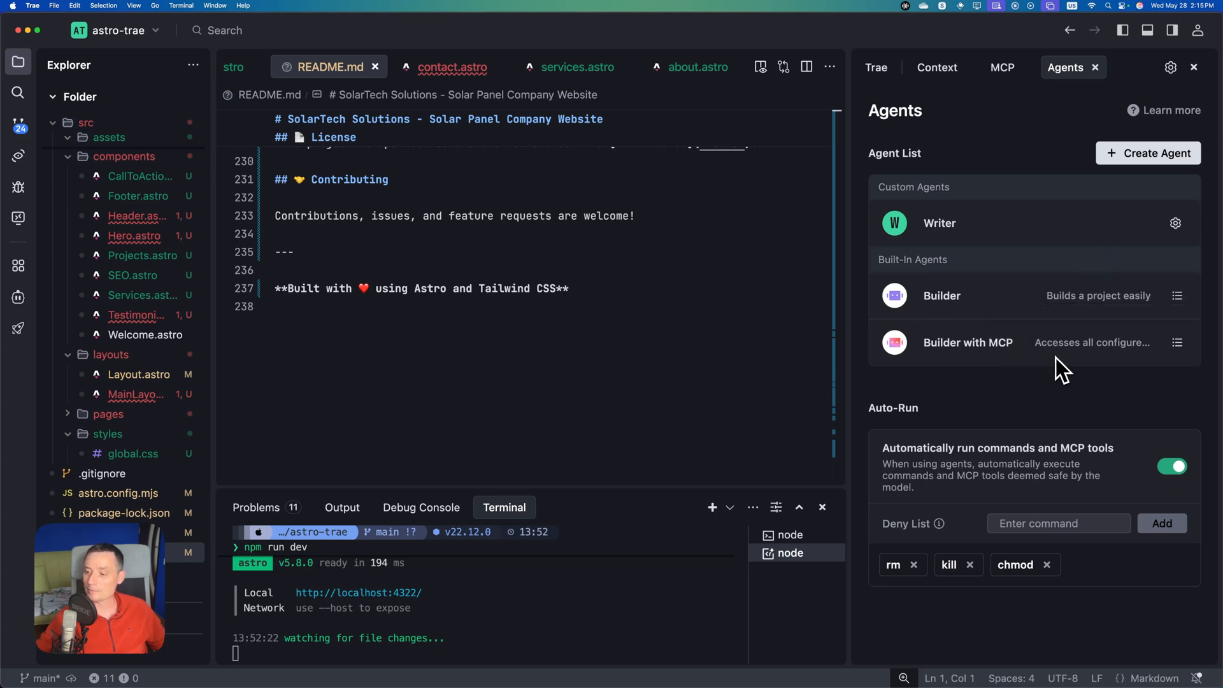
# - Browse AI Management's MCP servers and Rules, ending on the Models list with OpenRouter Google model
pyautogui.click(1171, 68)
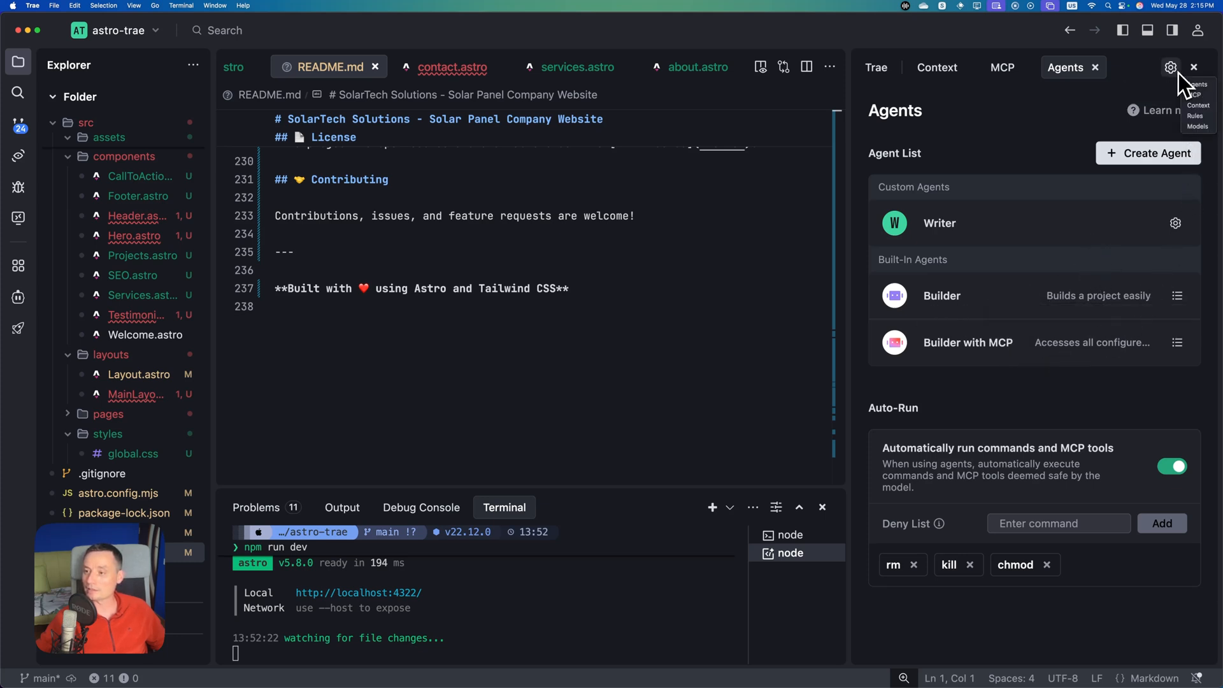
pyautogui.click(1001, 67)
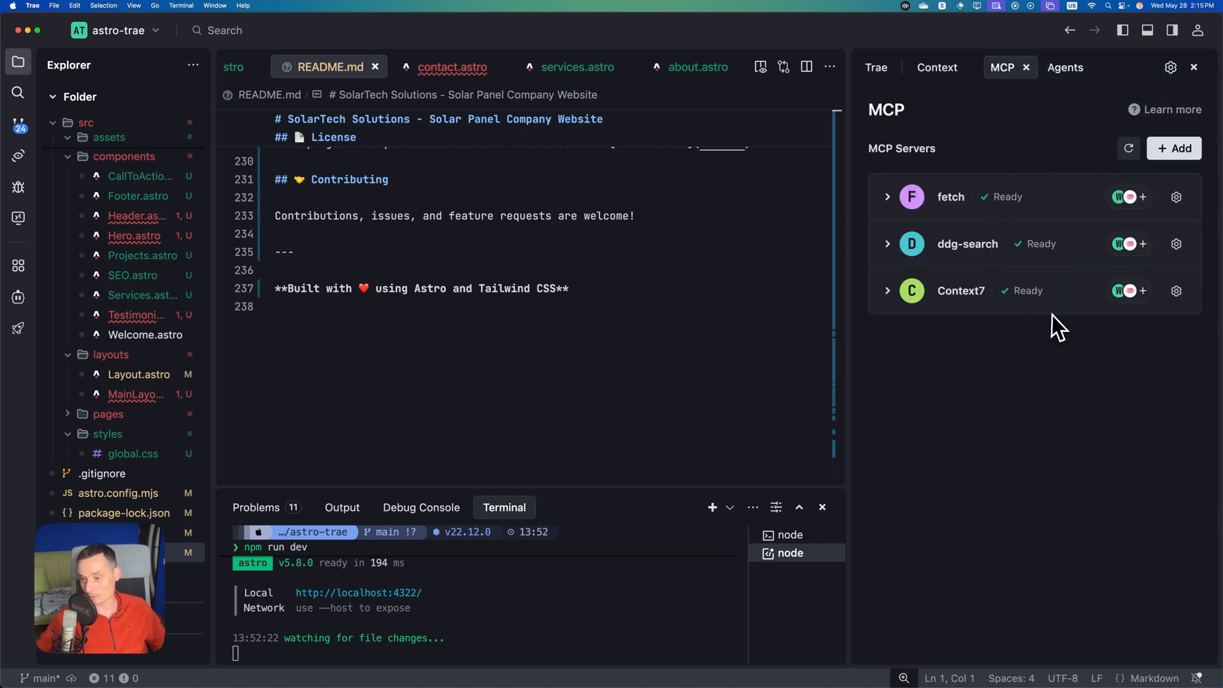
pyautogui.moveTo(1001, 308)
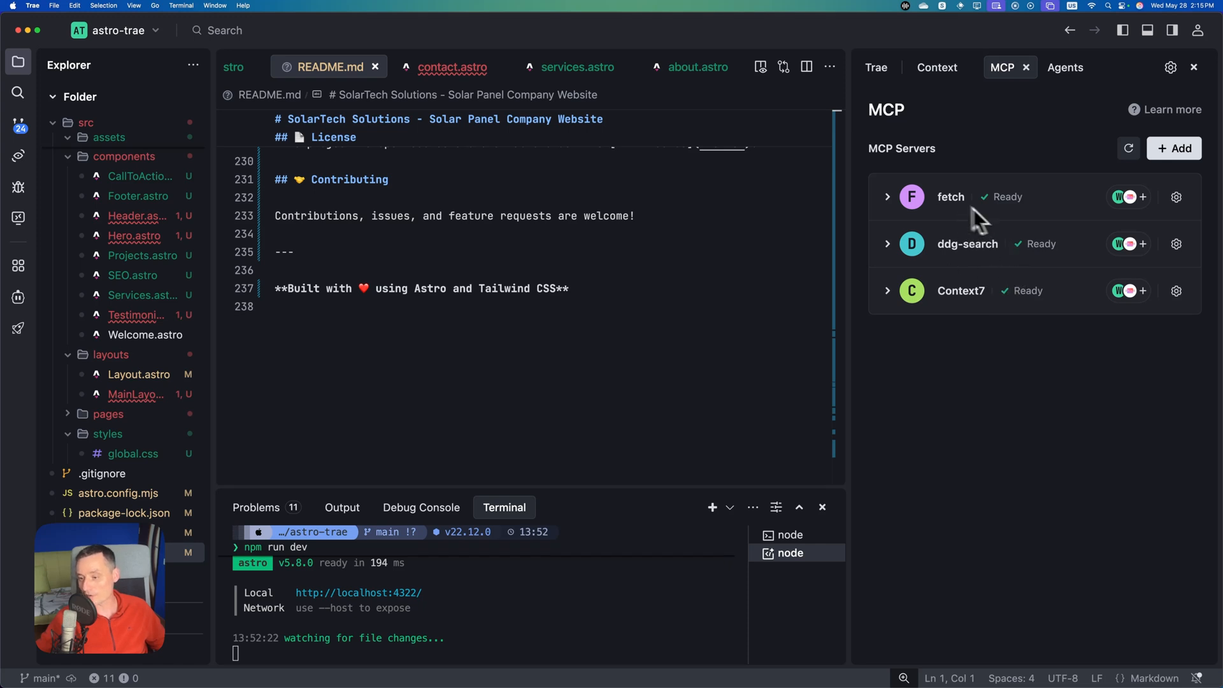
pyautogui.moveTo(1180, 292)
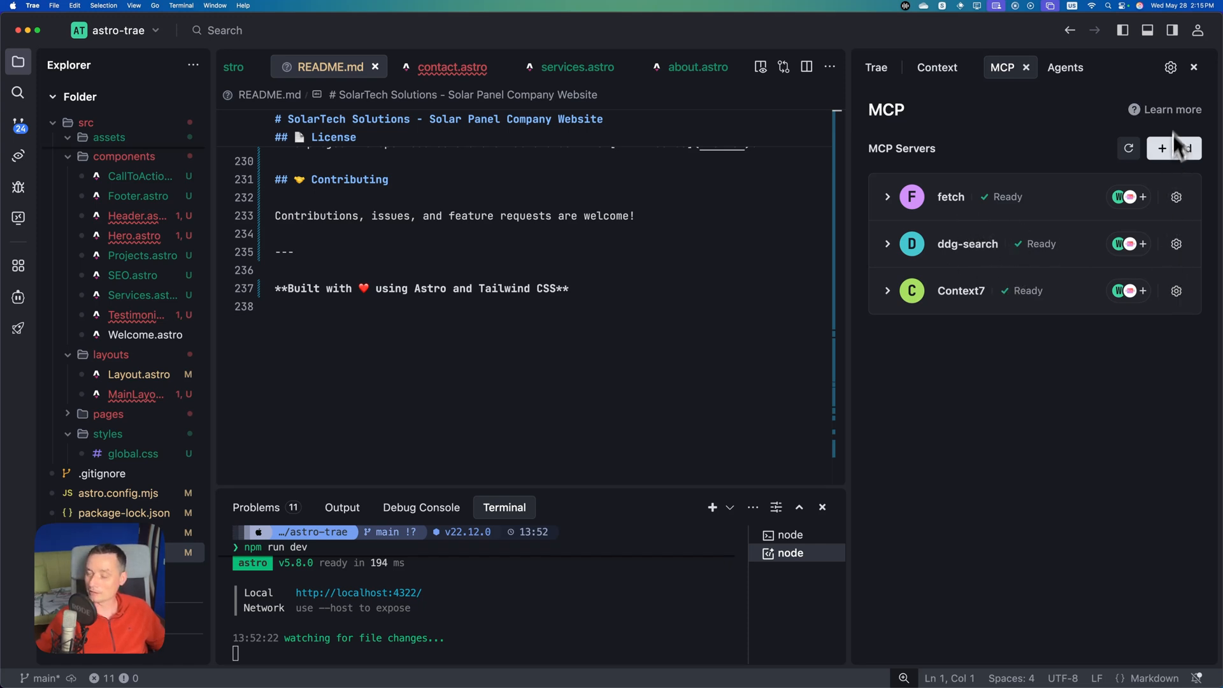
pyautogui.click(1171, 67)
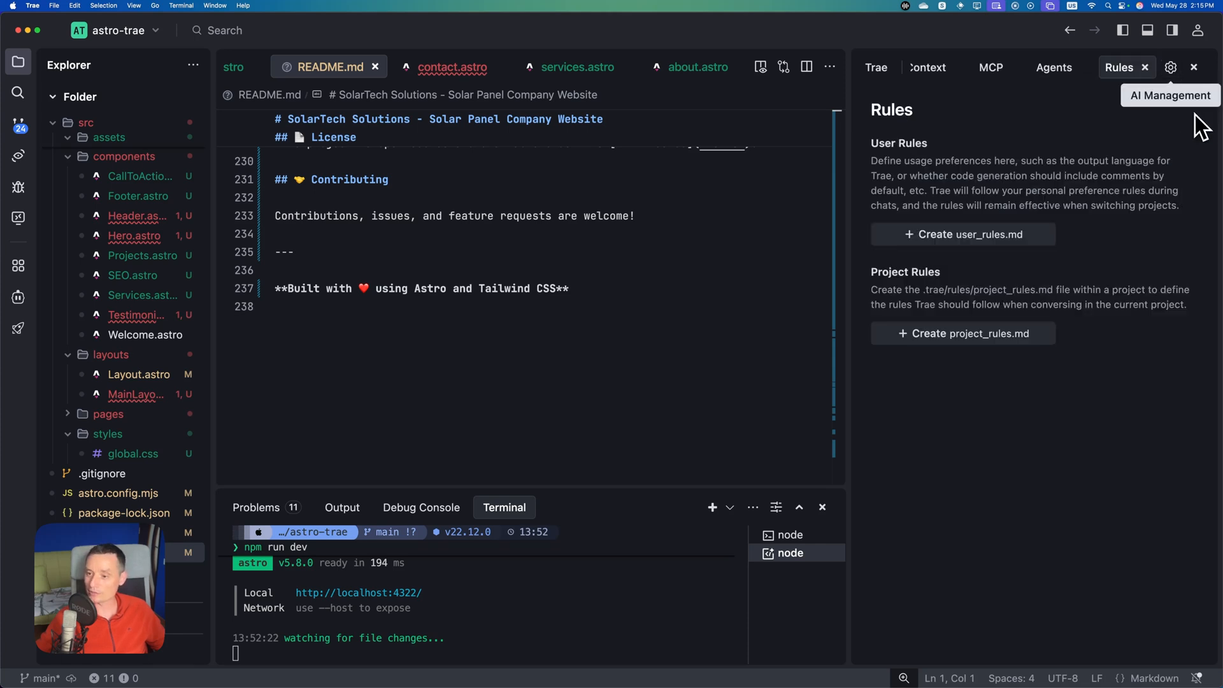
pyautogui.moveTo(1174, 102)
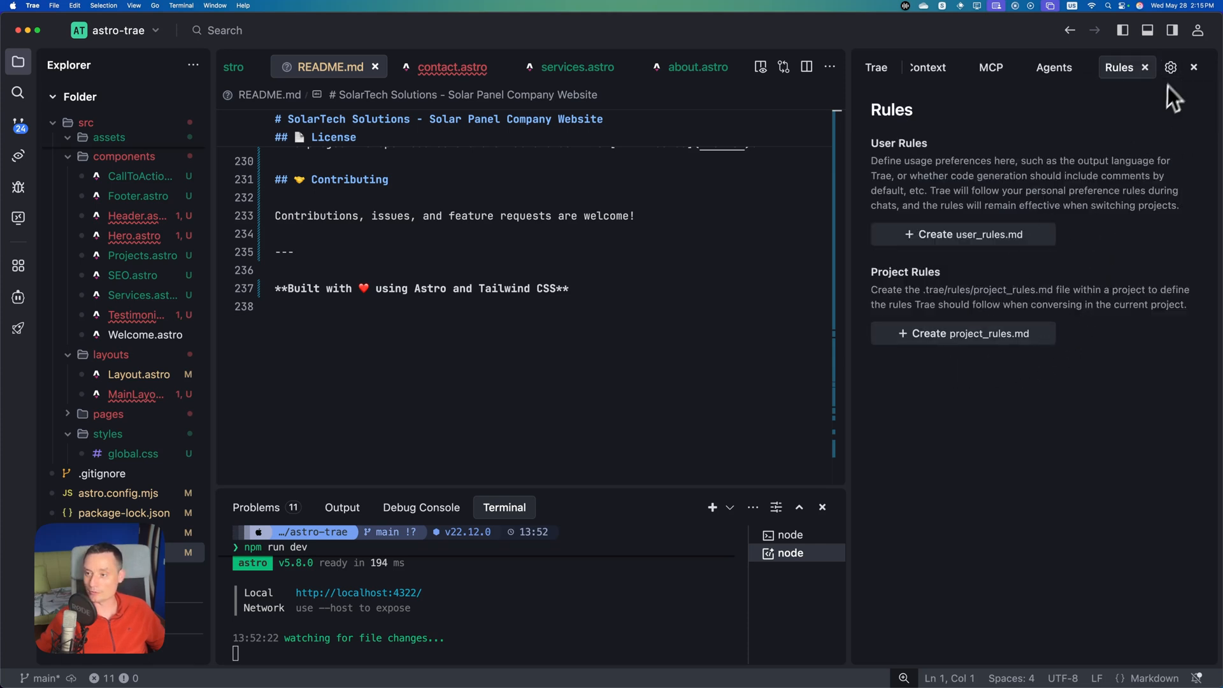
pyautogui.click(1171, 67)
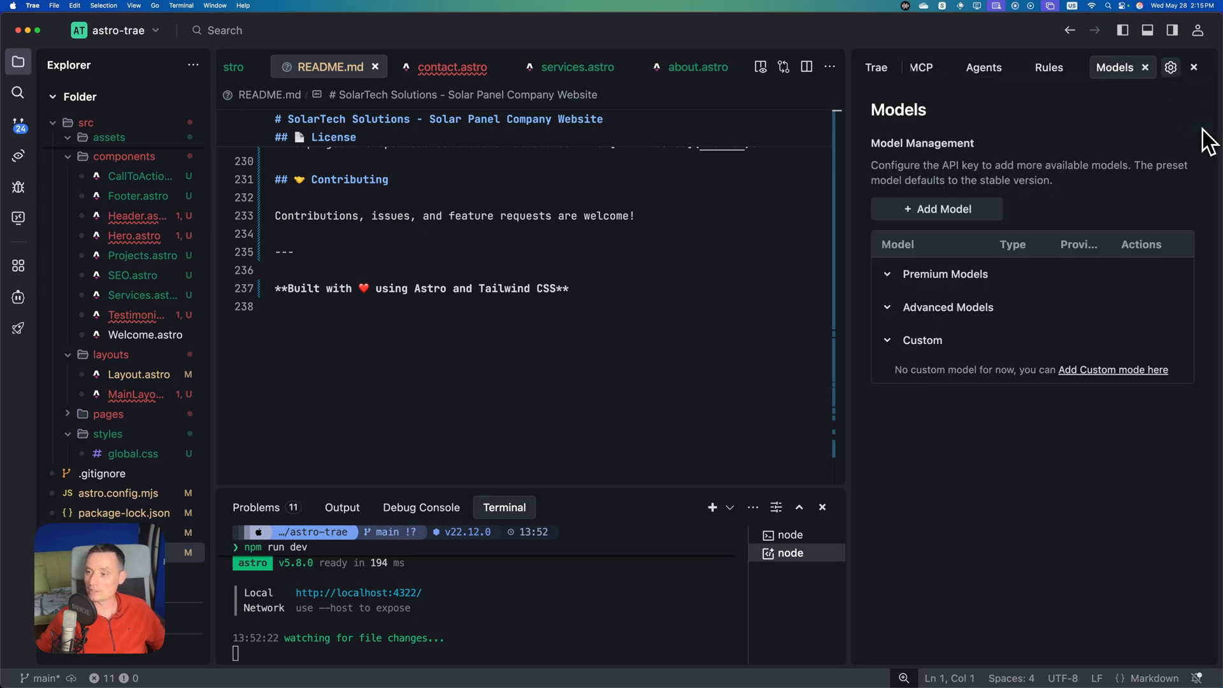
pyautogui.click(886, 274)
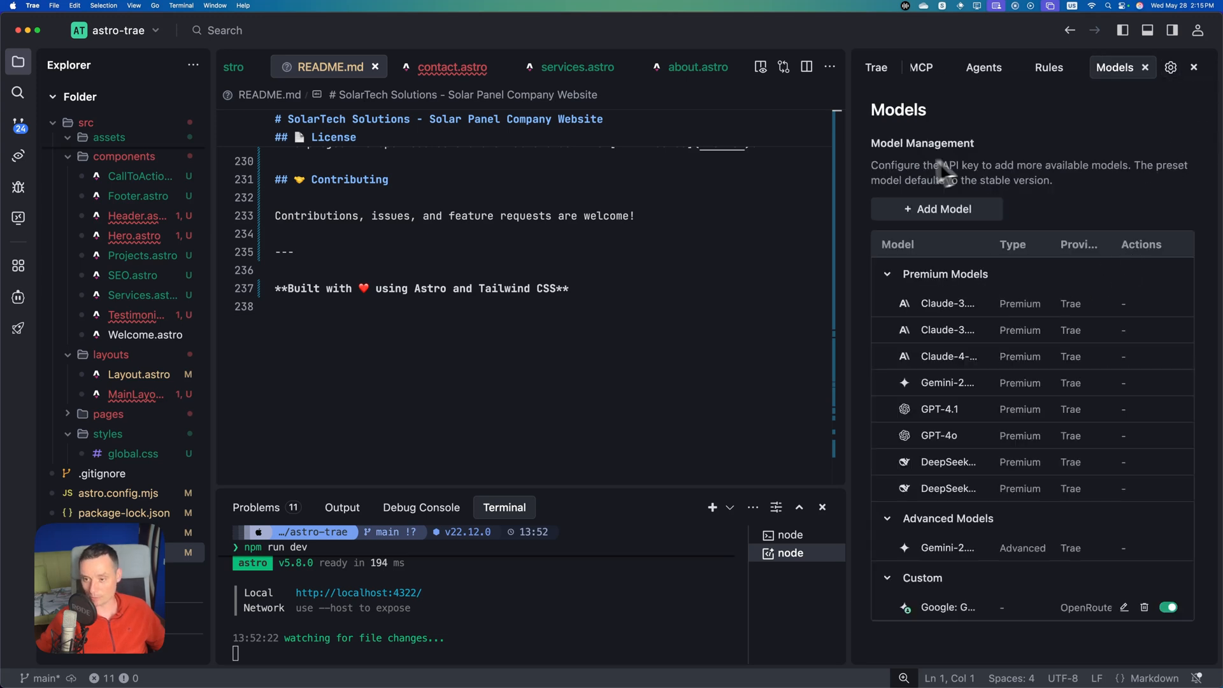
pyautogui.moveTo(1178, 300)
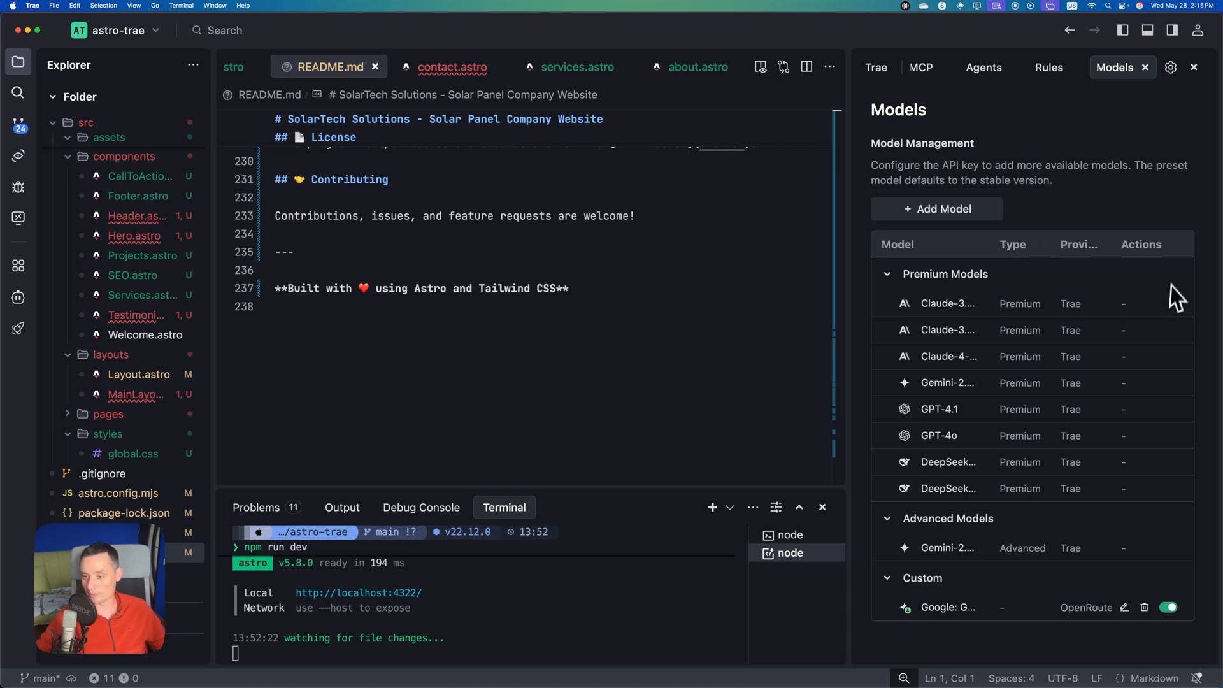
pyautogui.moveTo(939, 293)
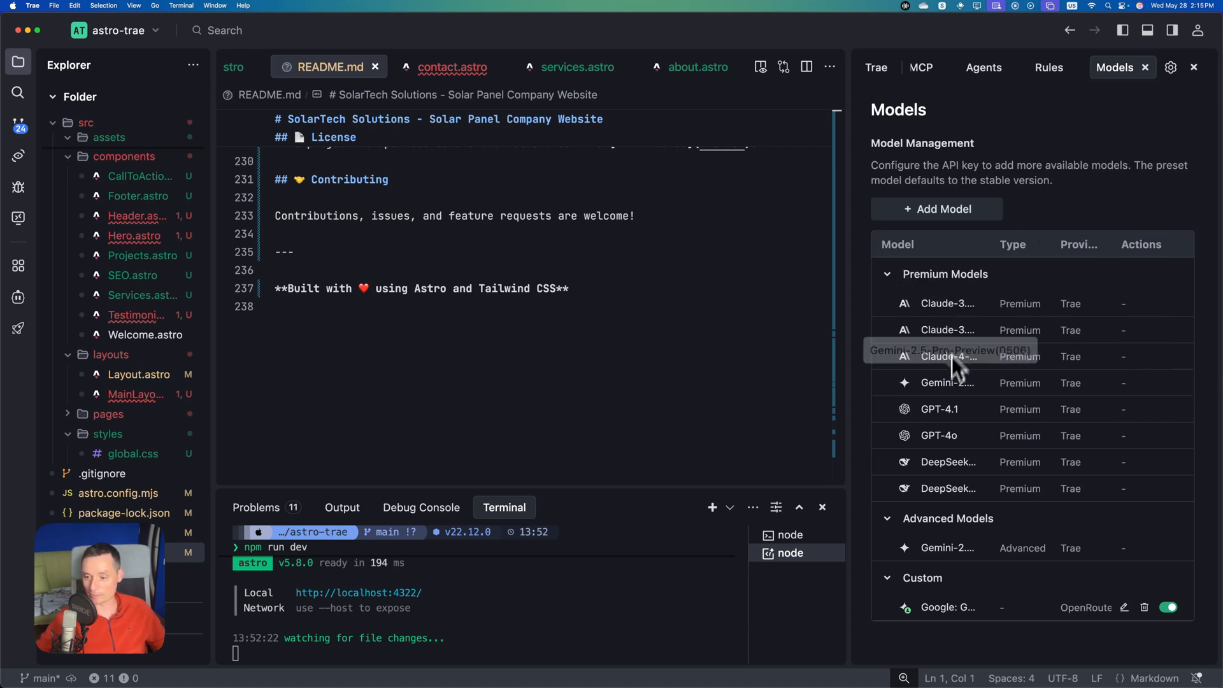
pyautogui.moveTo(959, 448)
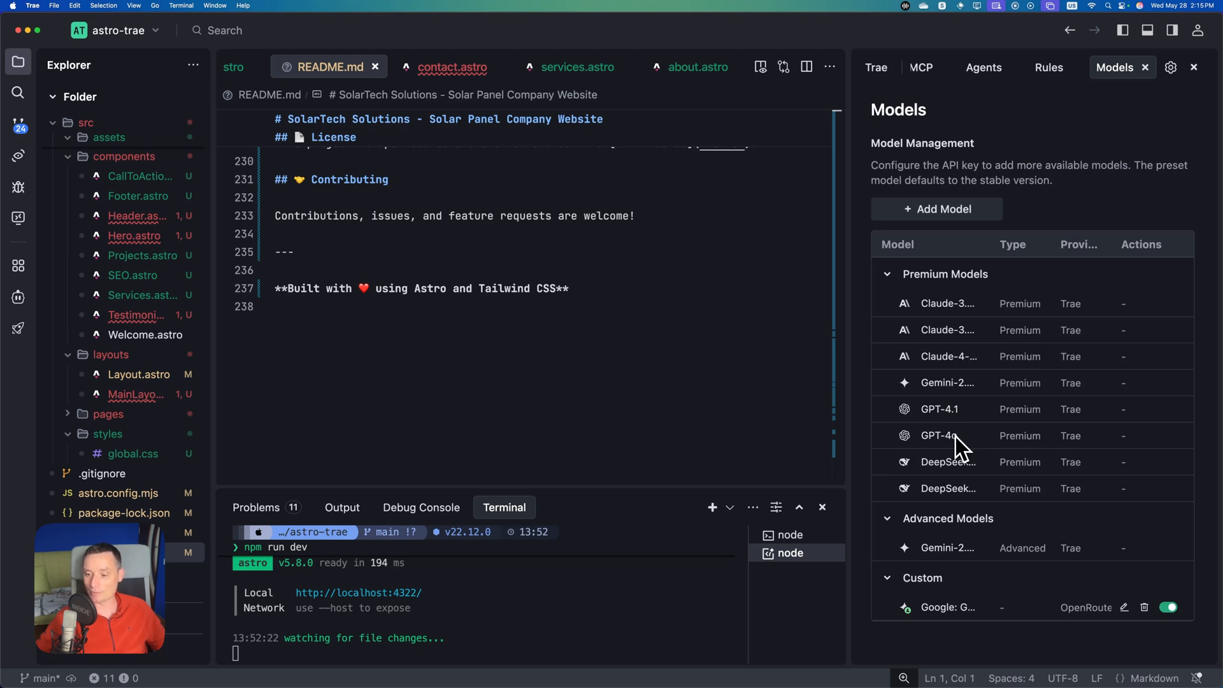
pyautogui.moveTo(952, 566)
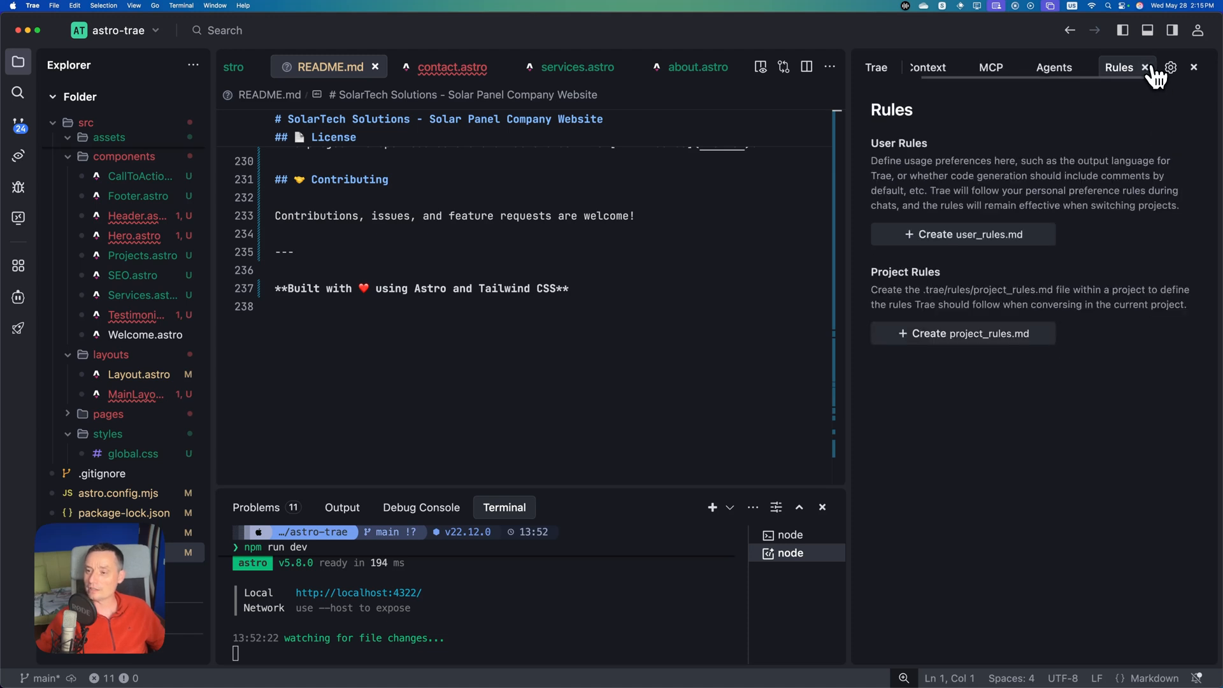
pyautogui.click(876, 67)
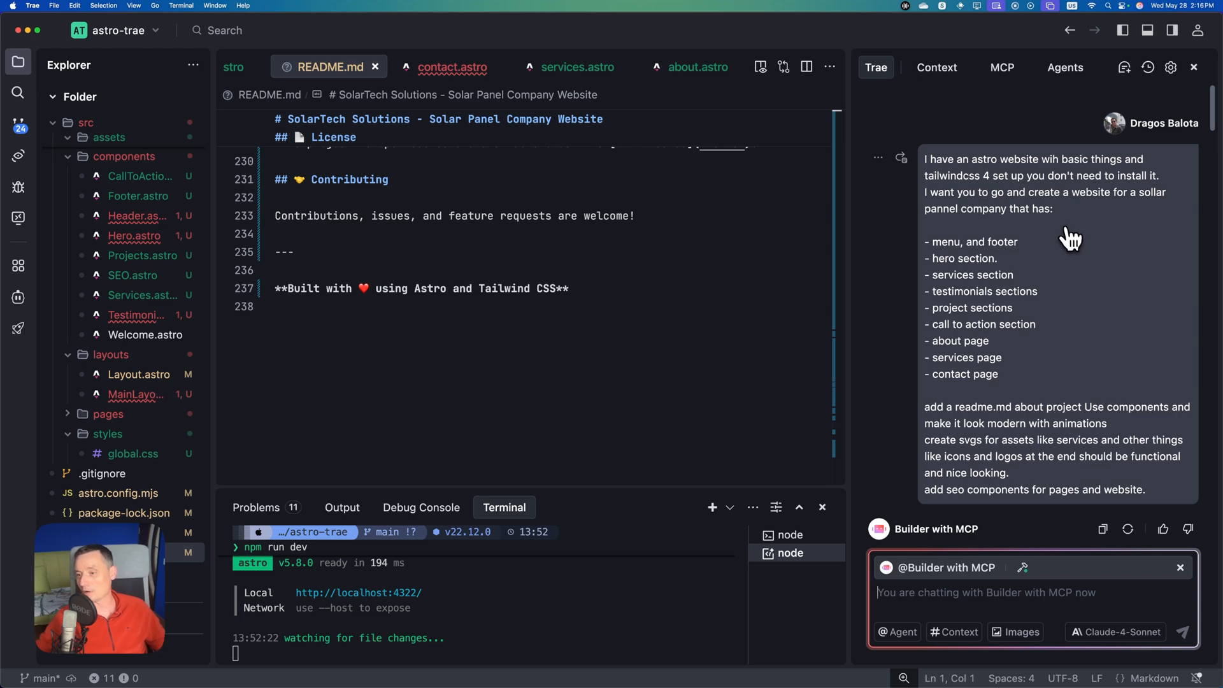
pyautogui.moveTo(1043, 234)
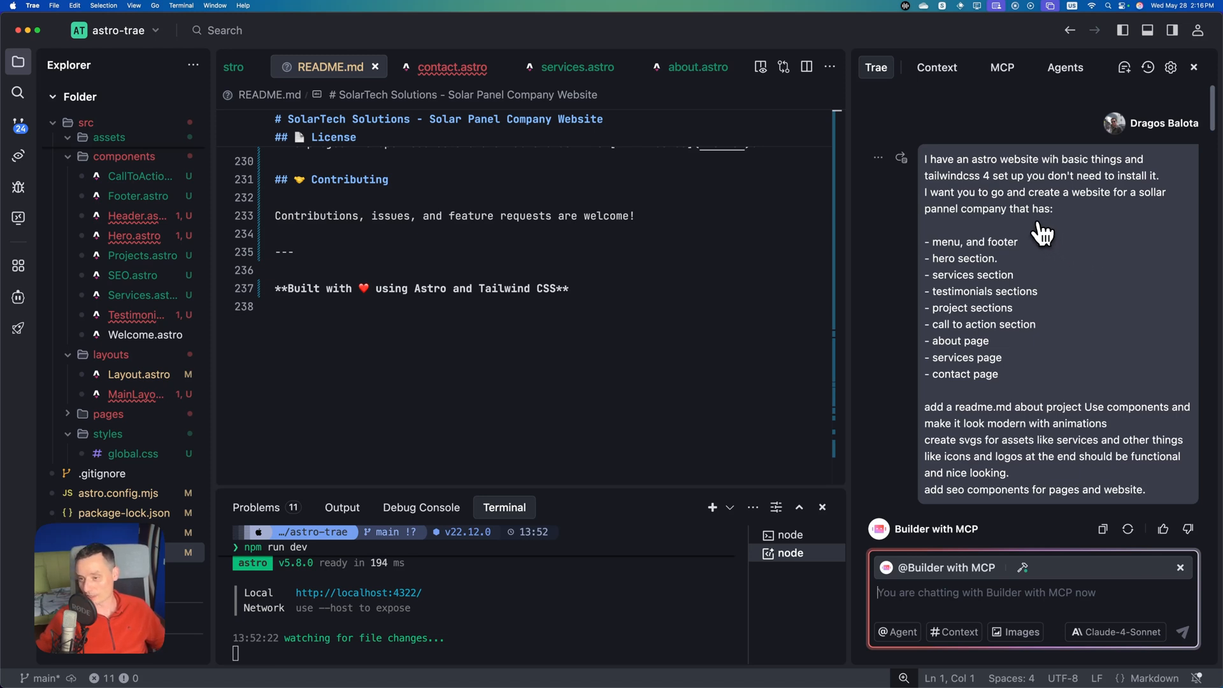
pyautogui.moveTo(944, 168)
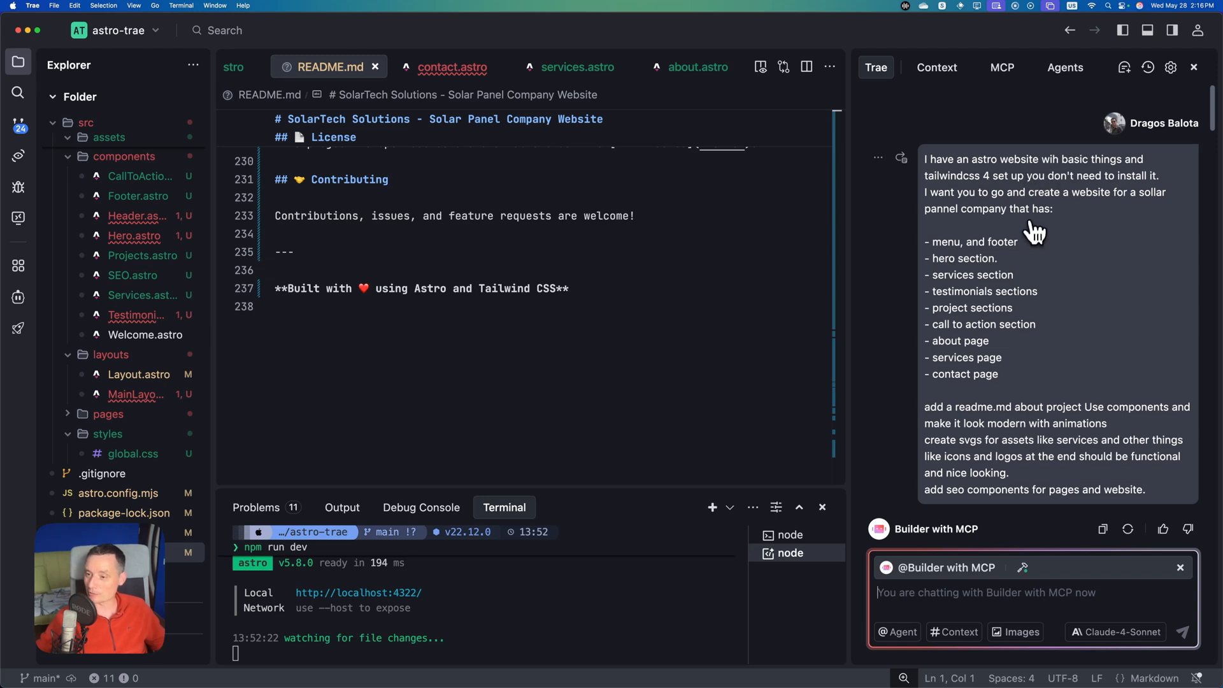
pyautogui.moveTo(998, 191)
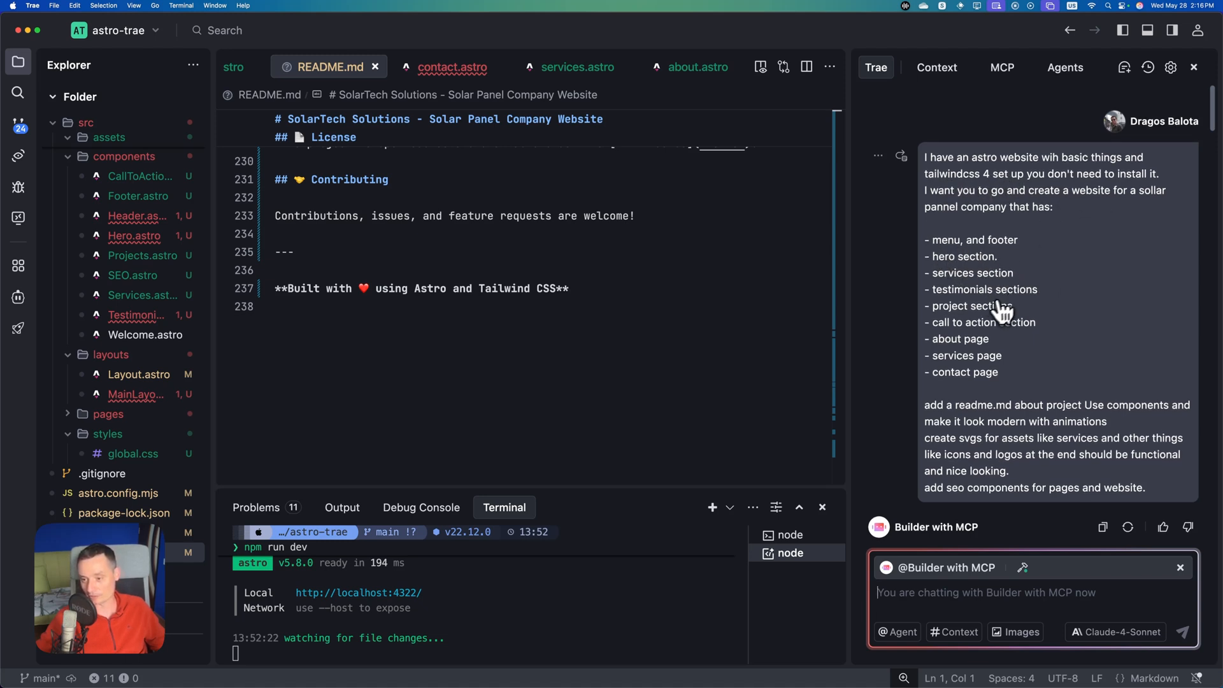
pyautogui.scroll(-3)
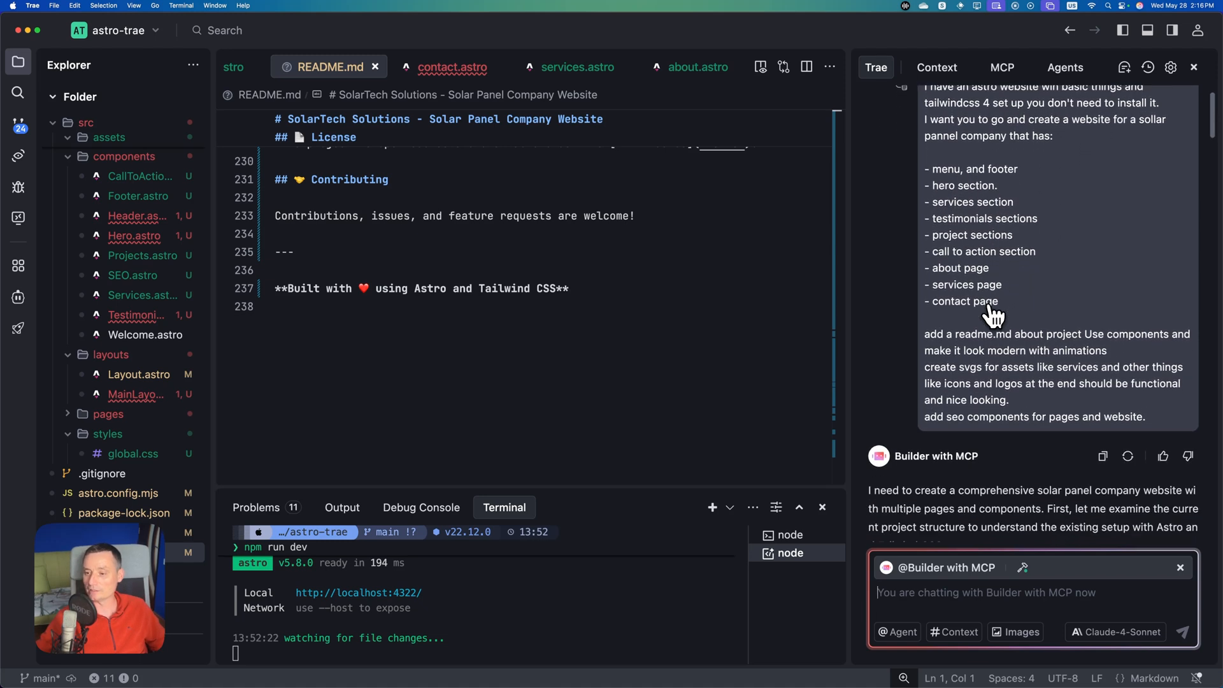
pyautogui.scroll(-3)
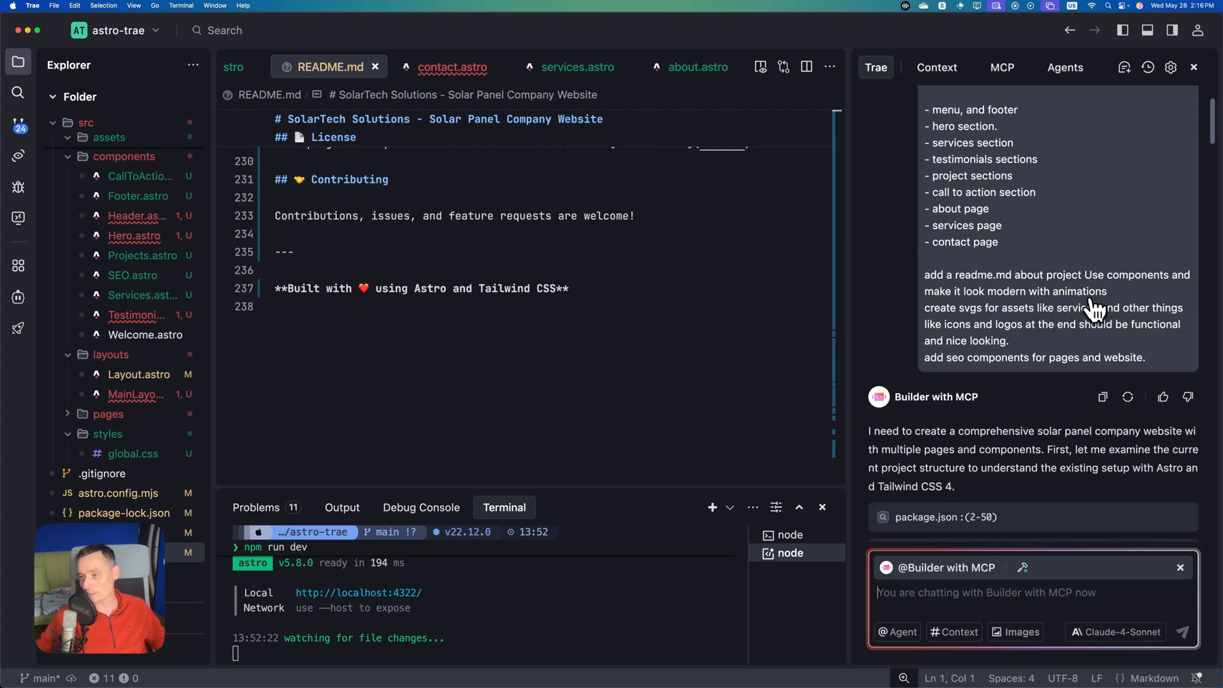
pyautogui.scroll(-3)
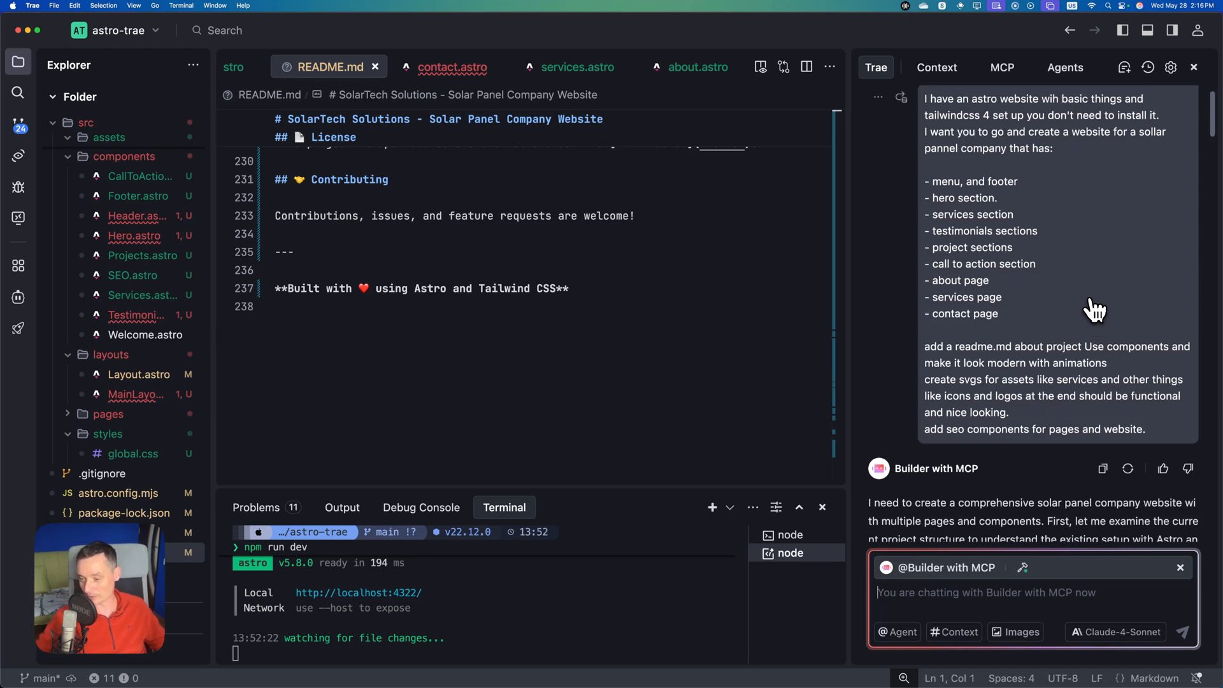
pyautogui.scroll(-3)
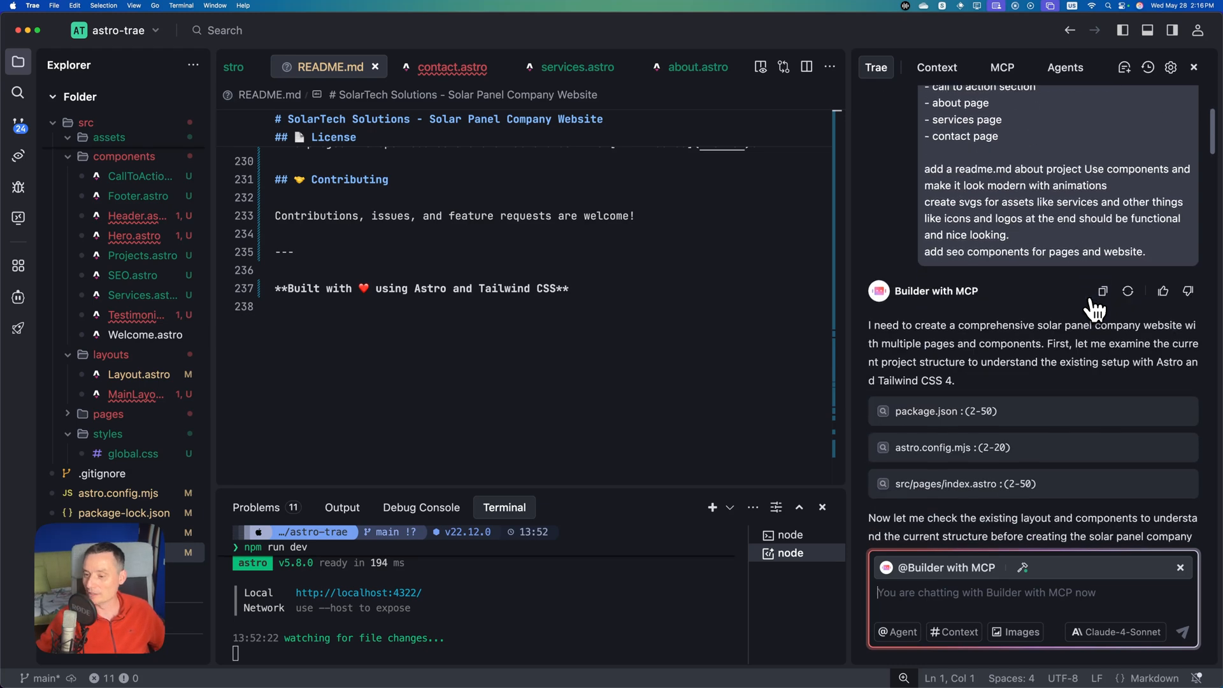
pyautogui.scroll(-3)
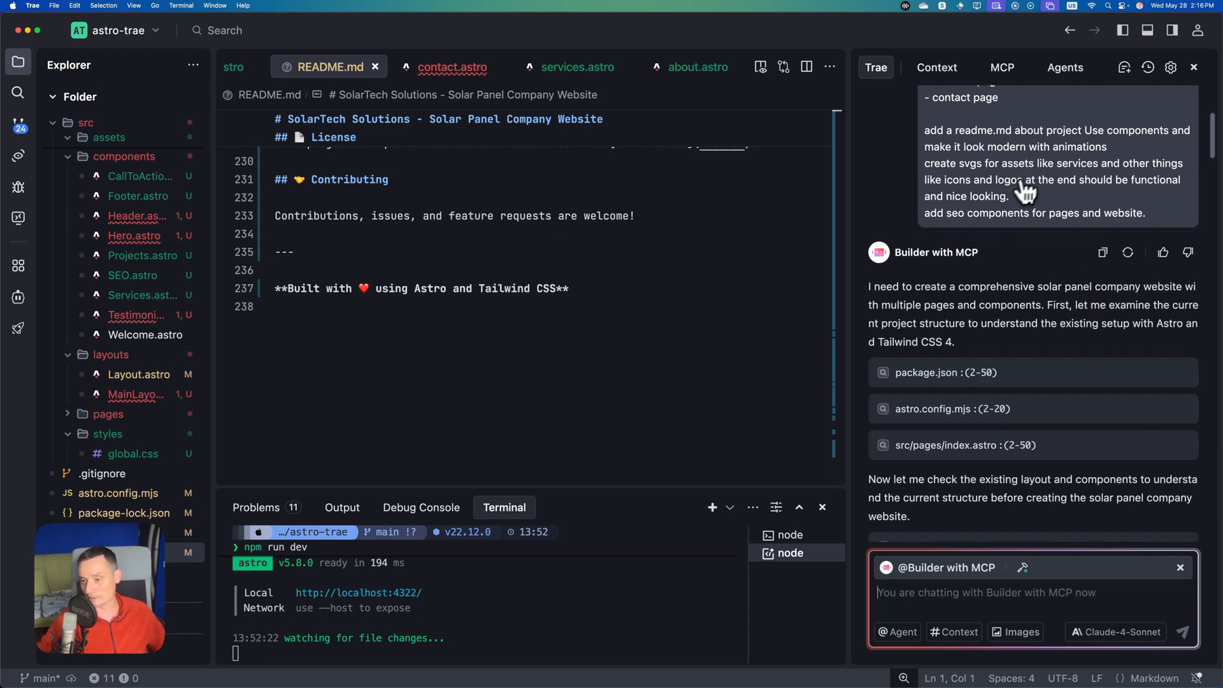
pyautogui.moveTo(1061, 608)
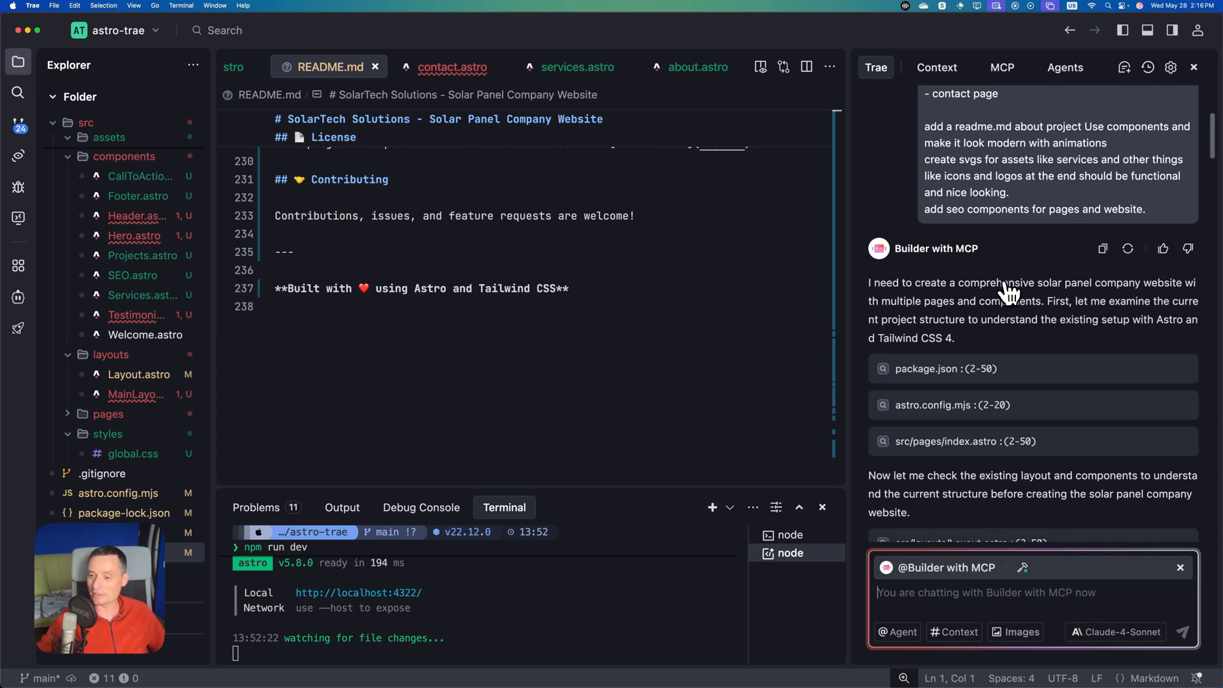
pyautogui.moveTo(924, 263)
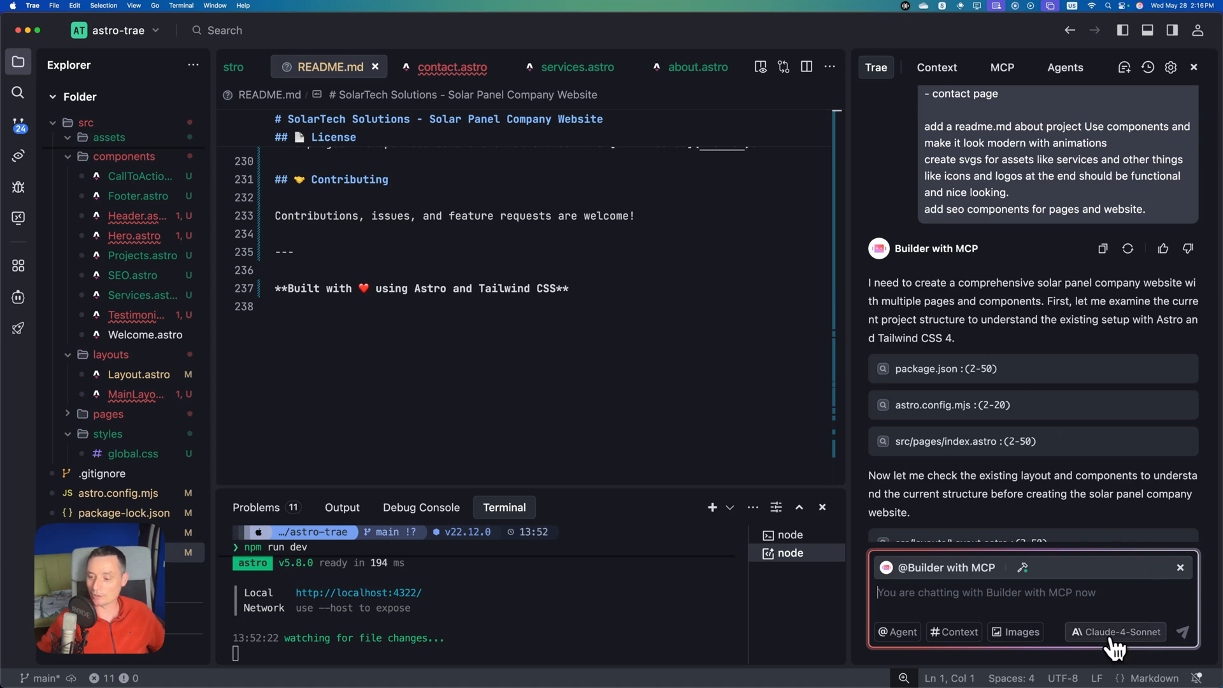
pyautogui.click(1120, 632)
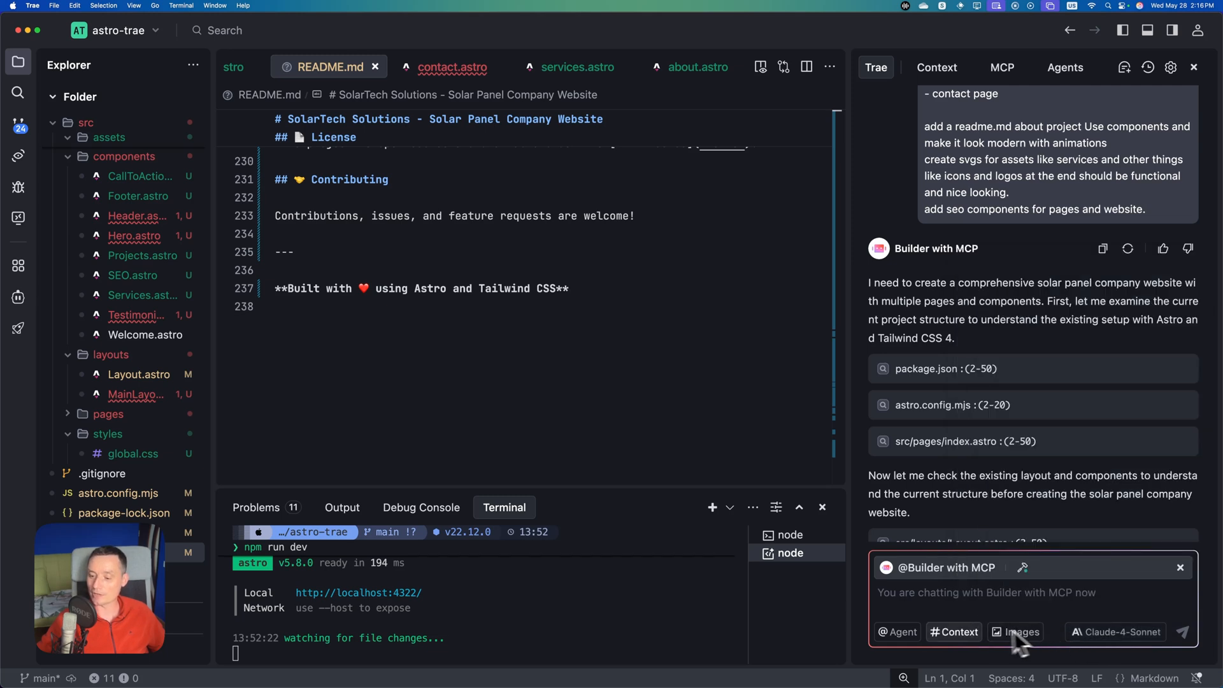
pyautogui.click(898, 632)
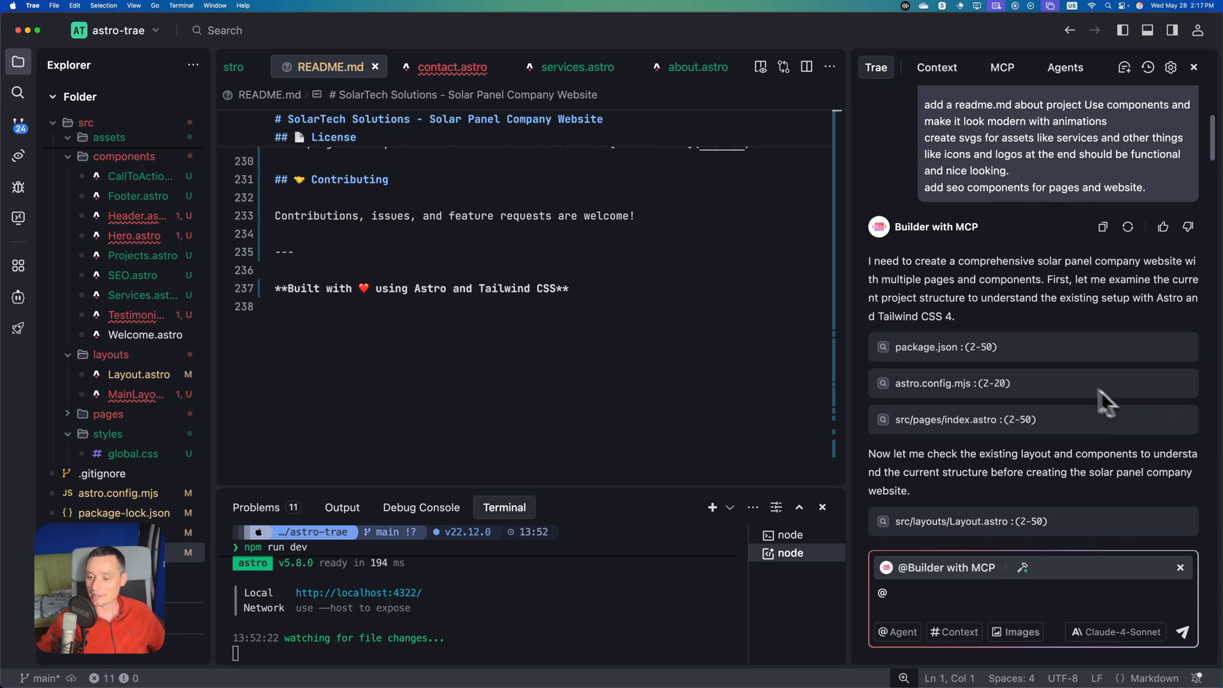
pyautogui.scroll(-3)
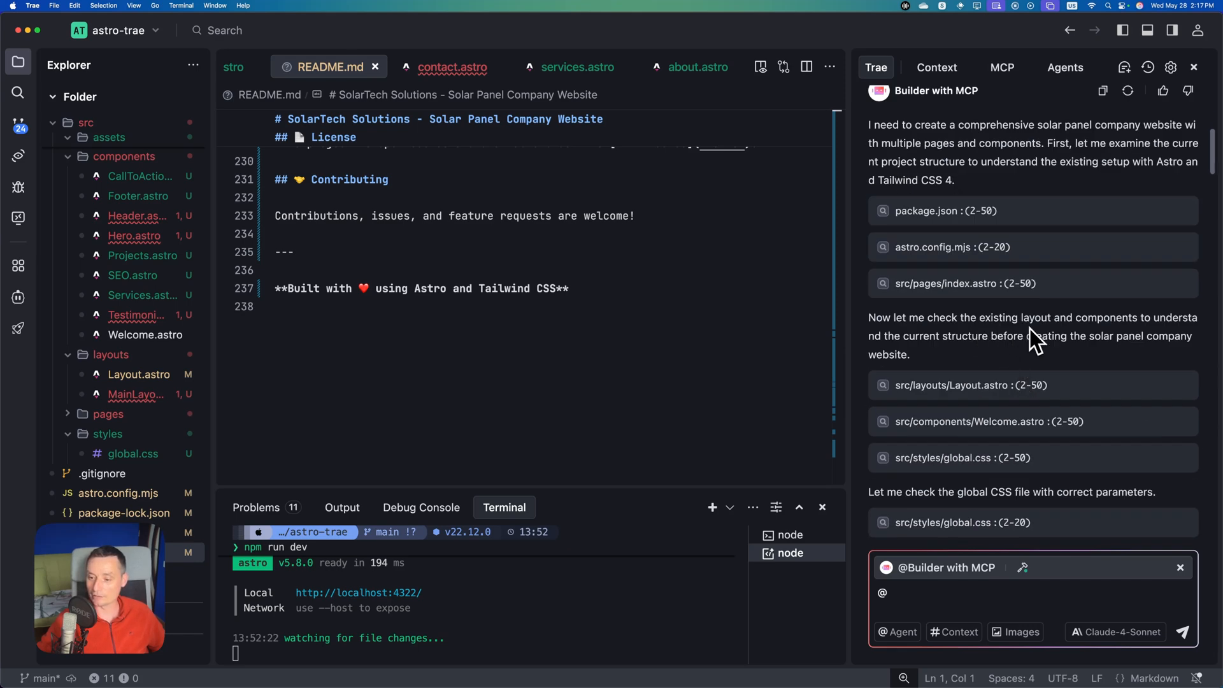
pyautogui.scroll(-3)
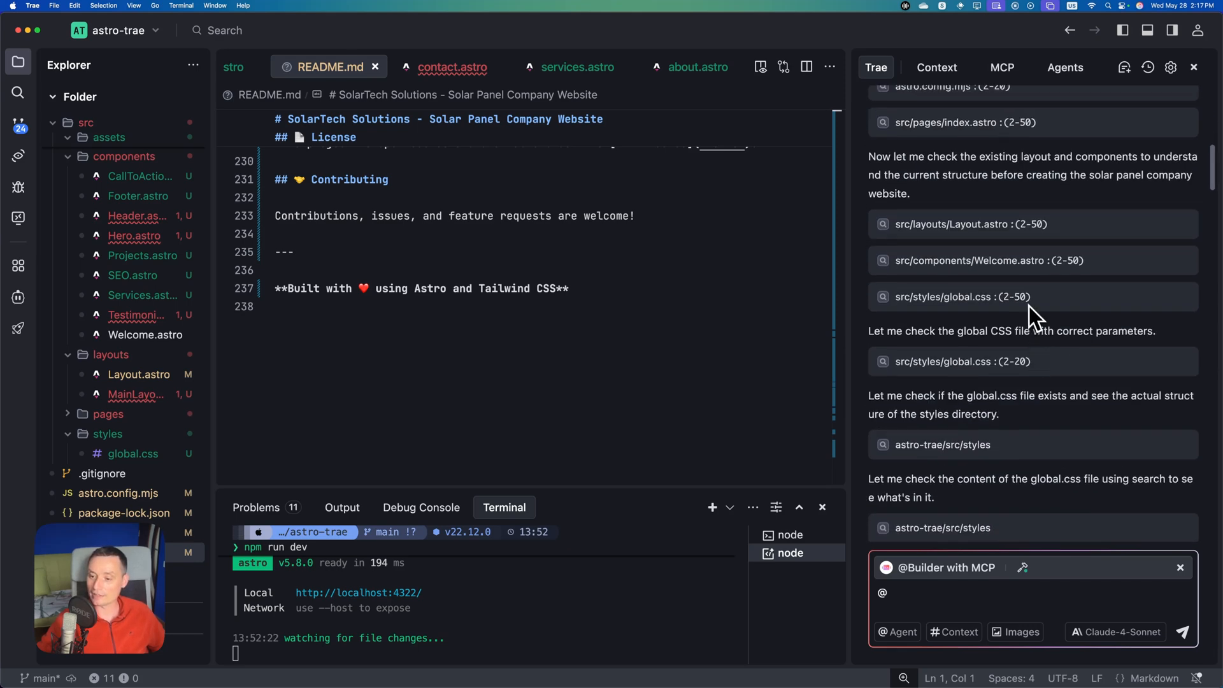
pyautogui.scroll(-3)
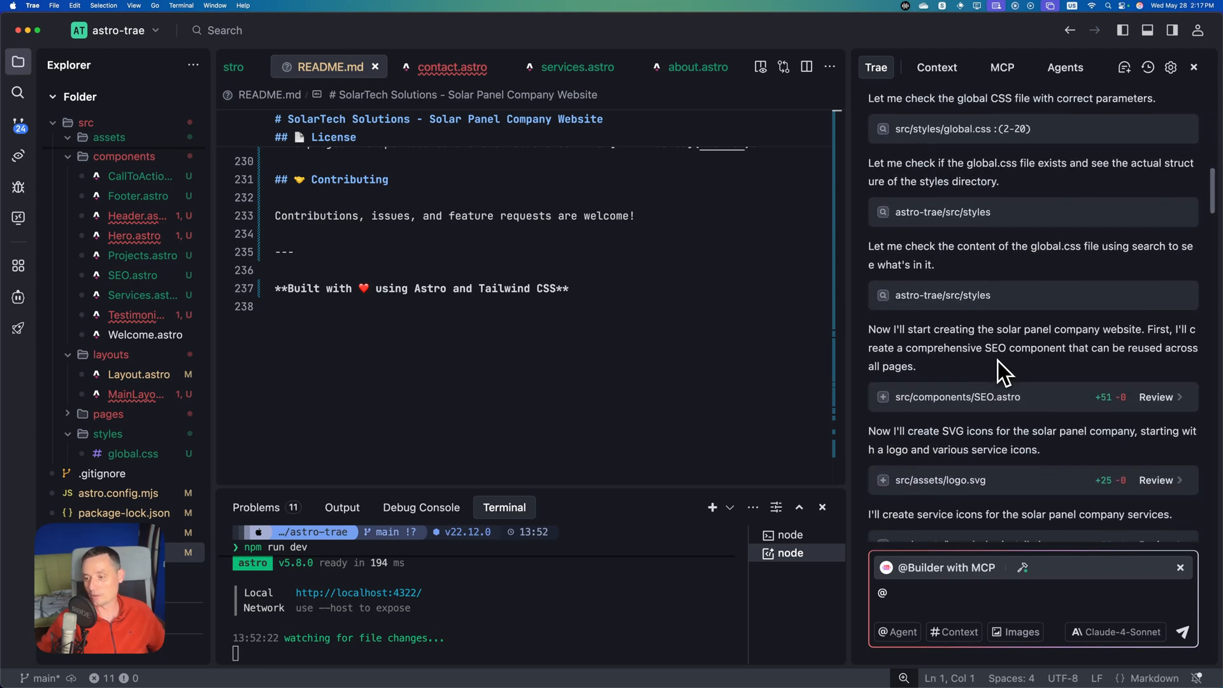
pyautogui.scroll(-3)
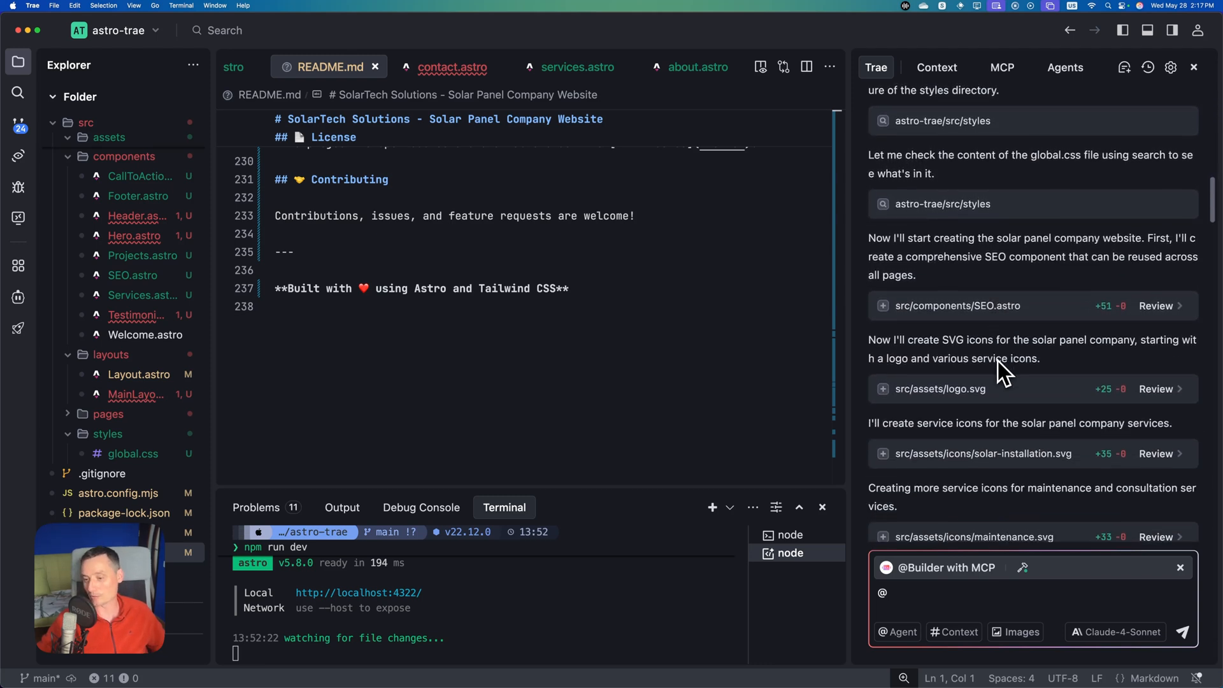
pyautogui.scroll(-3)
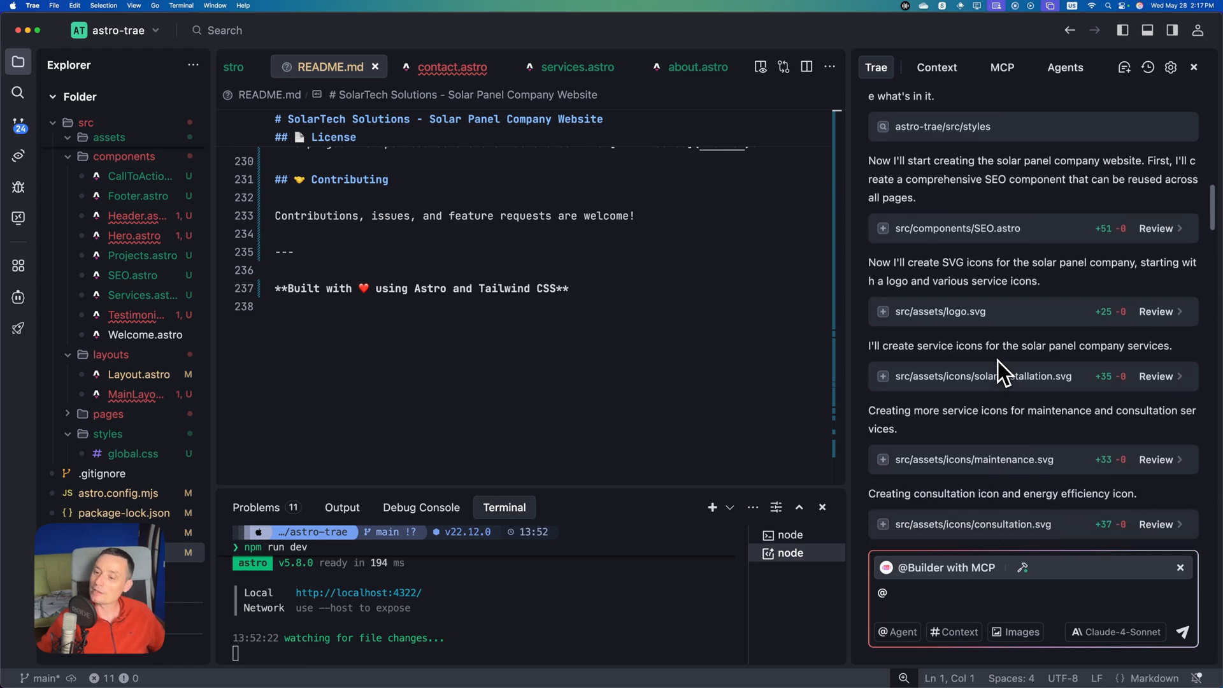
pyautogui.scroll(-3)
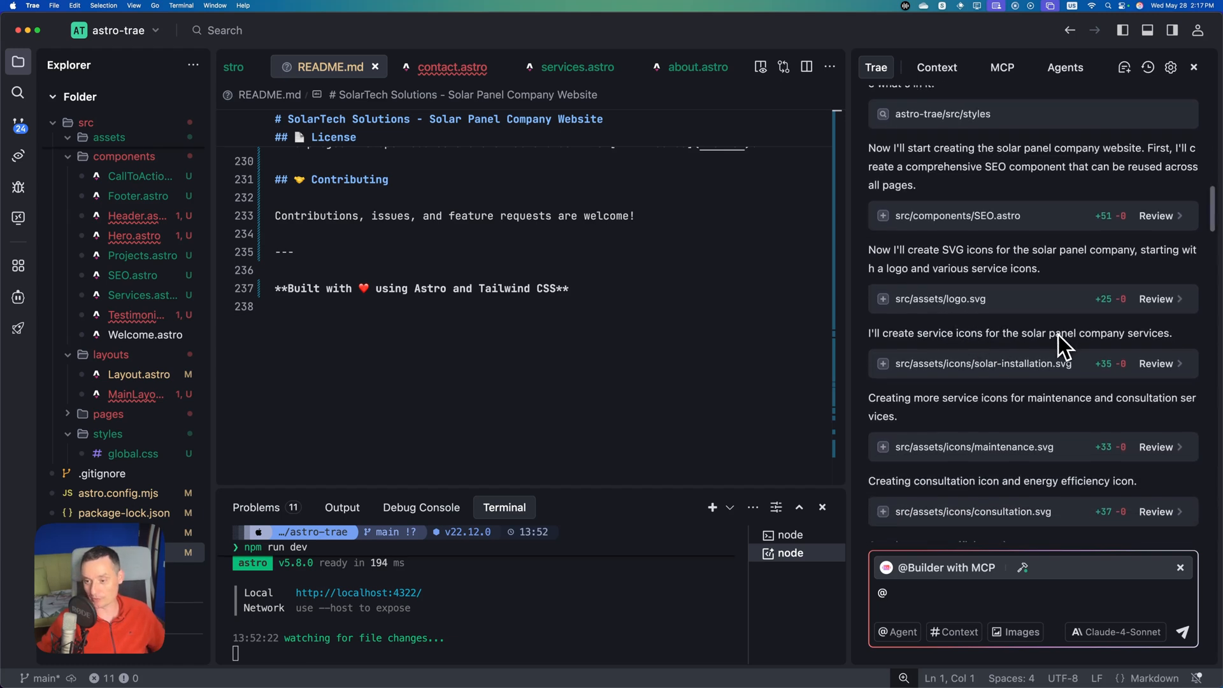
pyautogui.scroll(-3)
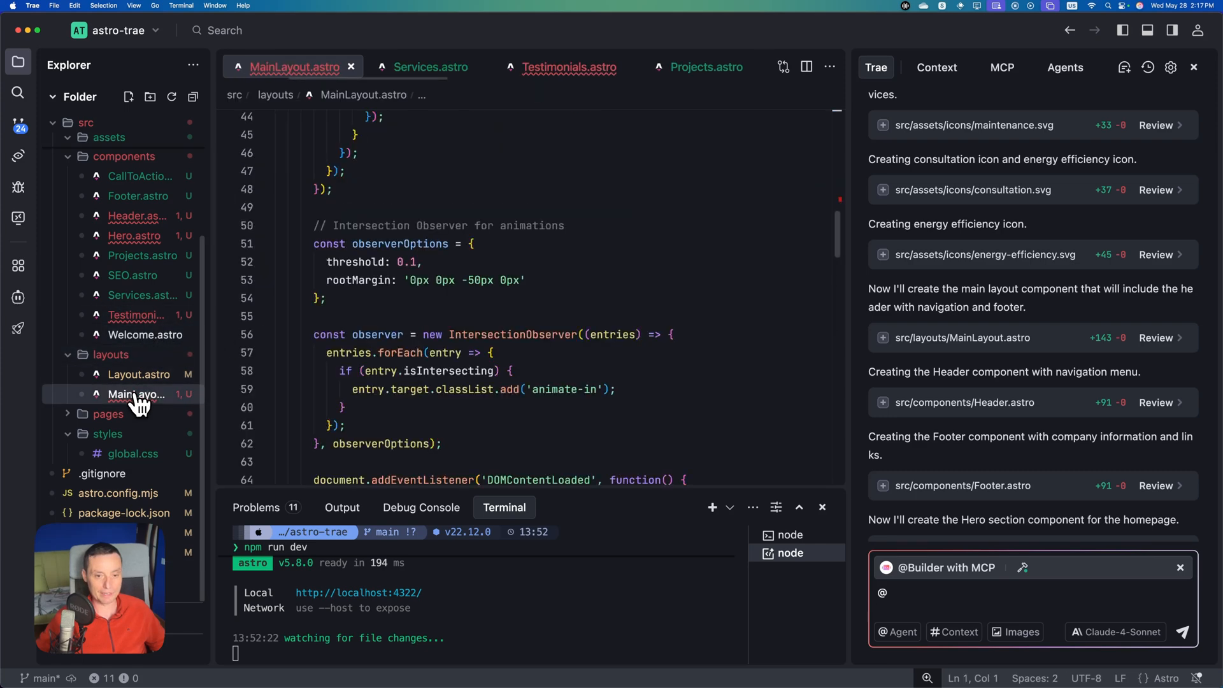
pyautogui.scroll(-3)
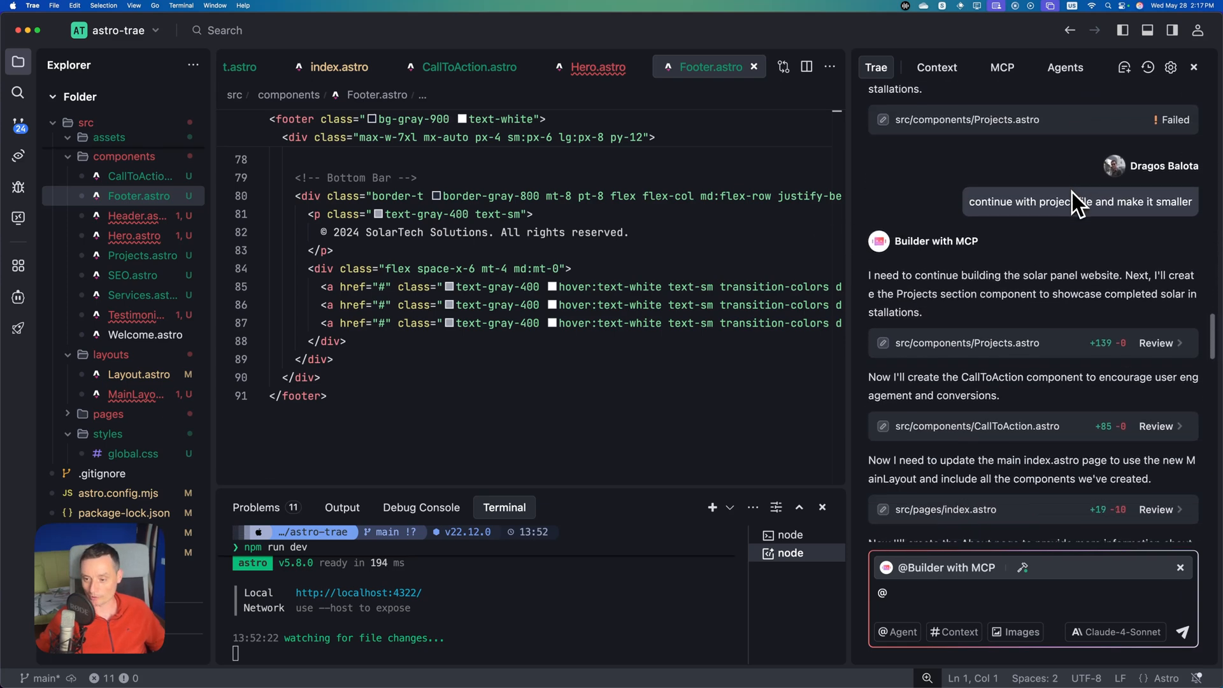
pyautogui.scroll(-3)
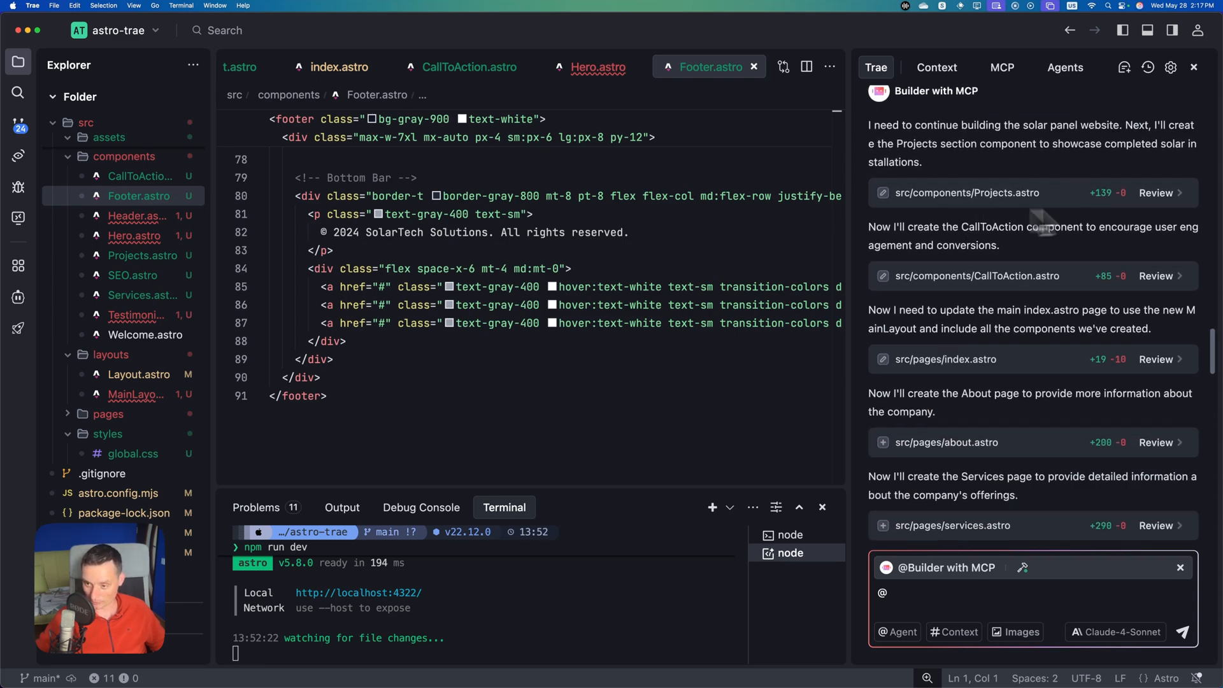
pyautogui.scroll(-3)
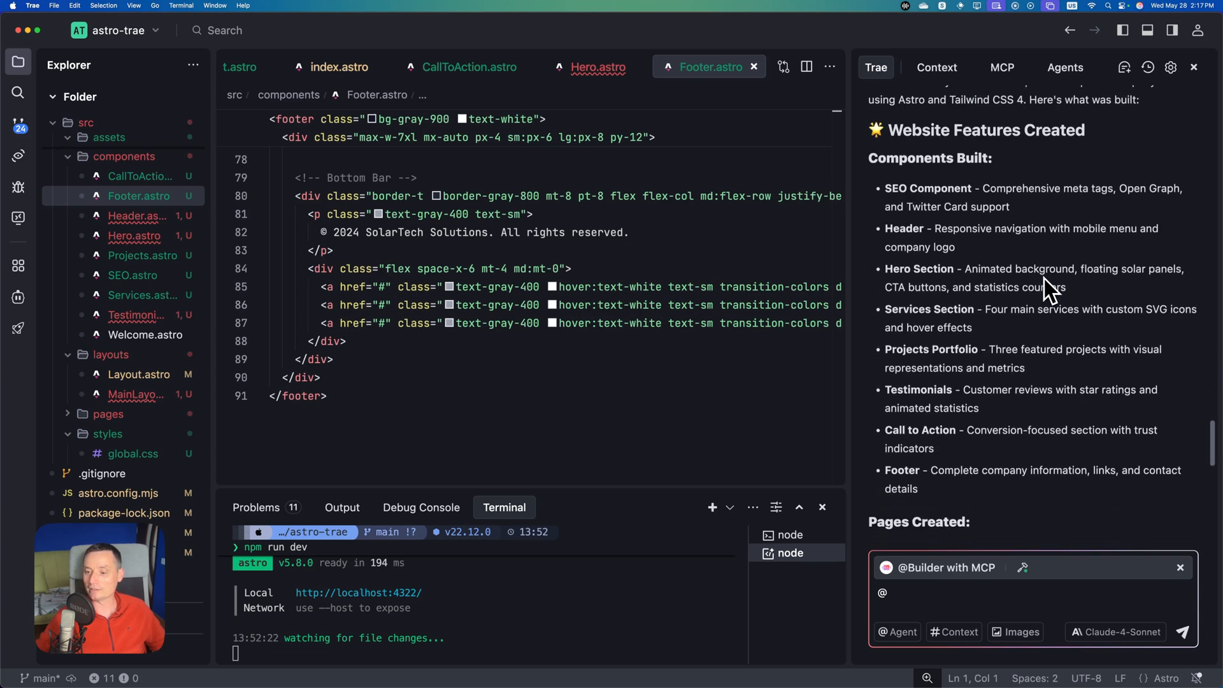
pyautogui.scroll(-3)
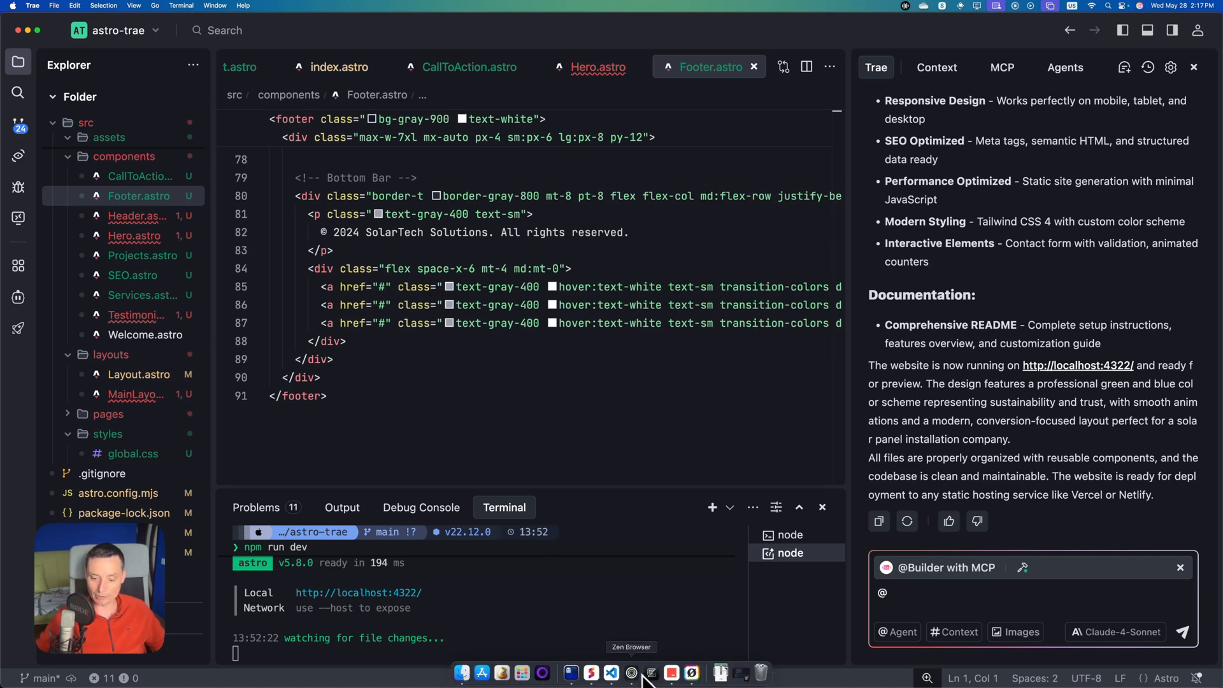
# - Preview the generated SolarTech home page in Zen Browser, scrolling through it
pyautogui.click(630, 671)
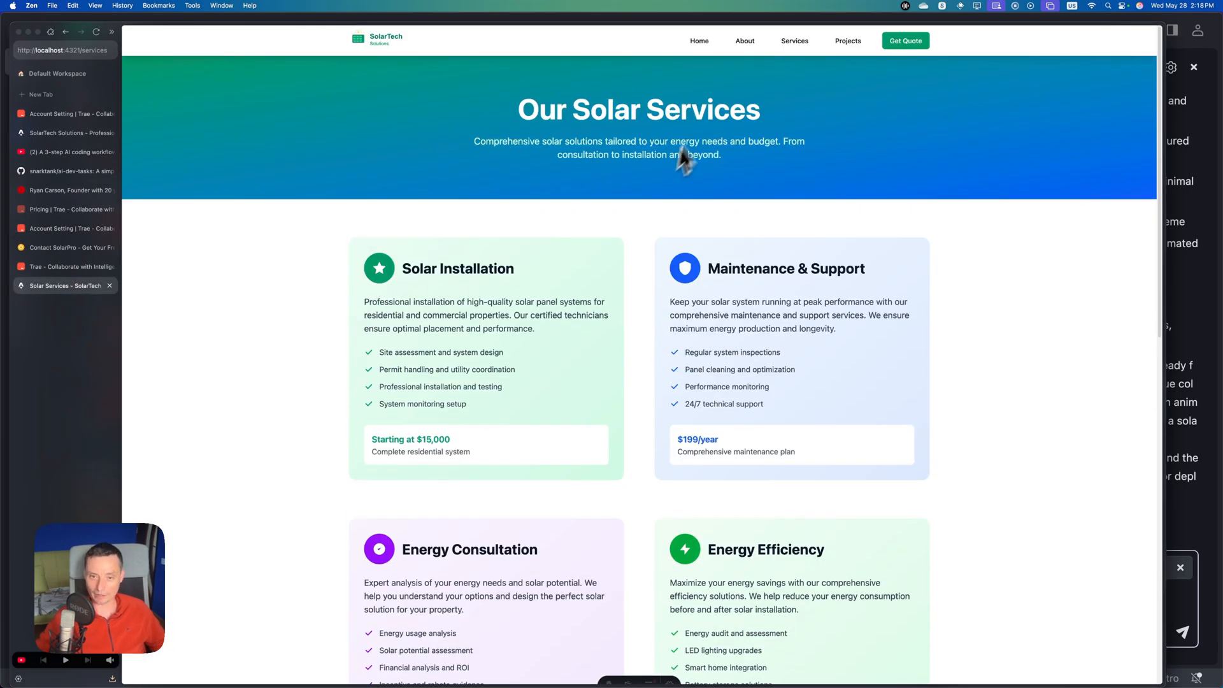
pyautogui.click(698, 41)
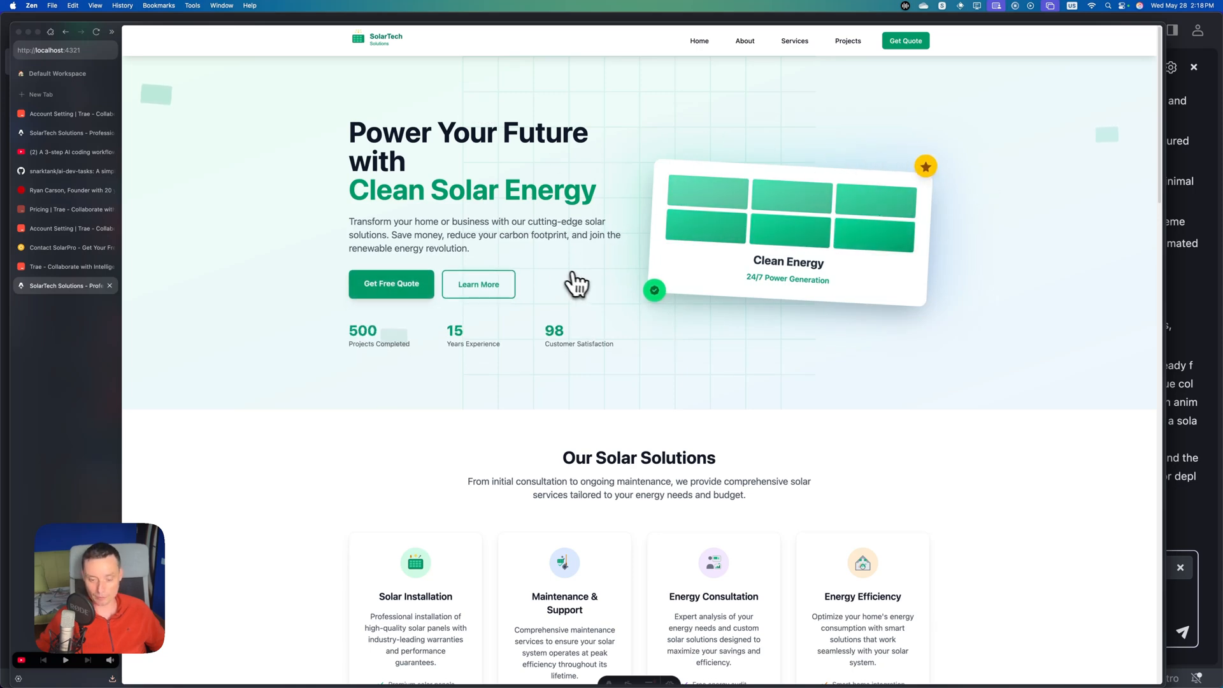
pyautogui.scroll(-3)
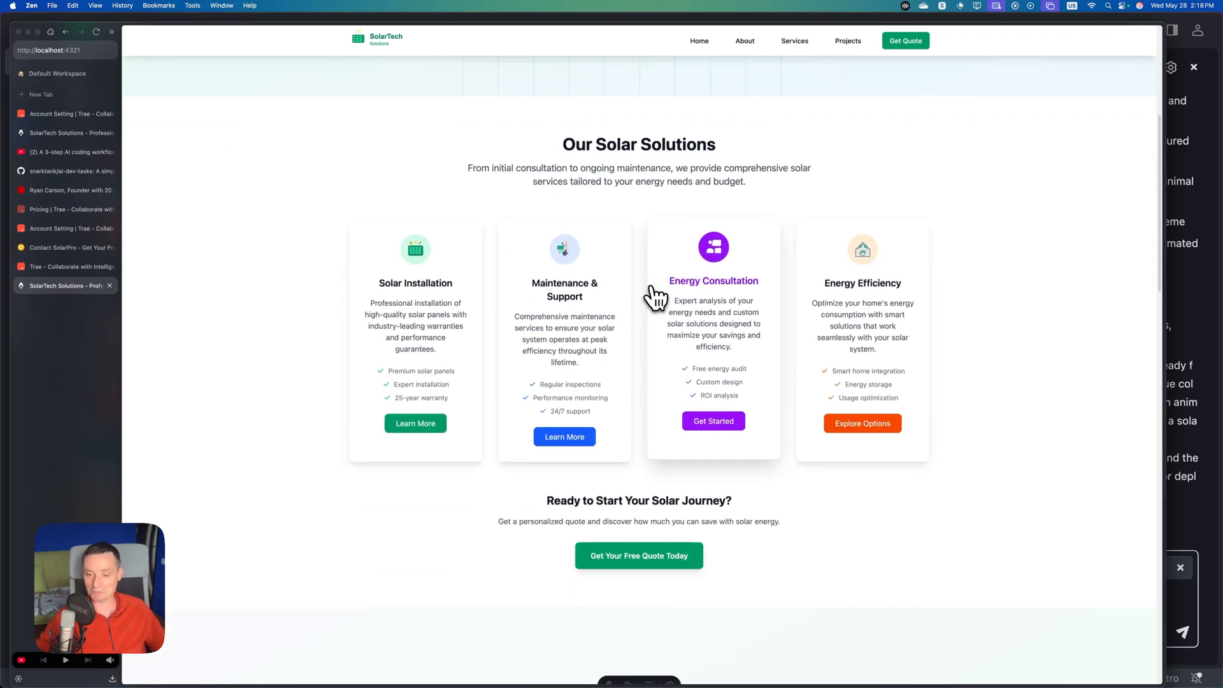
pyautogui.scroll(-3)
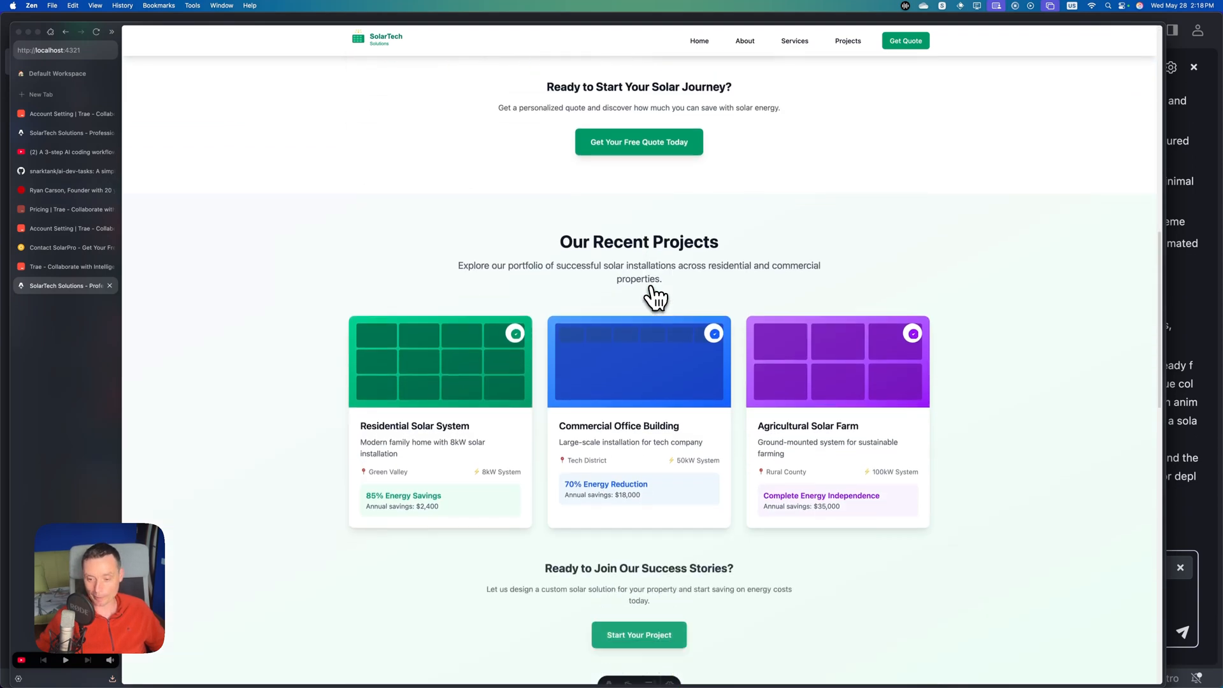
pyautogui.scroll(-3)
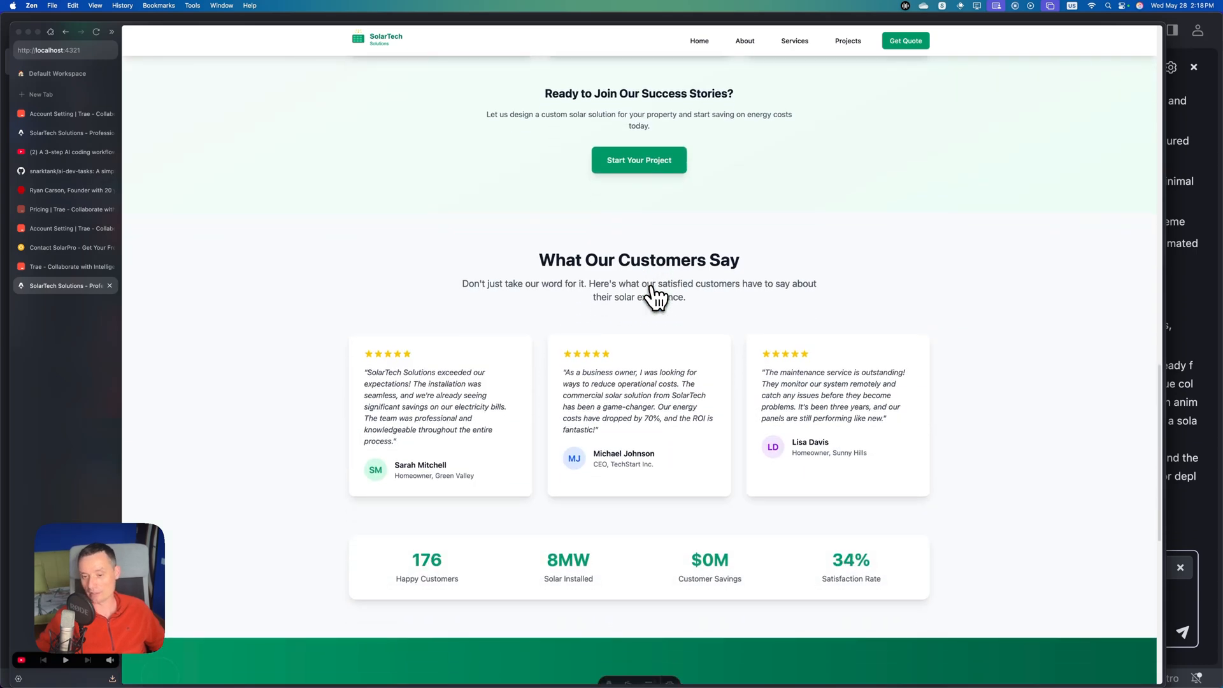
pyautogui.scroll(-3)
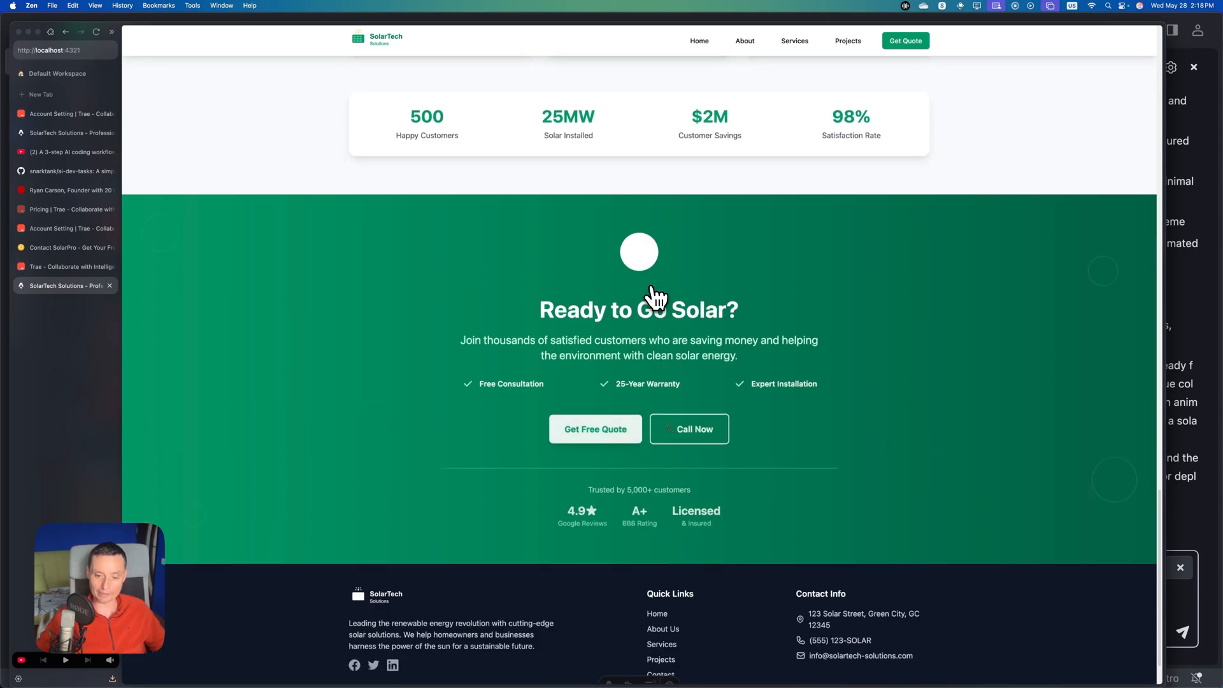
pyautogui.scroll(3)
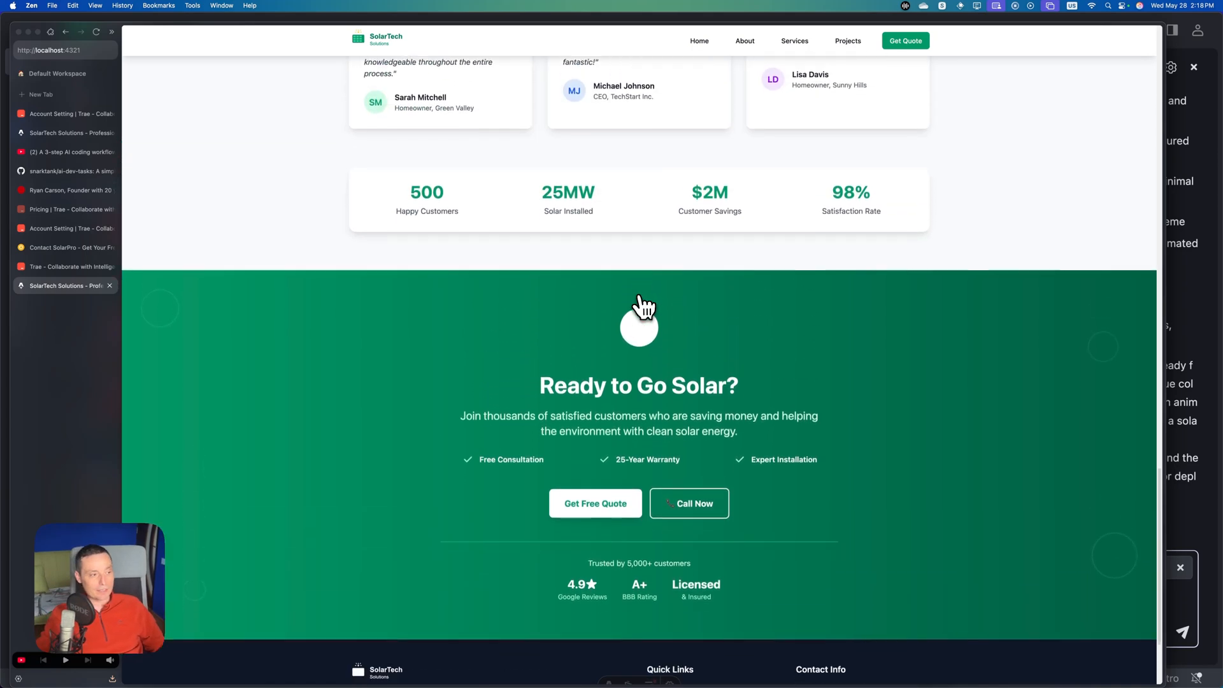
pyautogui.scroll(-3)
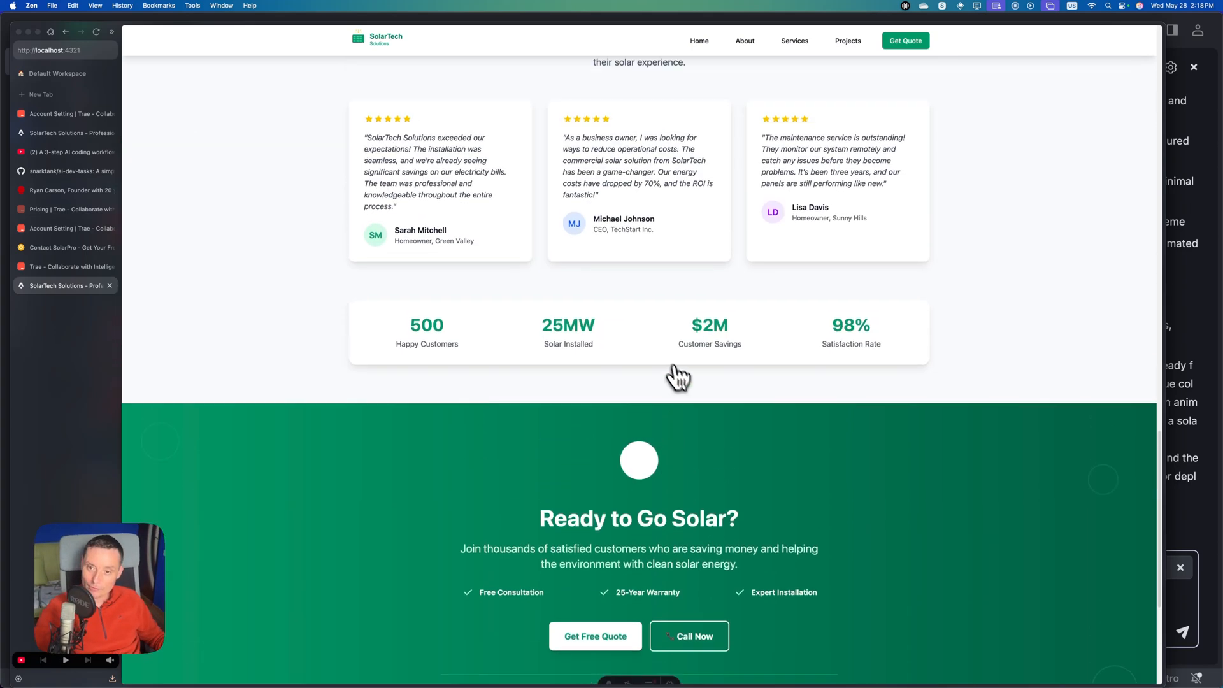
# - Visit the About, Services and Get Quote pages, scrolling to the contact FAQ
pyautogui.click(744, 41)
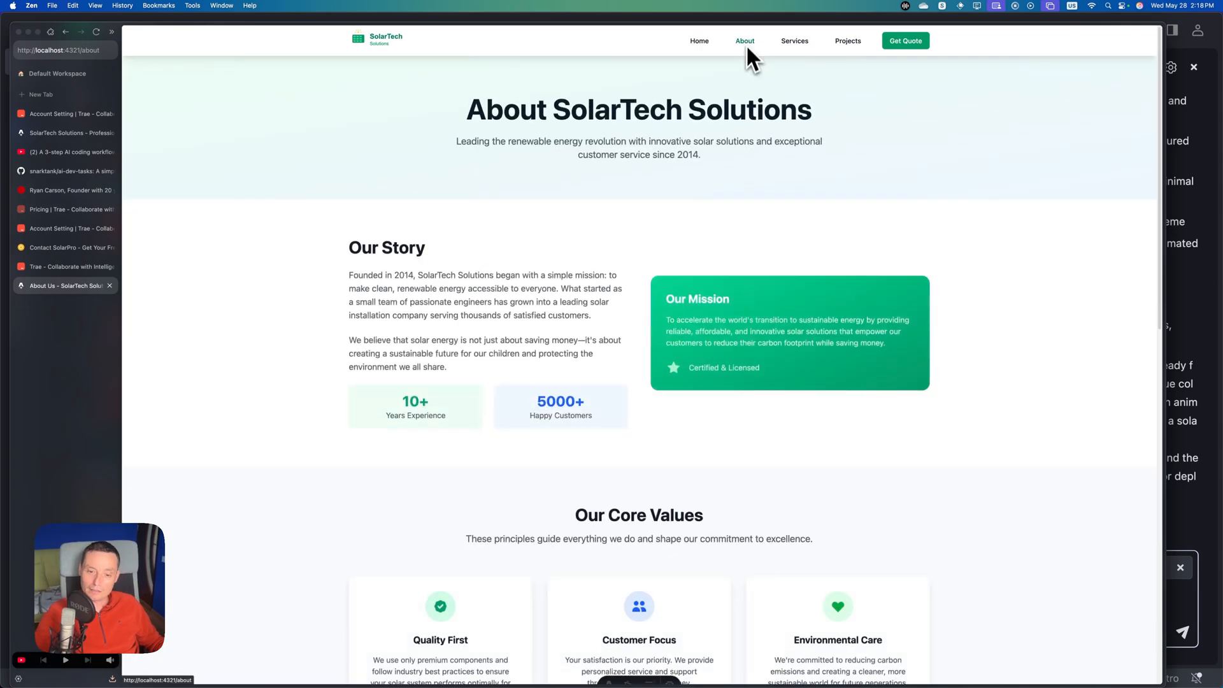
pyautogui.scroll(-3)
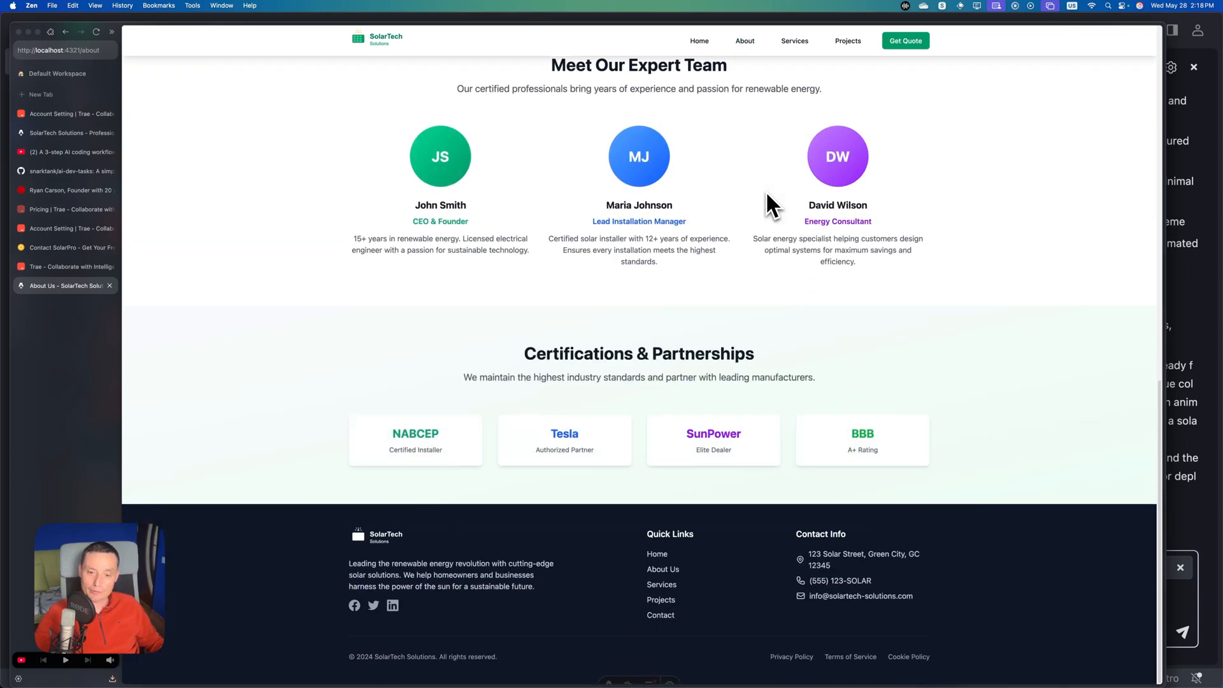
pyautogui.scroll(3)
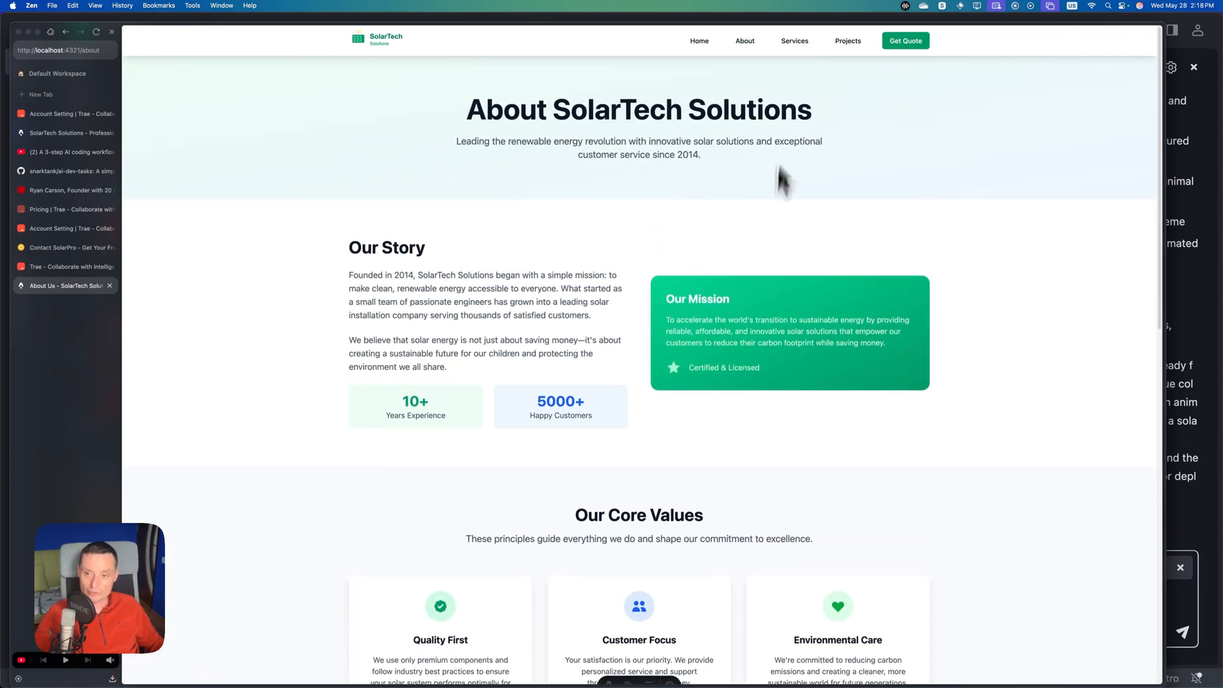
pyautogui.click(795, 41)
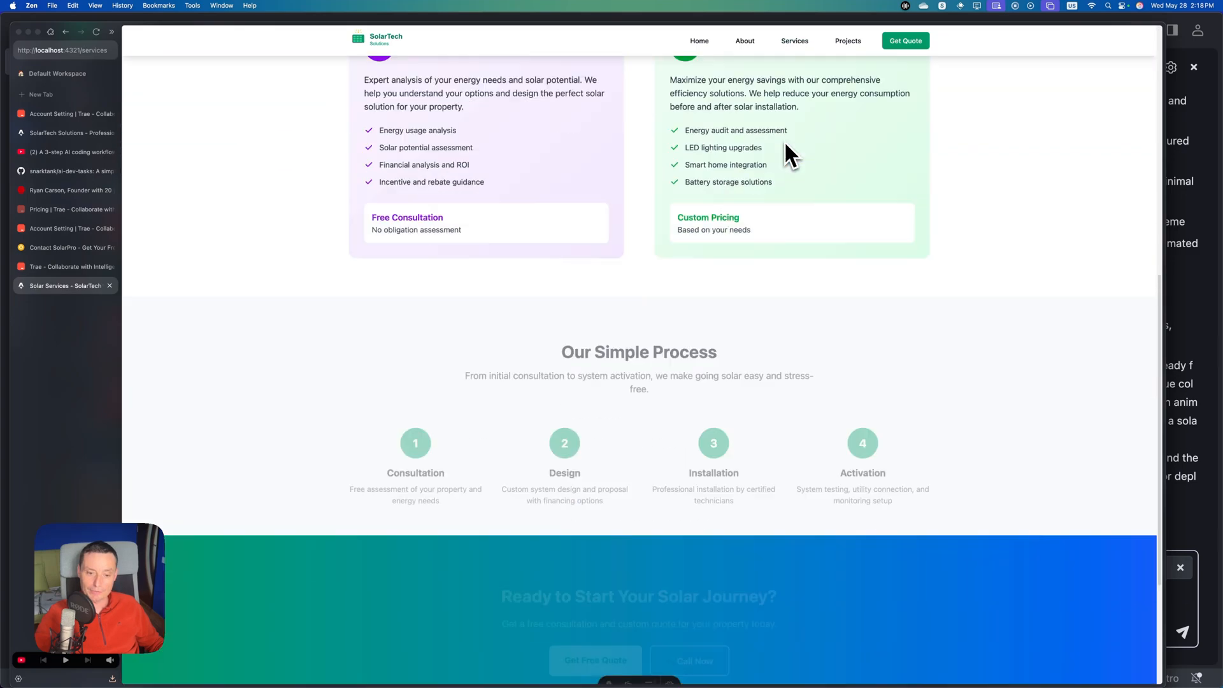
pyautogui.scroll(-3)
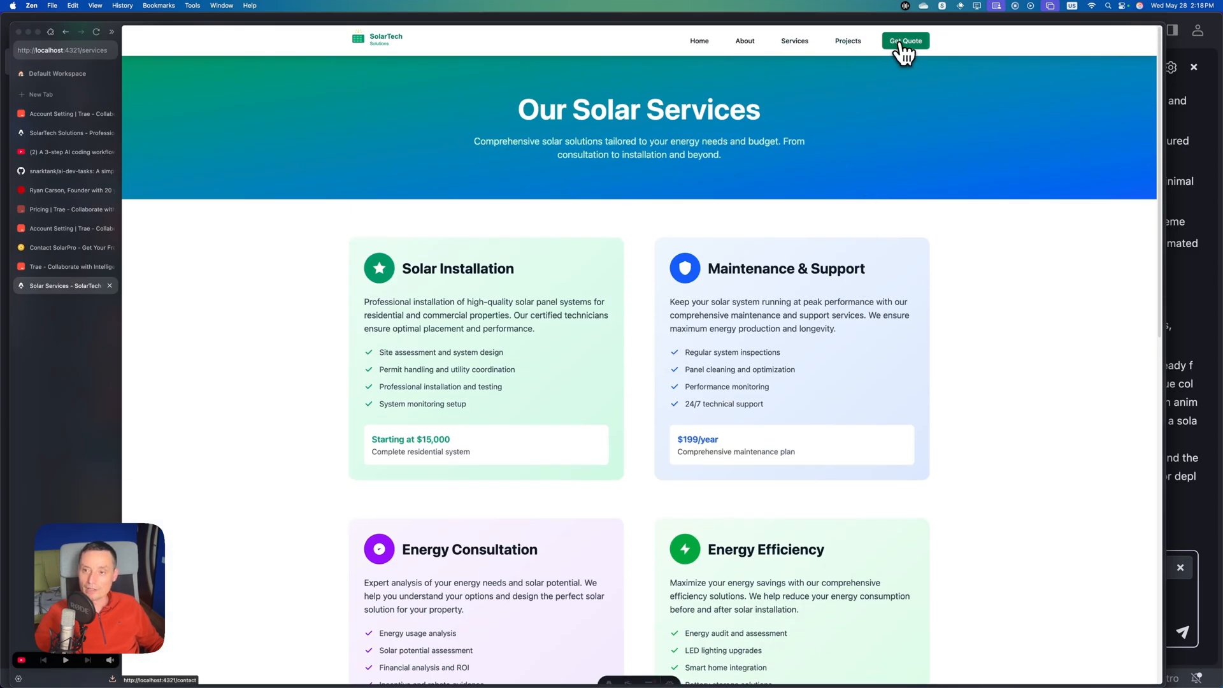
pyautogui.click(904, 41)
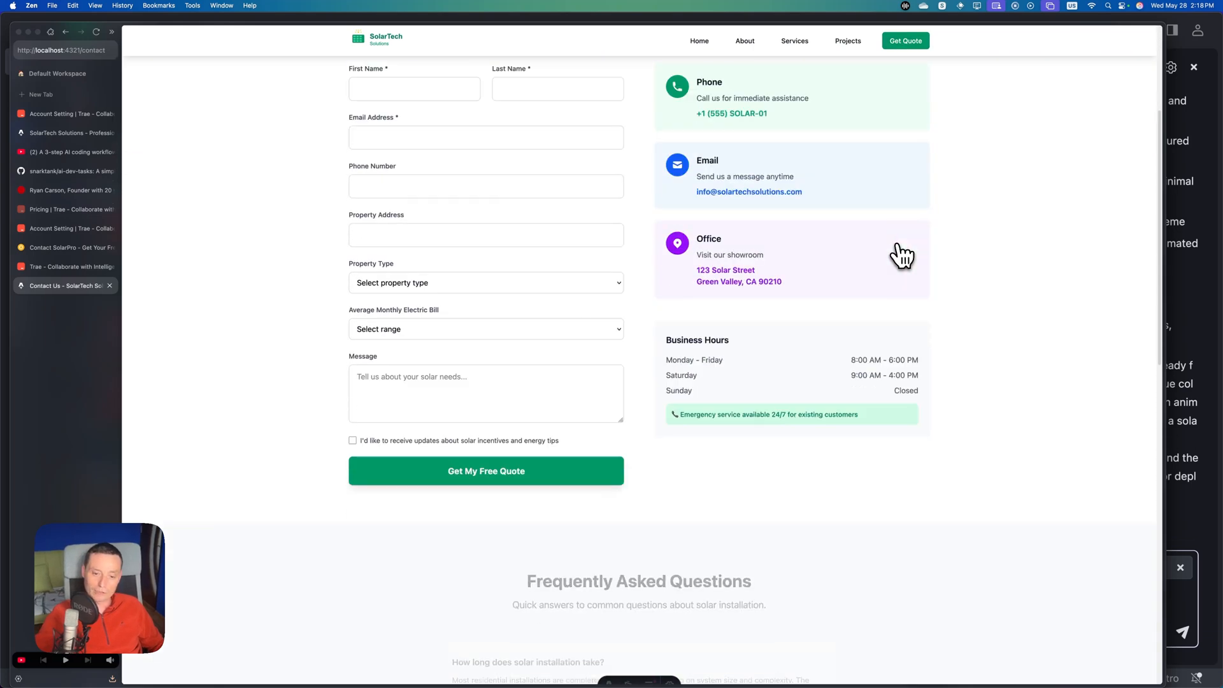
pyautogui.scroll(-3)
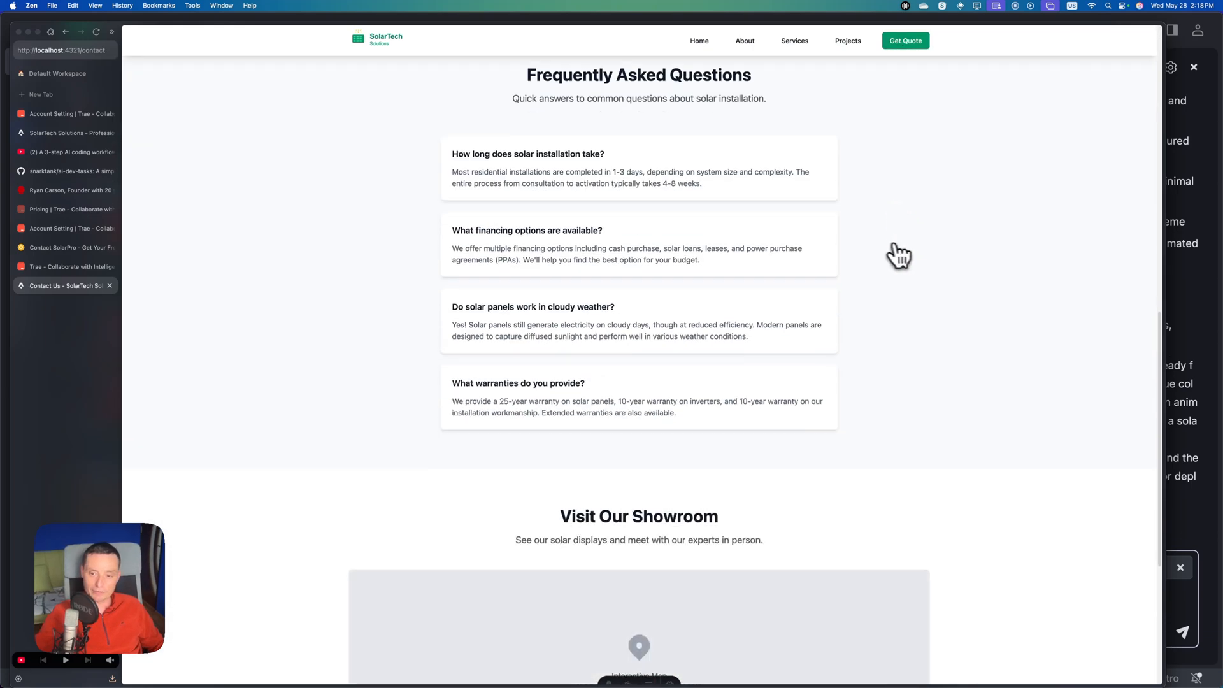
pyautogui.scroll(-3)
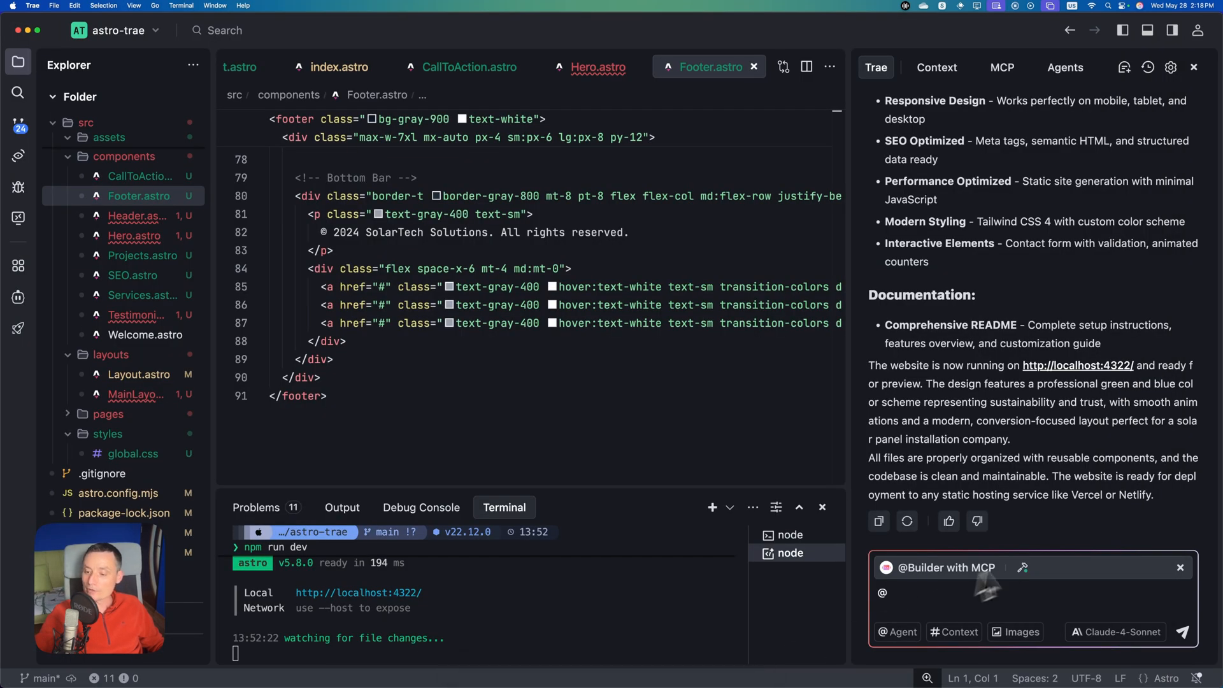
pyautogui.moveTo(916, 588)
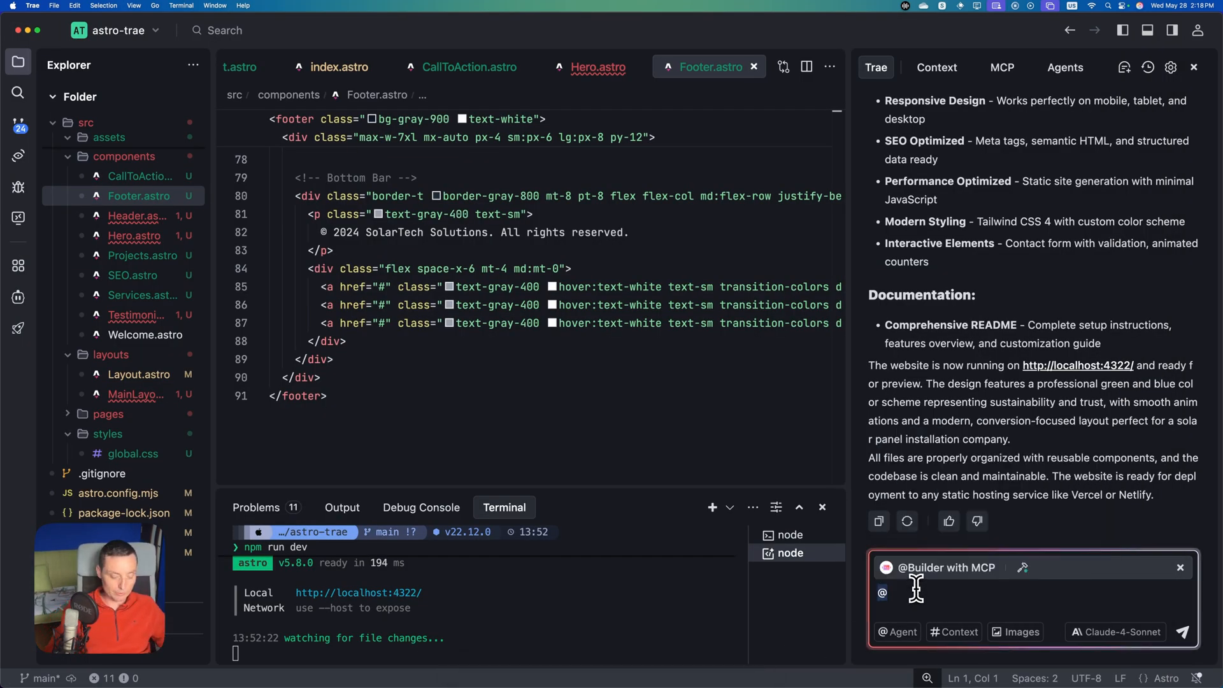
# - Send the chat prompt 'please add a dark mode and also add a switcher in the header'
pyautogui.write('please add a dark')
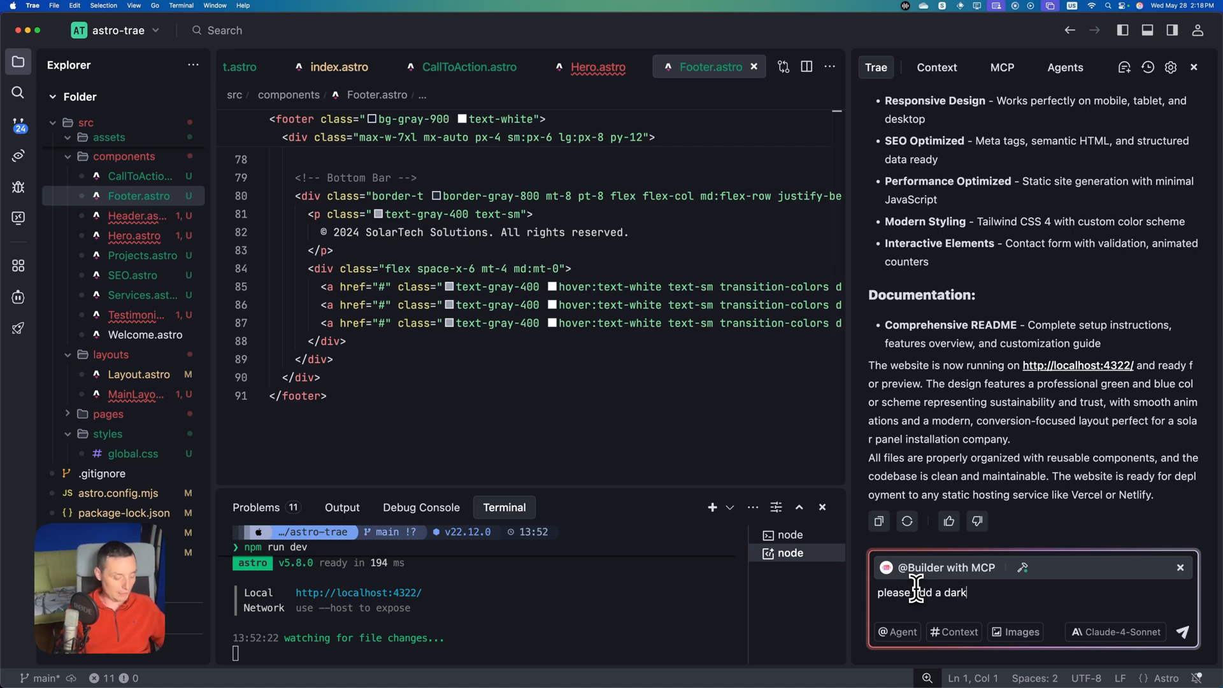
pyautogui.write('mode and also add a')
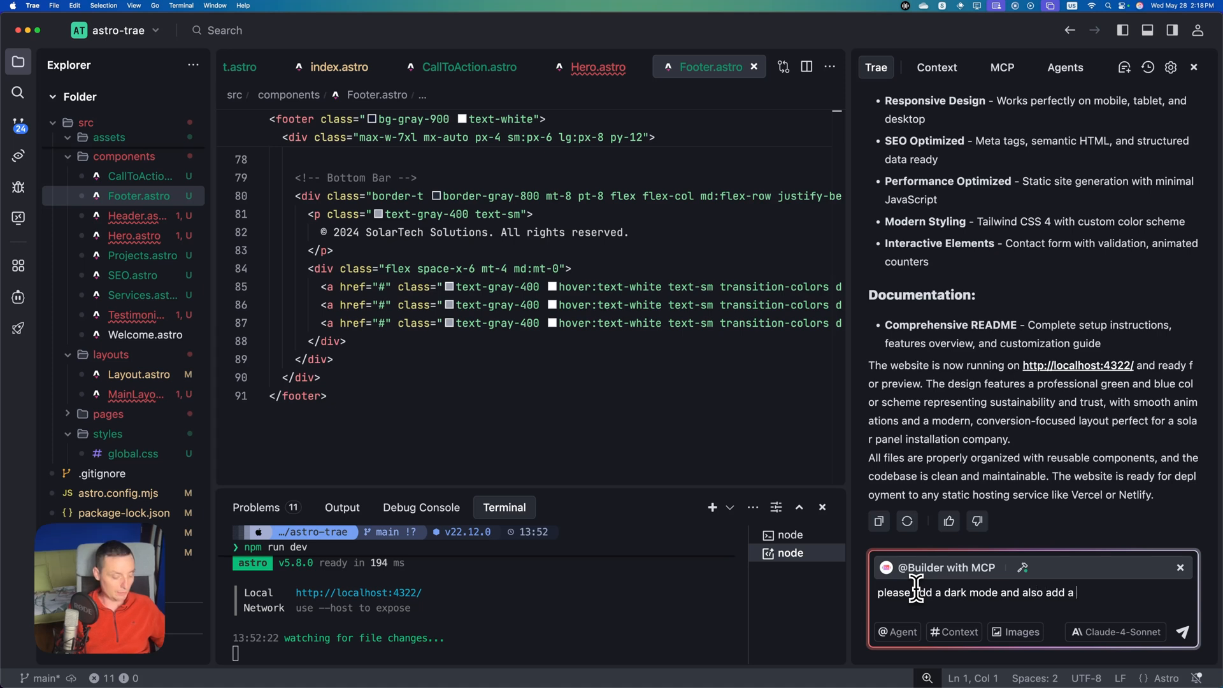
pyautogui.write('s')
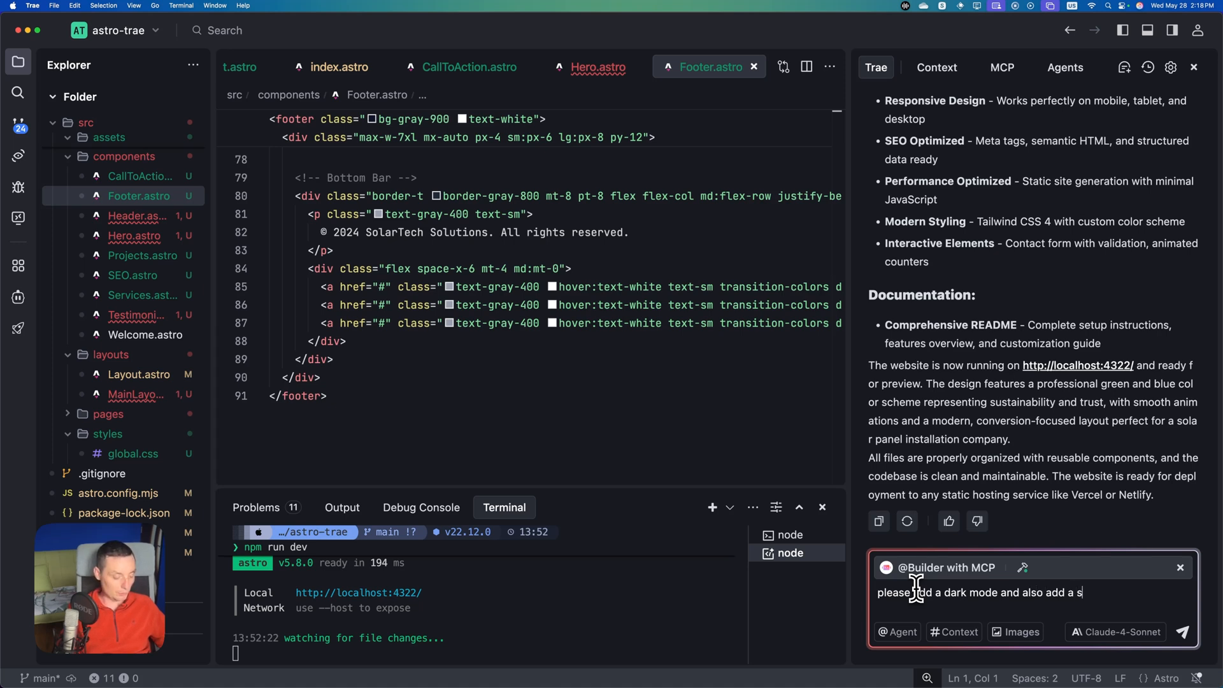
pyautogui.write('witch')
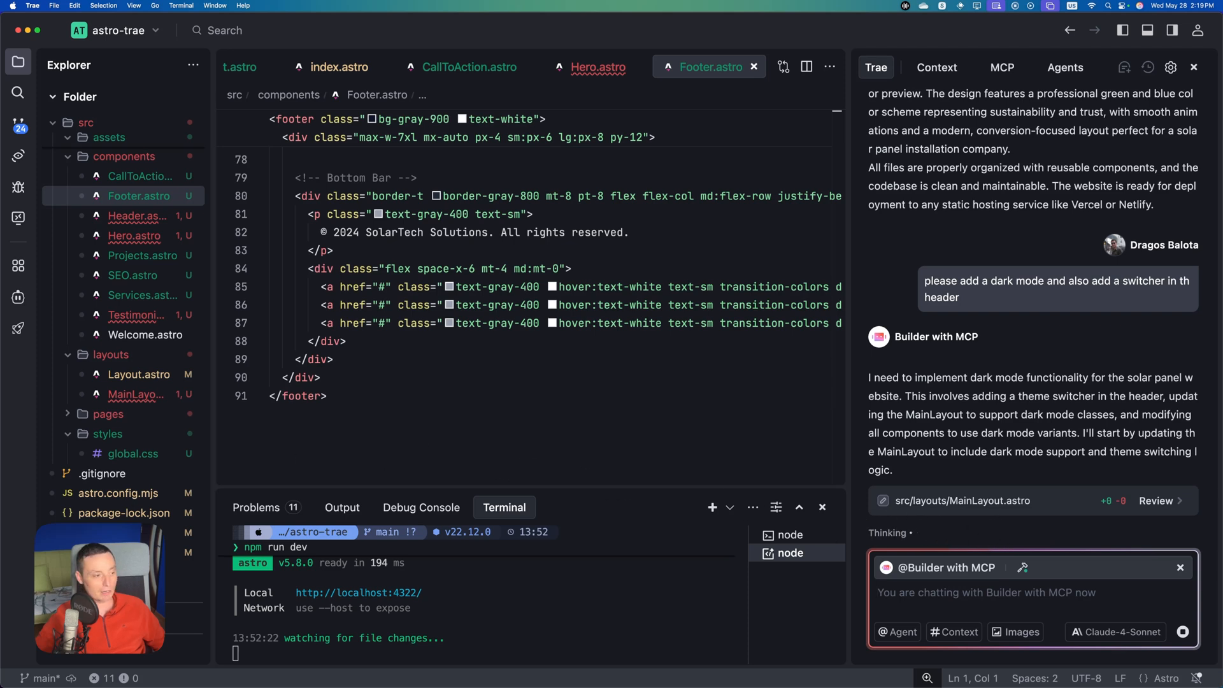
pyautogui.scroll(-3)
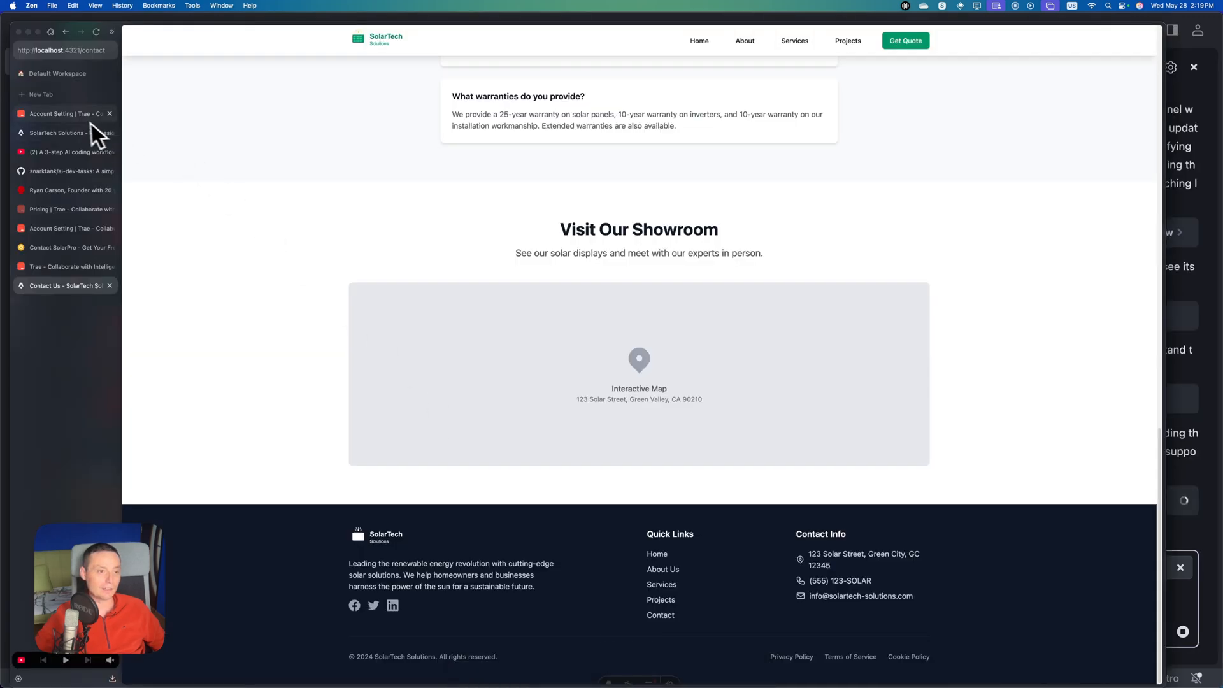
# - Return to the Account Setting | Trae tab showing 1 of 600 fast requests used
pyautogui.click(65, 113)
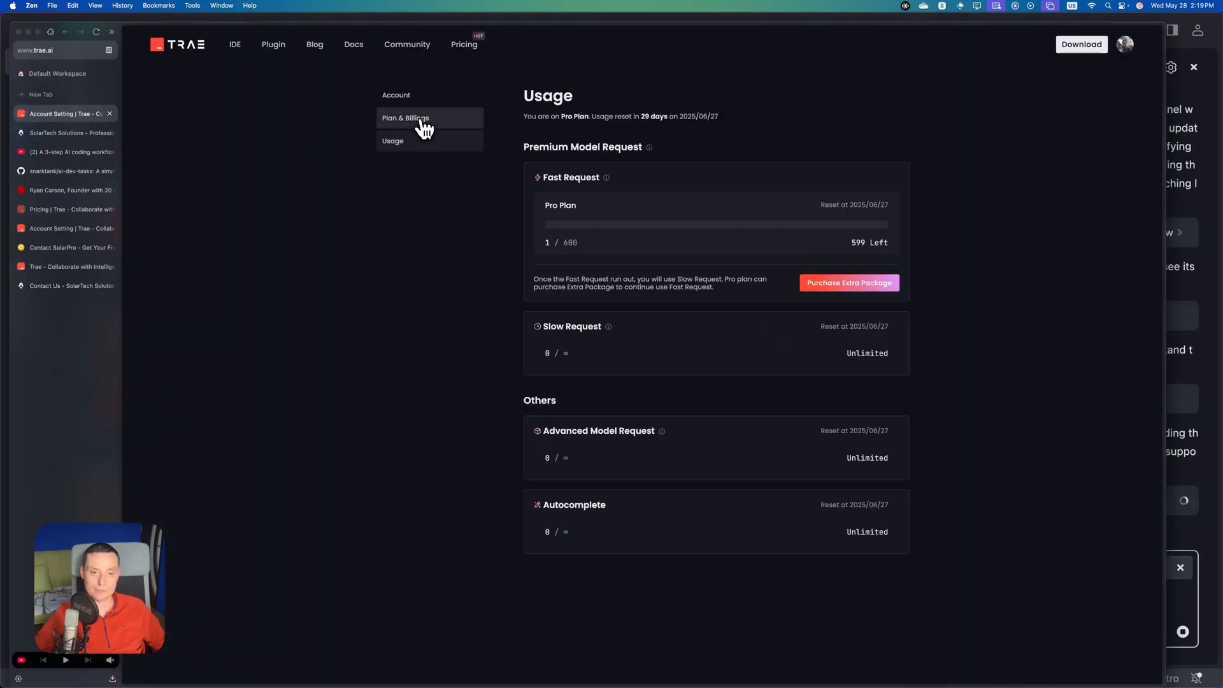
pyautogui.moveTo(415, 149)
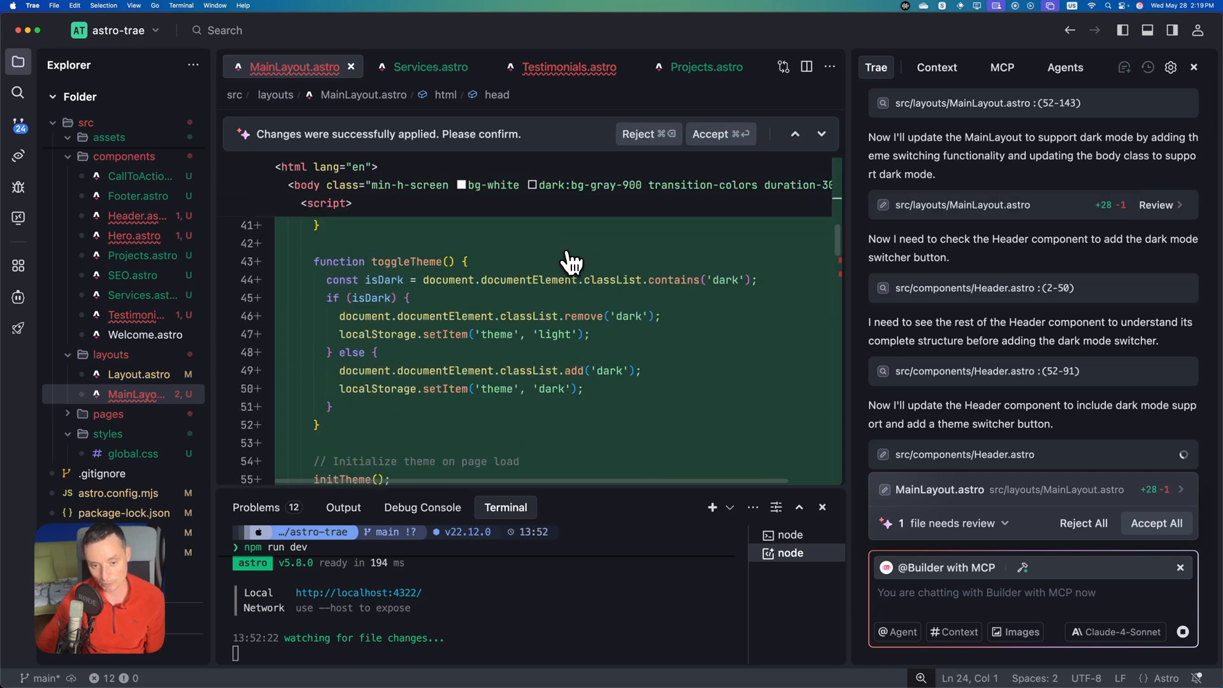
# - Scroll through MainLayout.astro's applied toggleTheme dark mode changes
pyautogui.scroll(-3)
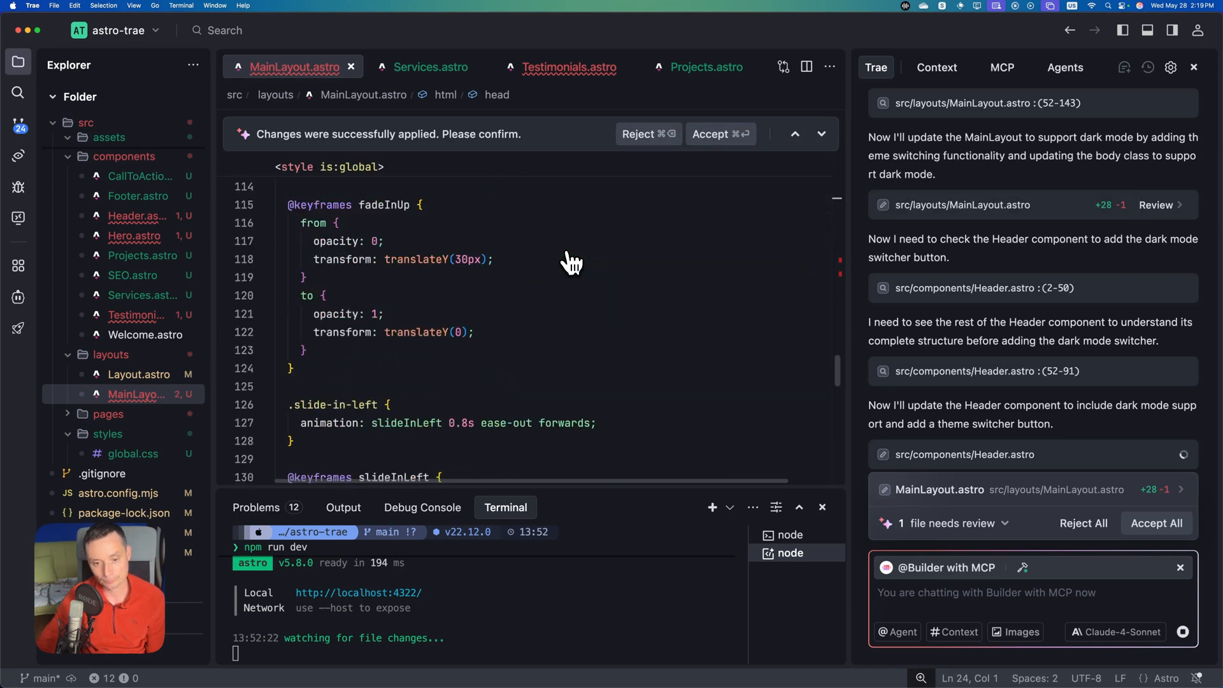
pyautogui.scroll(-3)
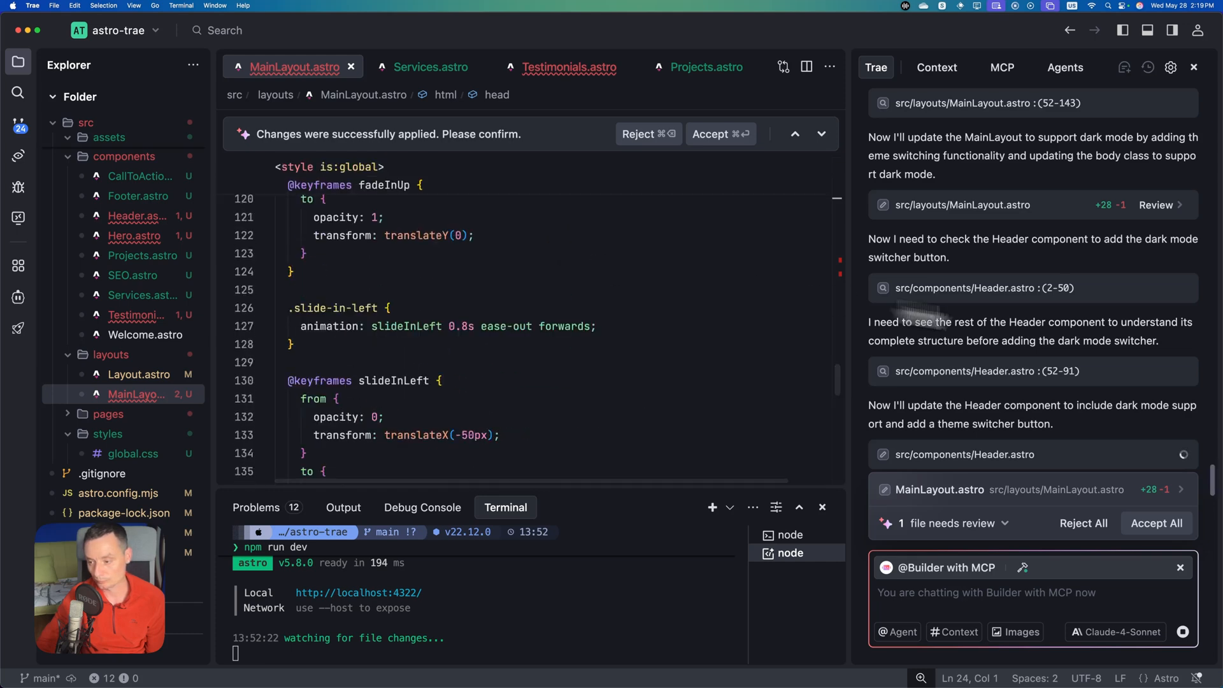
pyautogui.moveTo(393, 161)
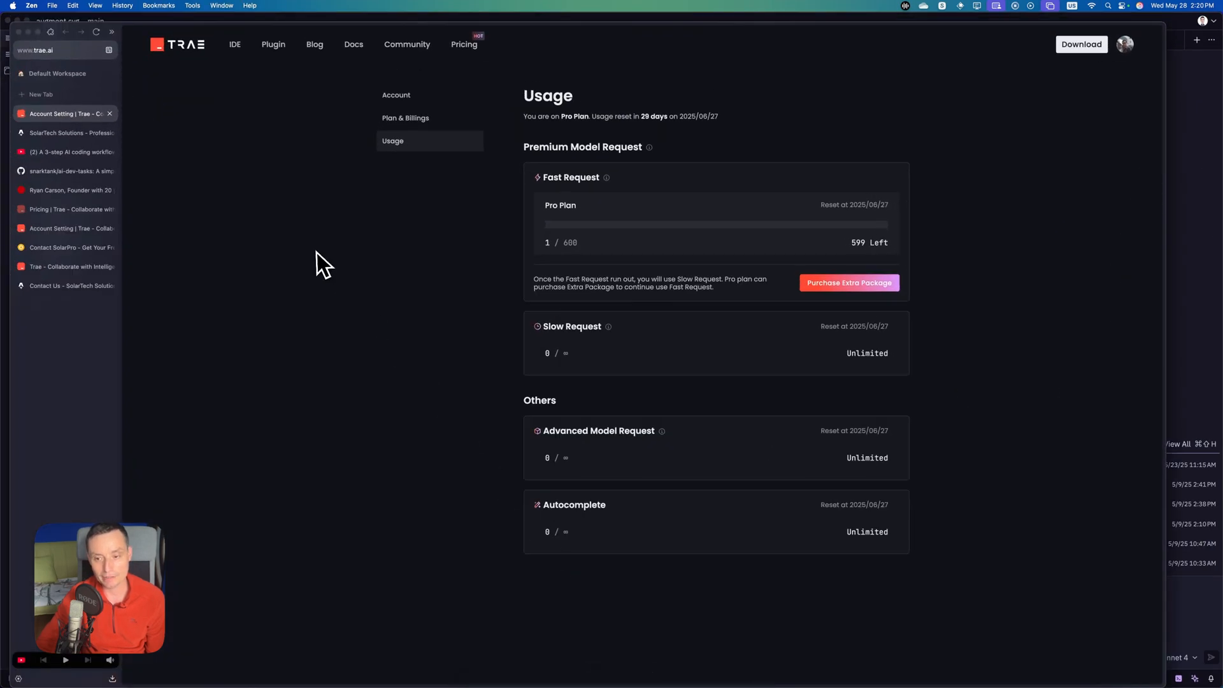
pyautogui.moveTo(702, 176)
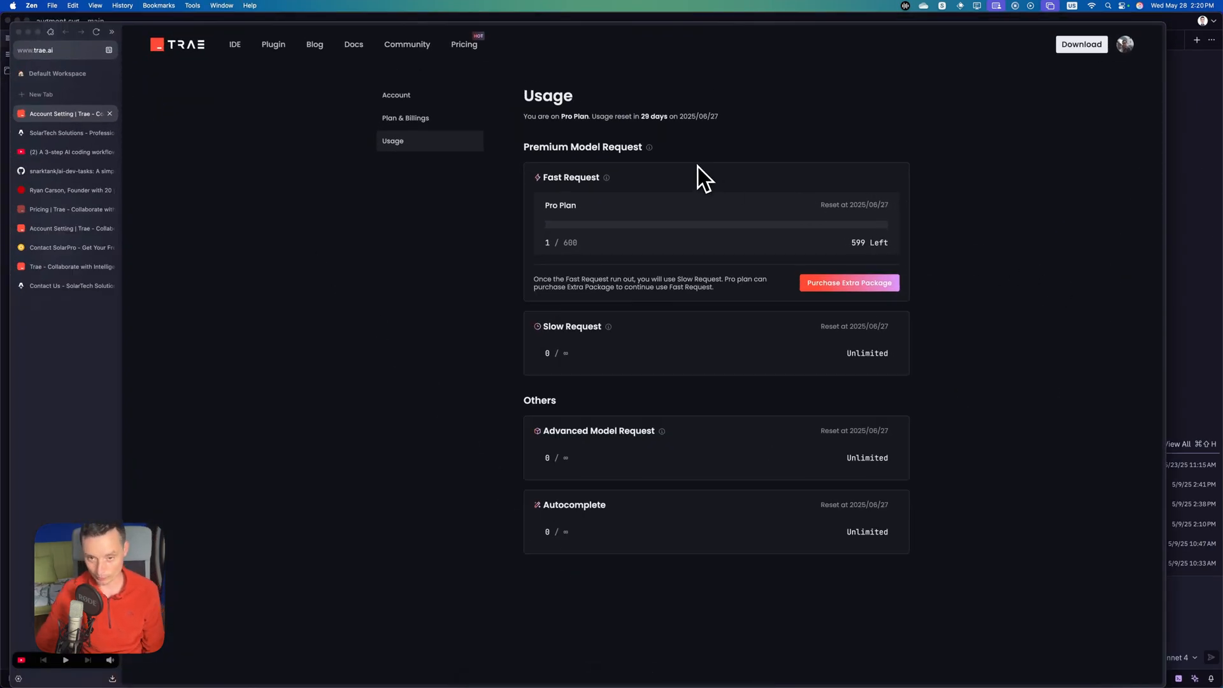
pyautogui.moveTo(465, 44)
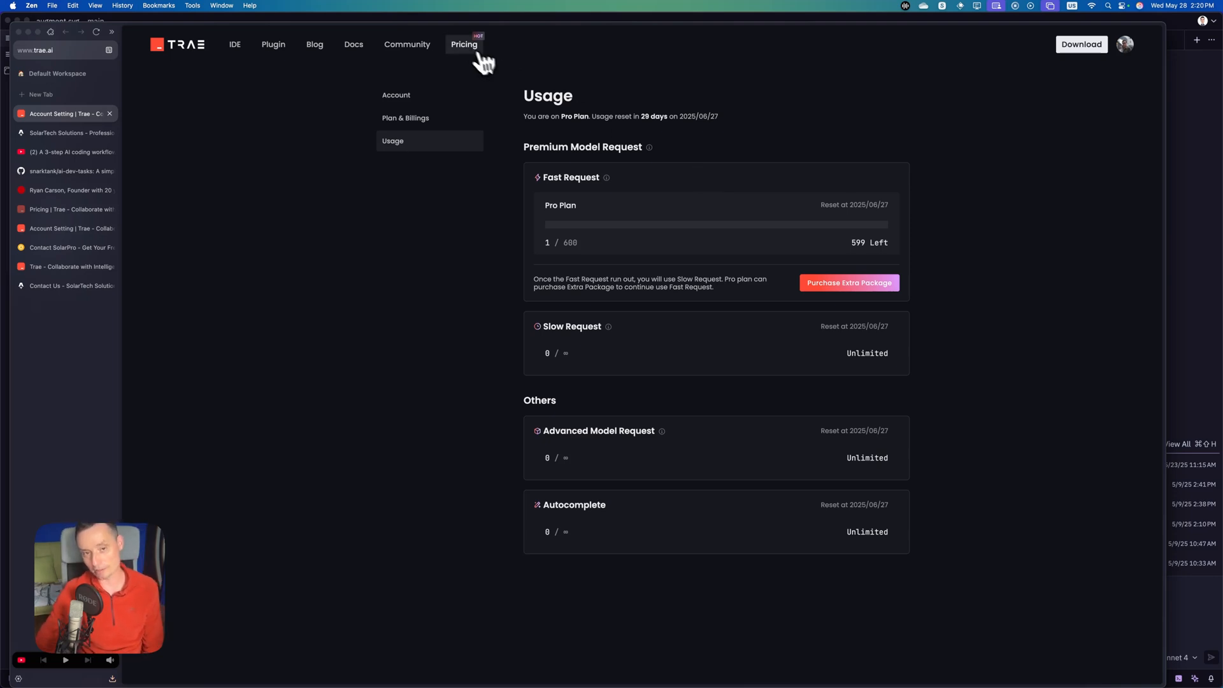
# - Show Trae pricing with yearly billing, Pro at $7.5/month, and scroll to the plan comparison
pyautogui.click(463, 44)
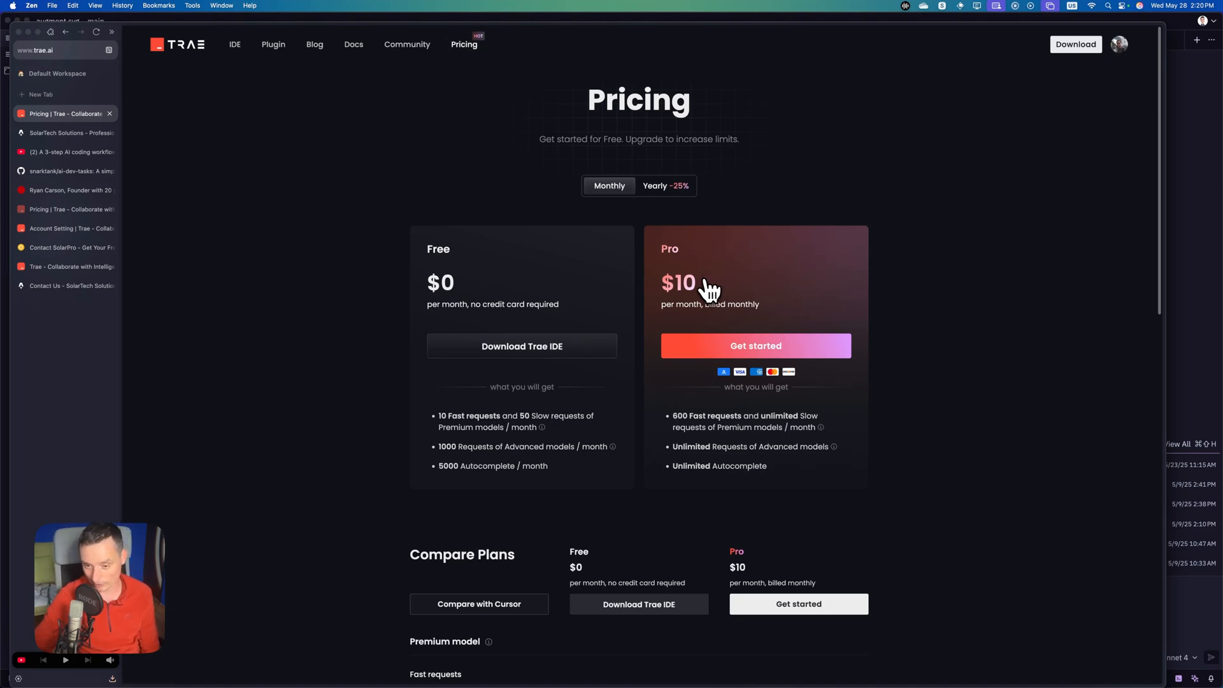
pyautogui.click(663, 185)
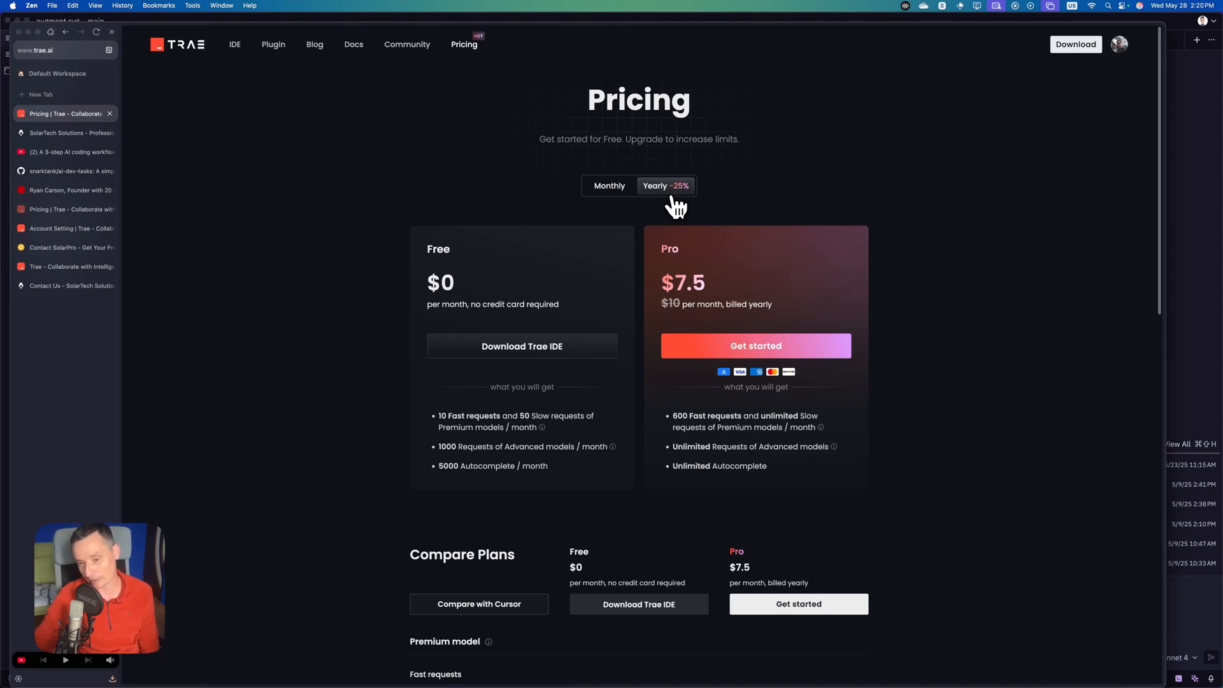
pyautogui.moveTo(835, 273)
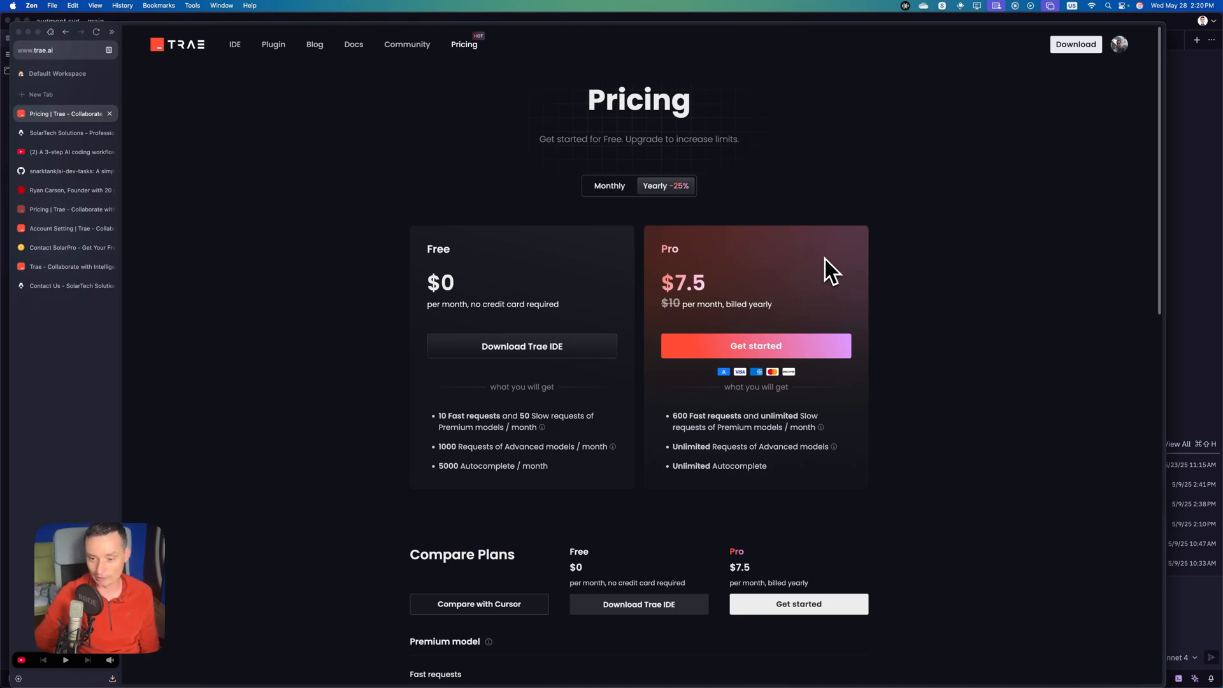
pyautogui.scroll(-3)
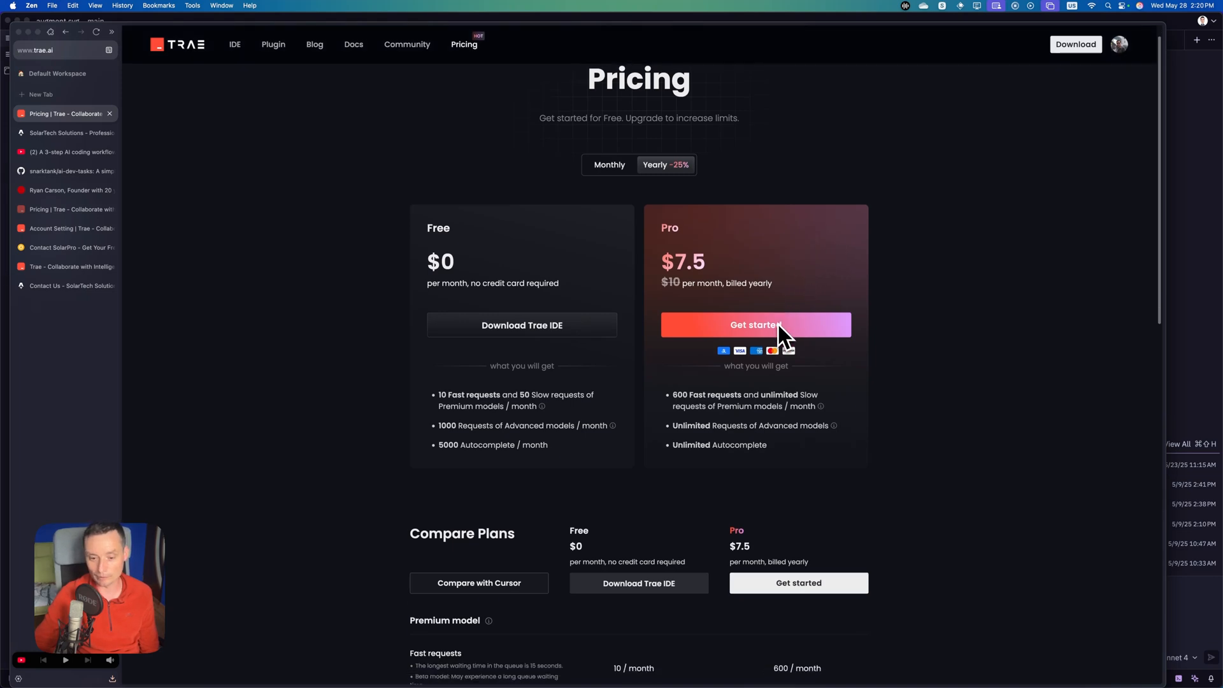
pyautogui.scroll(-3)
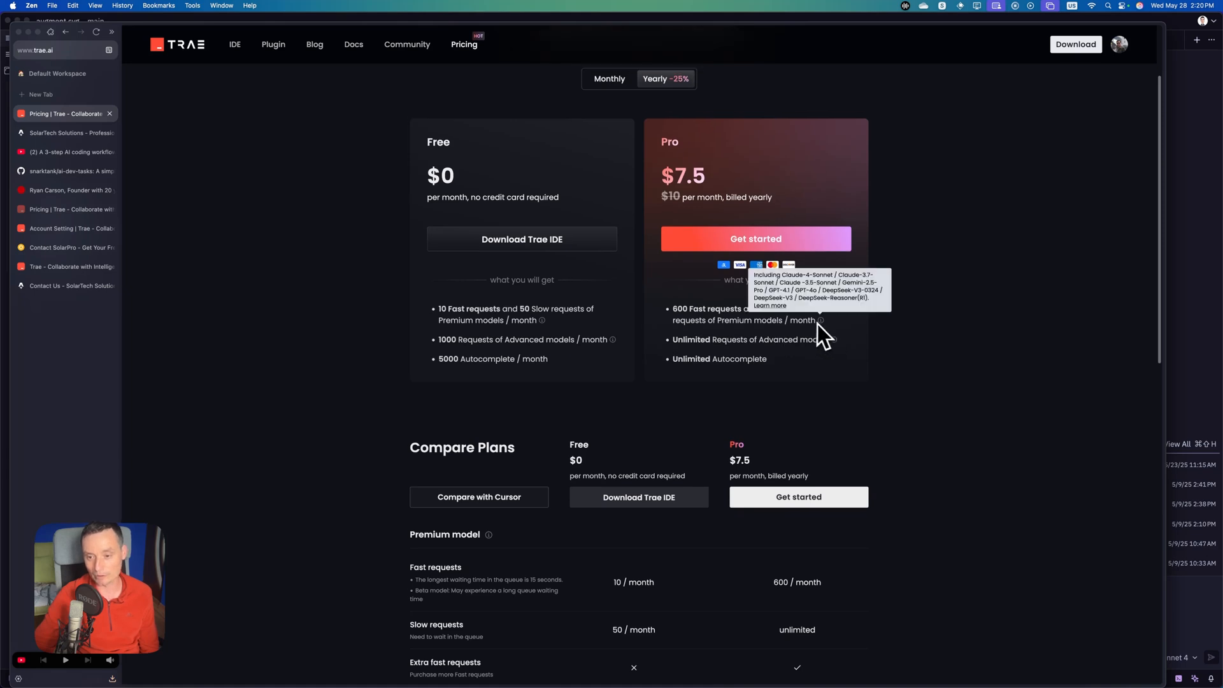
pyautogui.moveTo(772, 312)
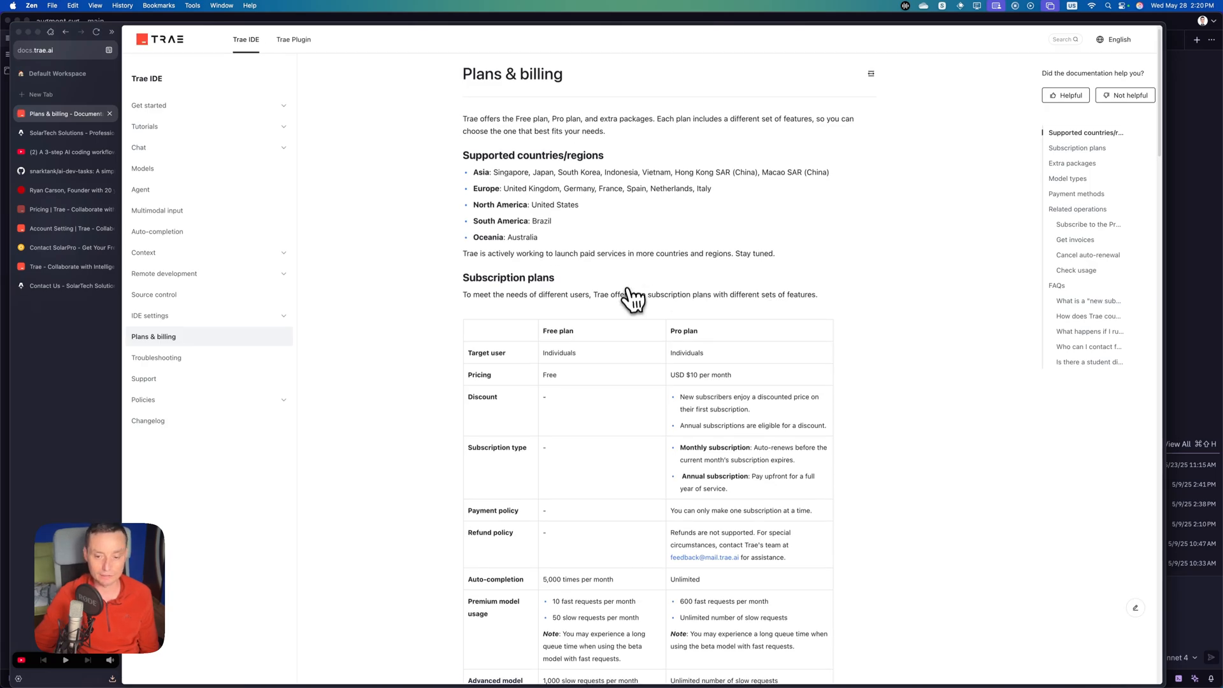
pyautogui.scroll(-3)
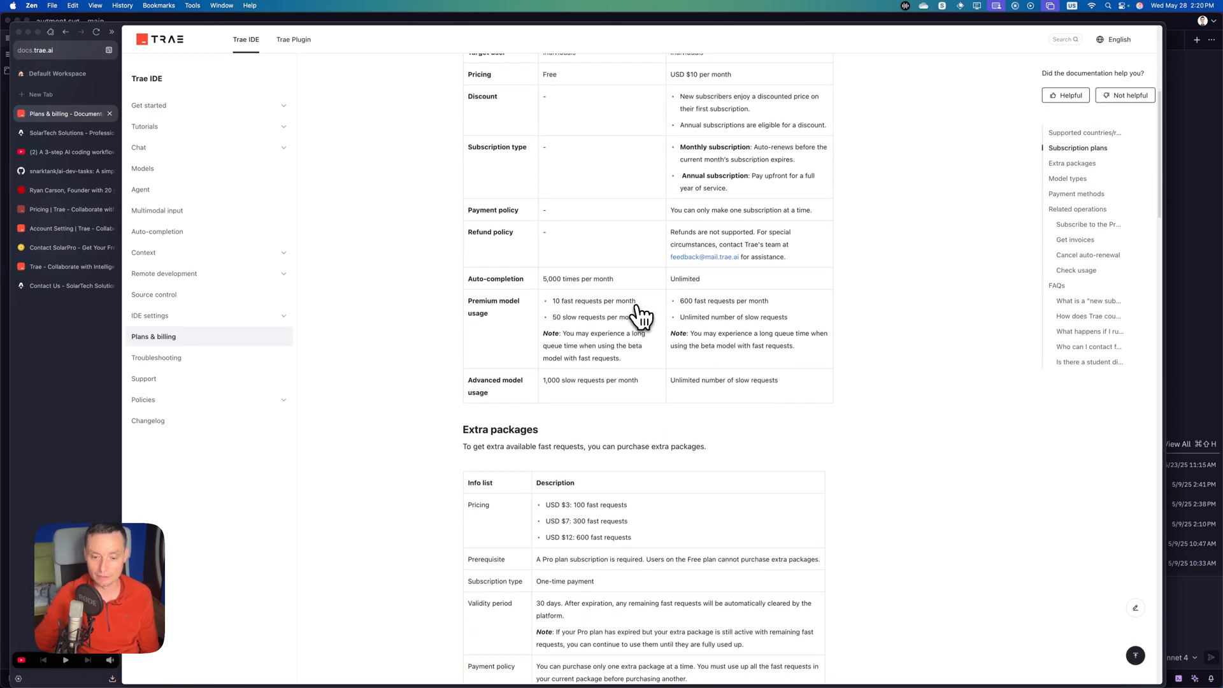
pyautogui.scroll(-3)
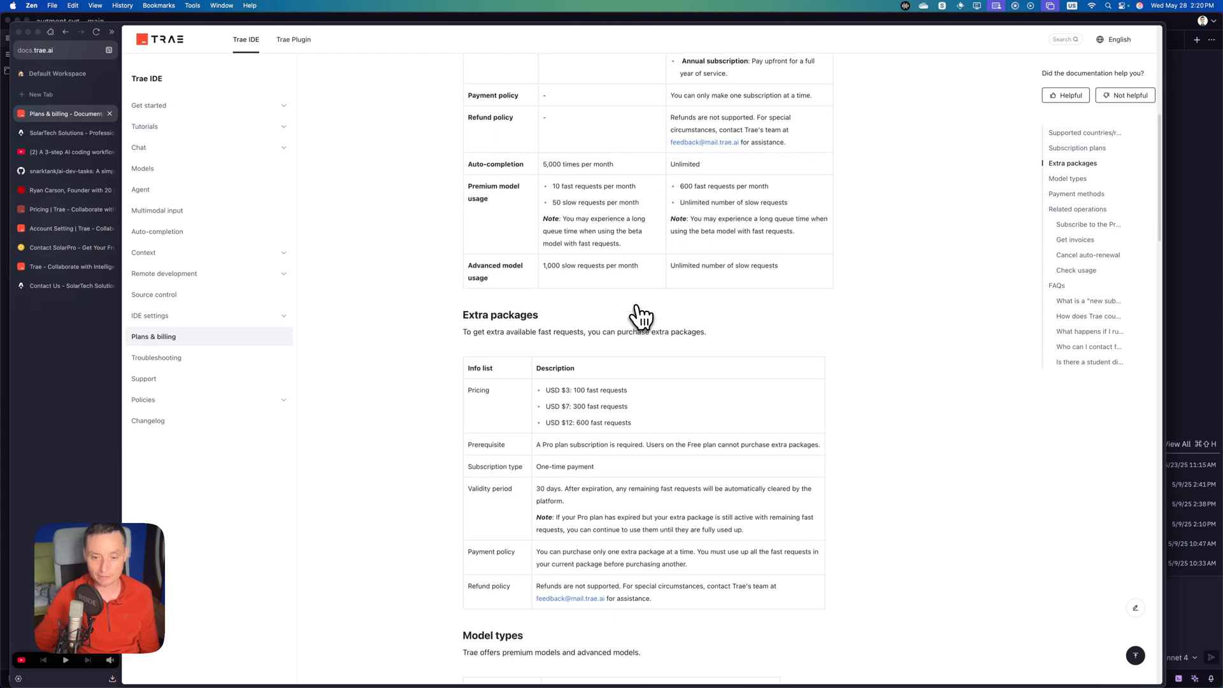
pyautogui.scroll(-3)
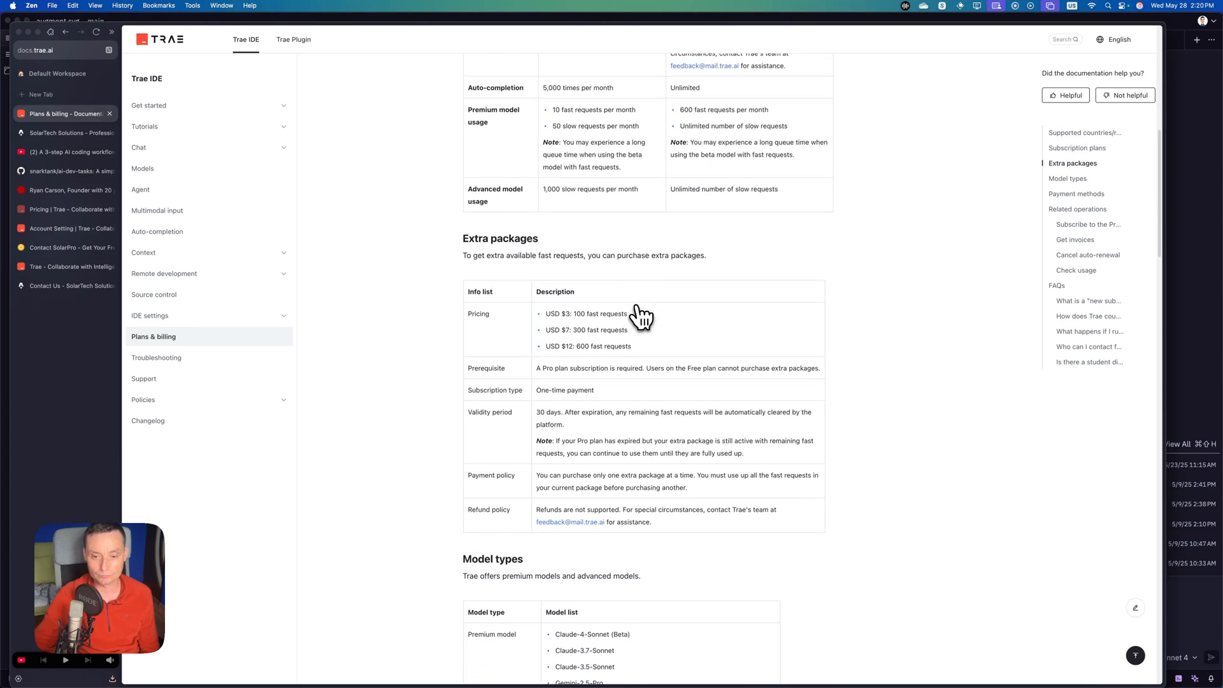
pyautogui.scroll(-3)
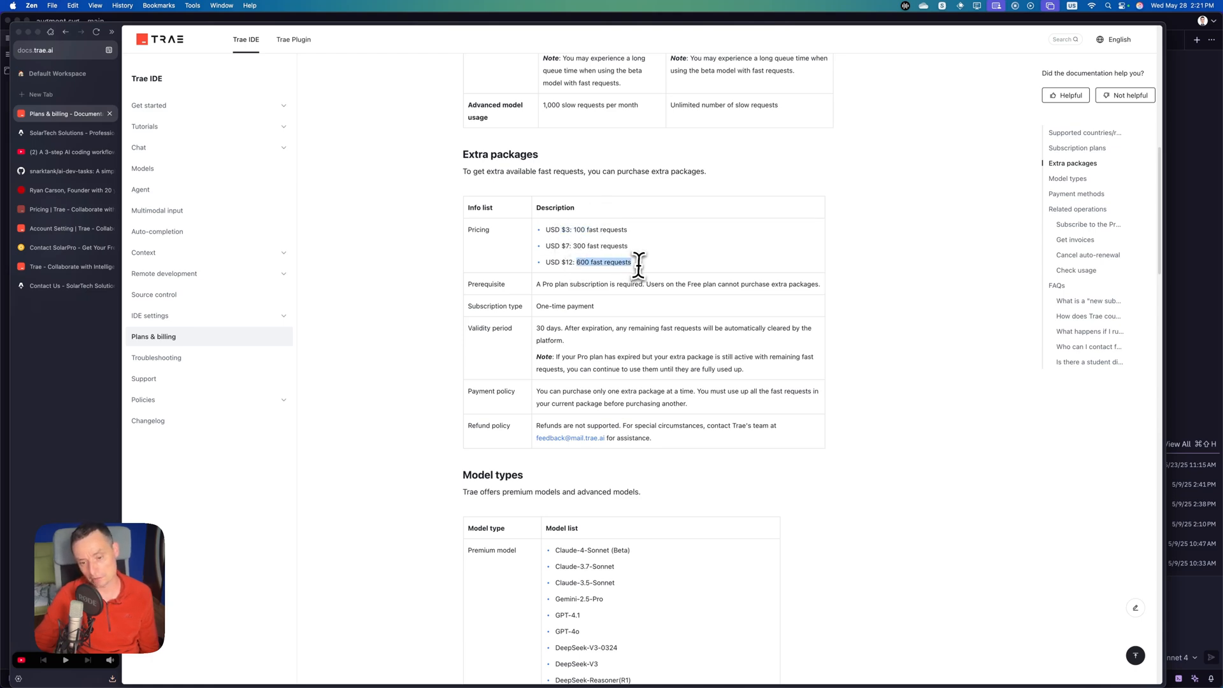
pyautogui.scroll(-3)
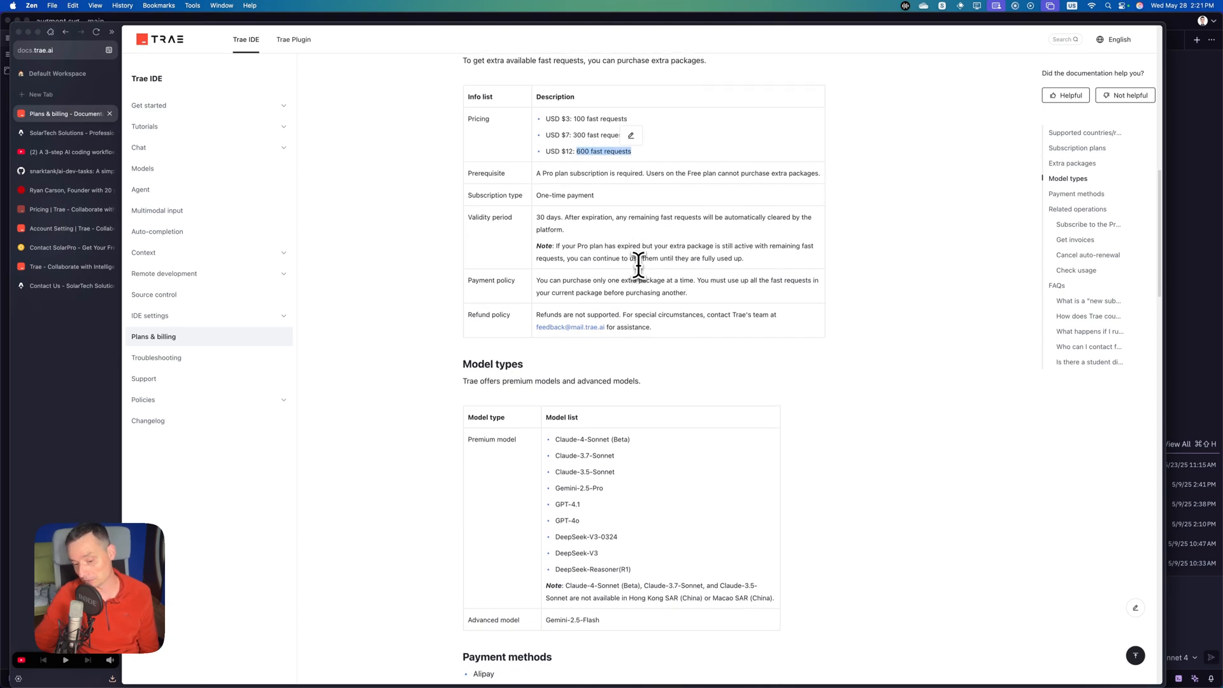
pyautogui.scroll(-3)
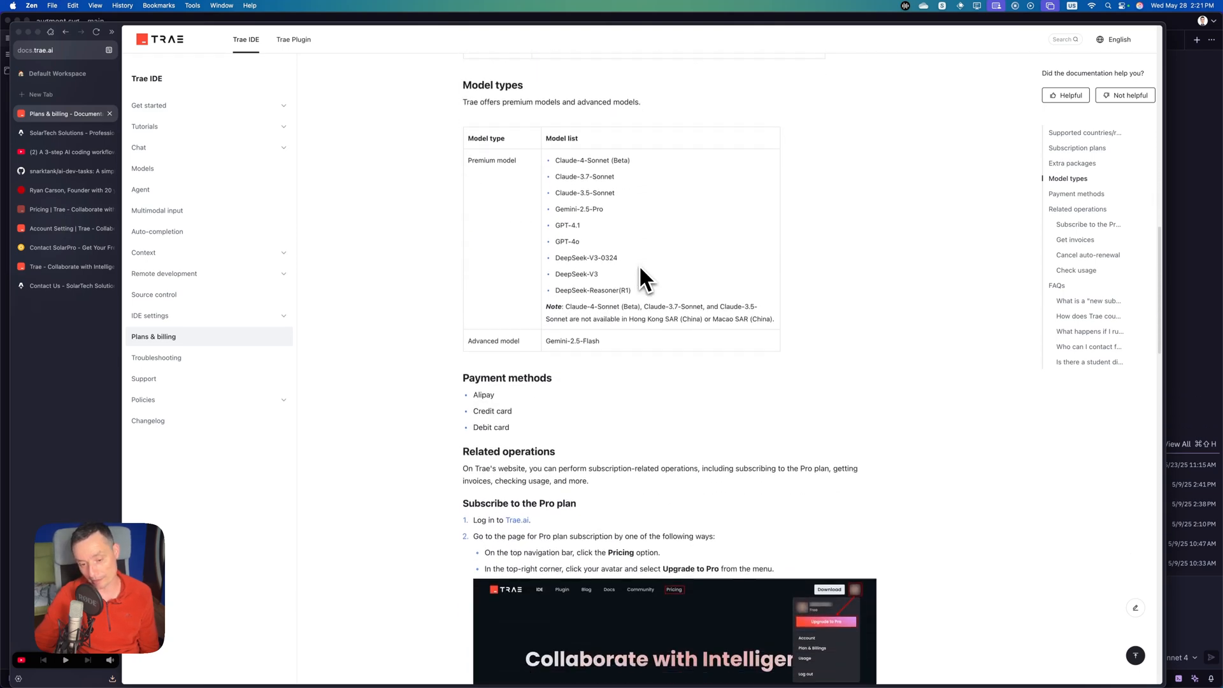
pyautogui.scroll(-3)
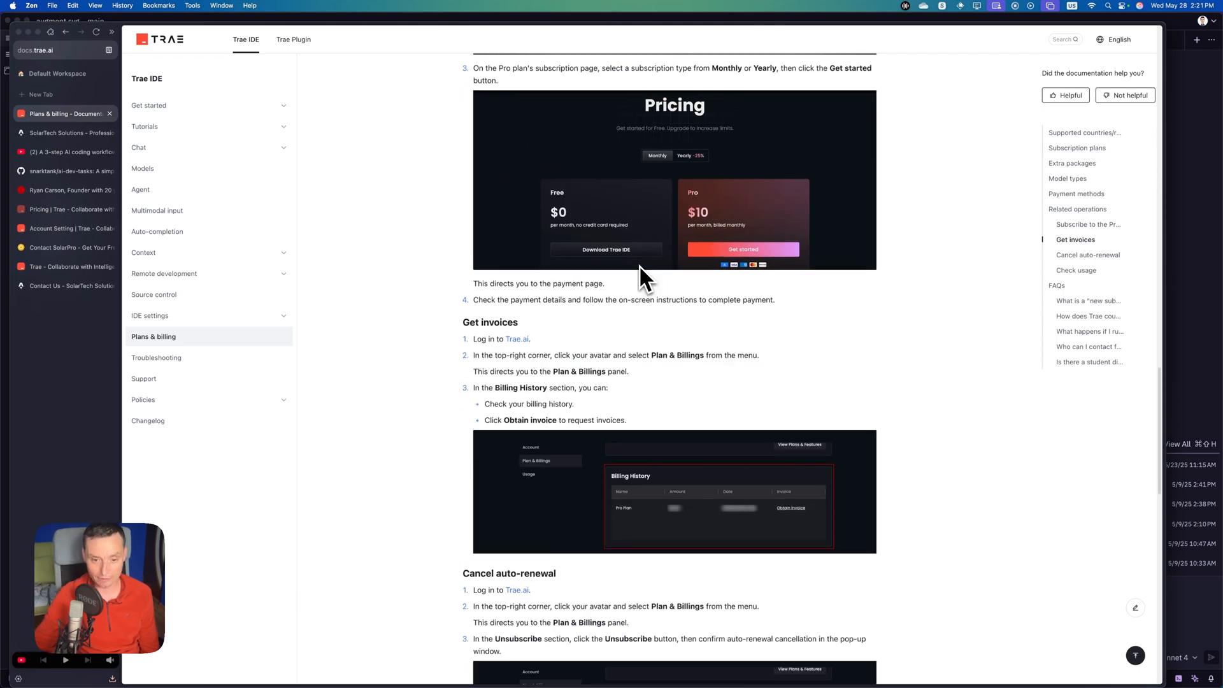
pyautogui.scroll(-3)
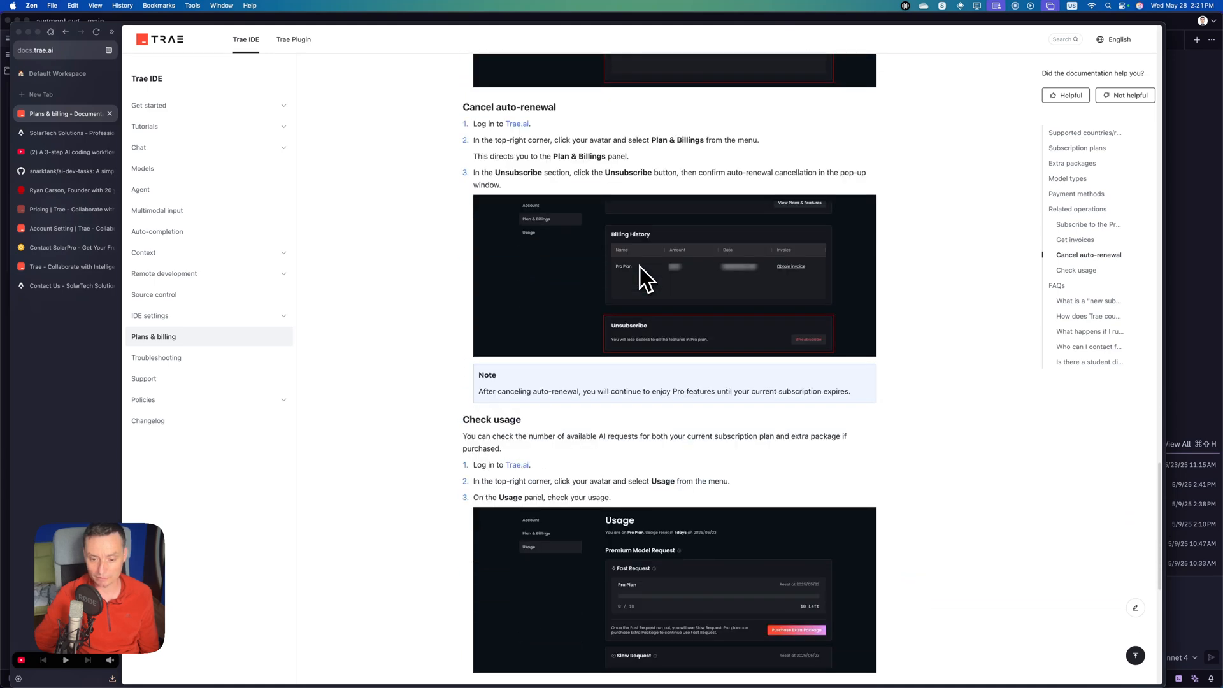
pyautogui.scroll(-3)
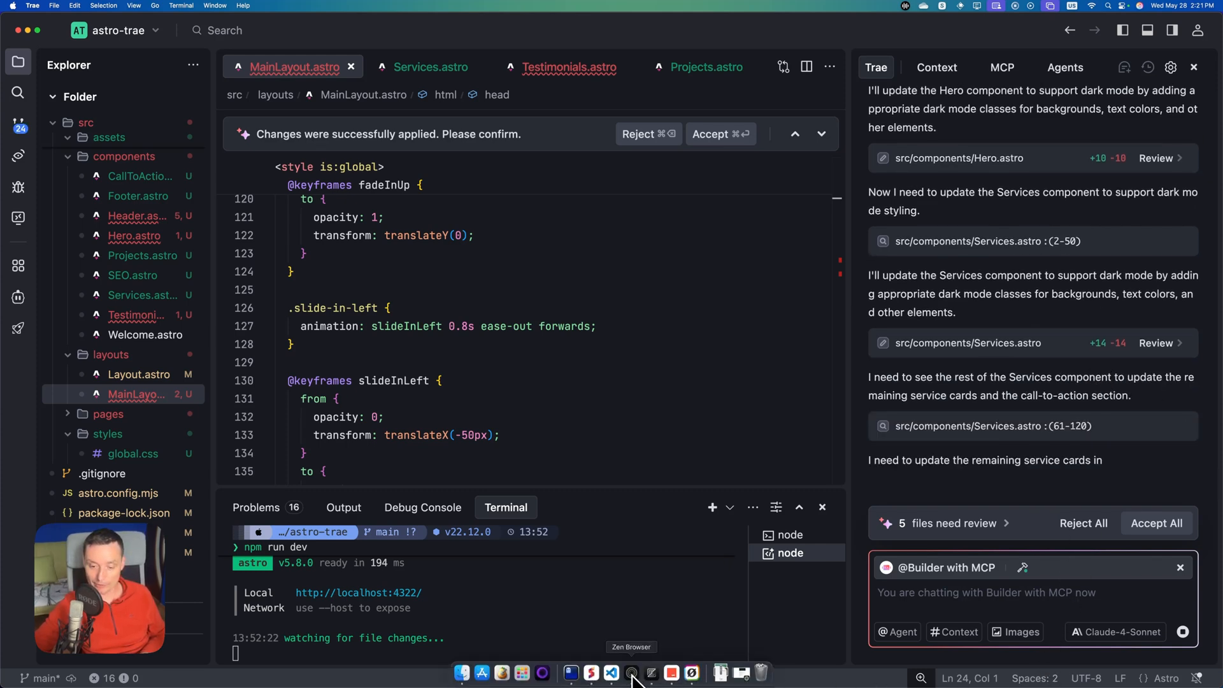
# - Check the Trae account Usage panel in Zen: 1 of 600 fast requests on Pro
pyautogui.click(632, 673)
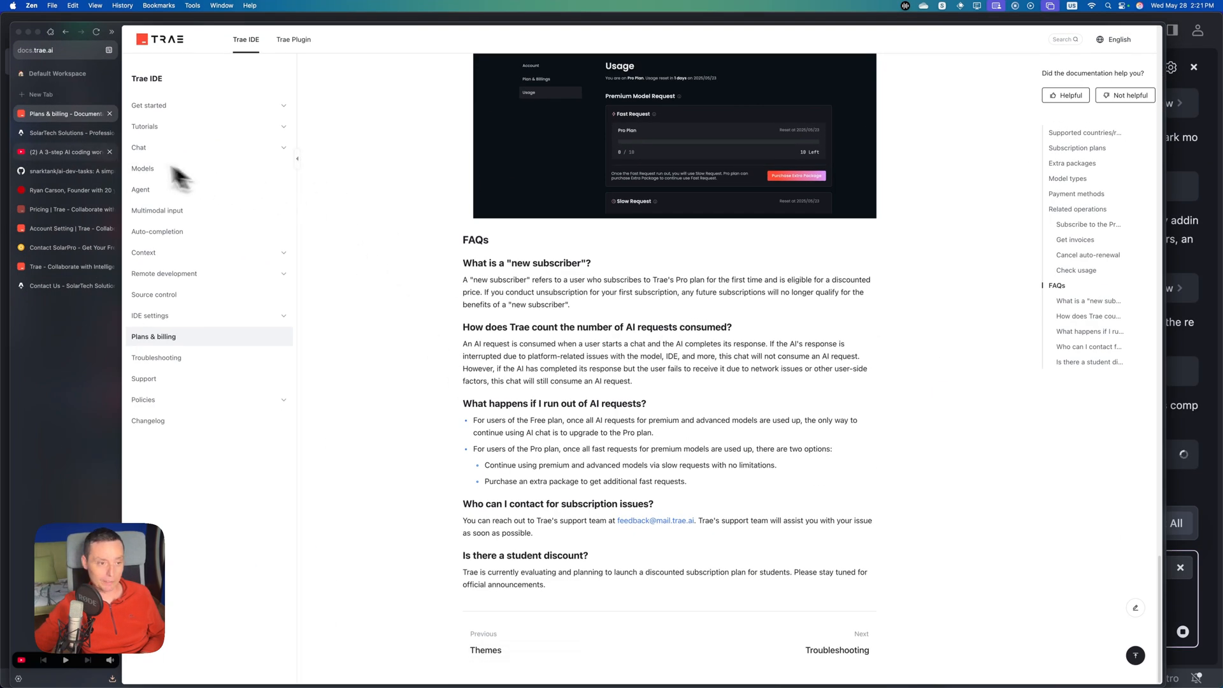
pyautogui.click(66, 228)
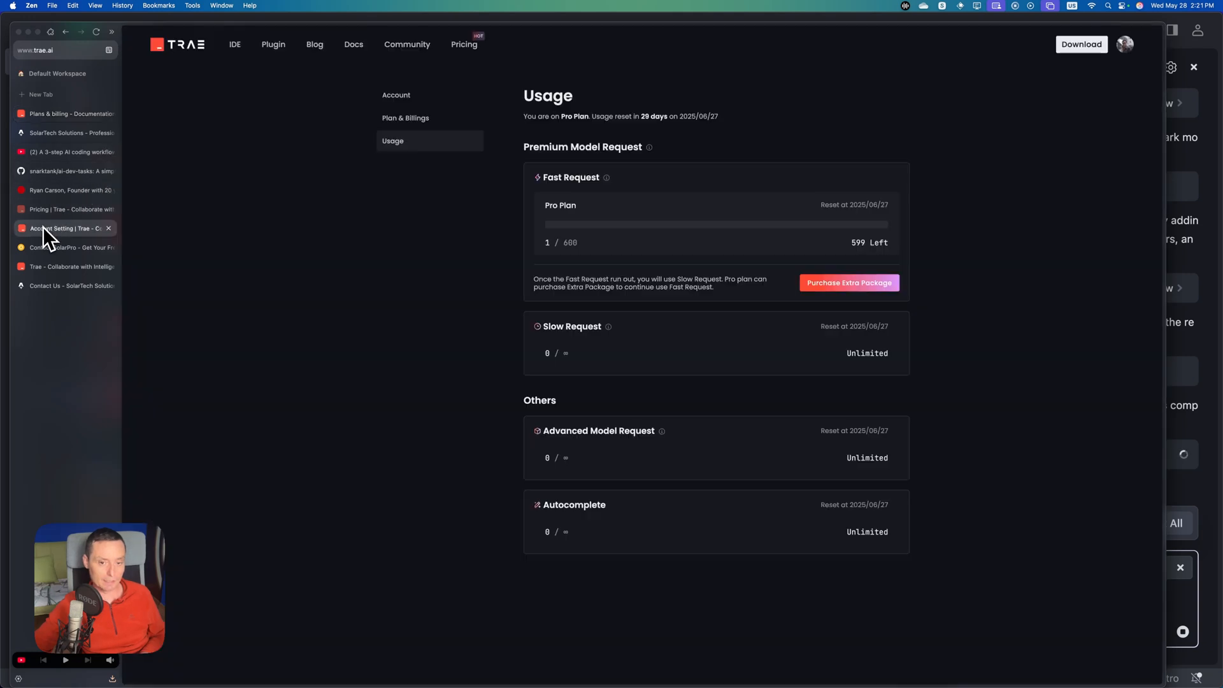
pyautogui.click(392, 142)
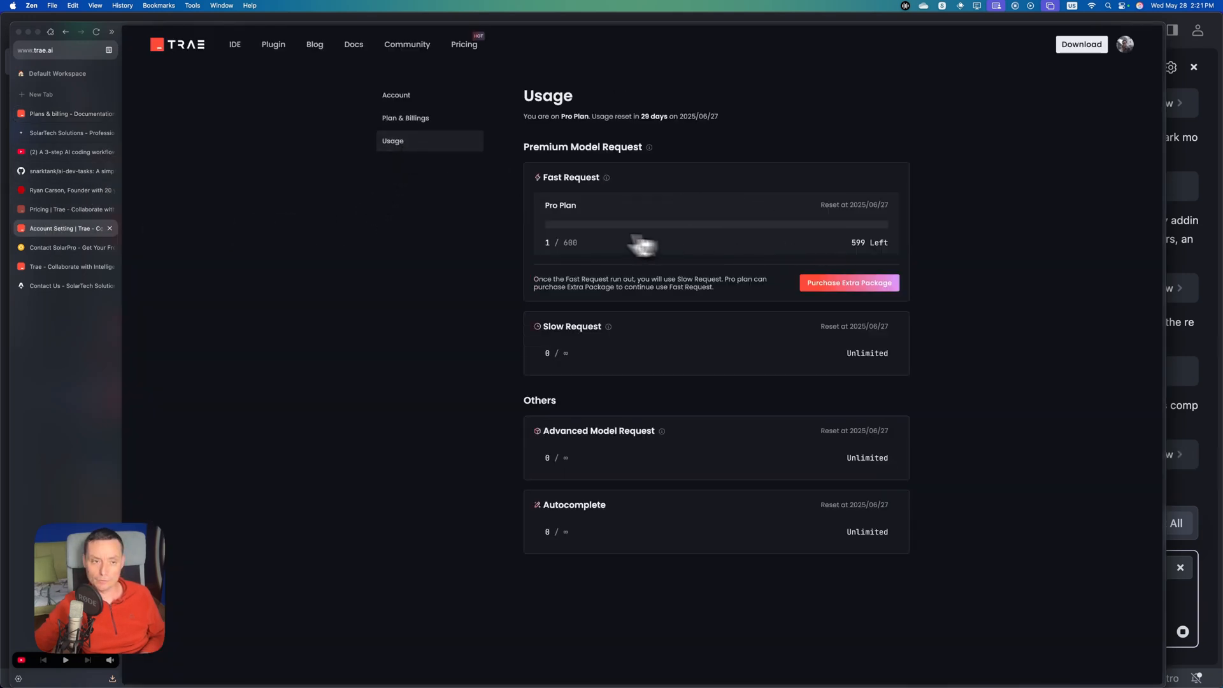
pyautogui.click(95, 31)
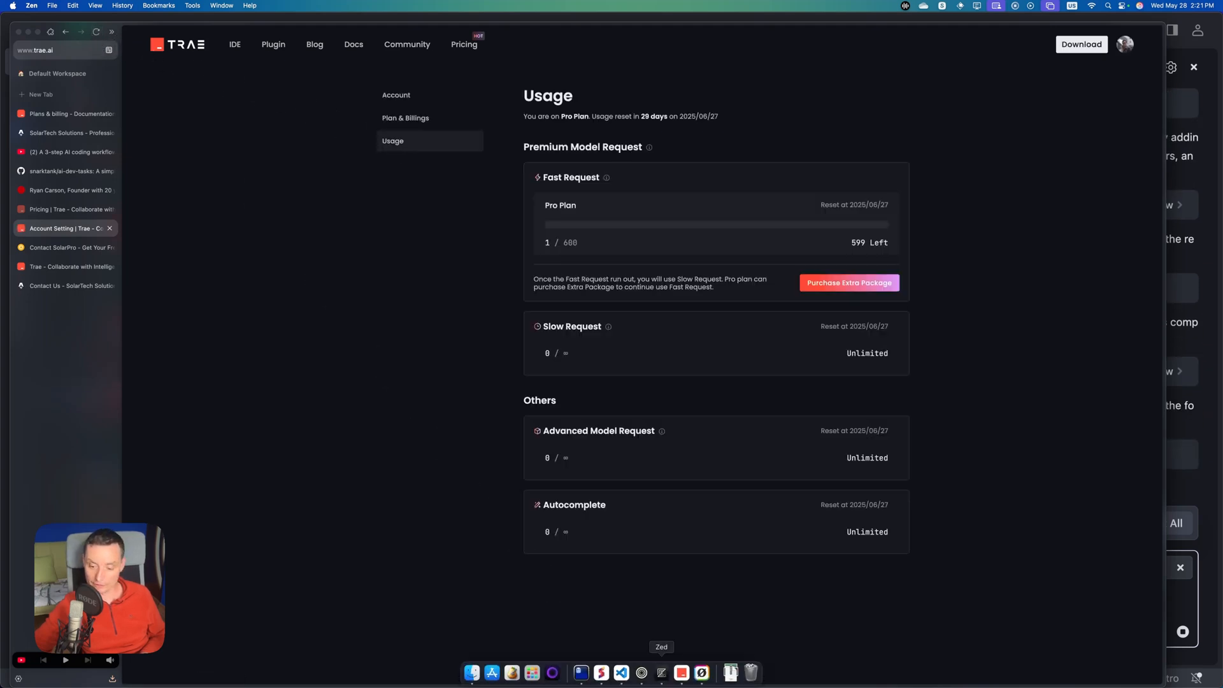
pyautogui.click(581, 673)
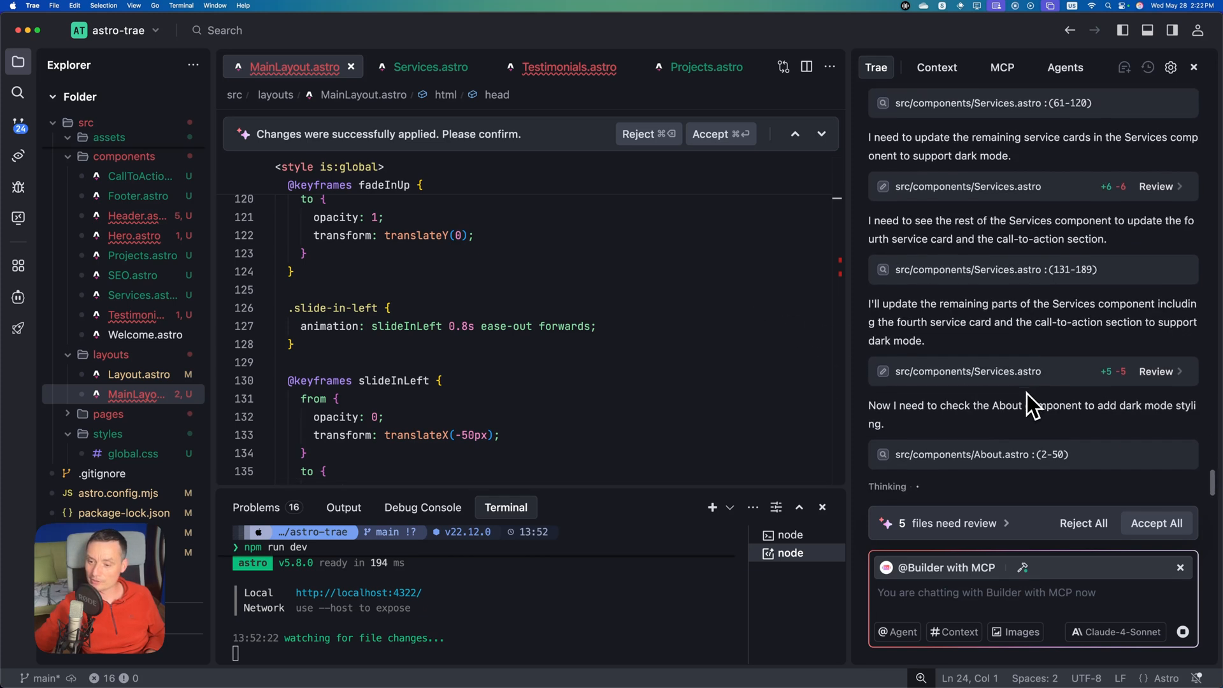
# - Follow the agent's dark mode edits to Services, Projects and contact files, inspecting MainLayout
pyautogui.scroll(-3)
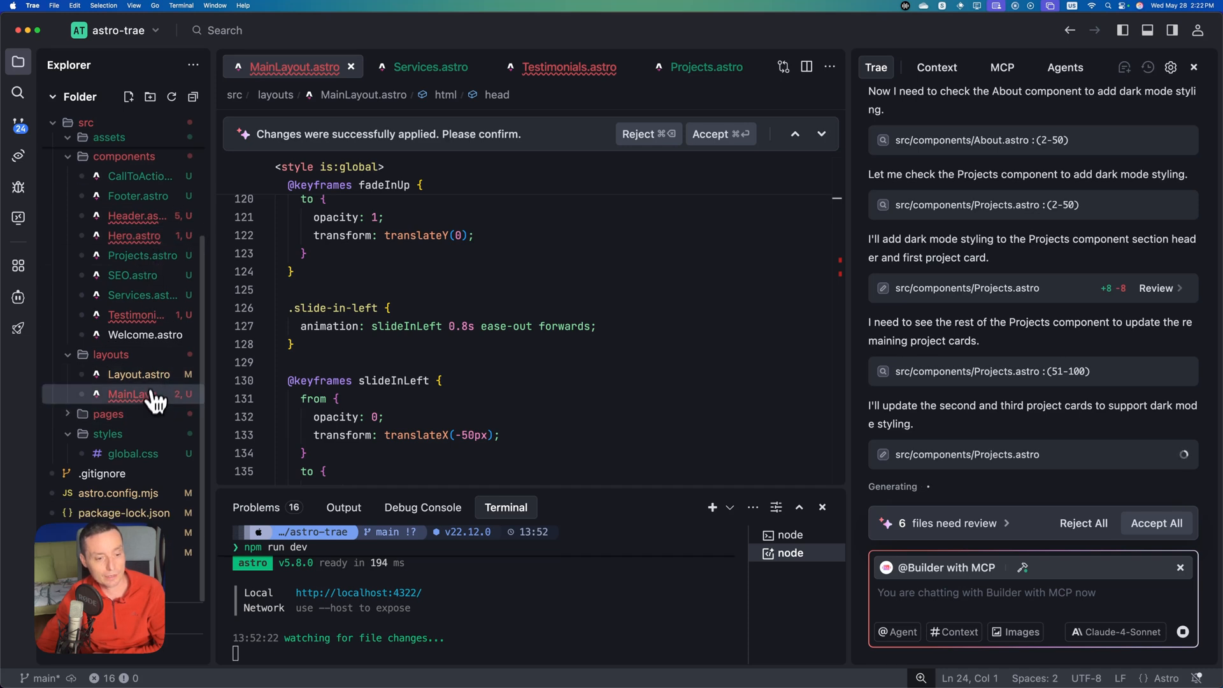
pyautogui.click(108, 414)
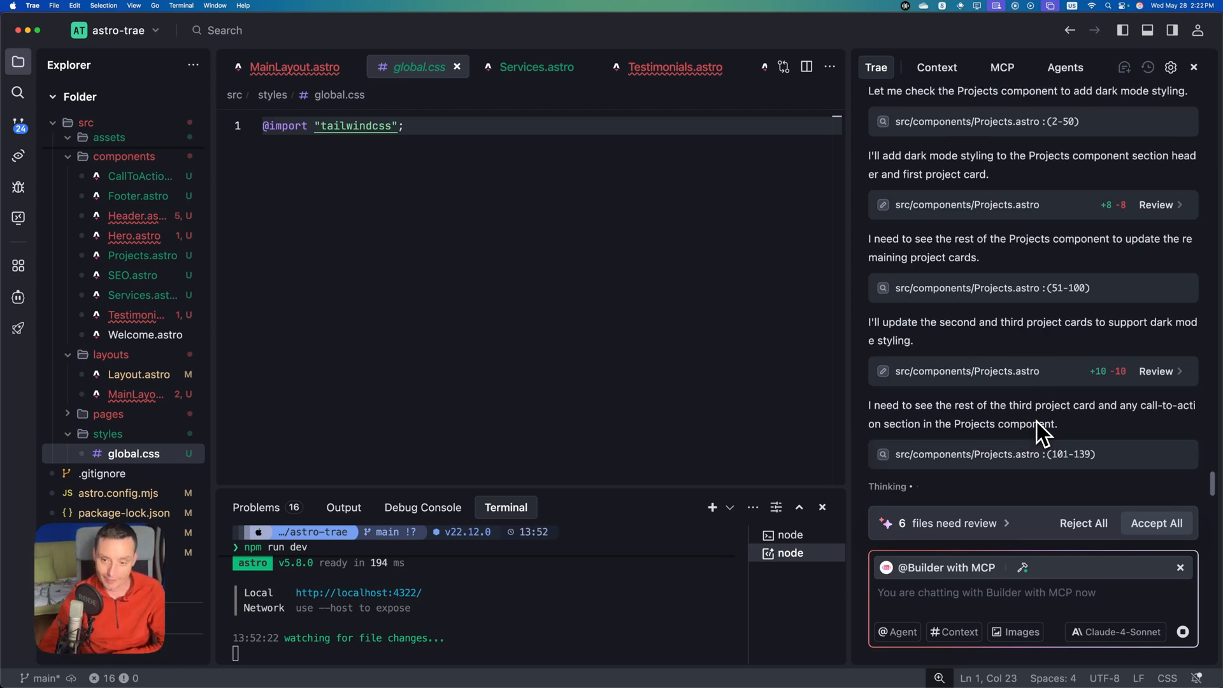
pyautogui.scroll(-3)
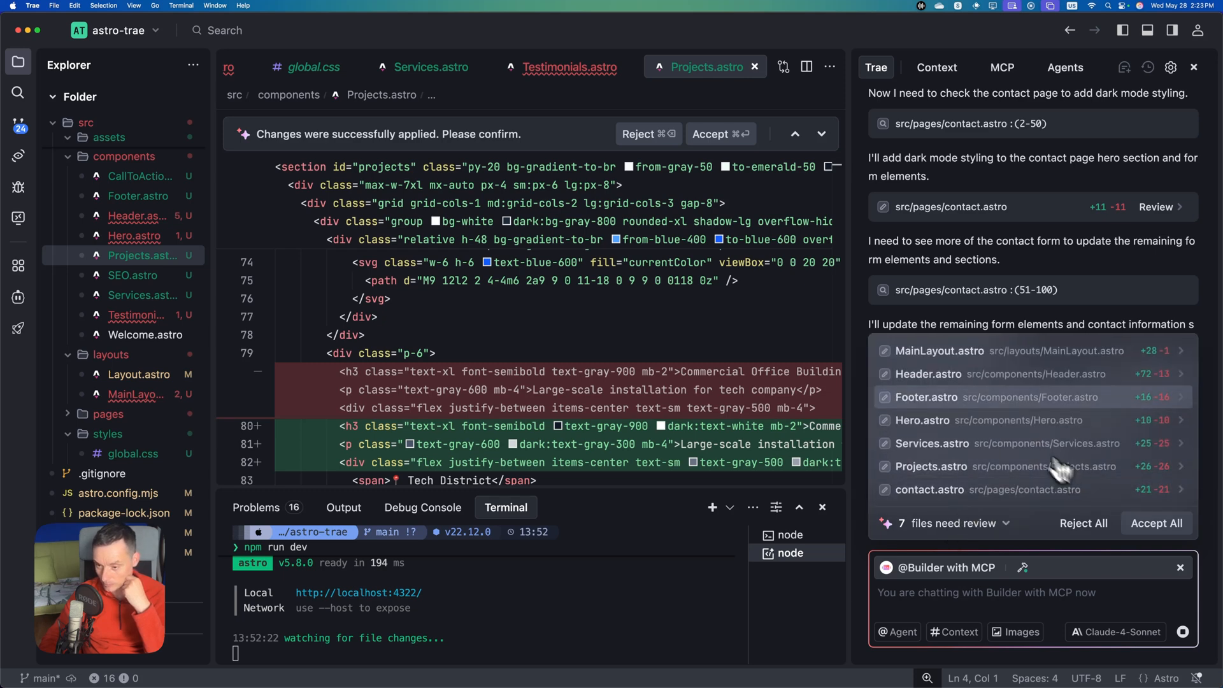
pyautogui.moveTo(974, 404)
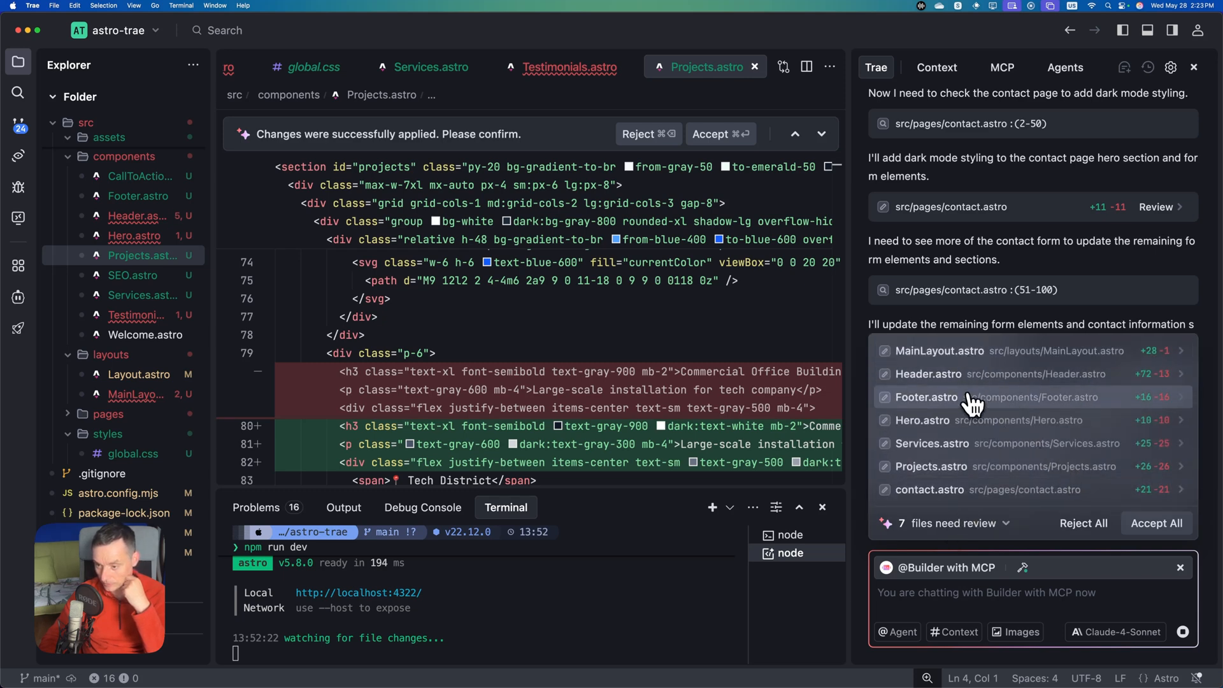
pyautogui.moveTo(991, 466)
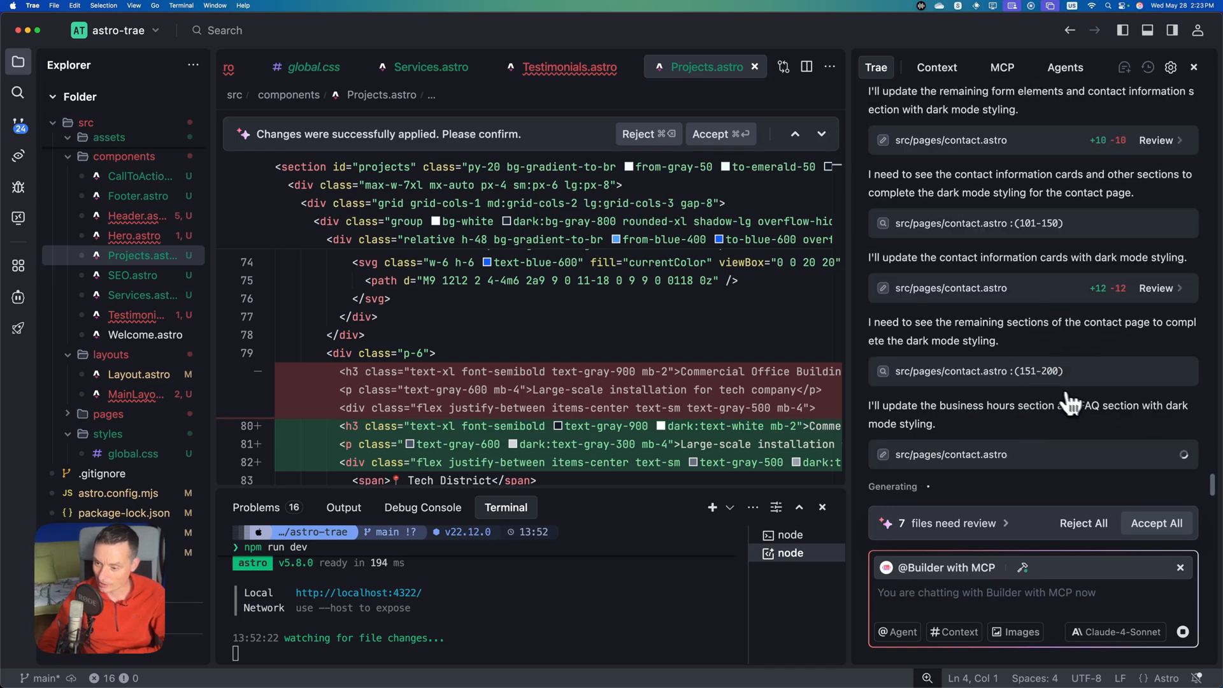
pyautogui.moveTo(1022, 382)
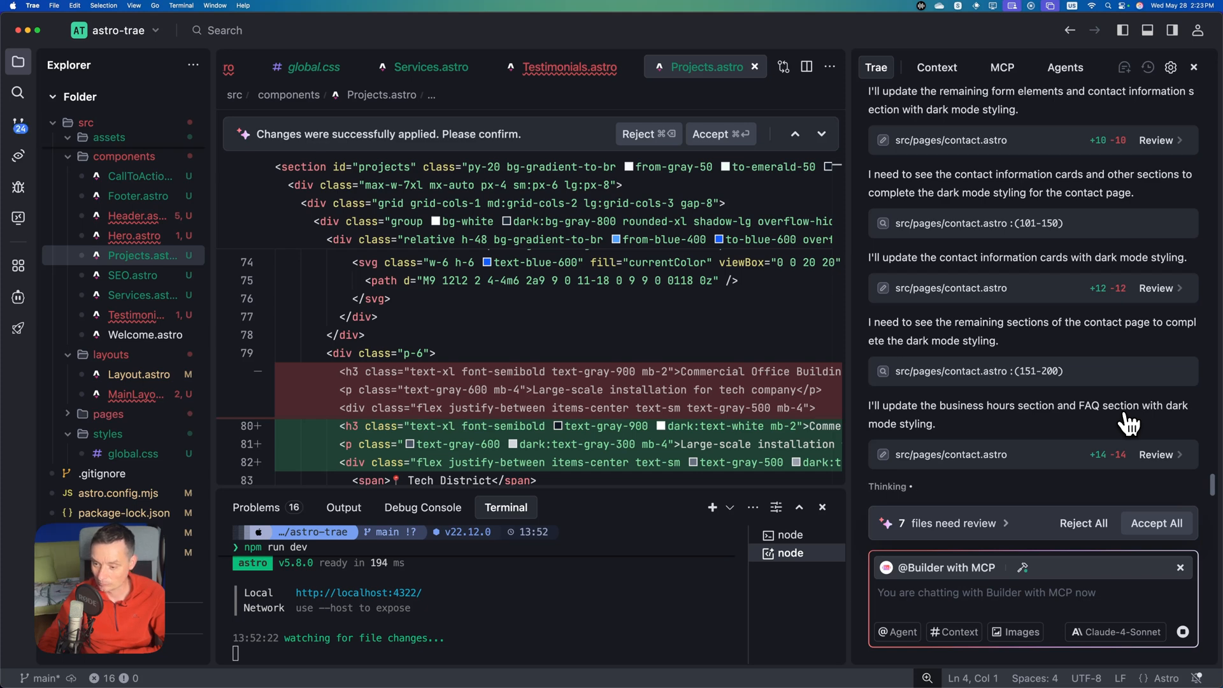
pyautogui.scroll(-3)
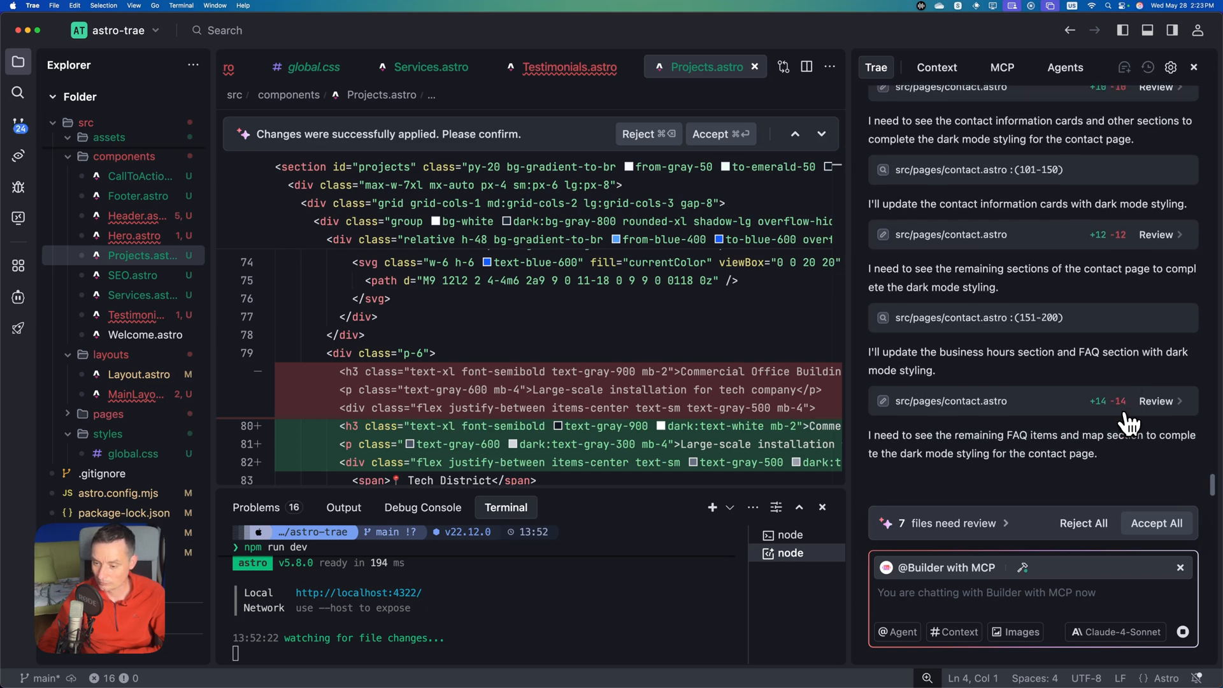
pyautogui.scroll(-3)
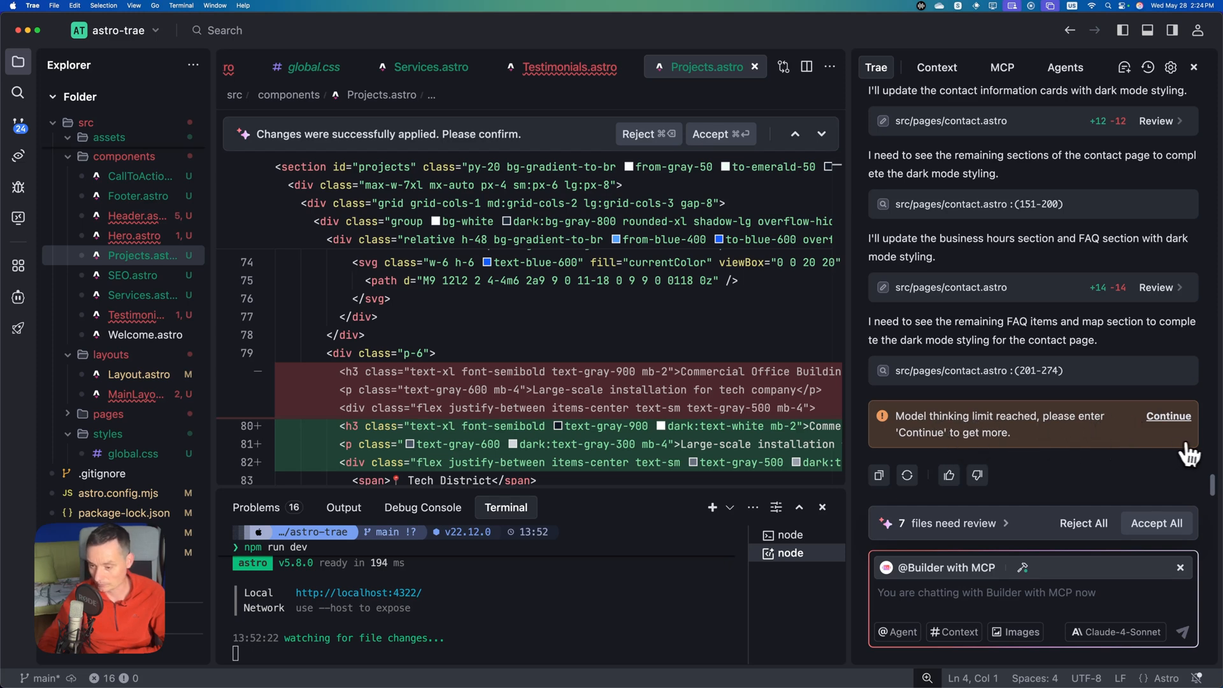
# - Resume the Trae agent after it hit its thinking limit
pyautogui.click(1168, 416)
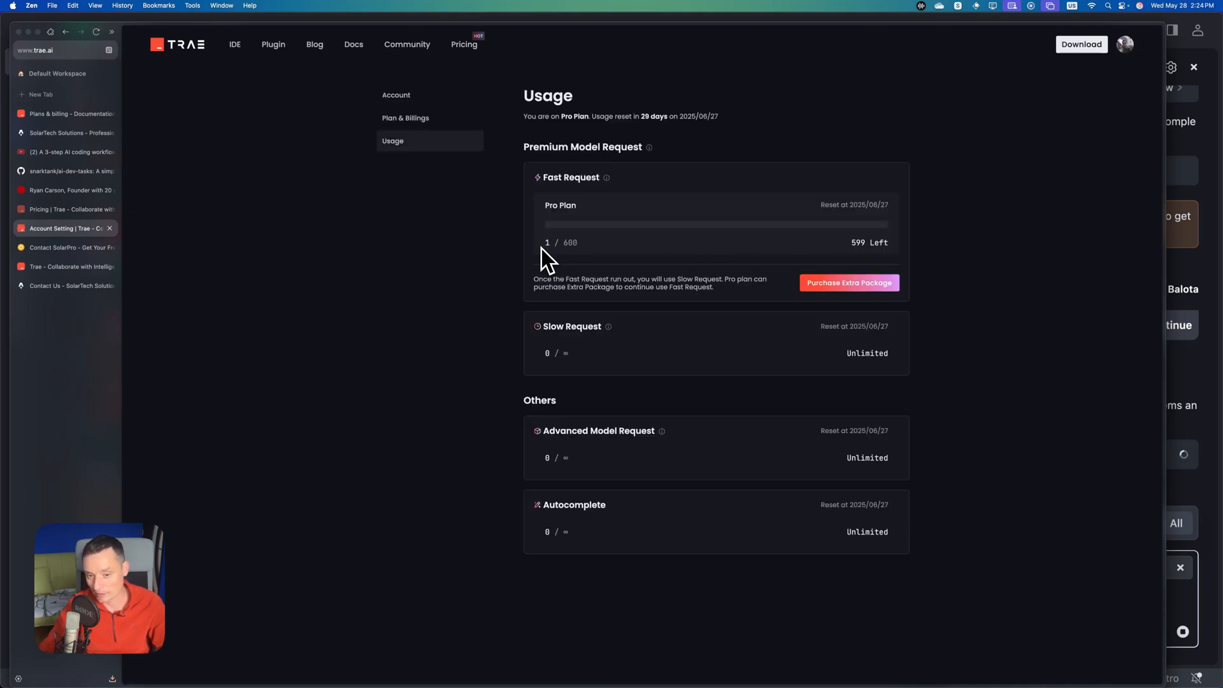
pyautogui.moveTo(55, 49)
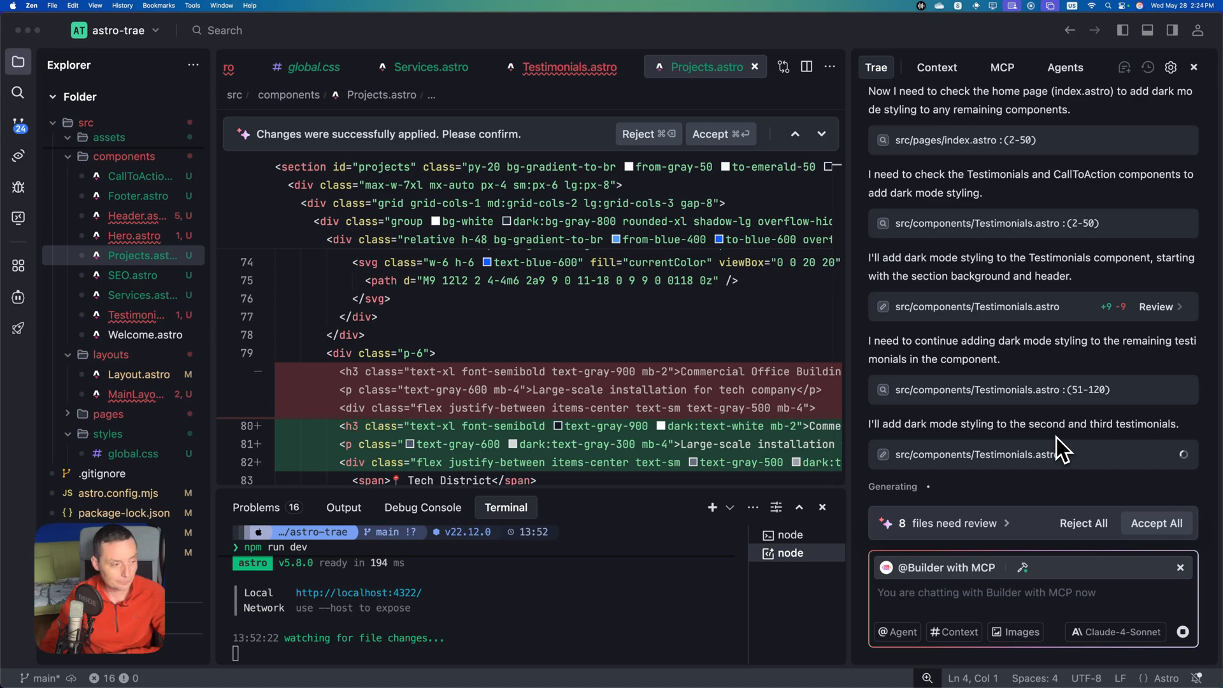
# - Follow the agent styling Testimonials and CallToAction, reviewing the Testimonials.astro diff
pyautogui.scroll(-3)
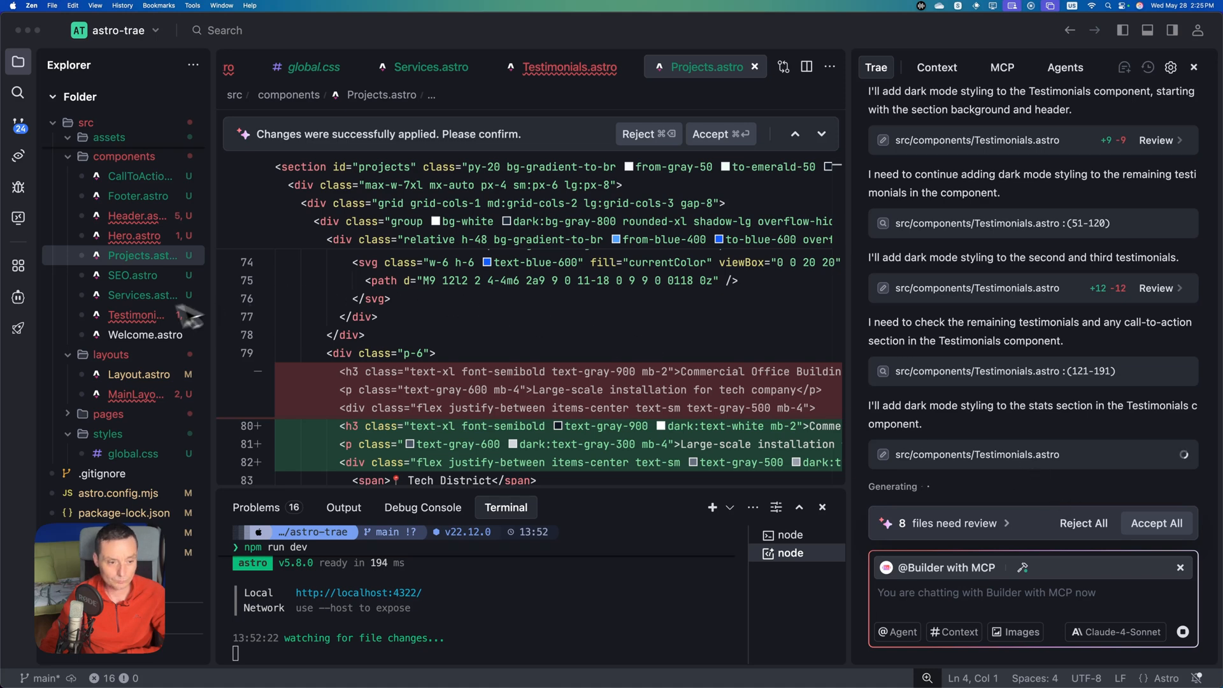
pyautogui.click(569, 67)
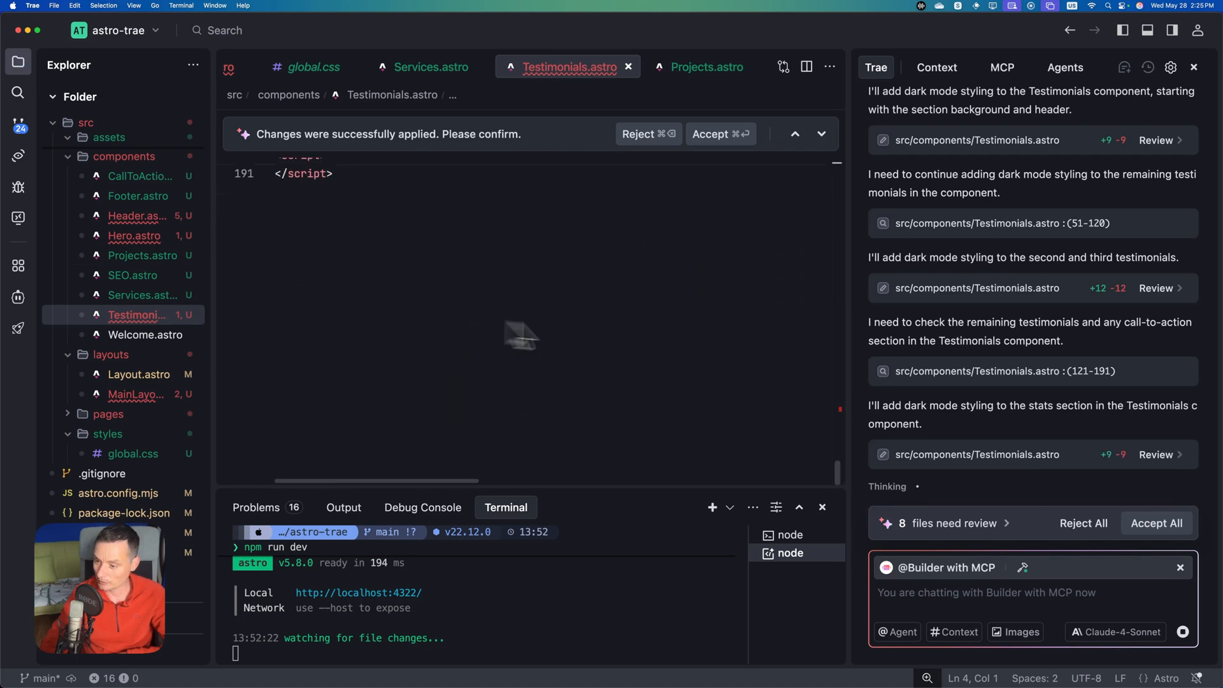
pyautogui.scroll(-3)
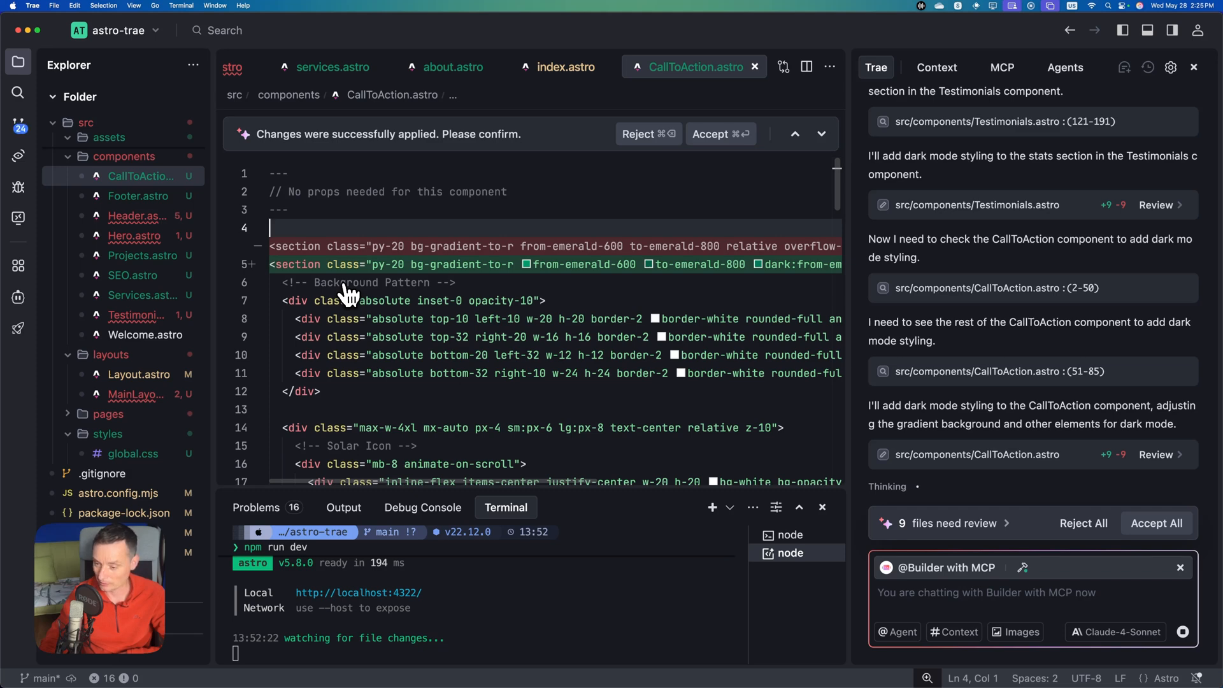
pyautogui.scroll(-3)
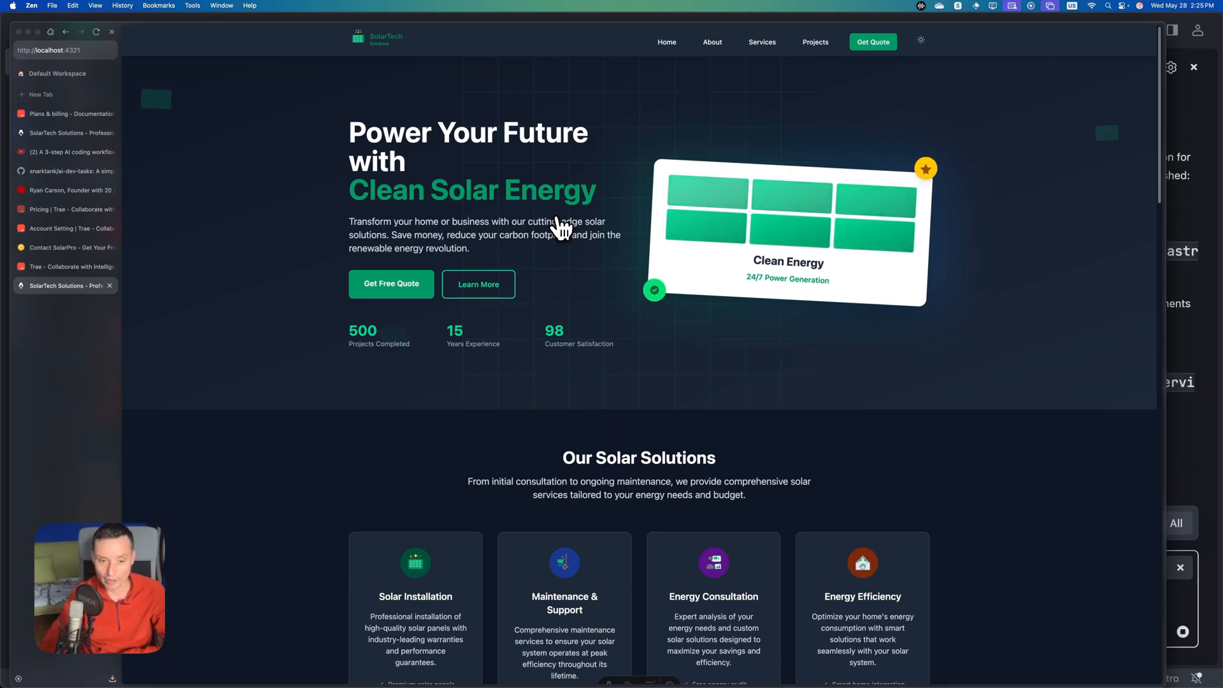
# - Scroll through the dark-themed SolarTech About page
pyautogui.scroll(-3)
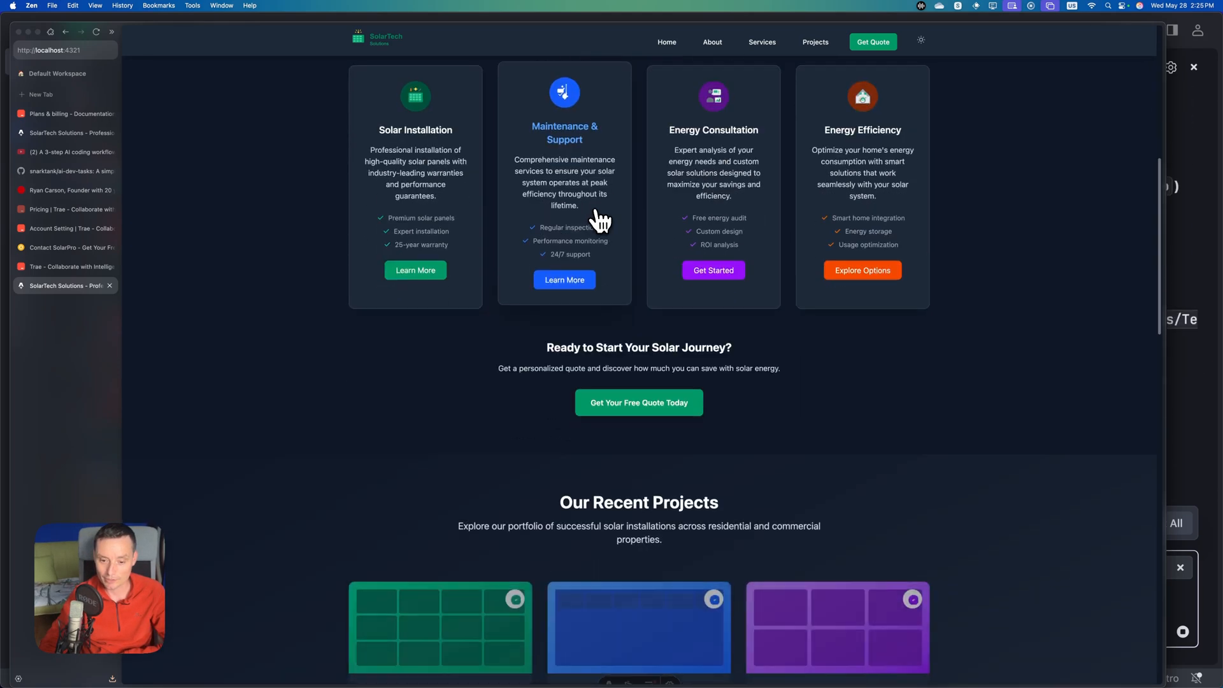
pyautogui.scroll(-3)
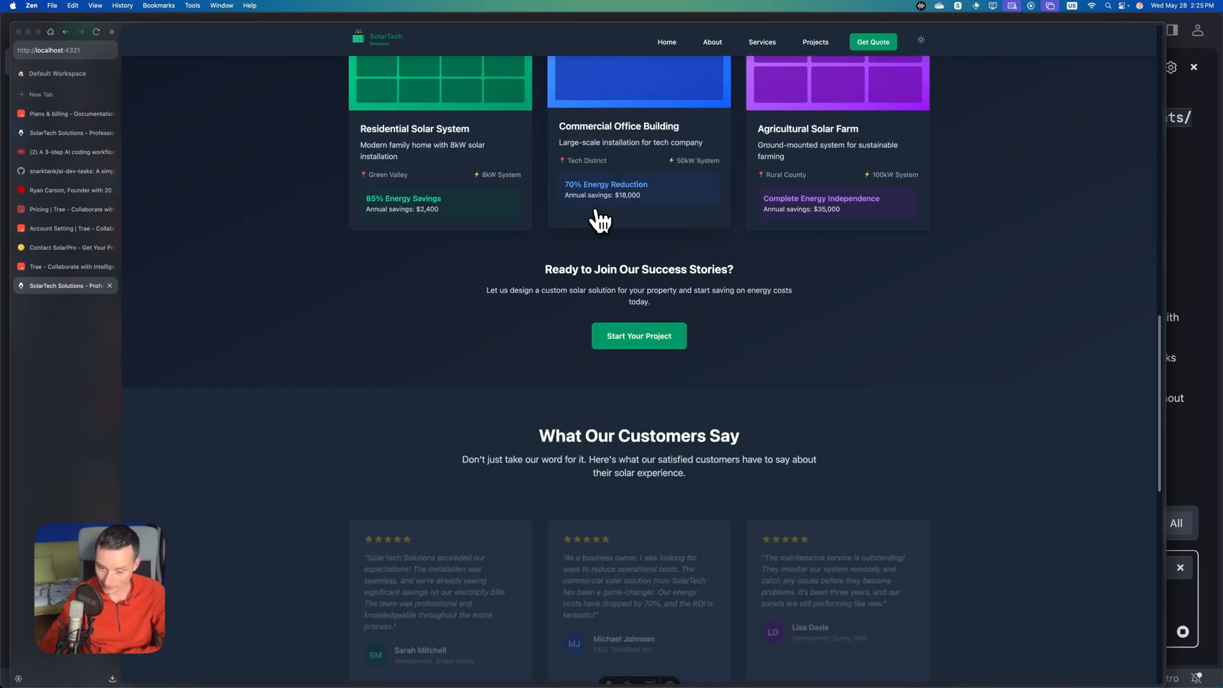
pyautogui.scroll(-3)
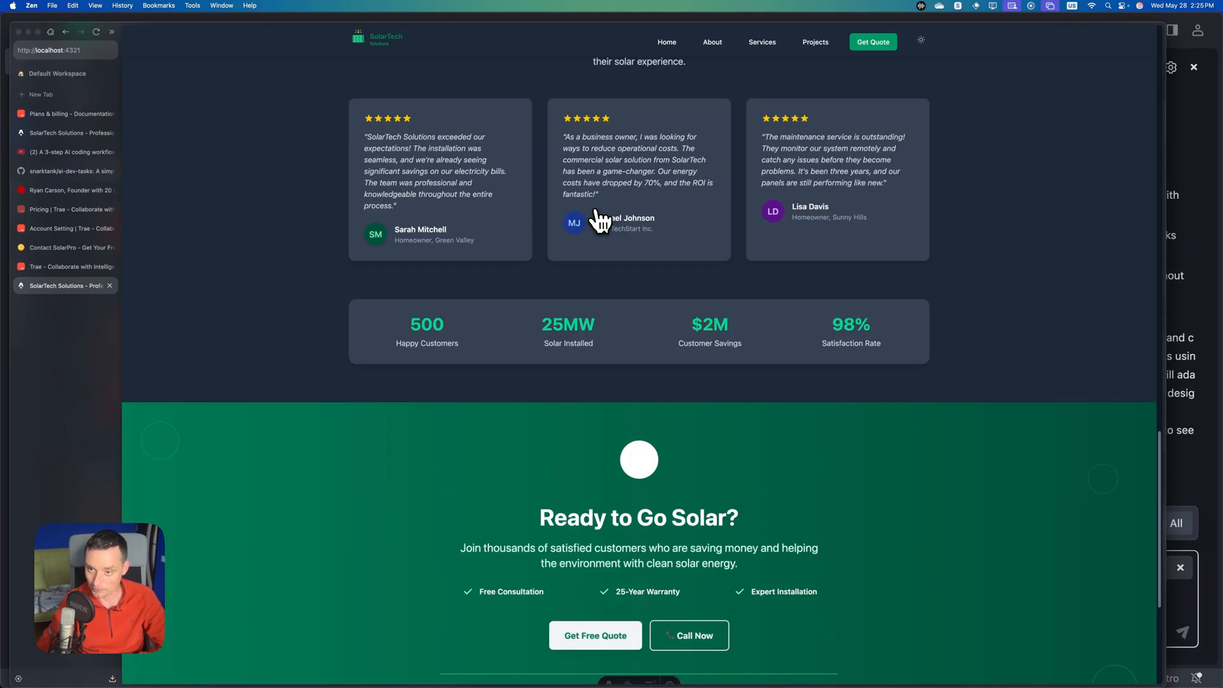
pyautogui.click(711, 42)
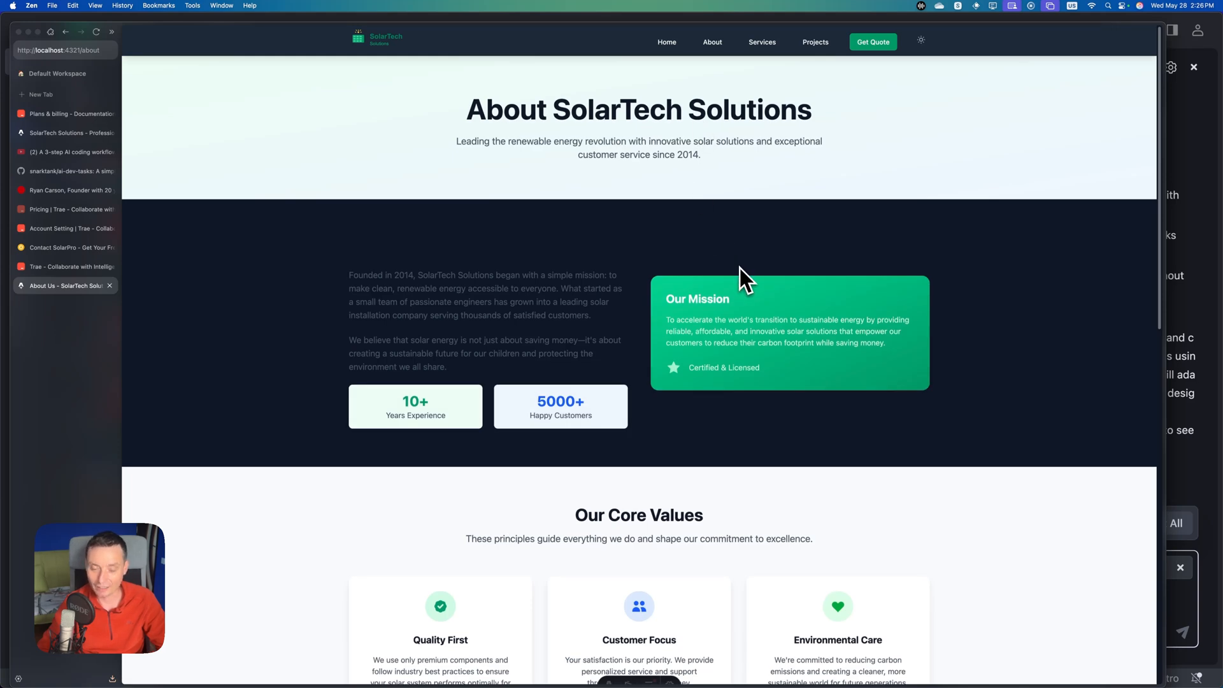
pyautogui.scroll(-3)
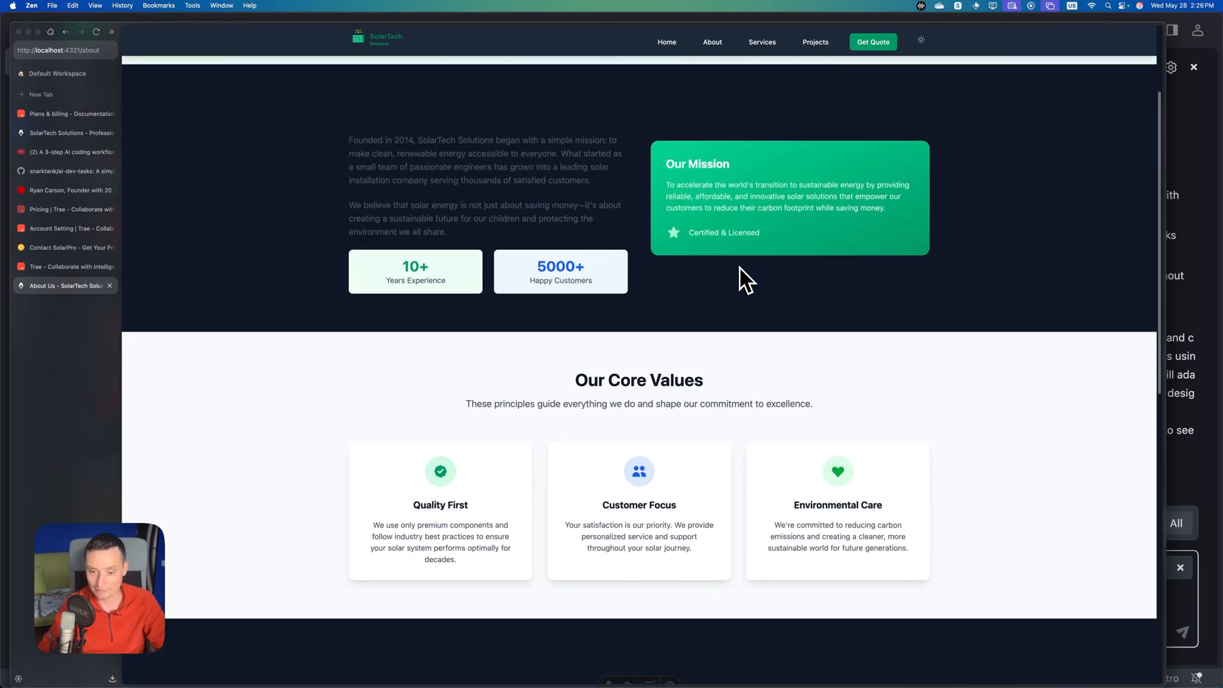
pyautogui.scroll(-3)
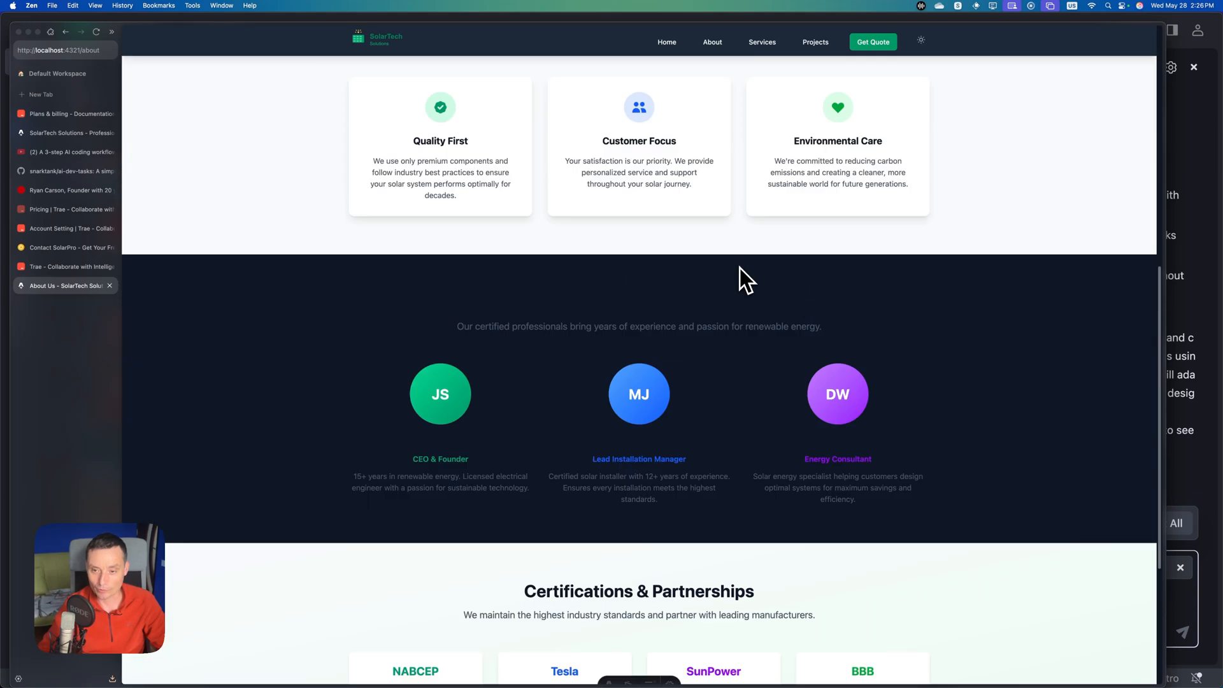
# - Browse the dark Services page, then the Contact page
pyautogui.click(761, 42)
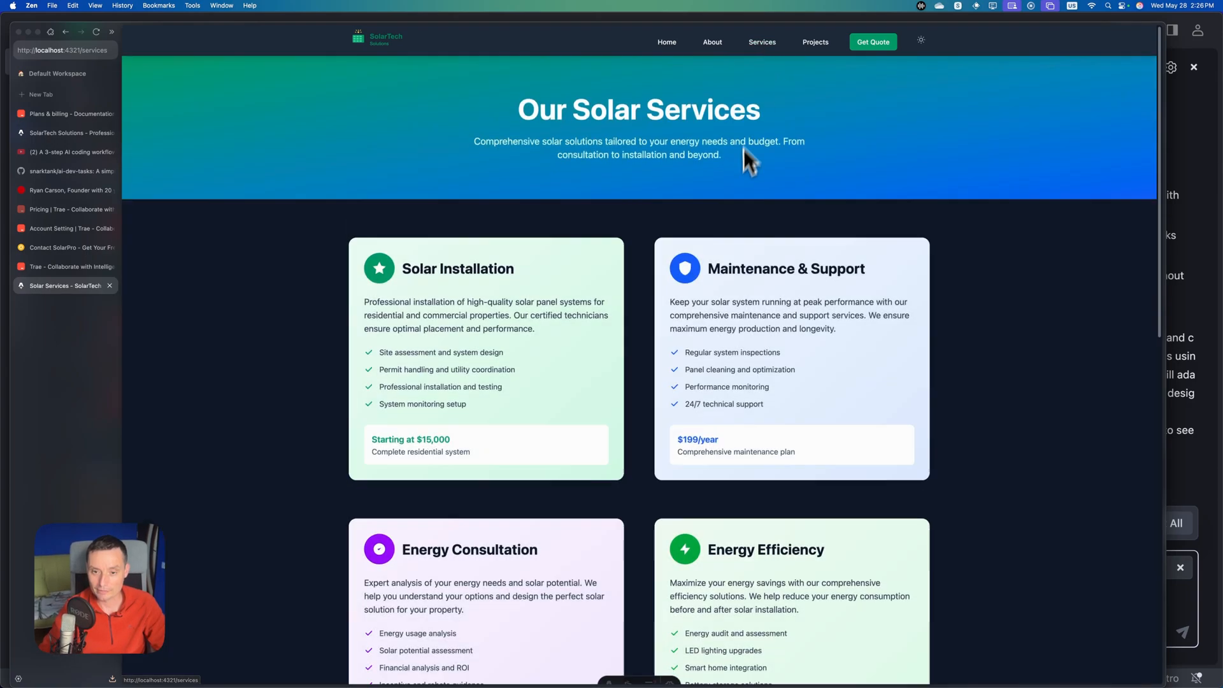
pyautogui.scroll(-3)
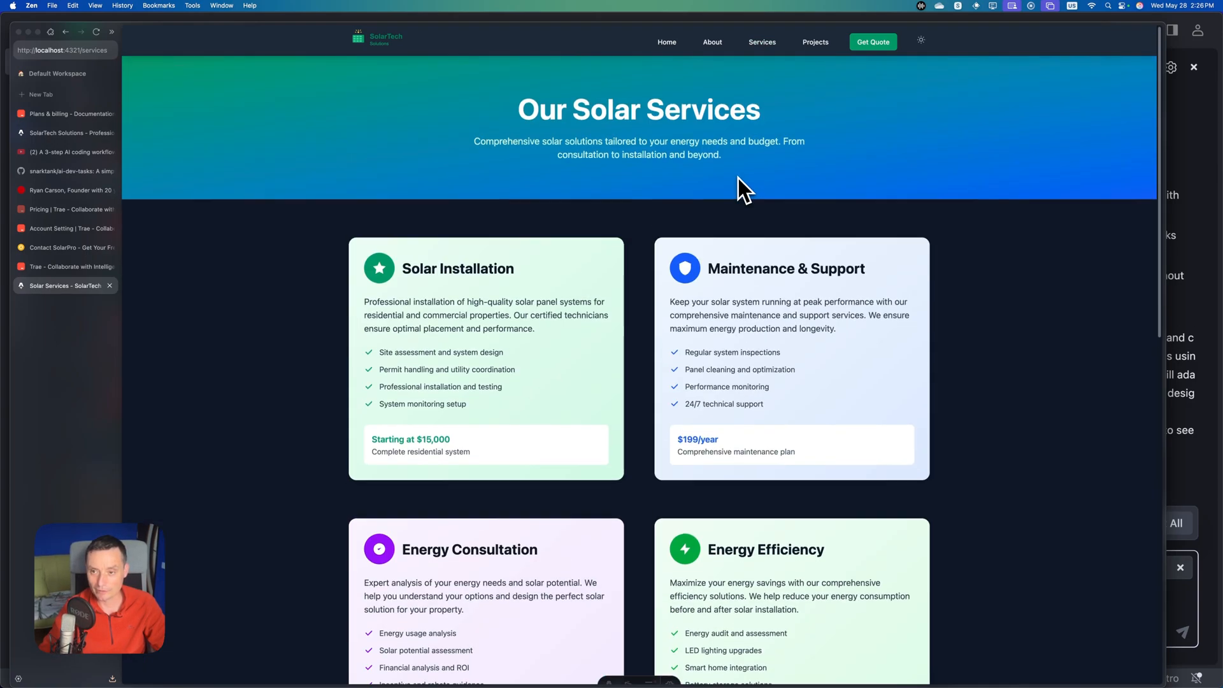
pyautogui.click(872, 42)
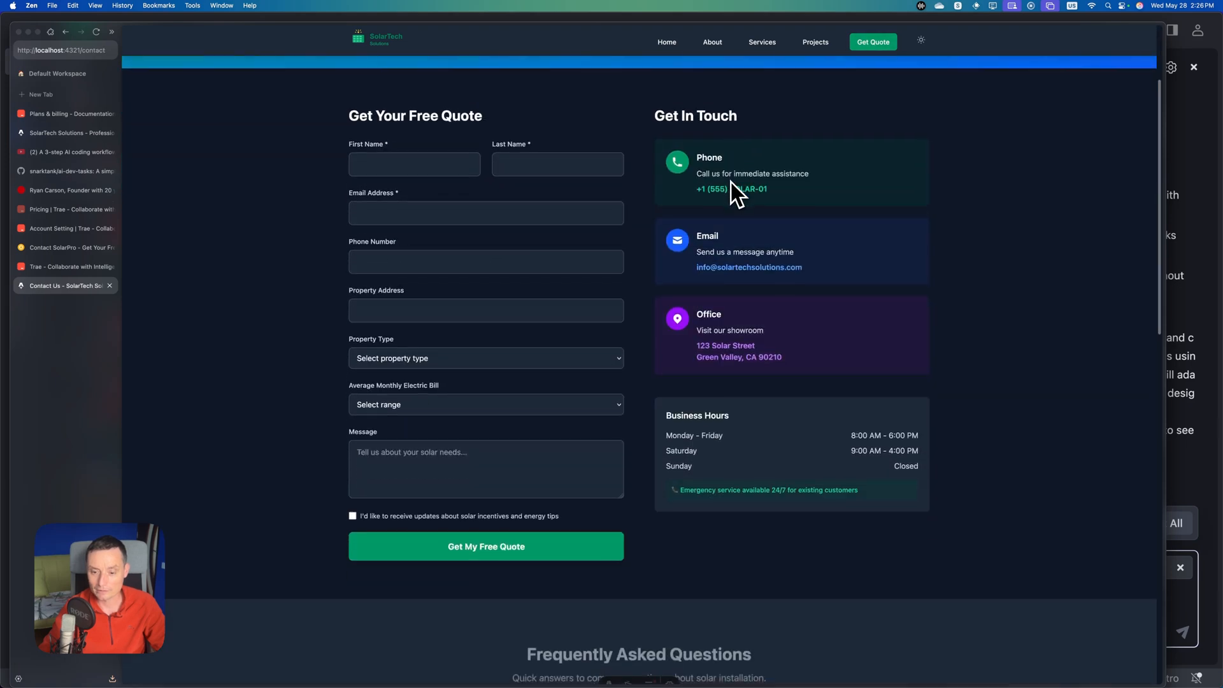
pyautogui.scroll(-3)
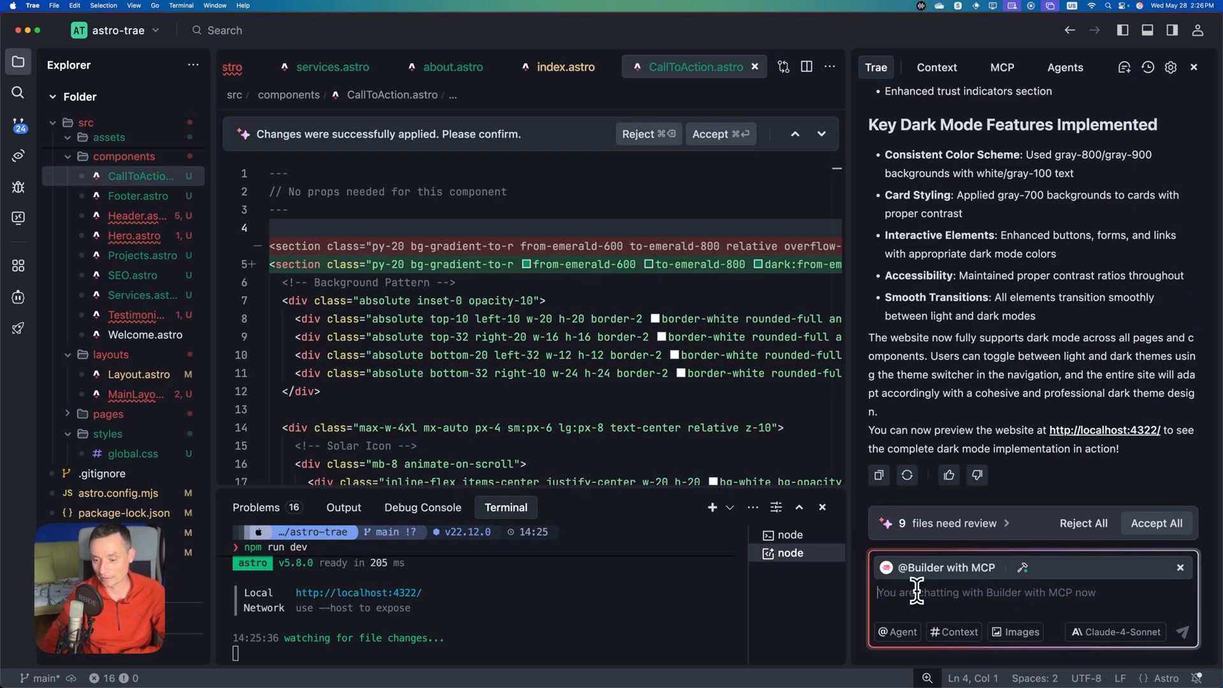
# - Tell the agent 'dark mode toogle is not working it needs to work with tailwindcss 4'
pyautogui.write('dark mode t')
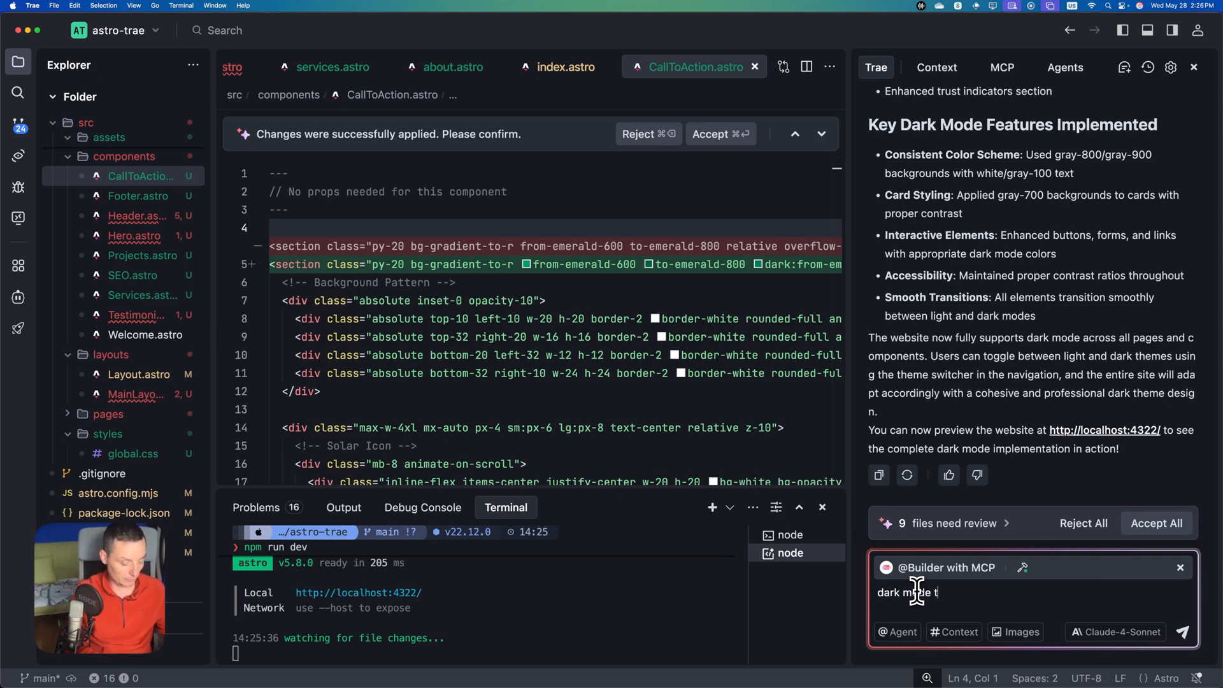
pyautogui.write('oogle is not working i')
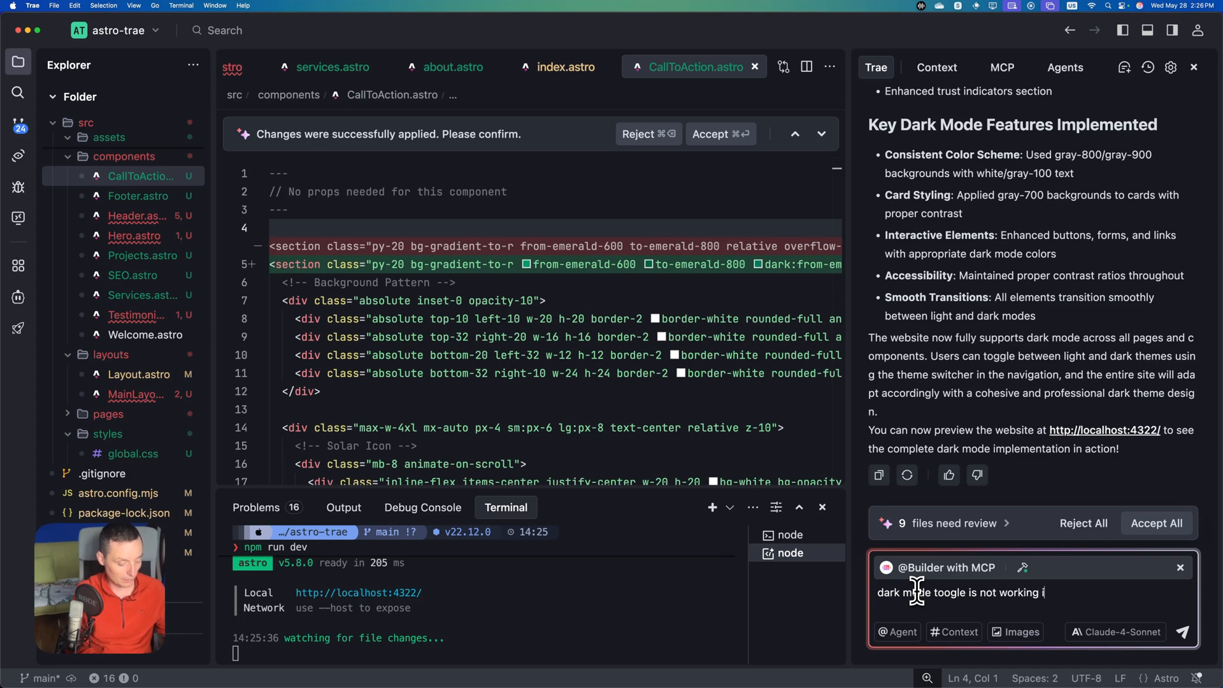
pyautogui.write('t needs to w')
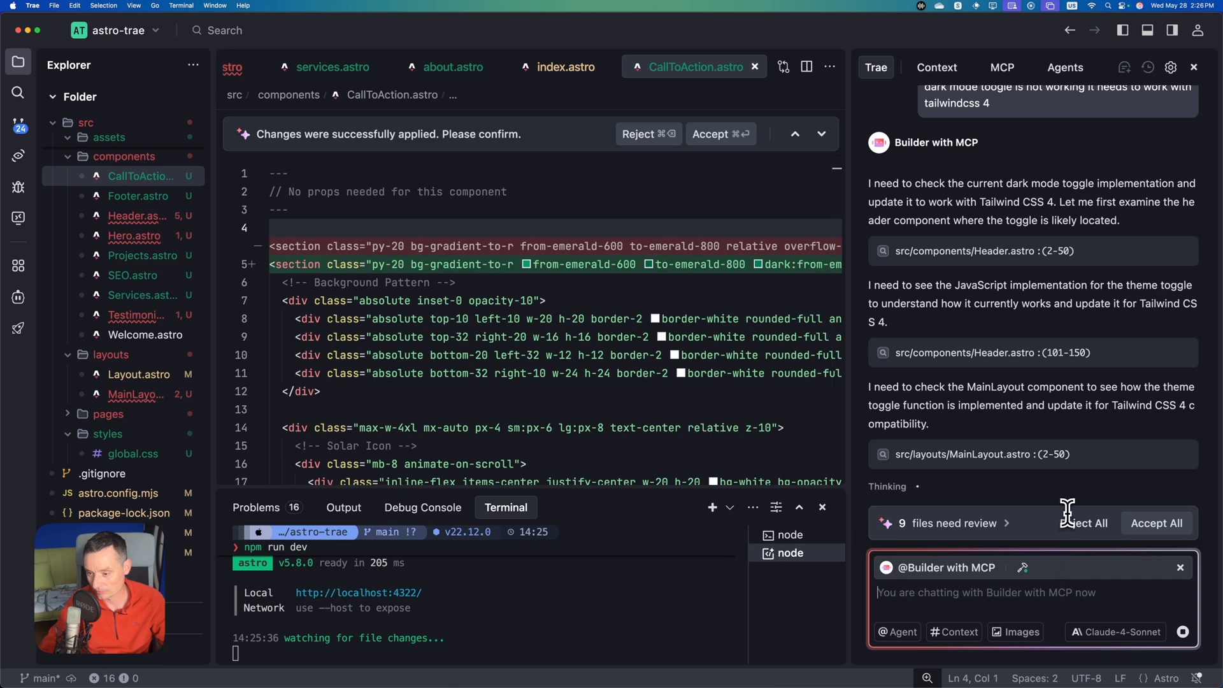
pyautogui.scroll(-3)
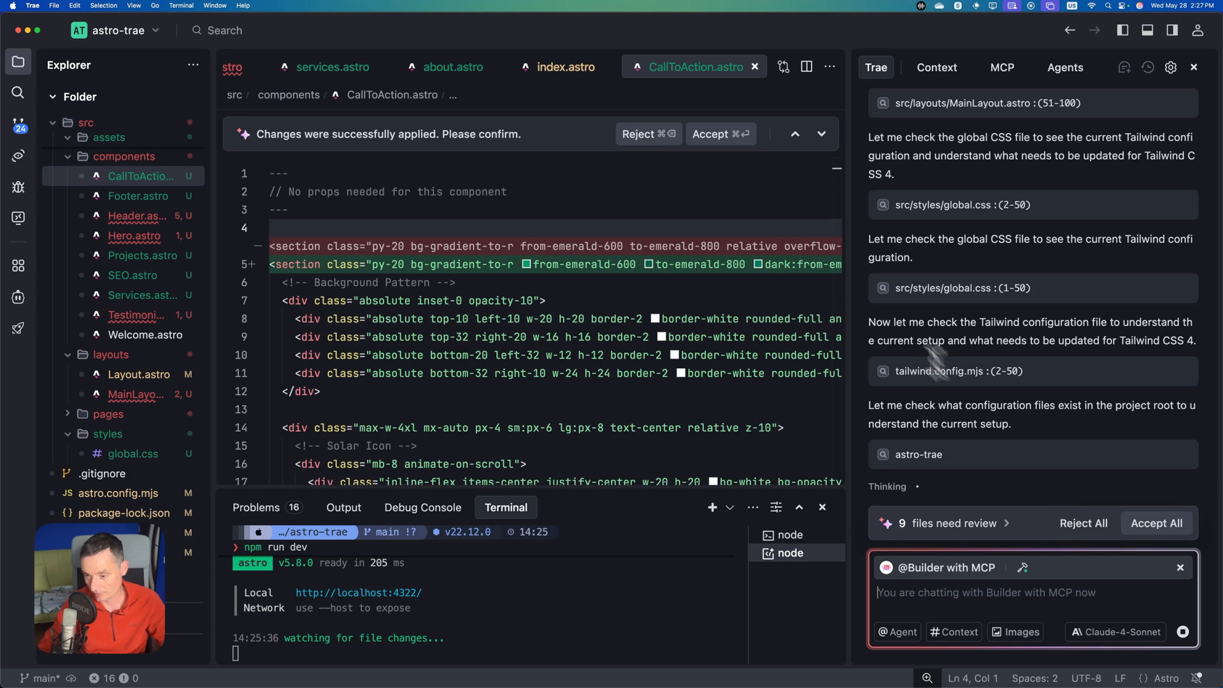
pyautogui.scroll(-3)
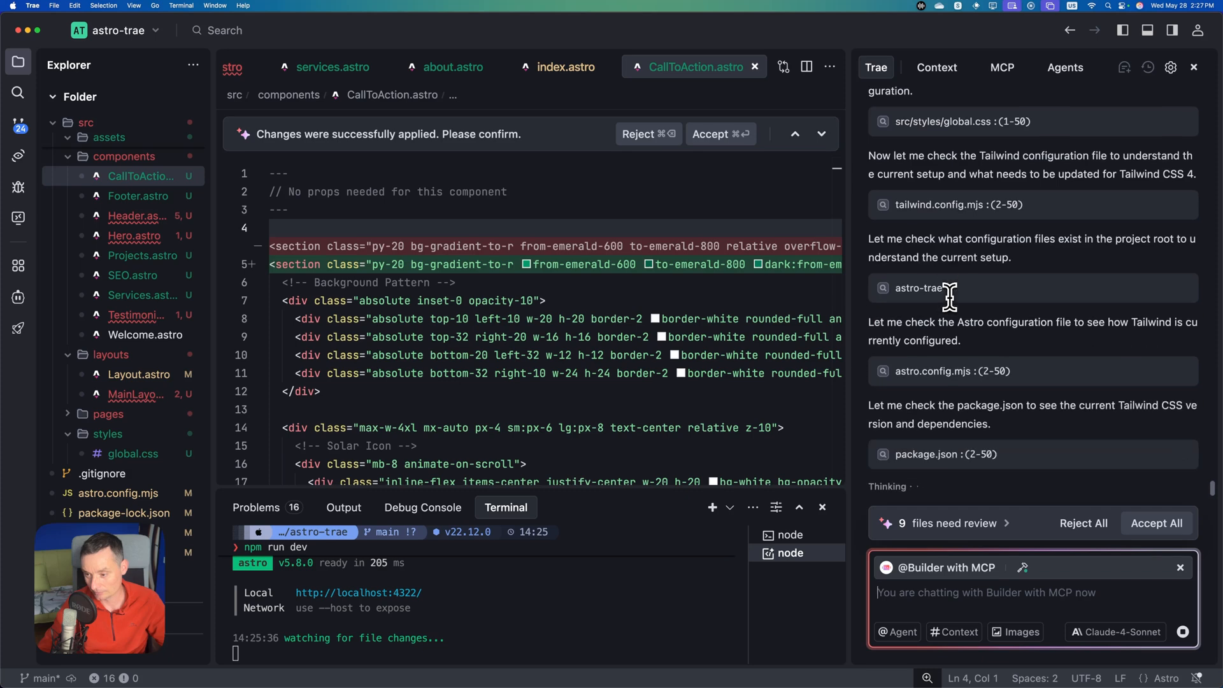
pyautogui.scroll(-3)
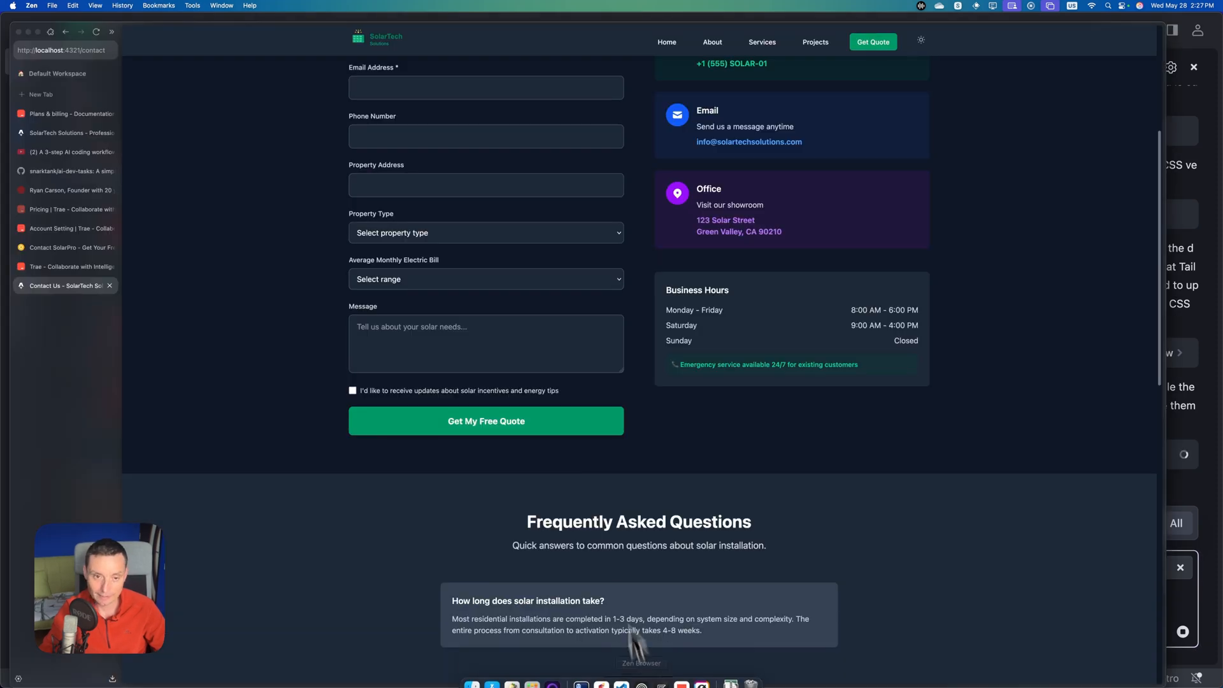
pyautogui.click(66, 113)
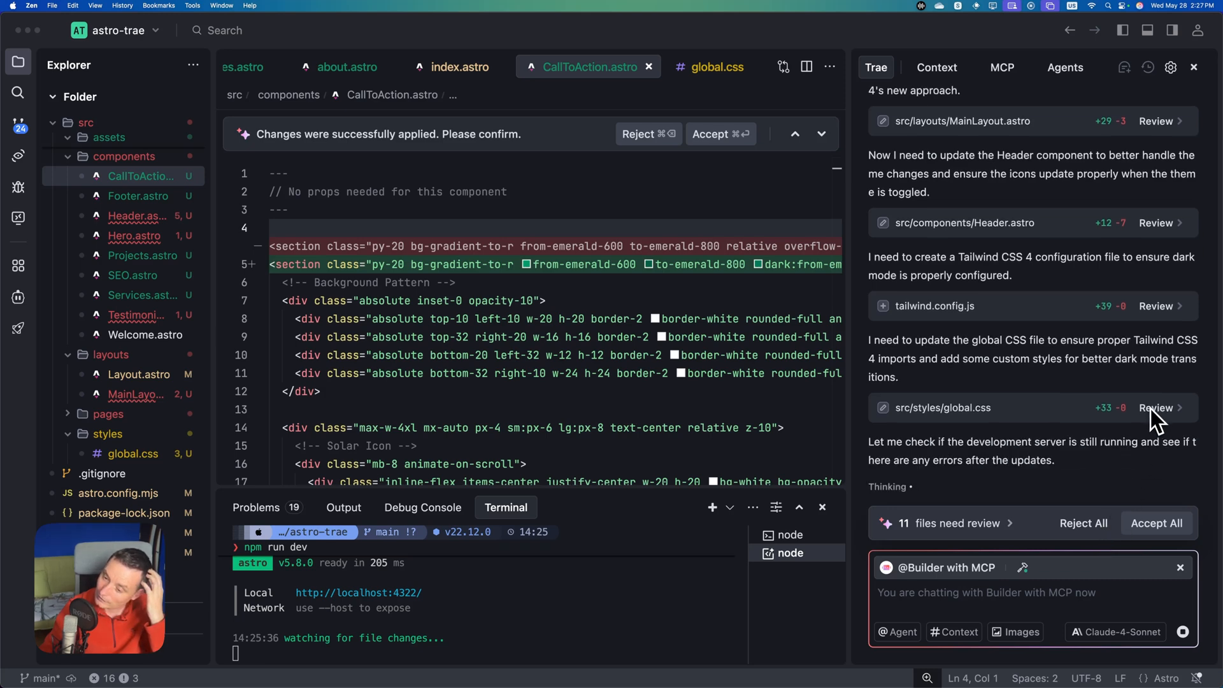
# - Review the agent's global.css changes and try the light/dark toggle on the Contact page
pyautogui.click(1160, 407)
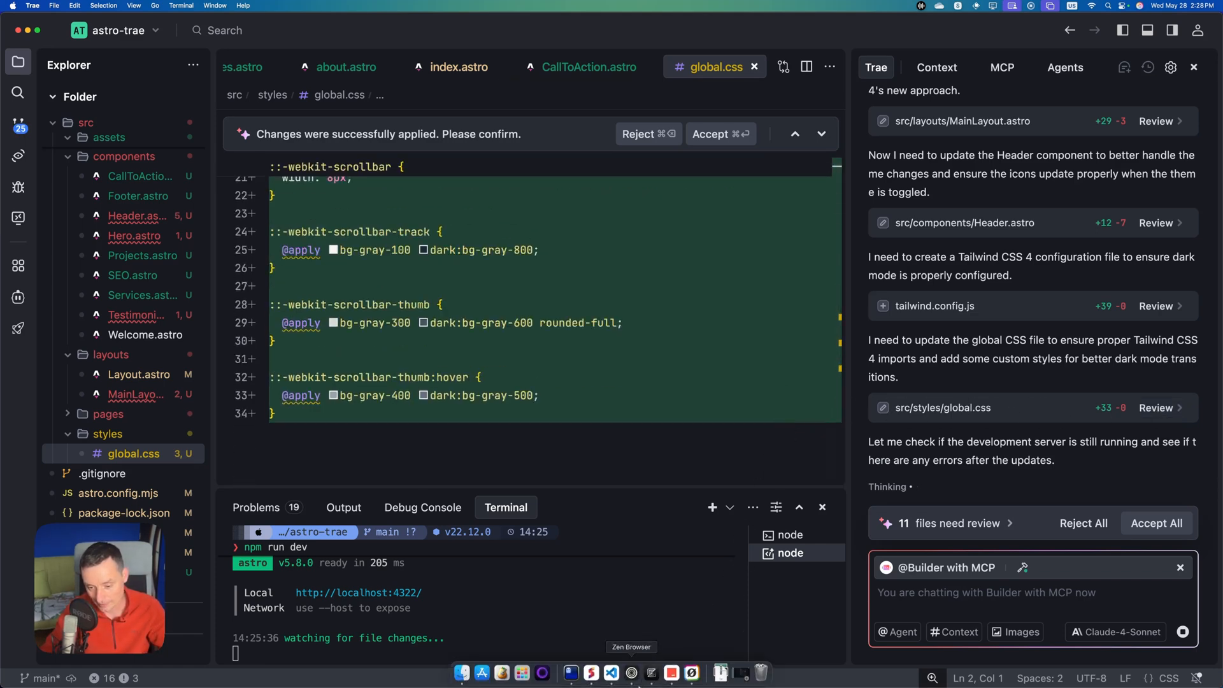
pyautogui.click(642, 673)
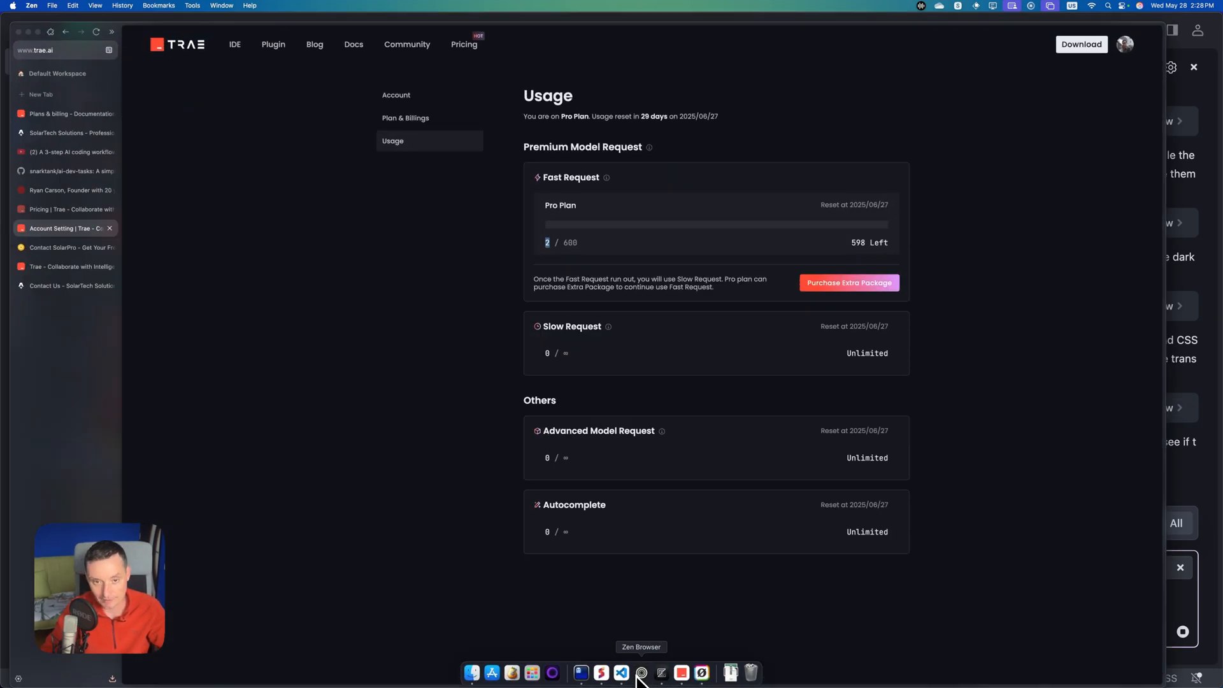
pyautogui.click(66, 285)
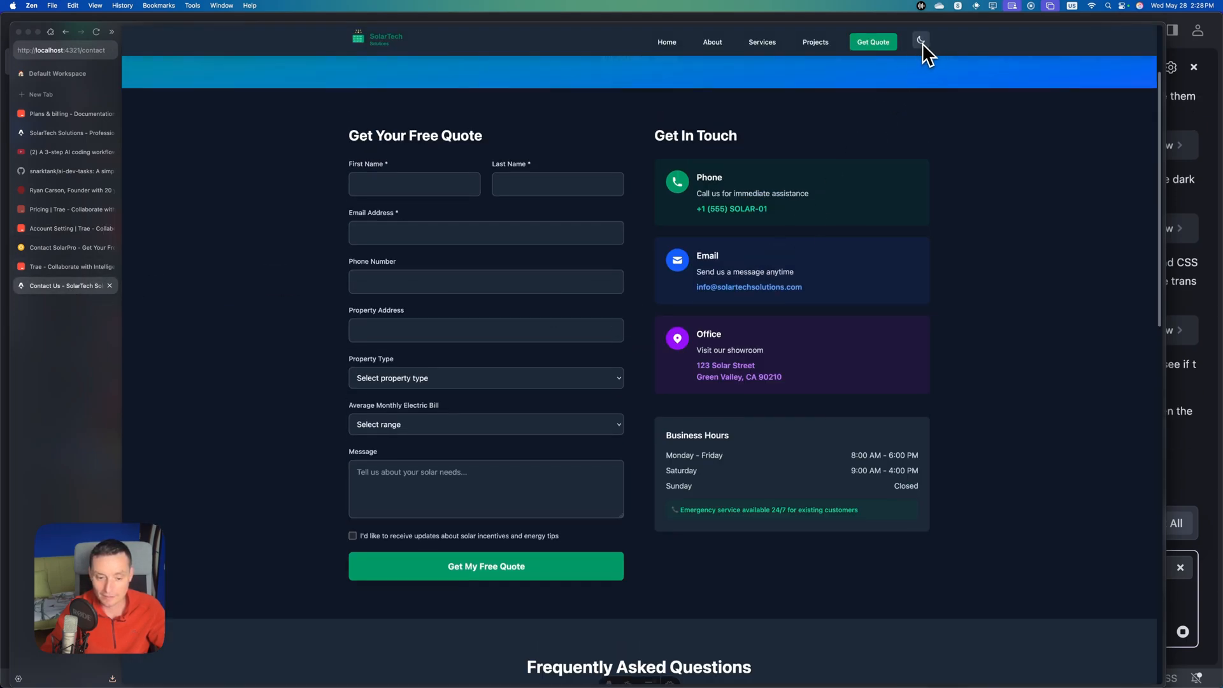
pyautogui.click(385, 39)
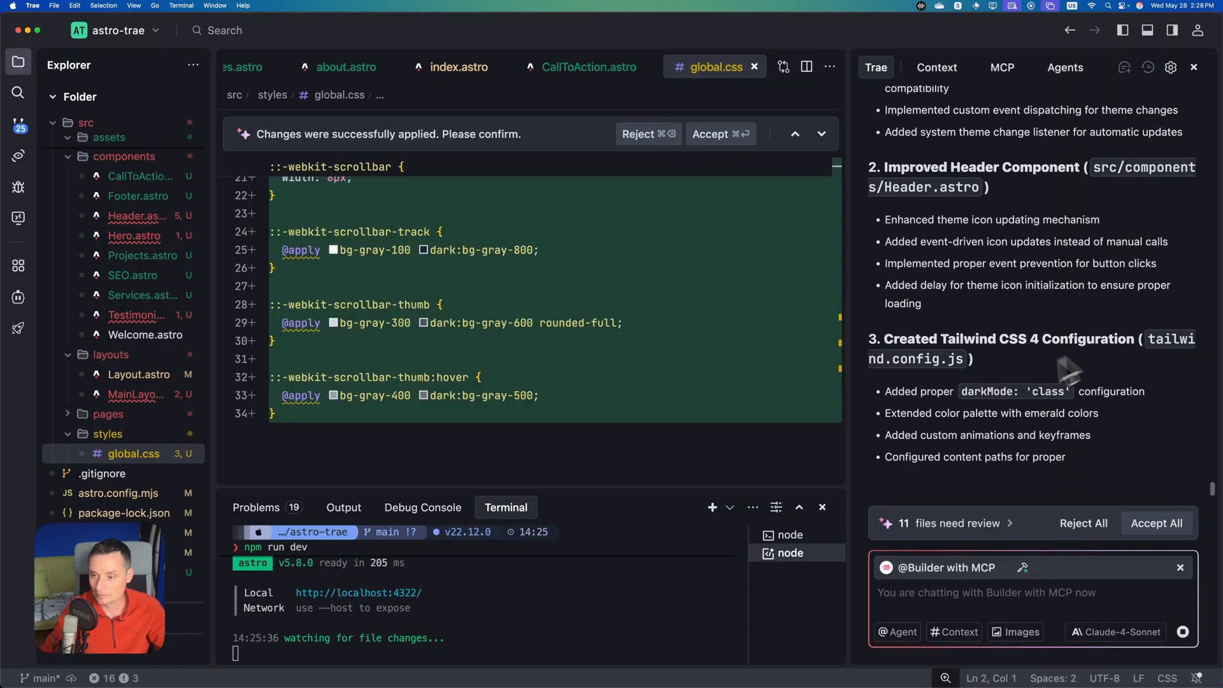
pyautogui.scroll(-3)
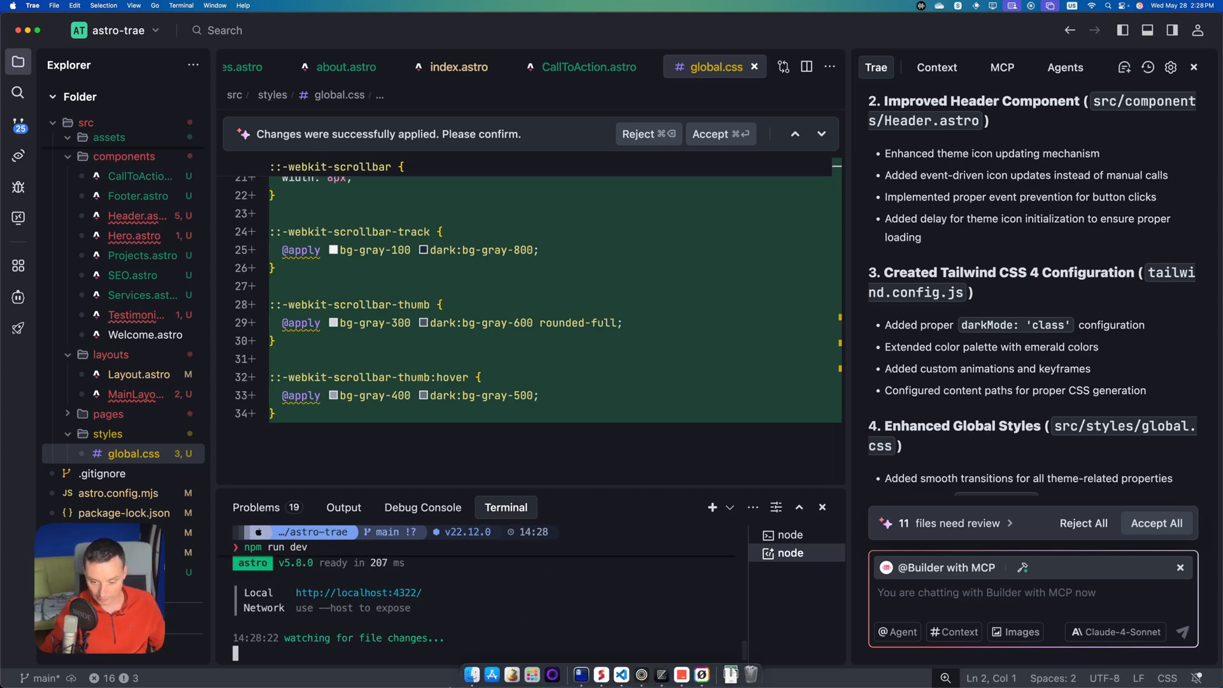
pyautogui.click(642, 673)
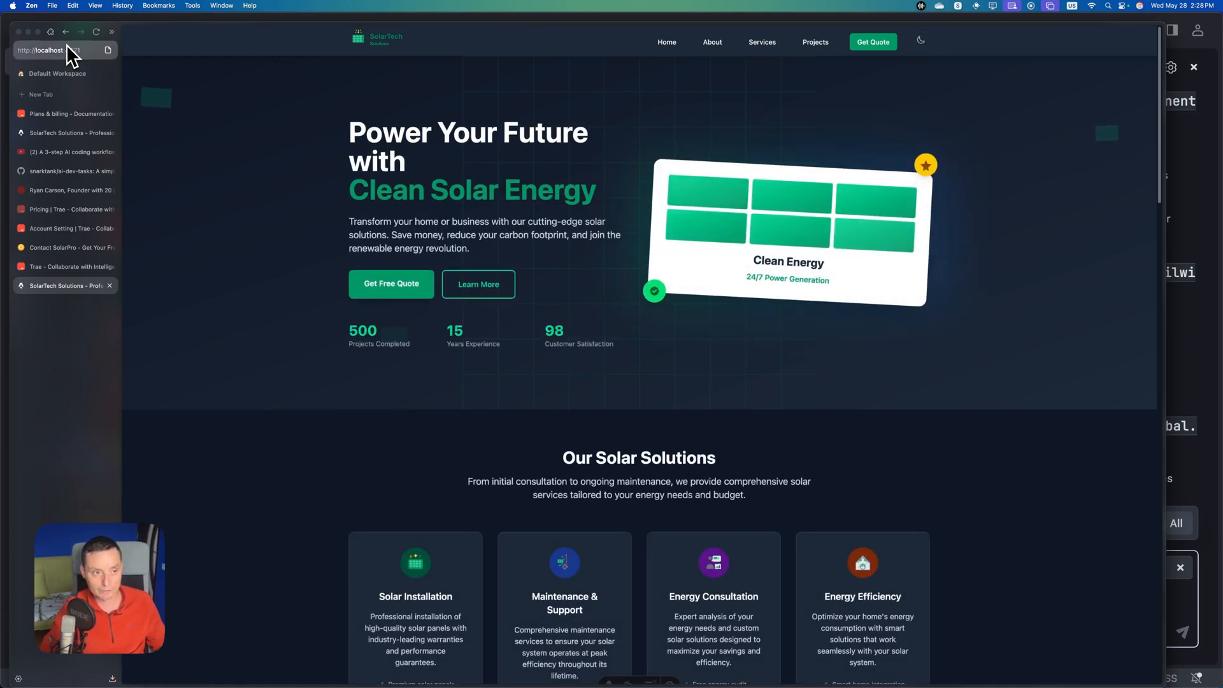
# - Load the SolarTech site on port 4322 and scroll to its call-to-action and footer
pyautogui.click(62, 50)
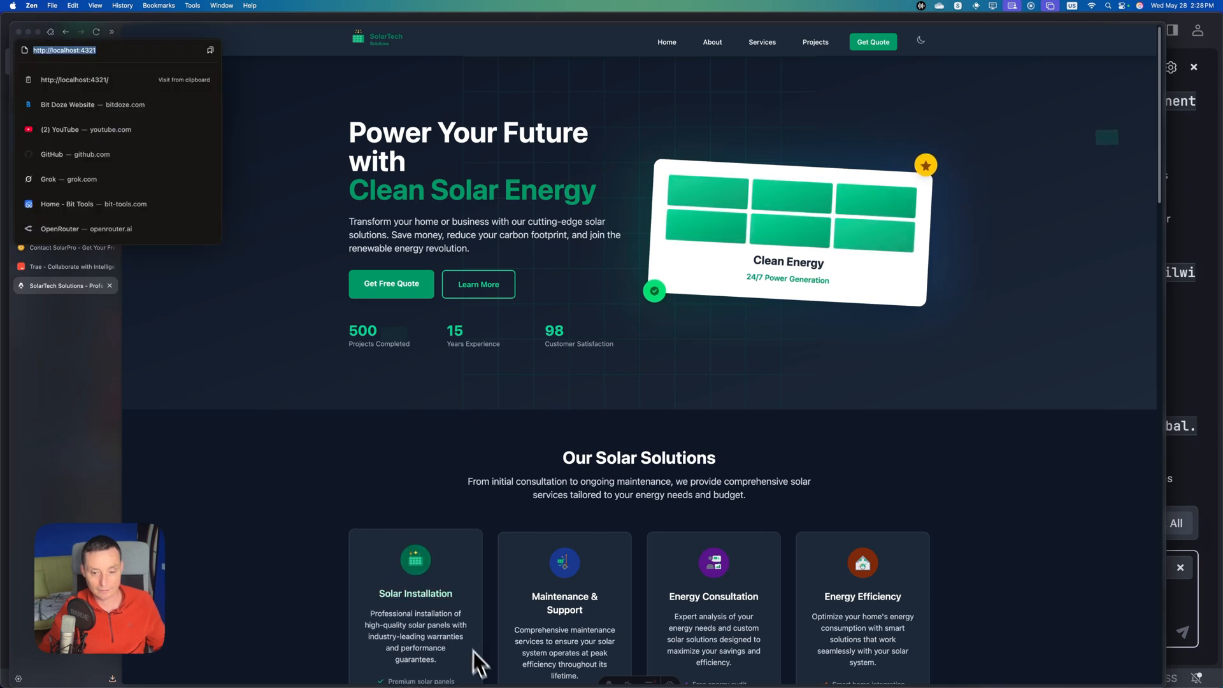
pyautogui.moveTo(152, 87)
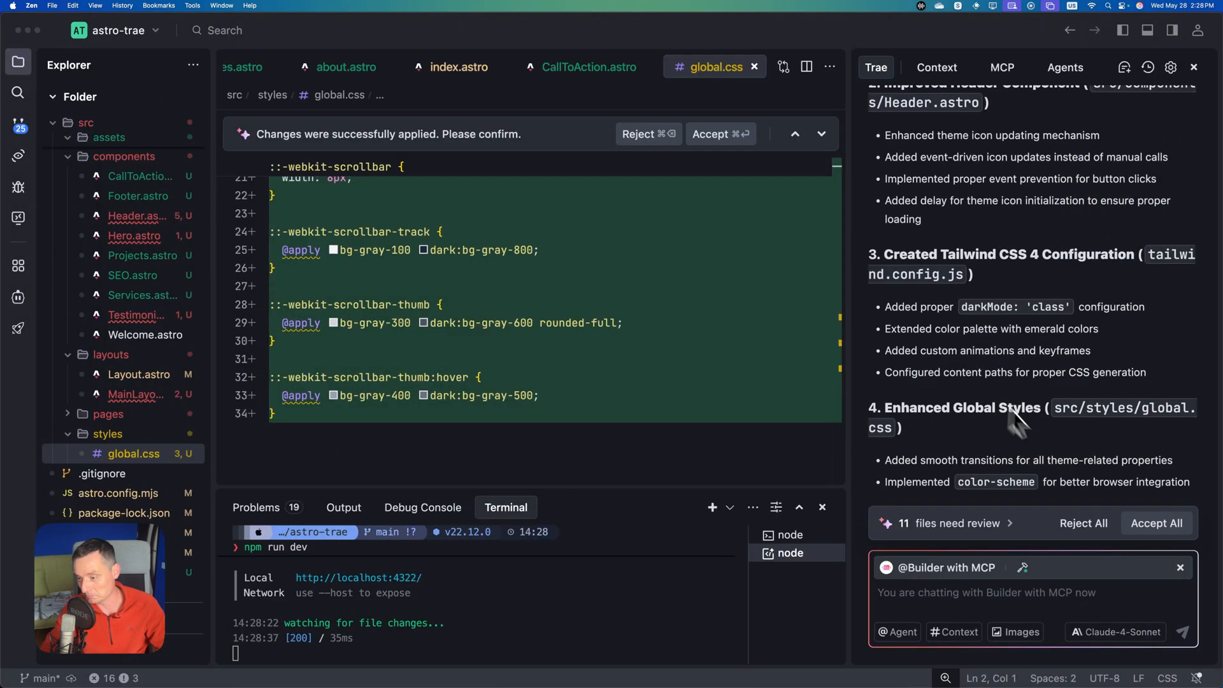
pyautogui.scroll(-3)
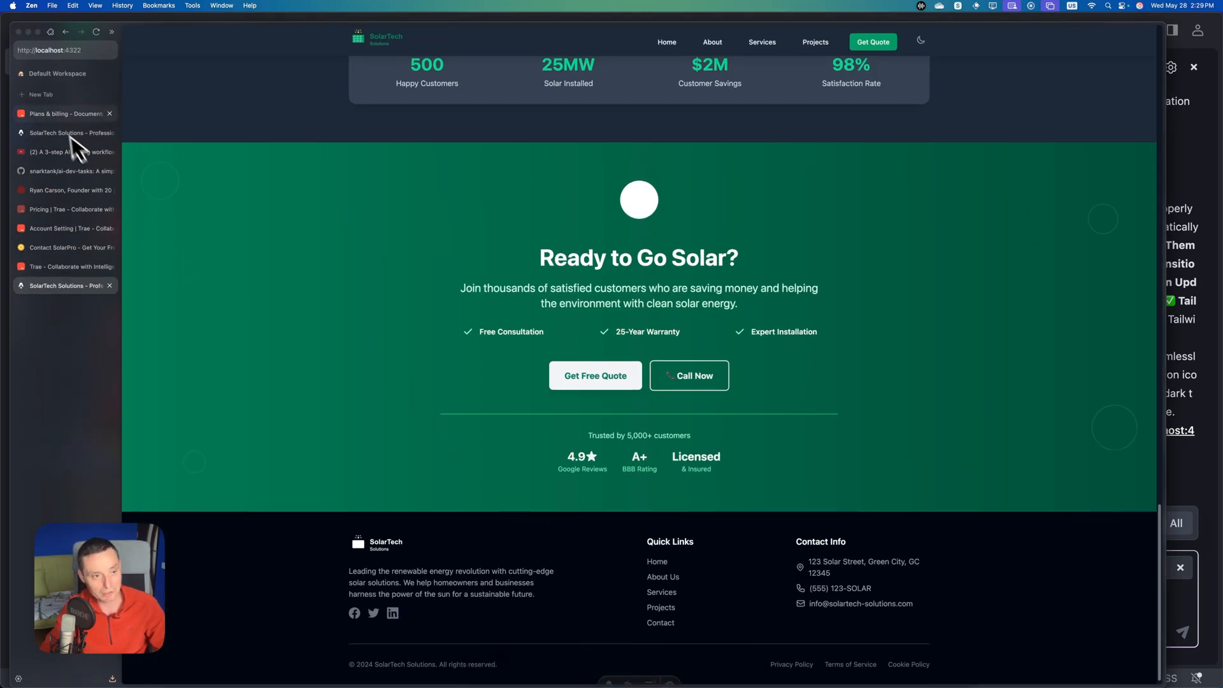
# - Go through Plan & Billings to the Usage page showing 3 of 600 fast requests
pyautogui.click(63, 114)
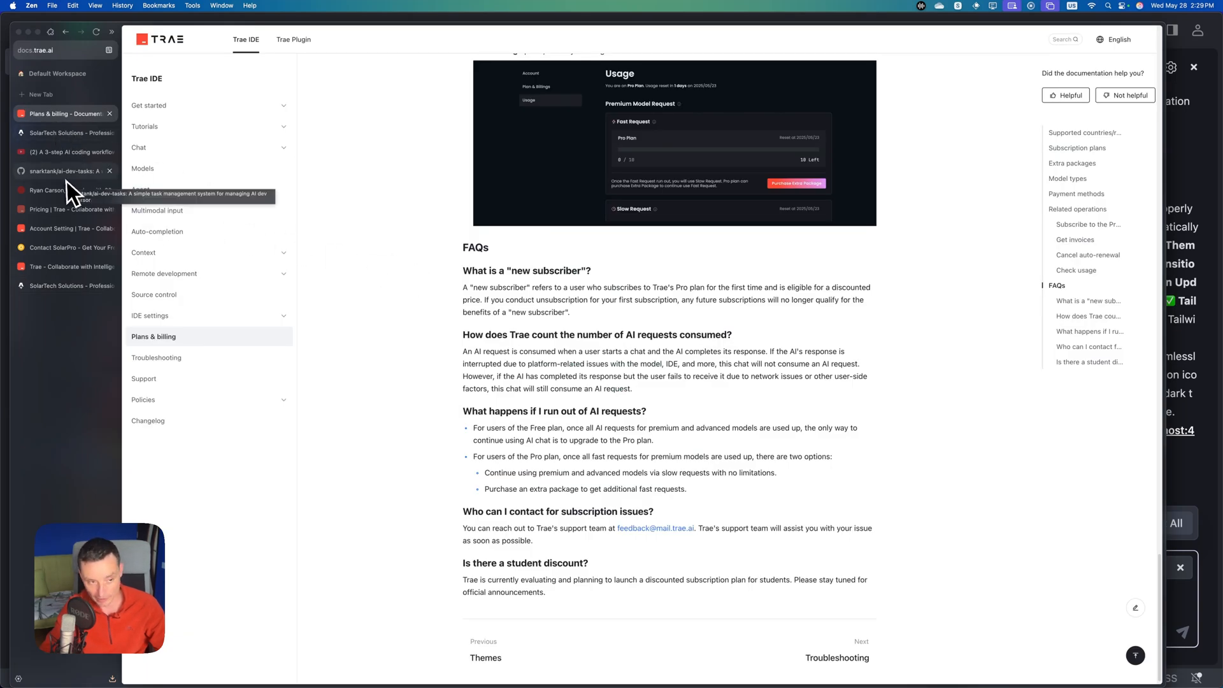
pyautogui.moveTo(72, 194)
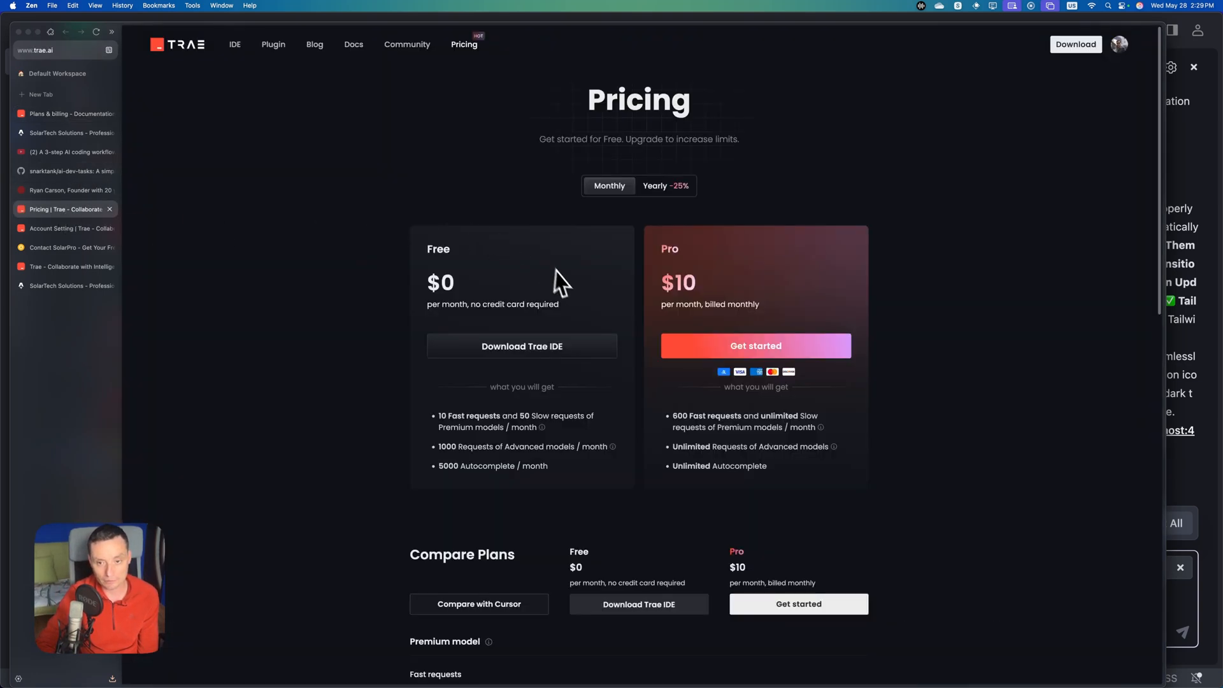
pyautogui.click(1119, 45)
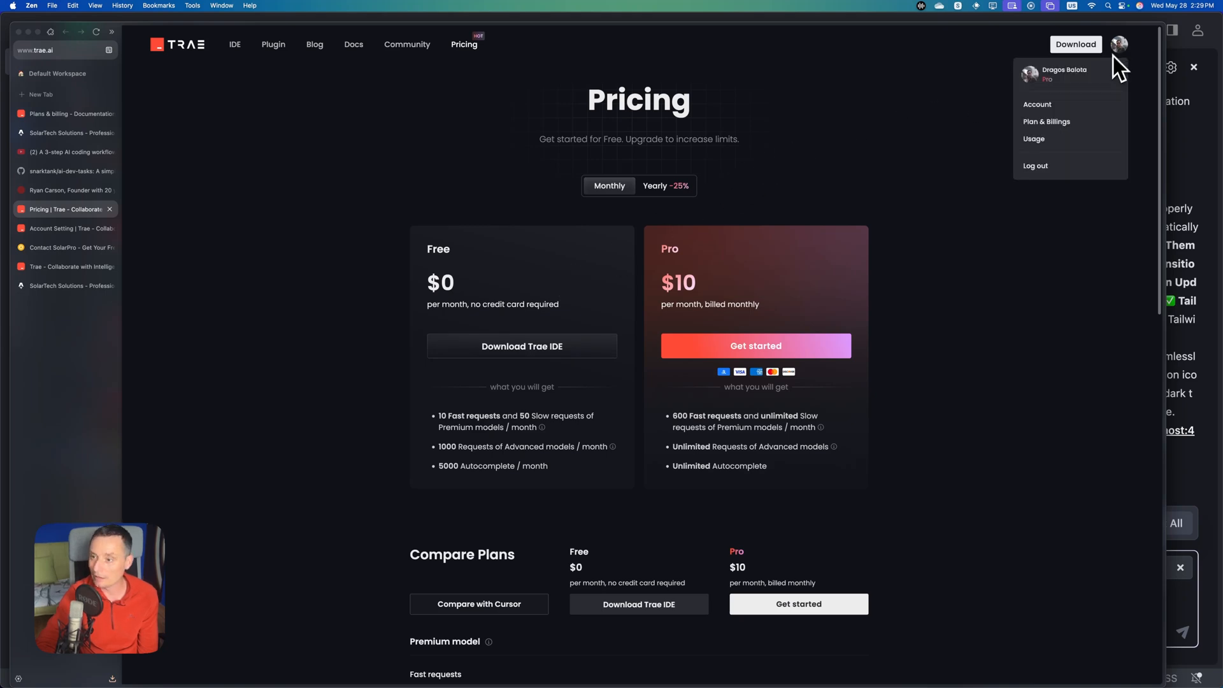
pyautogui.click(1047, 122)
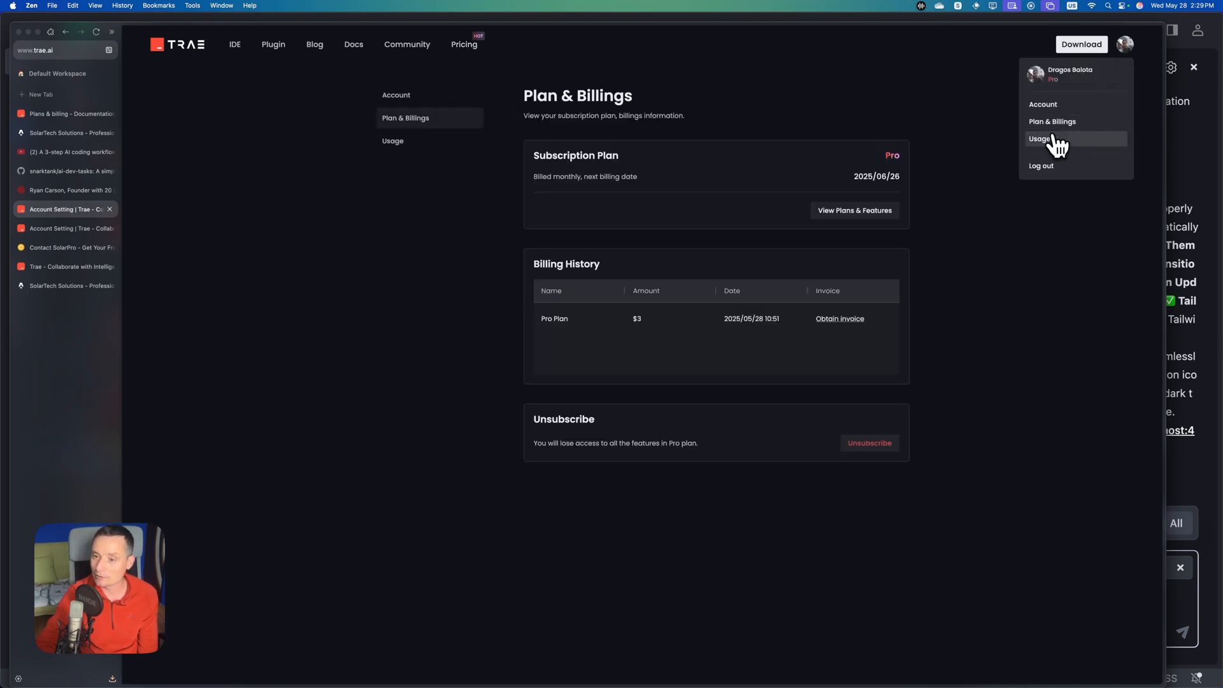
pyautogui.click(1039, 138)
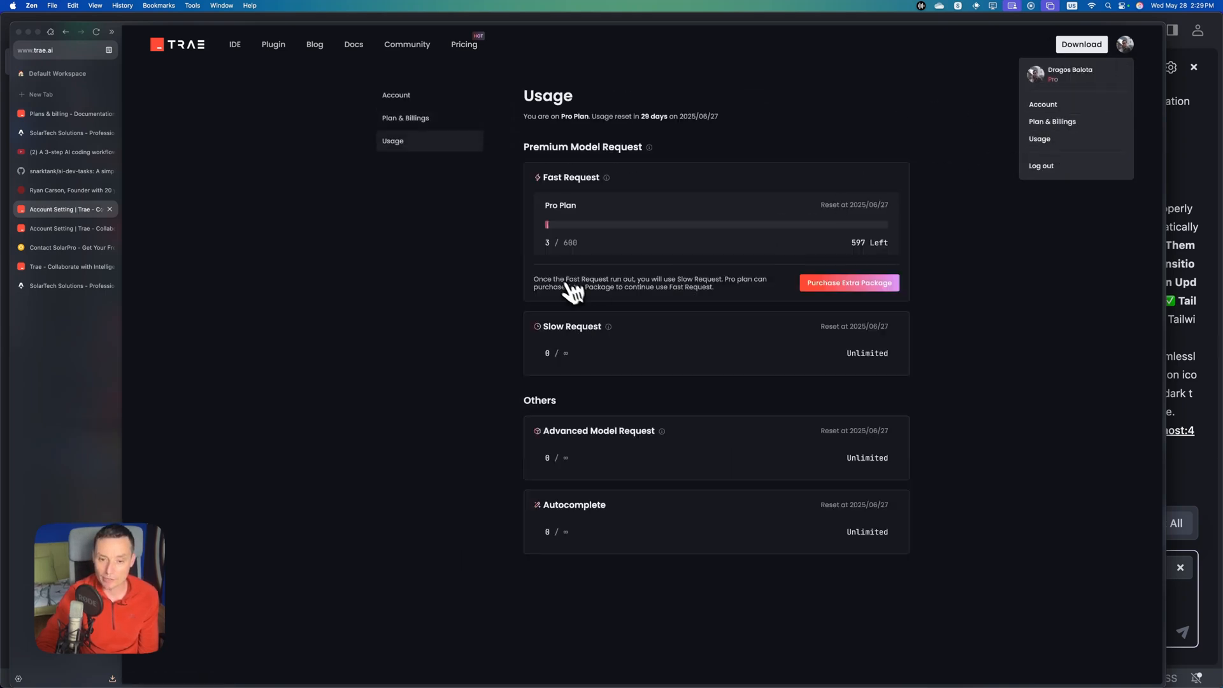
pyautogui.click(635, 257)
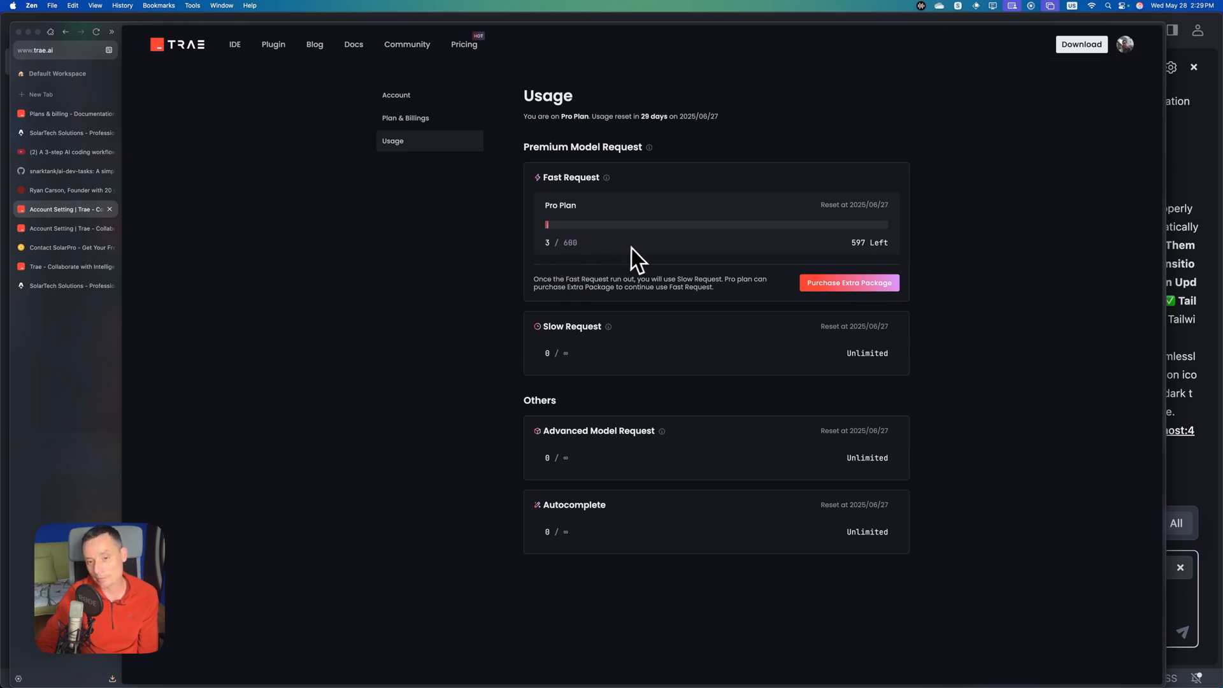